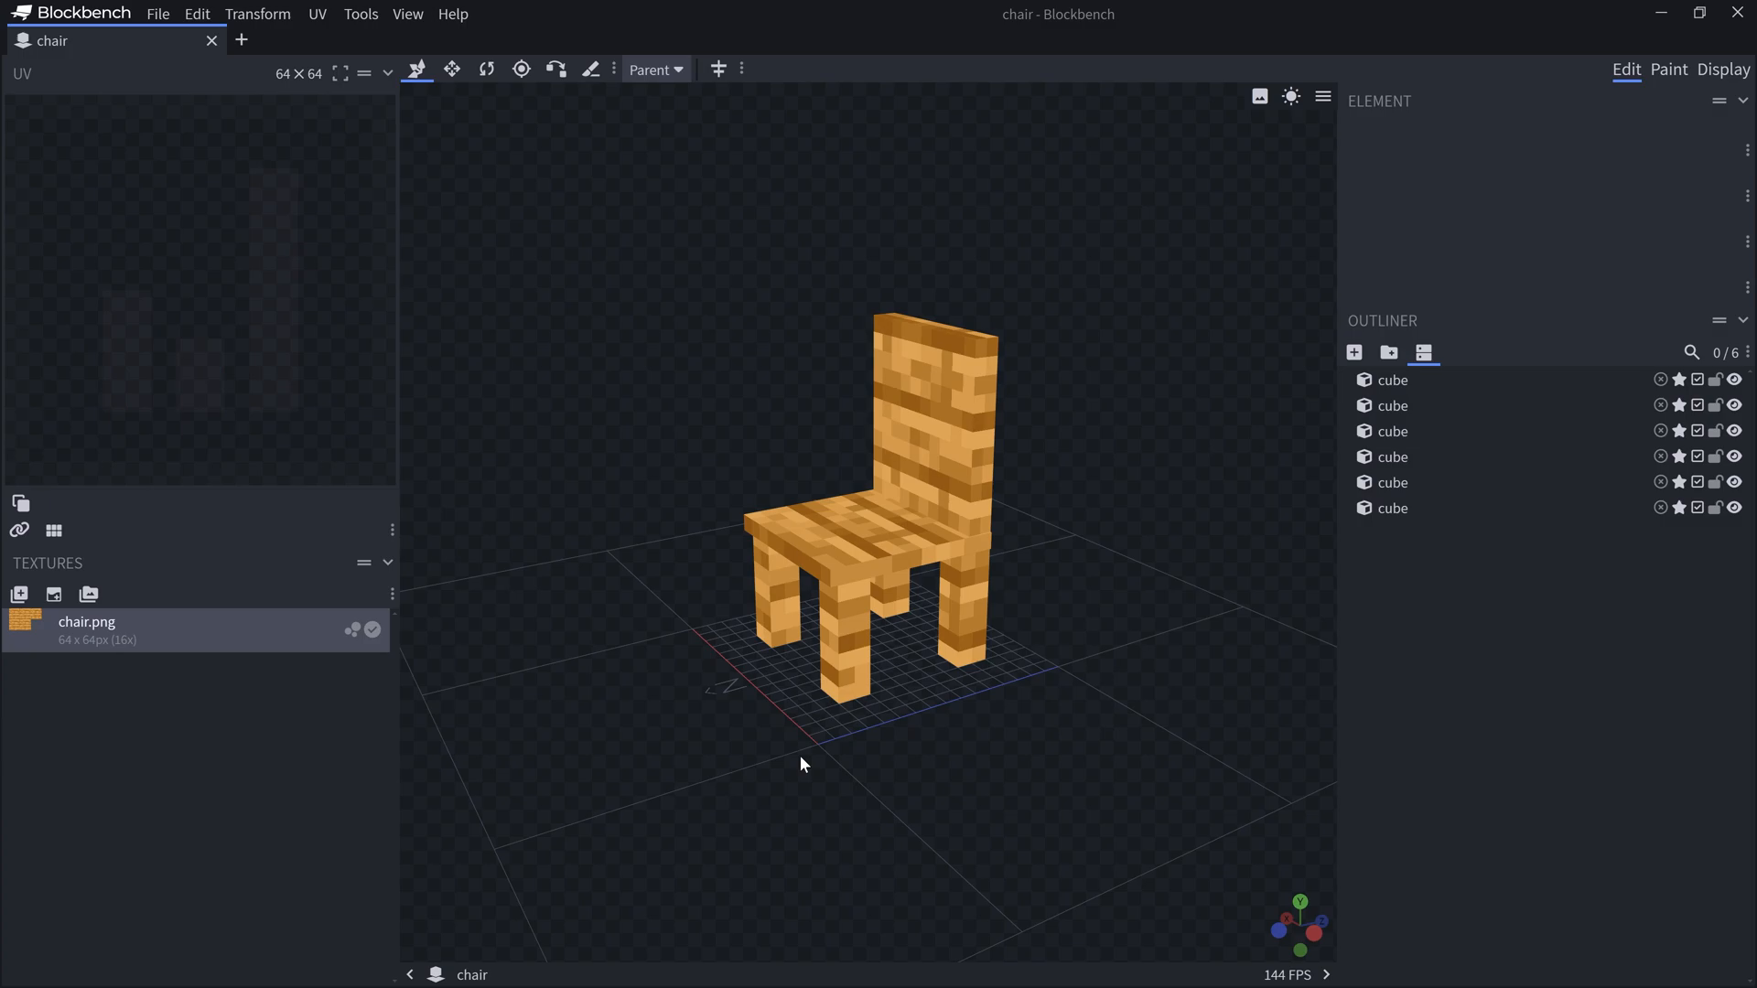
mouse_move(1016, 335)
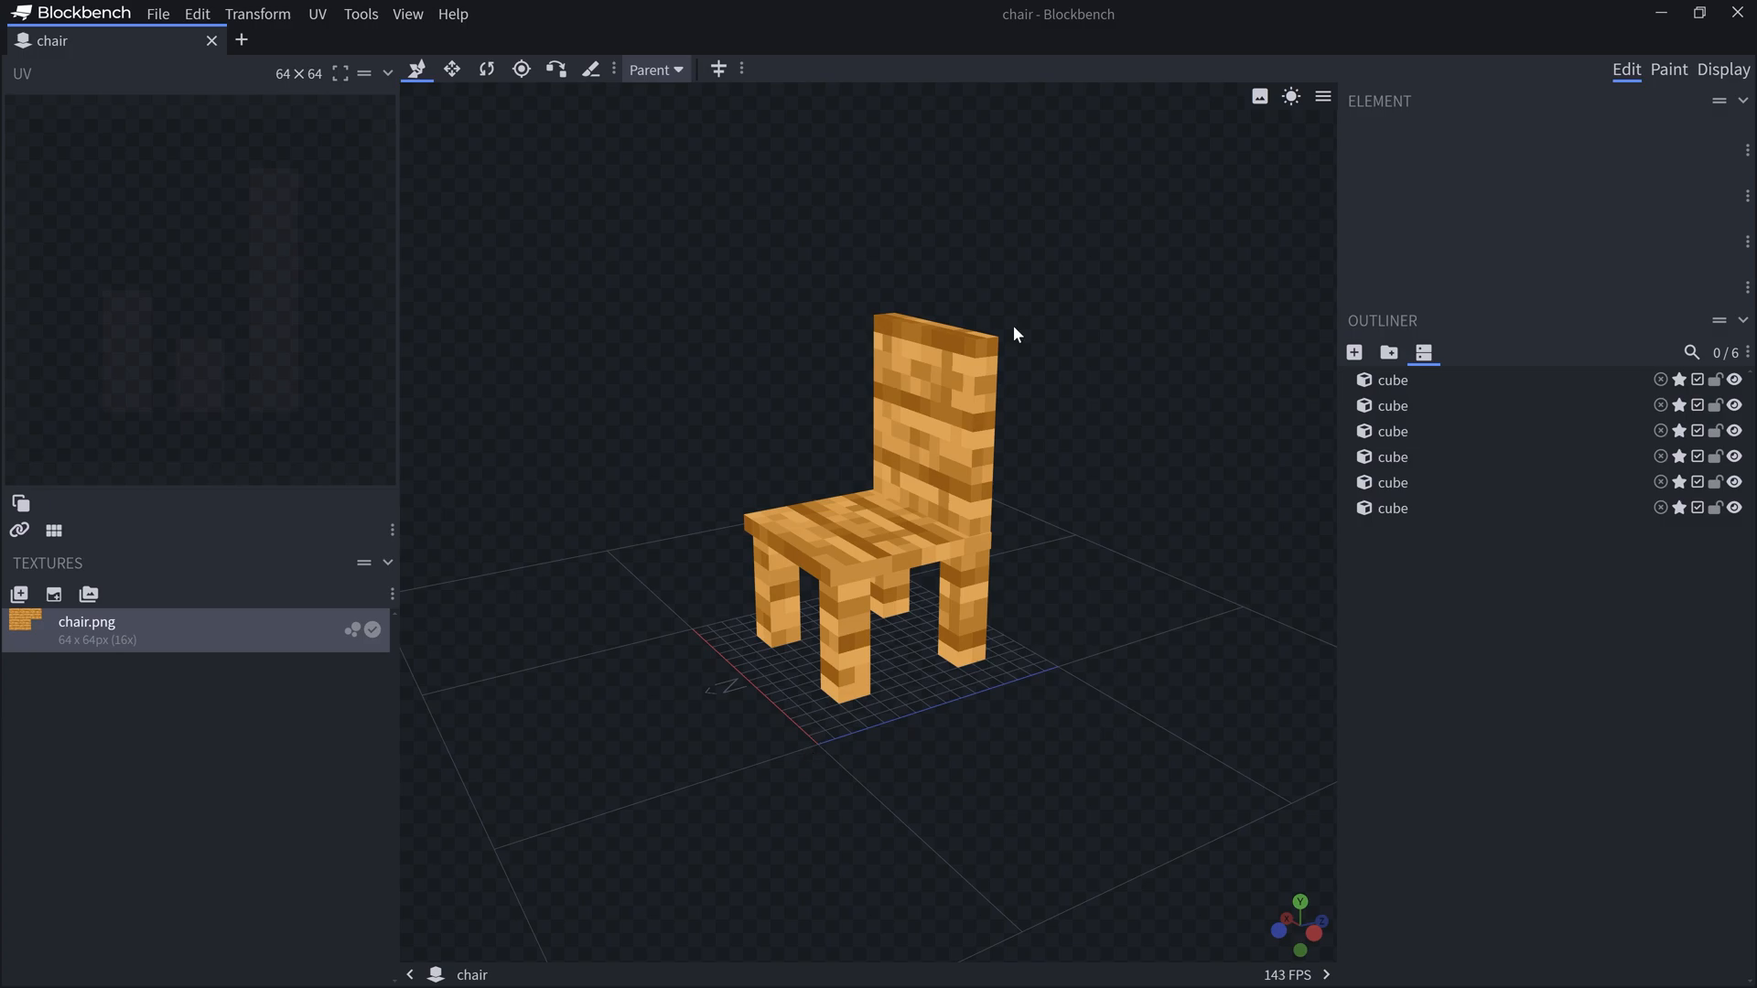
mouse_move(1281, 596)
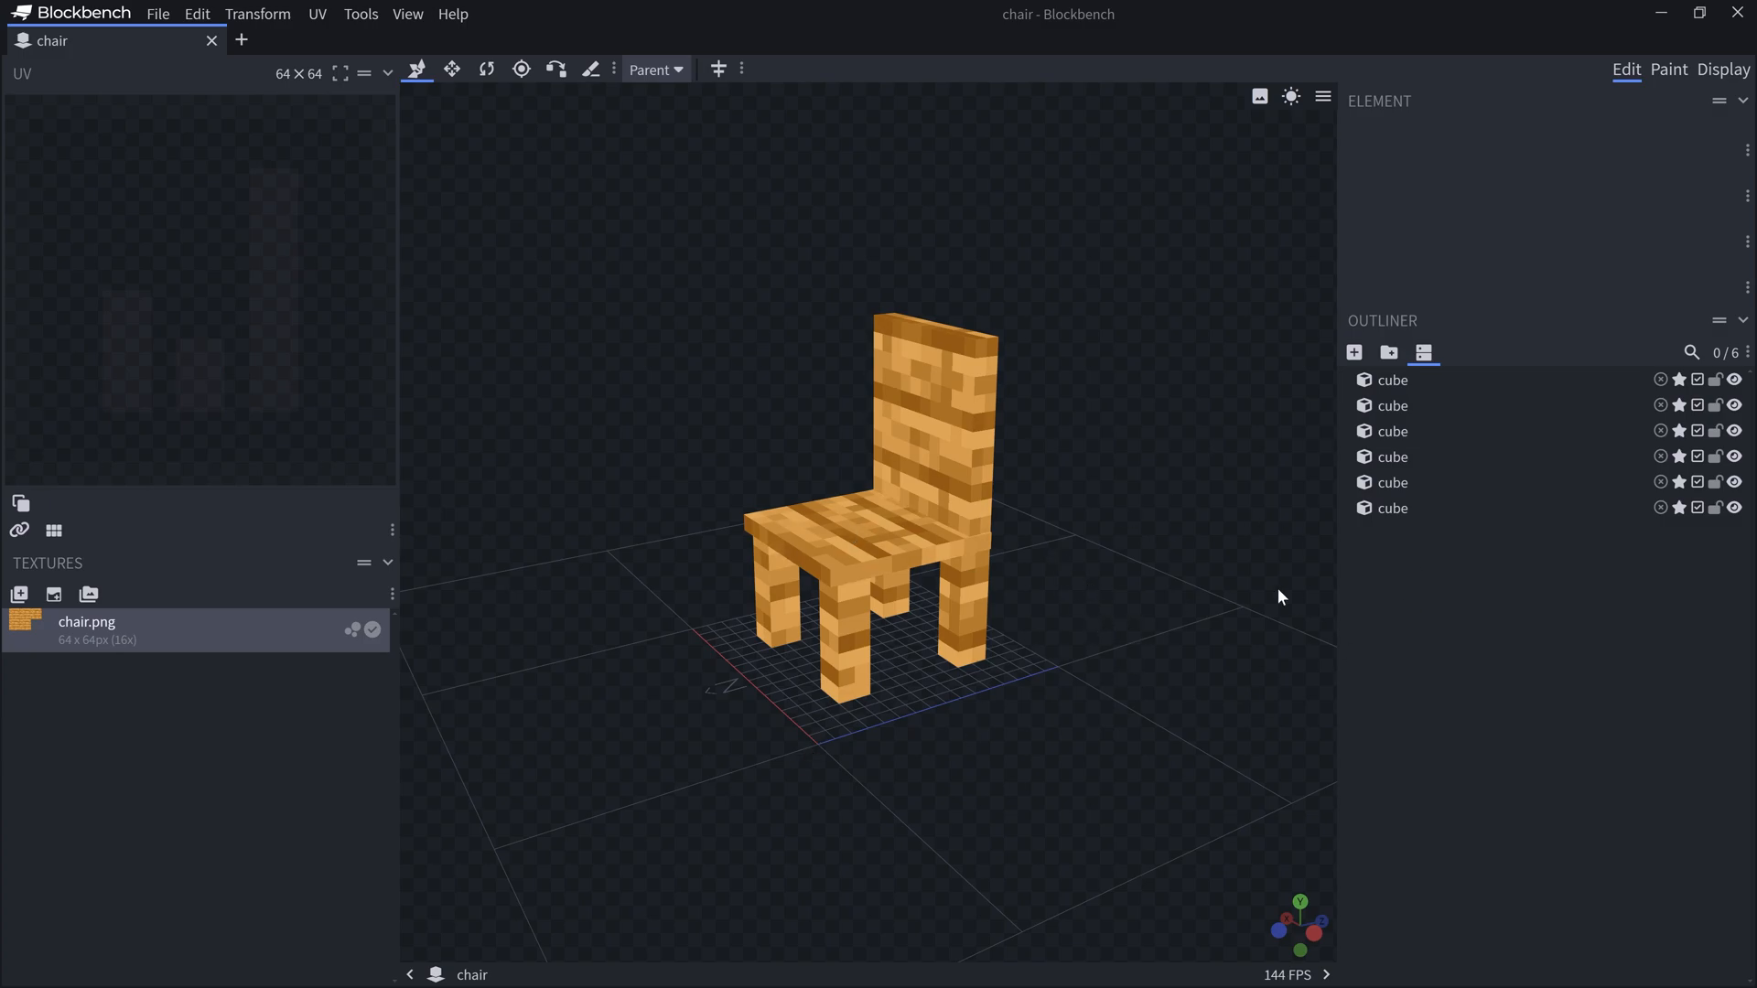
mouse_move(813, 763)
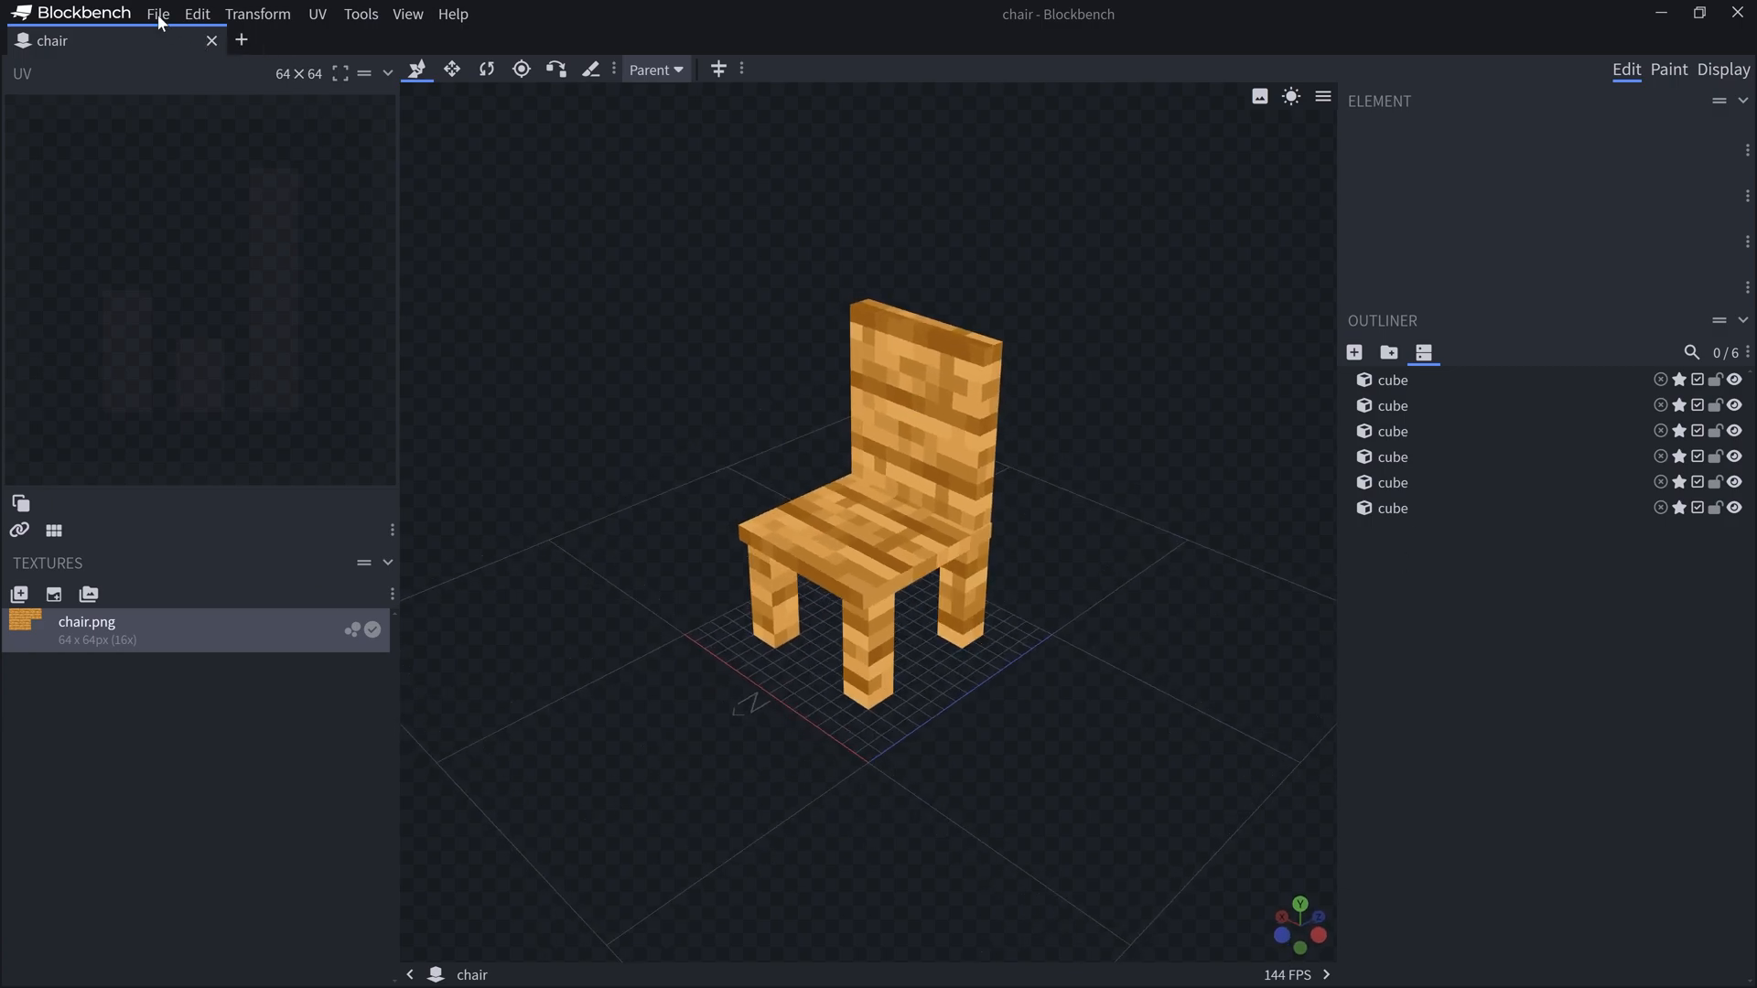
Export the chair as a Java block/item model saved as chair.json
click(158, 12)
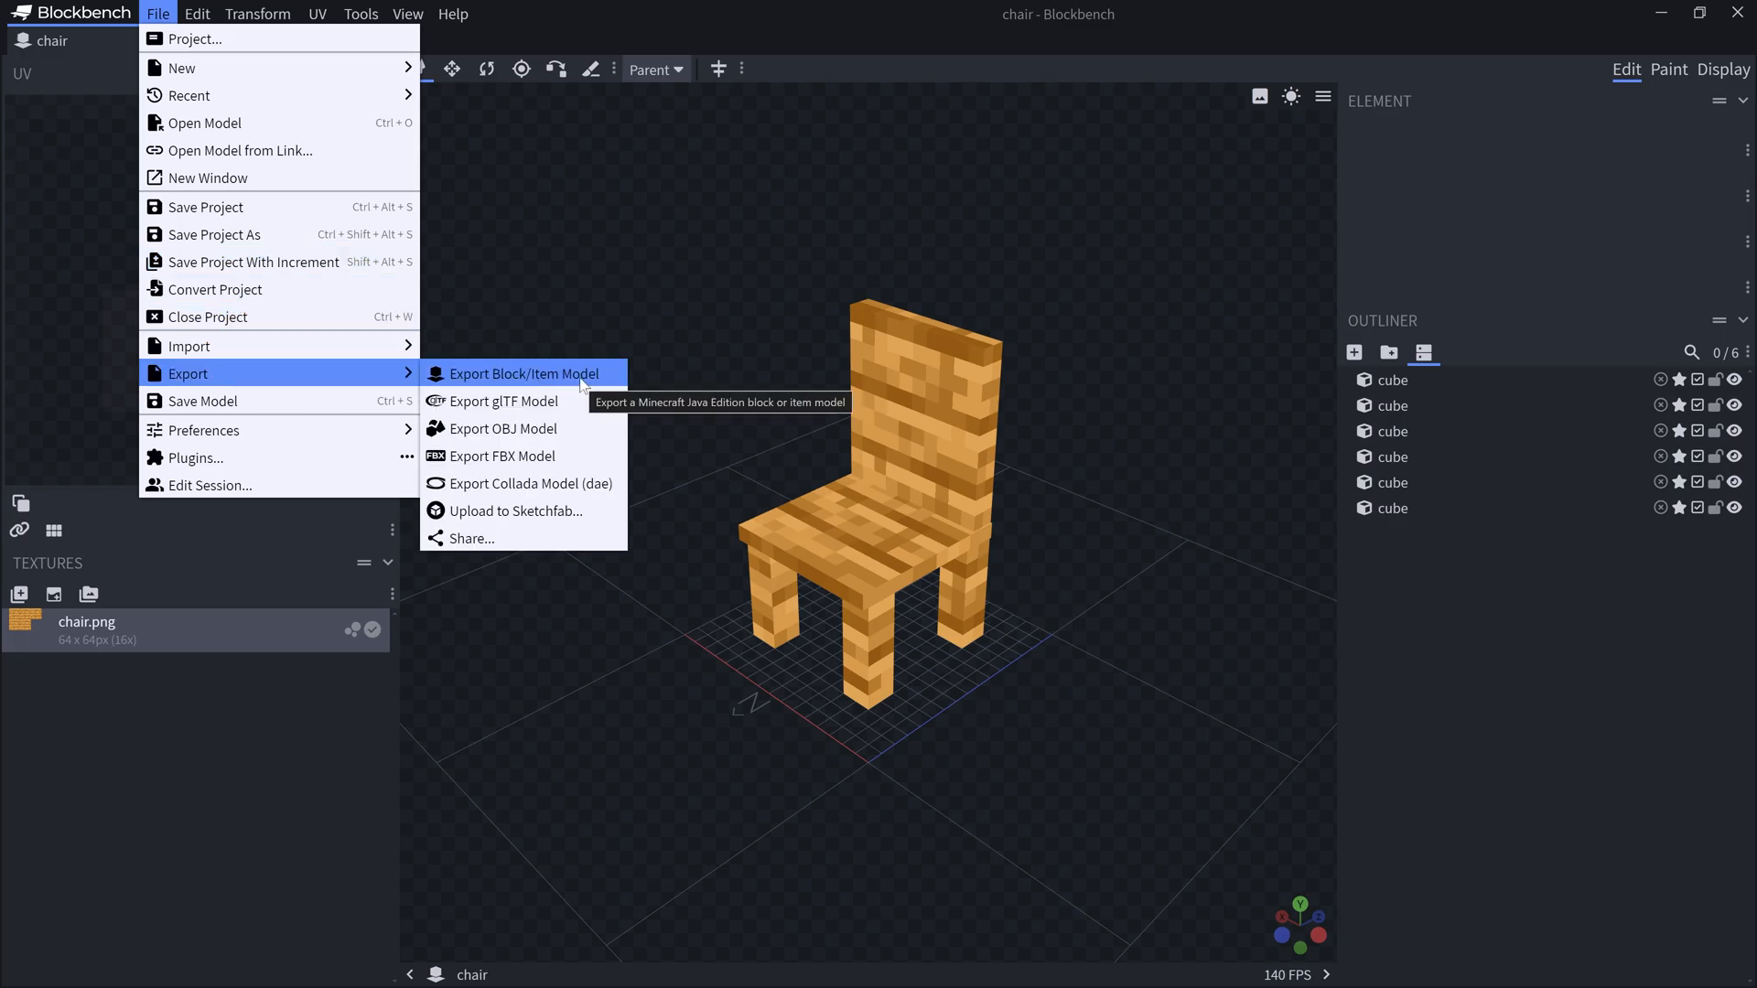
click(524, 374)
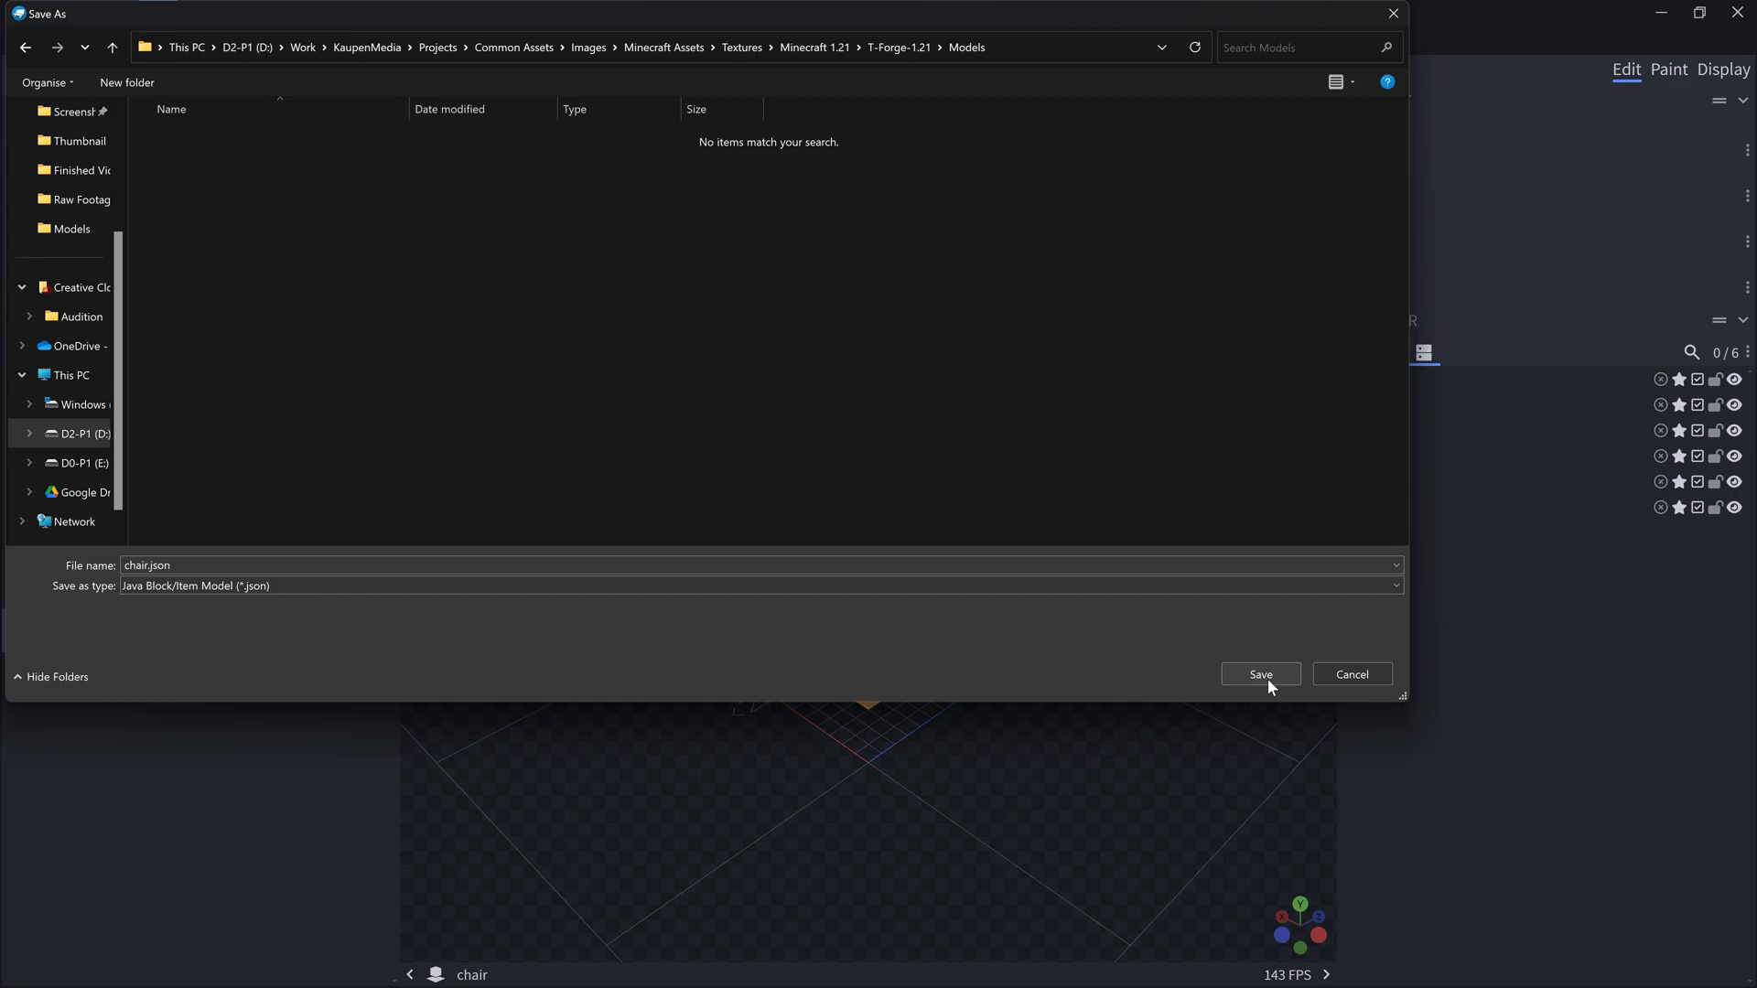
click(1260, 673)
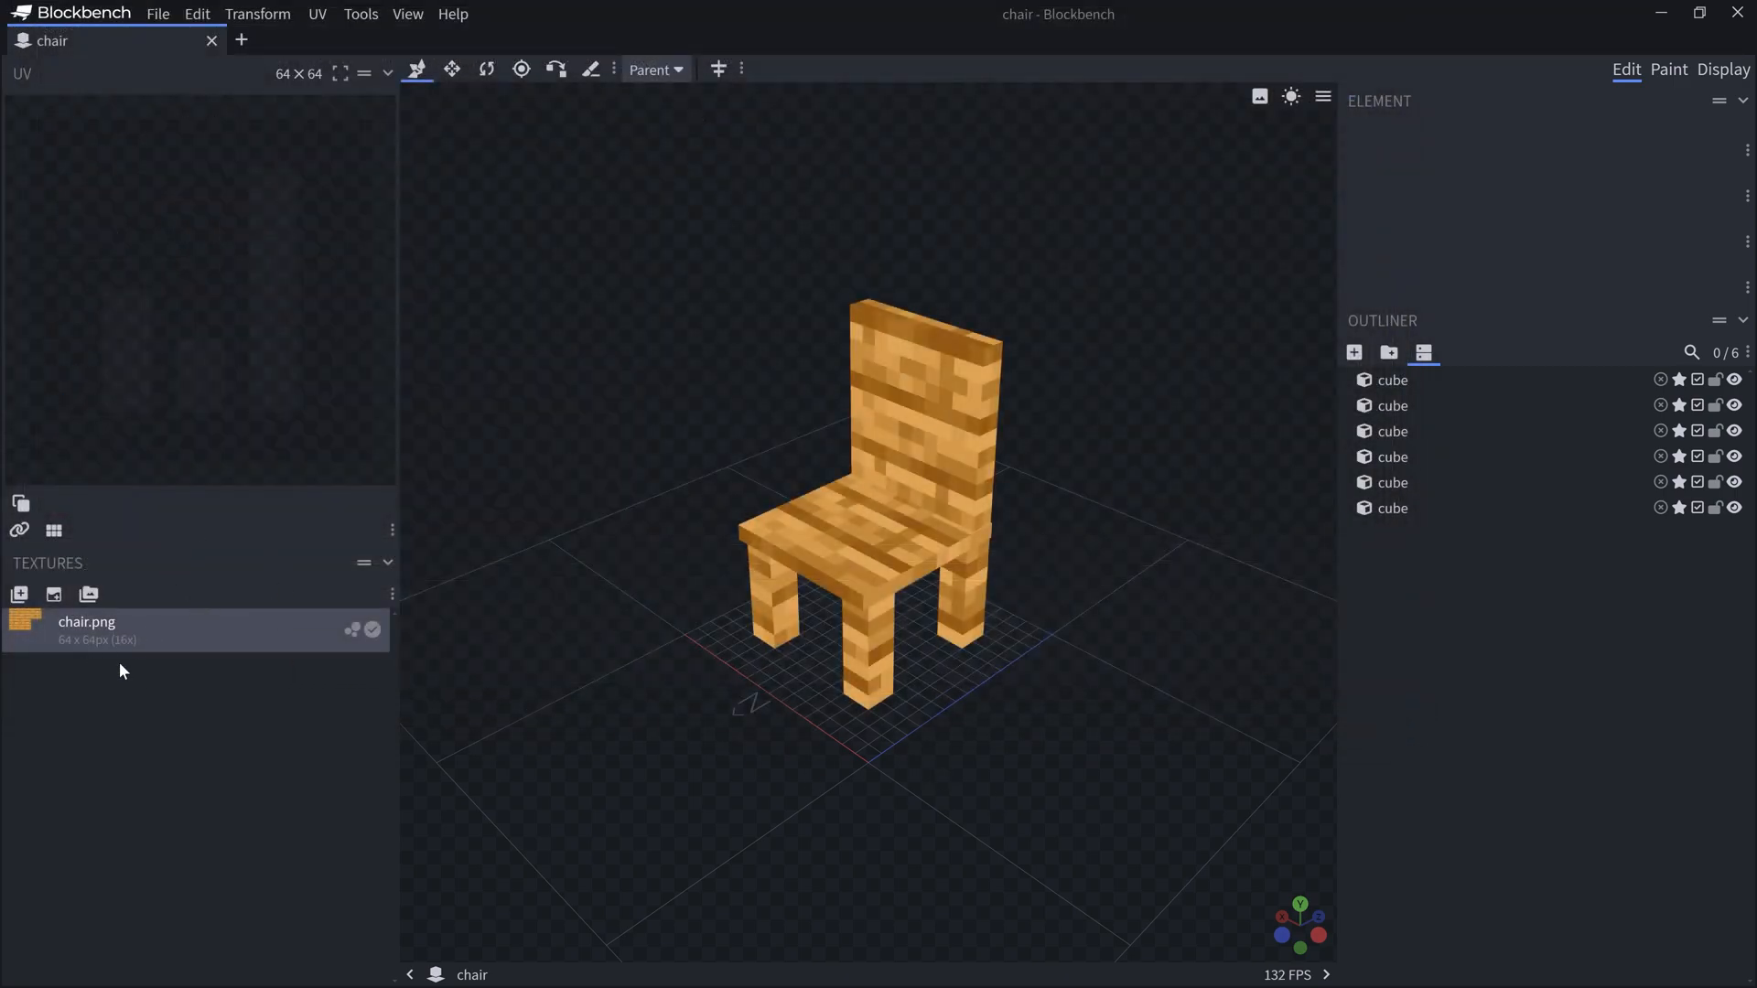
Save the chair.png texture into the Models folder and dismiss the texture import warning
right_click(86, 628)
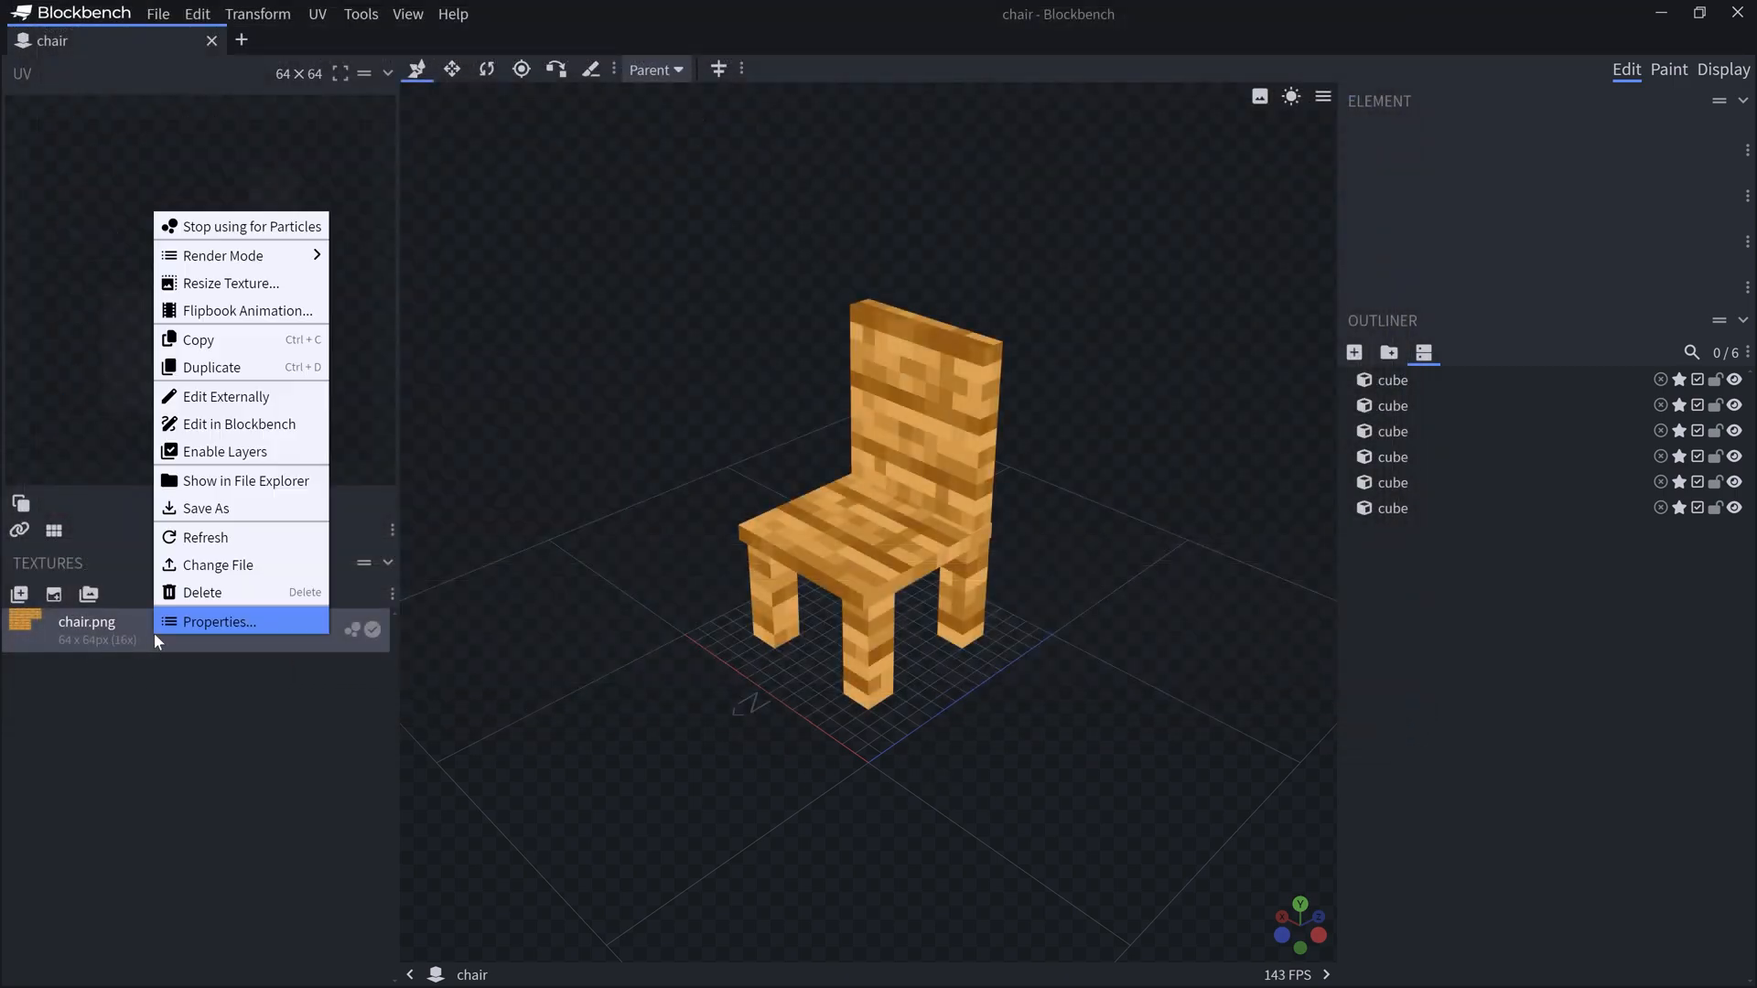
click(205, 507)
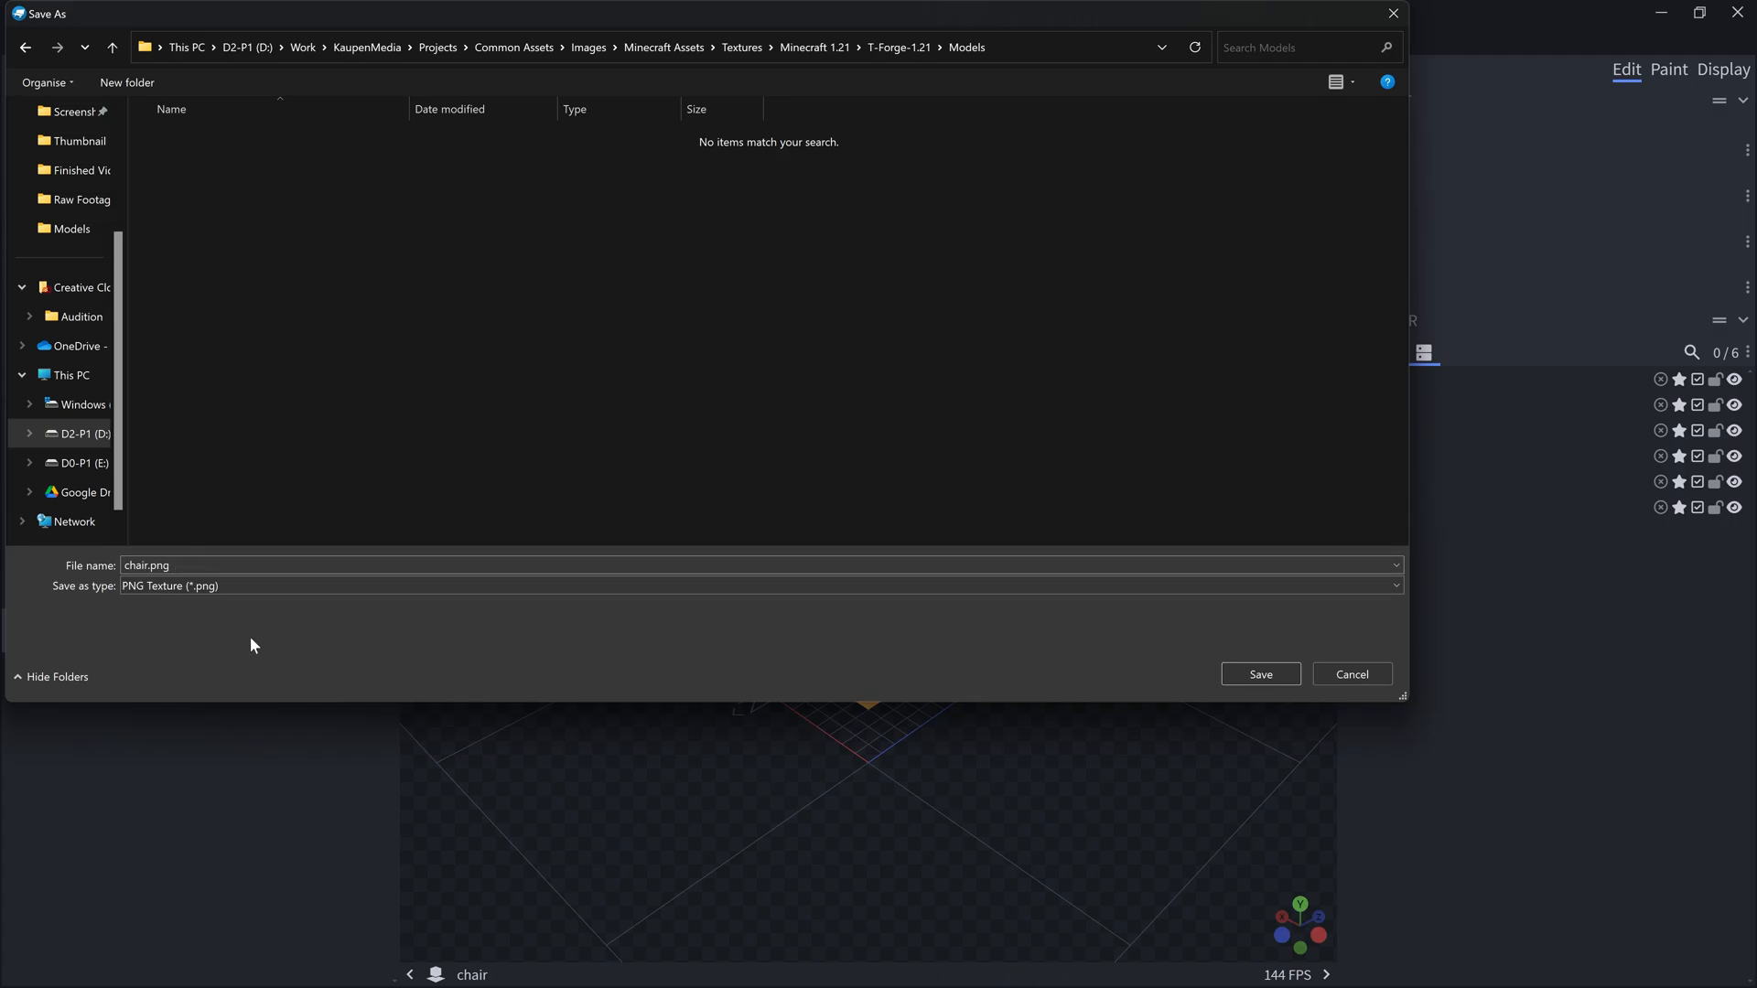
click(1259, 674)
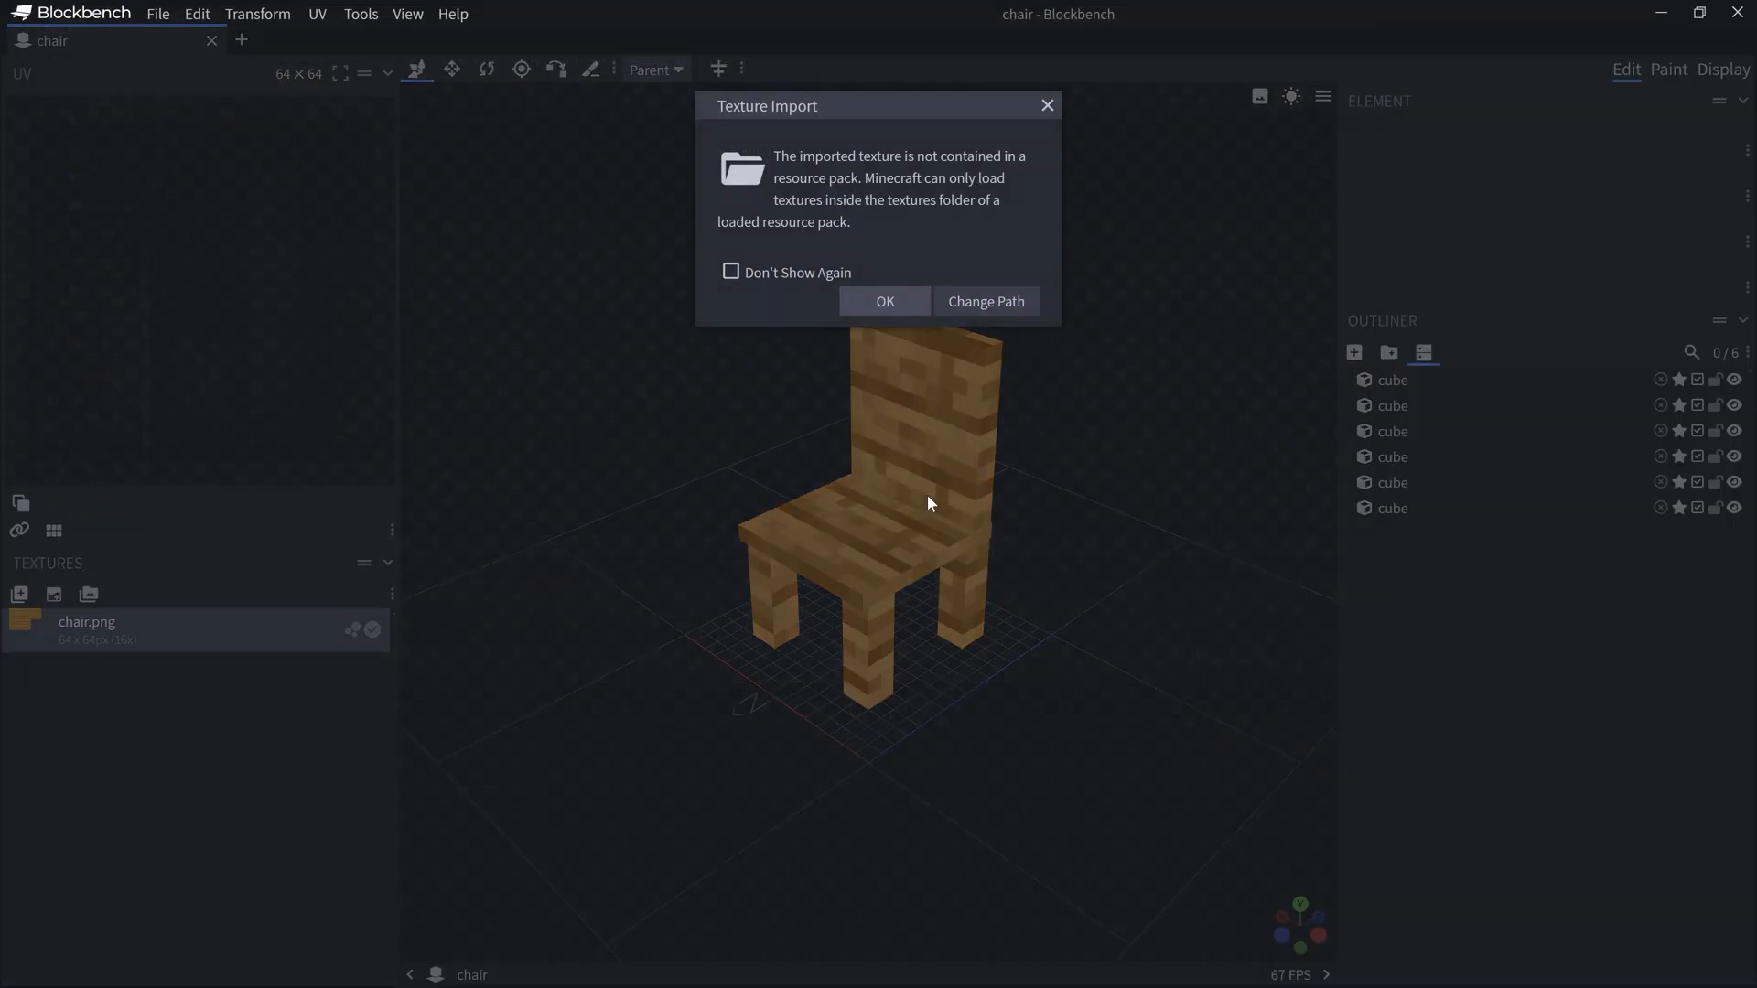
click(883, 300)
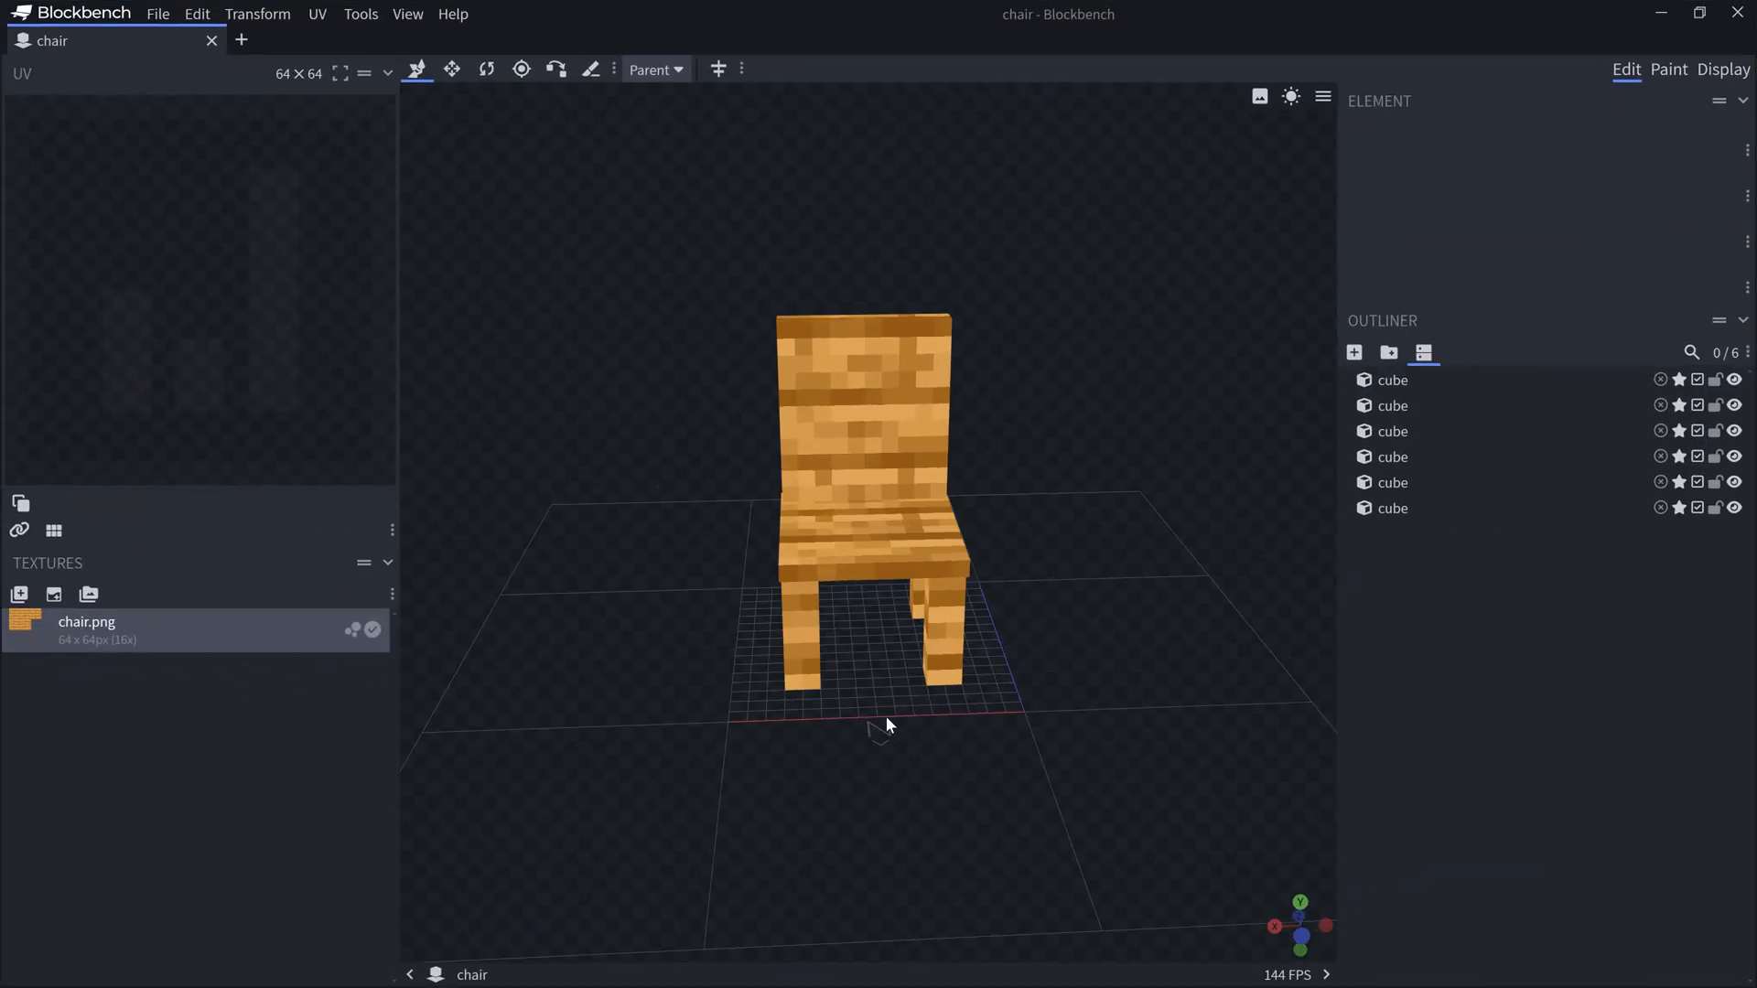
drag(886, 723, 771, 594)
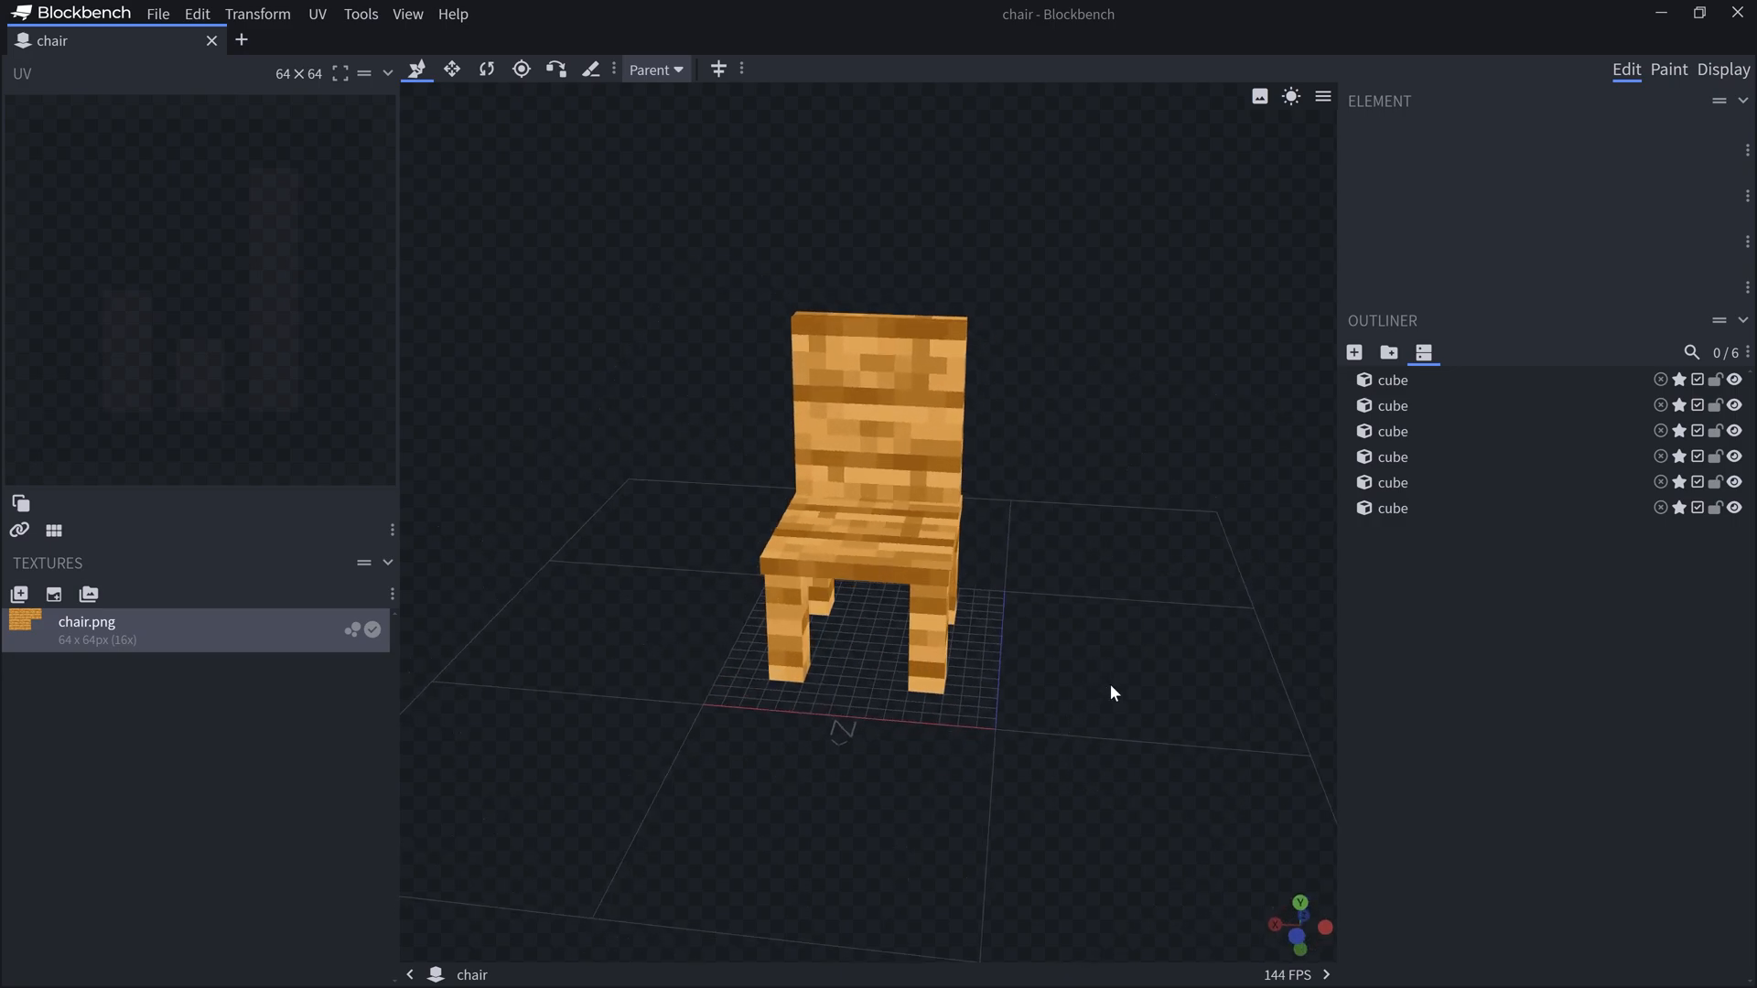
mouse_move(940, 545)
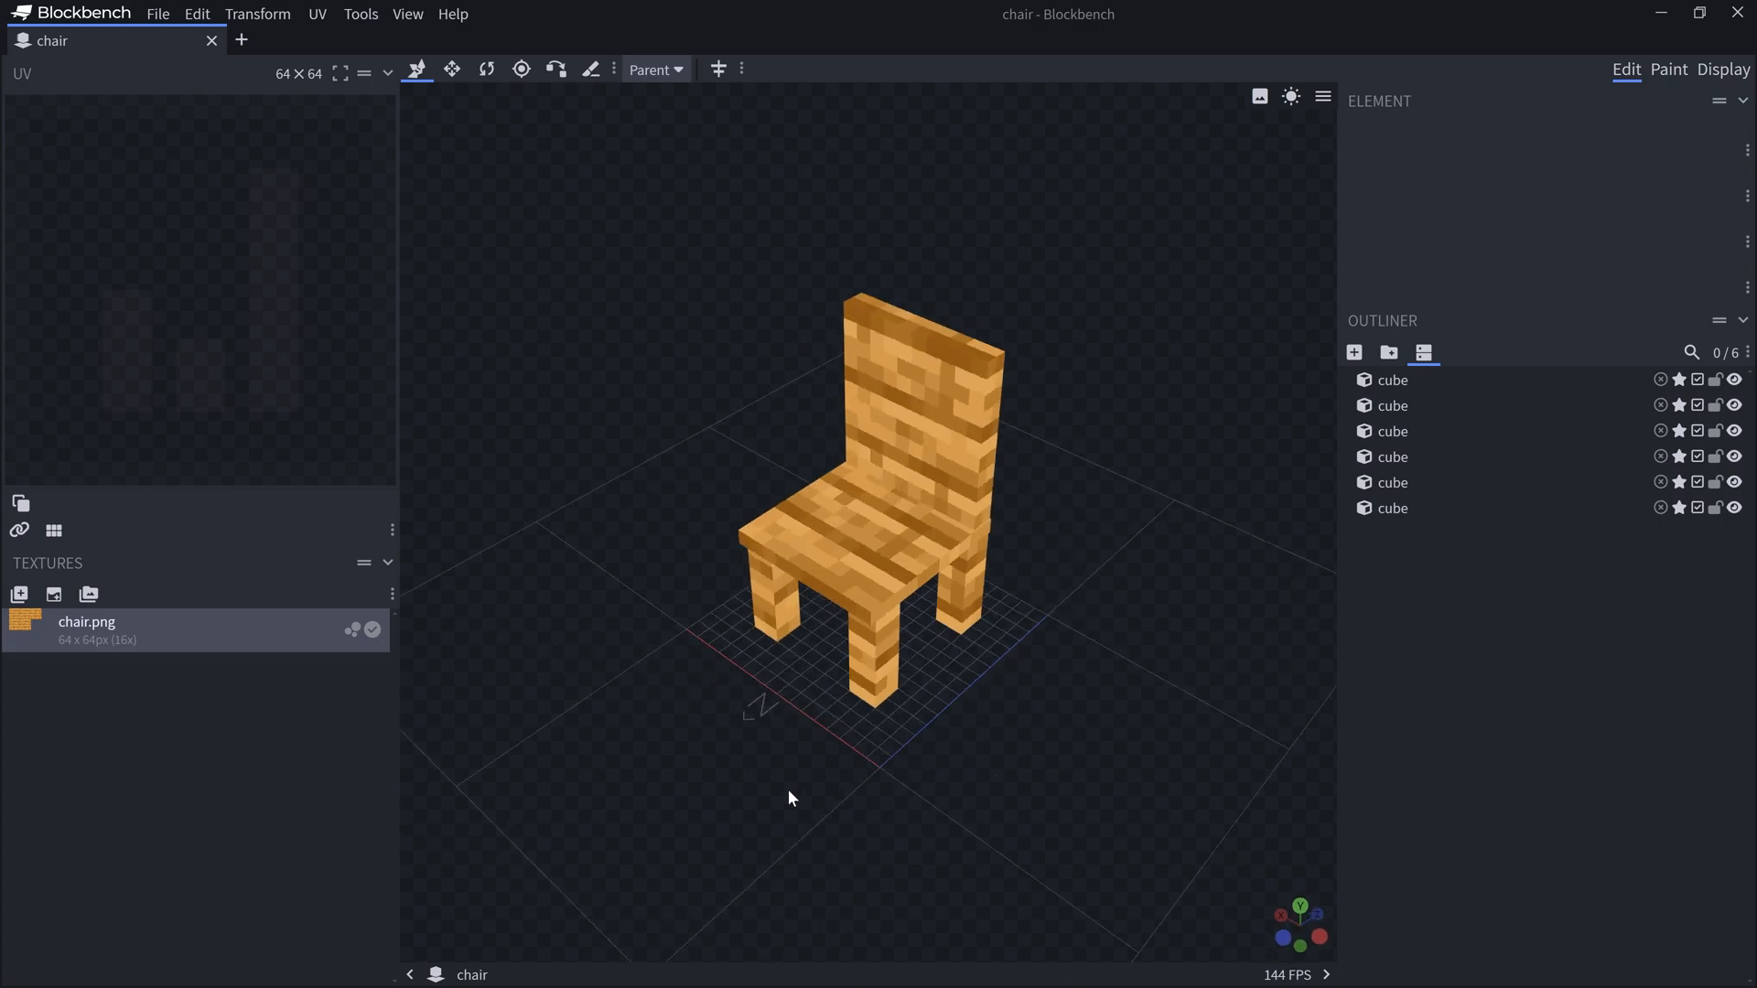
drag(791, 798, 591, 547)
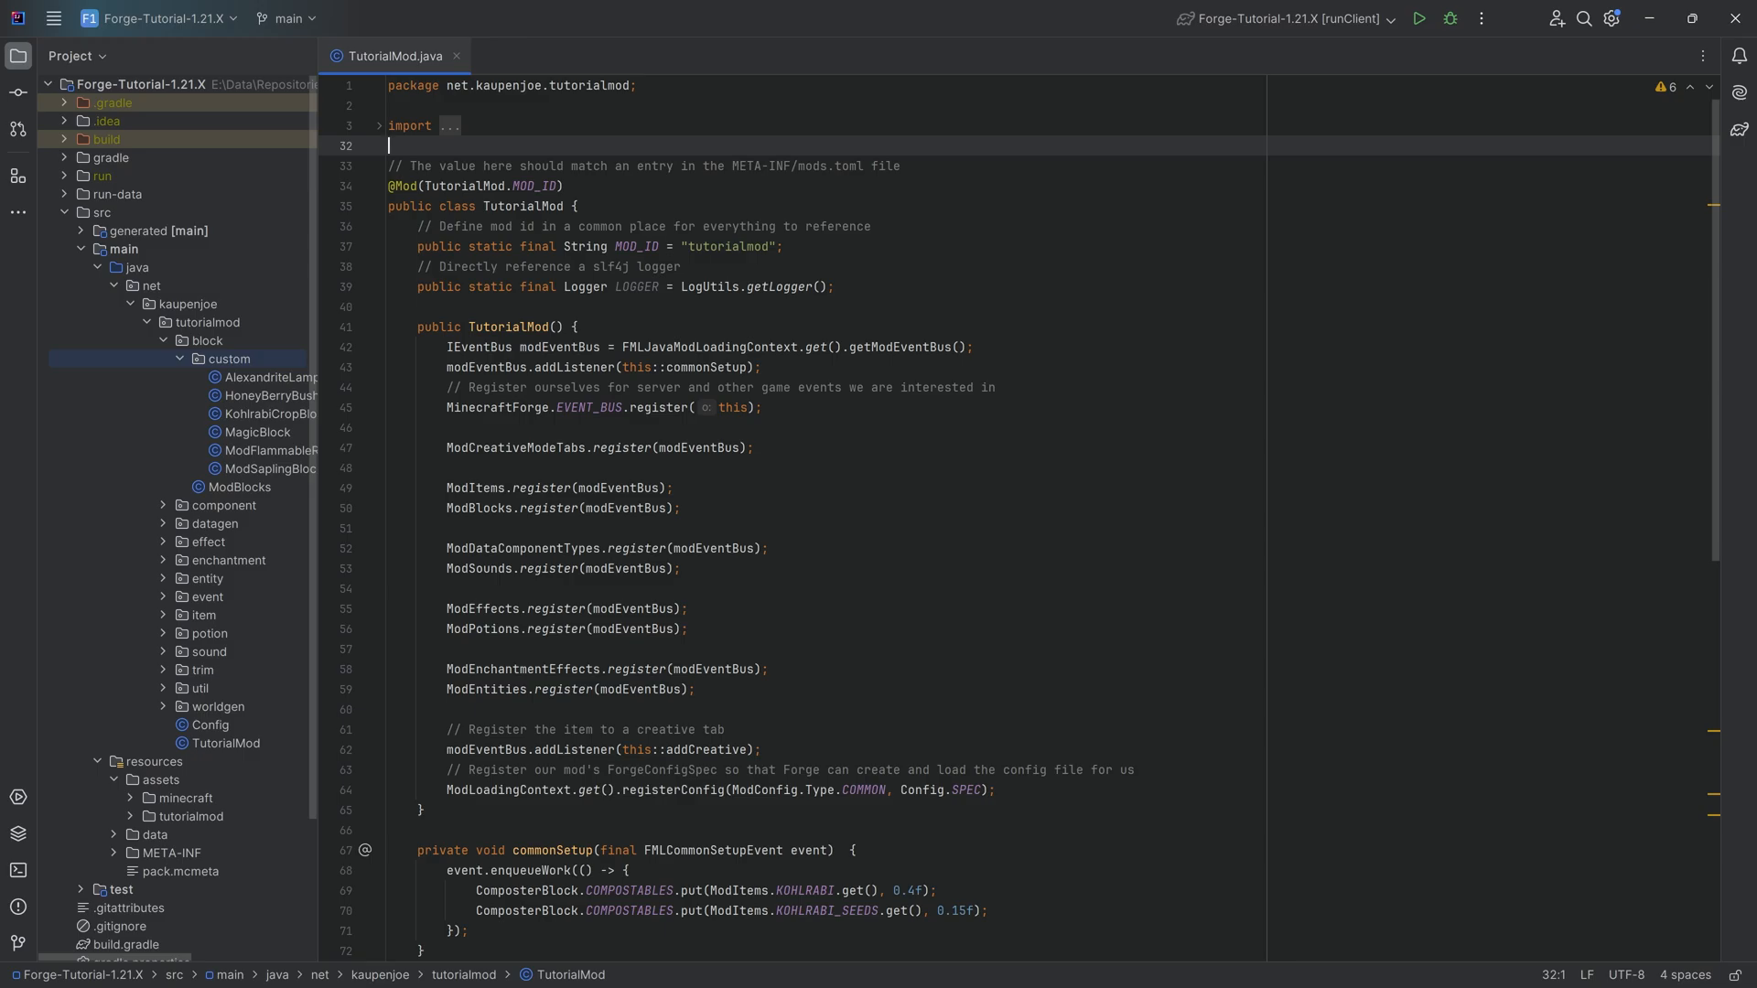
Start a new Java class ChairBlock in the custom block package extending HorizontalDirectionalBlock
click(267, 377)
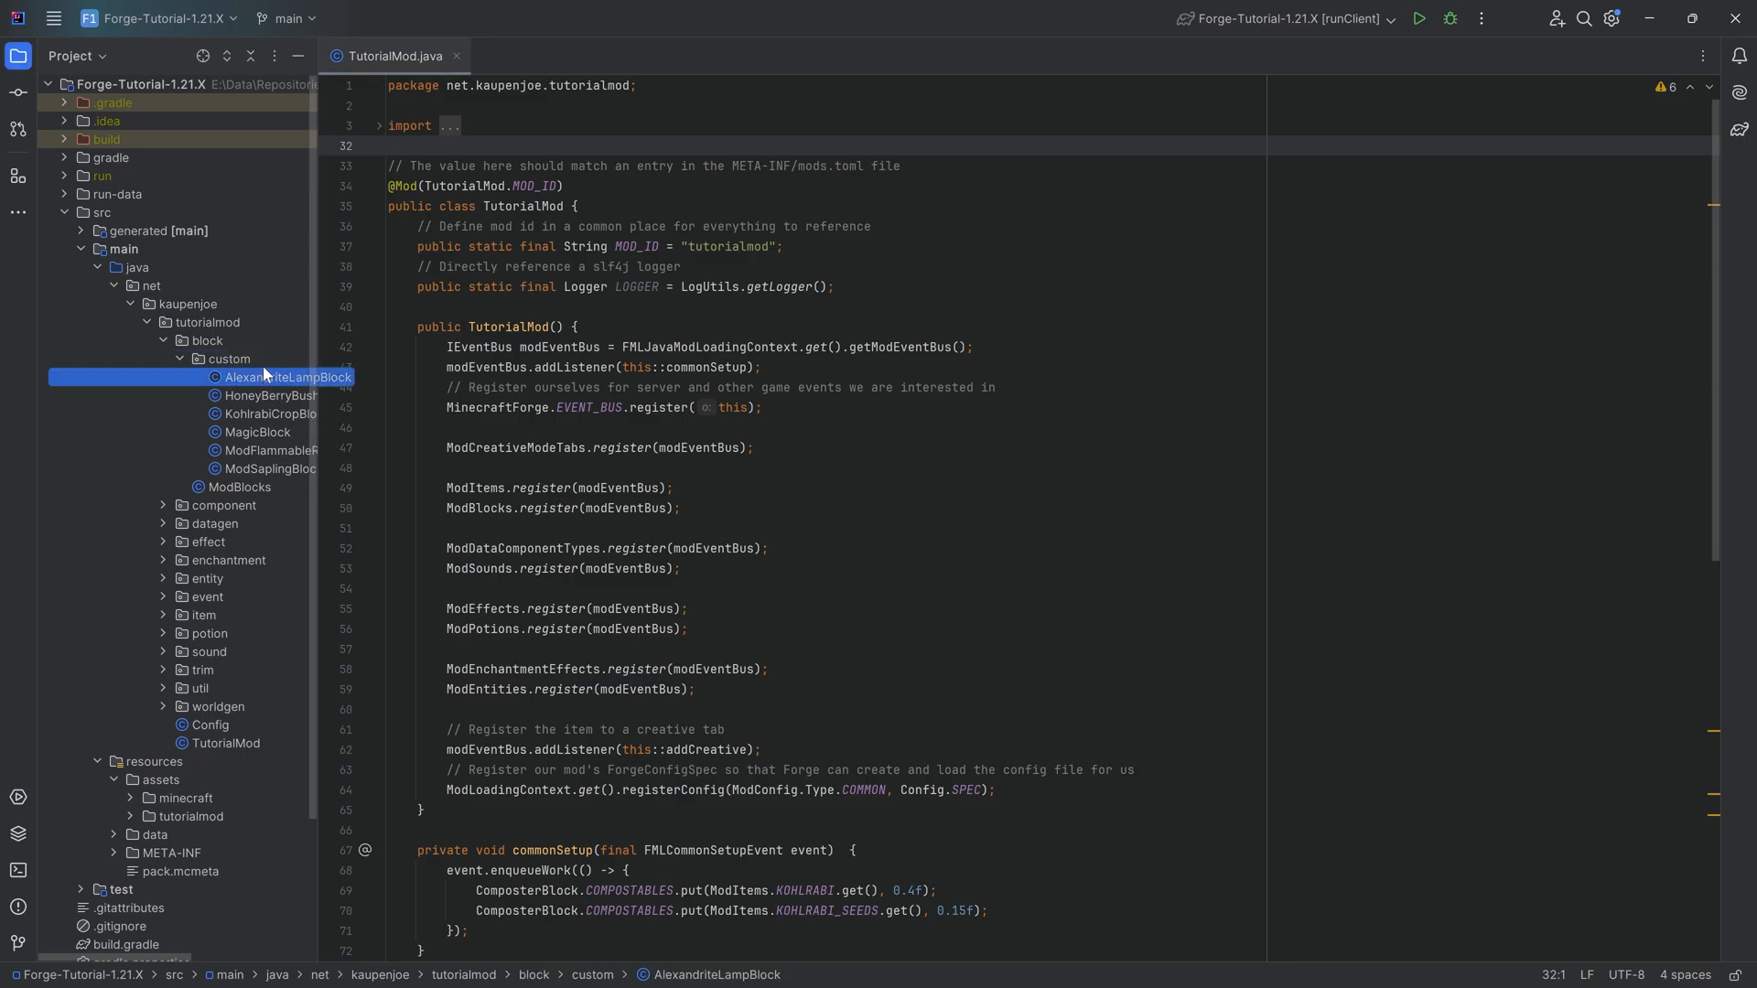
click(227, 359)
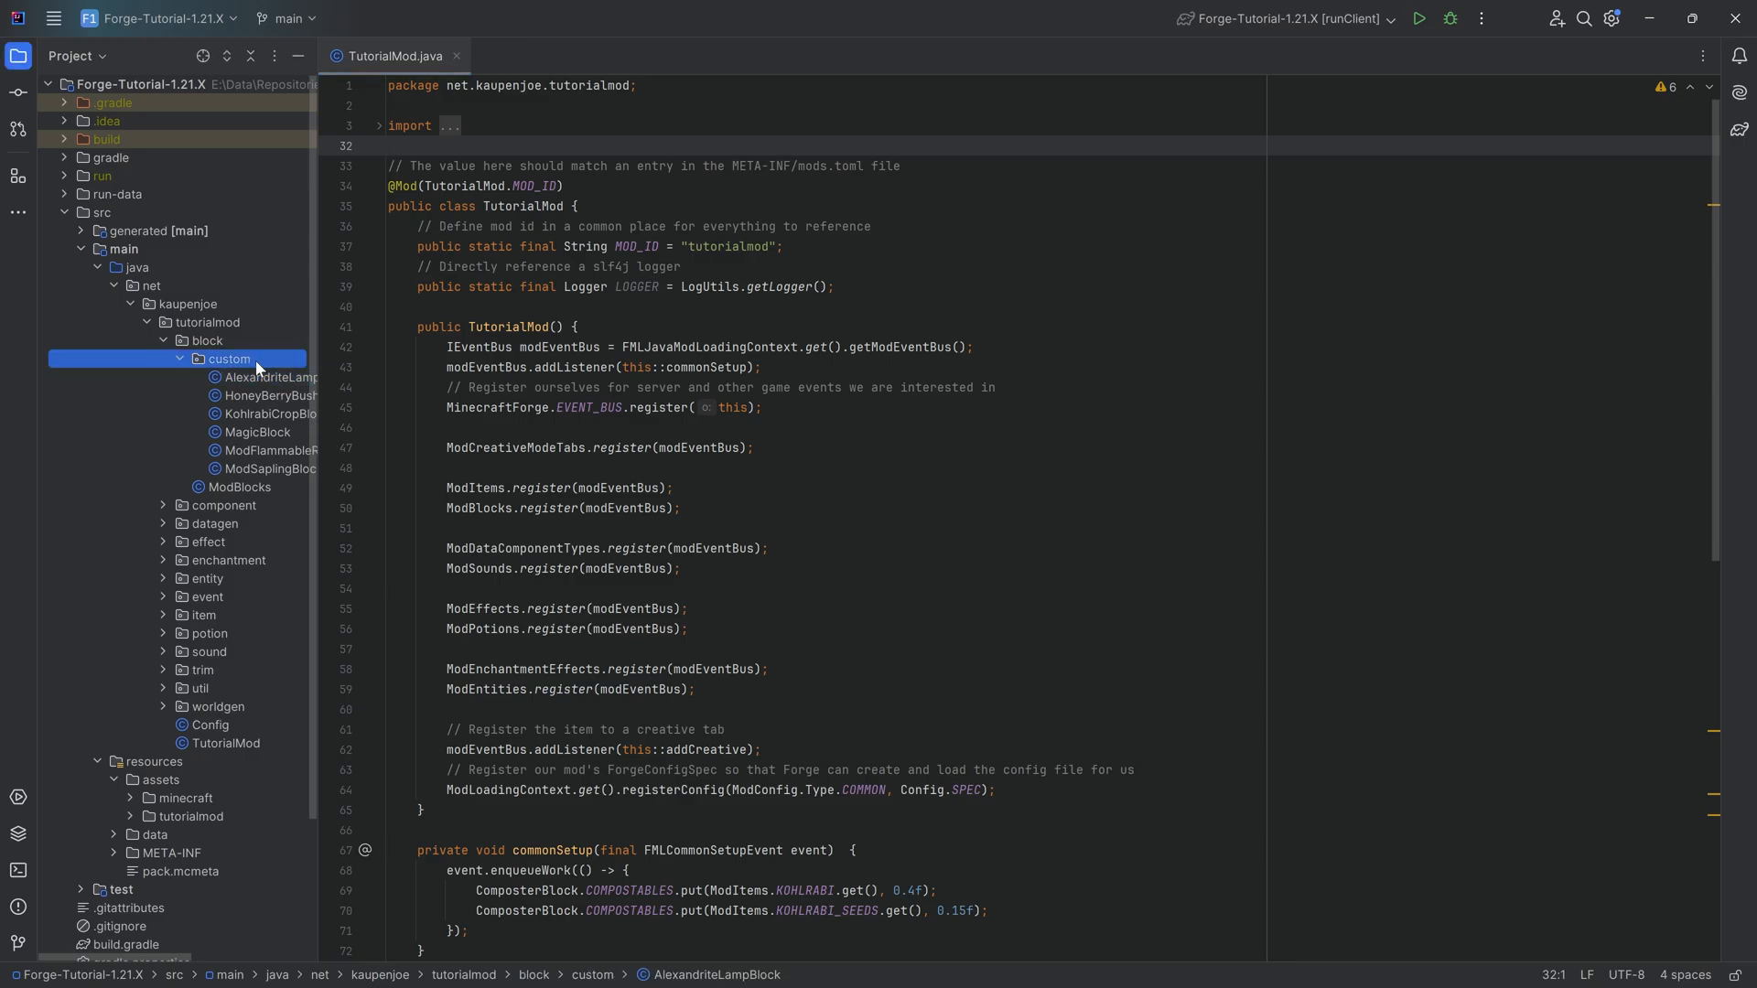
click(228, 359)
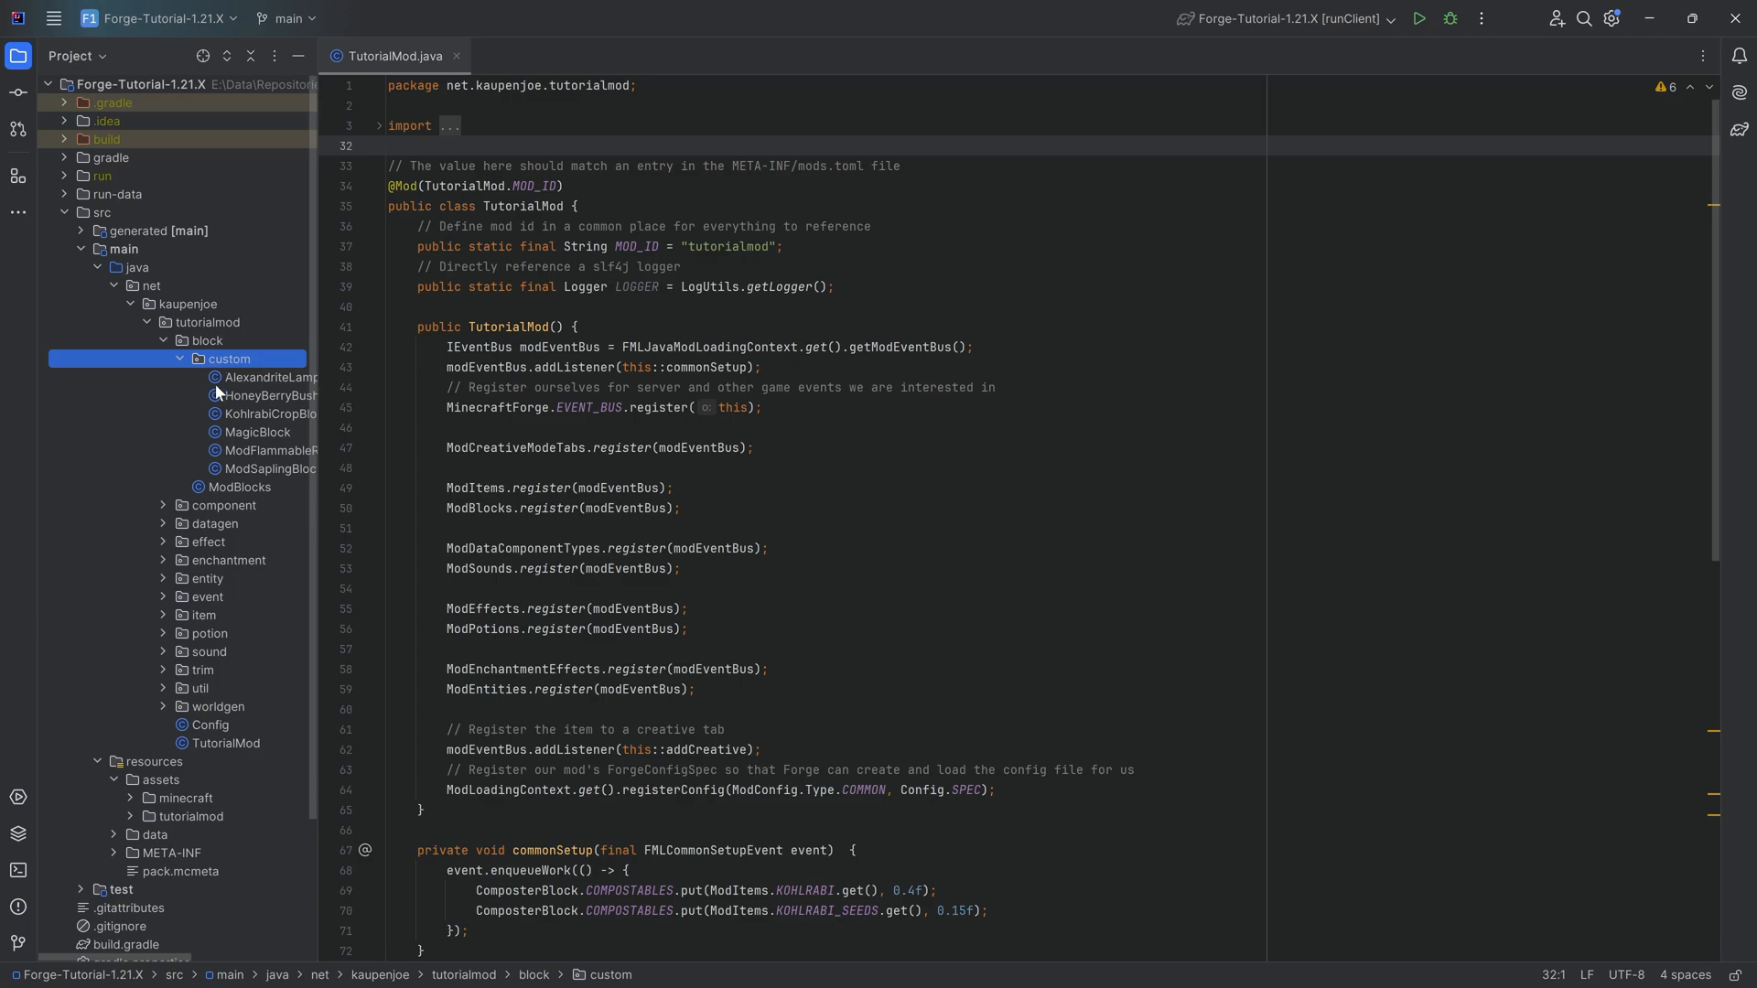
mouse_move(216, 370)
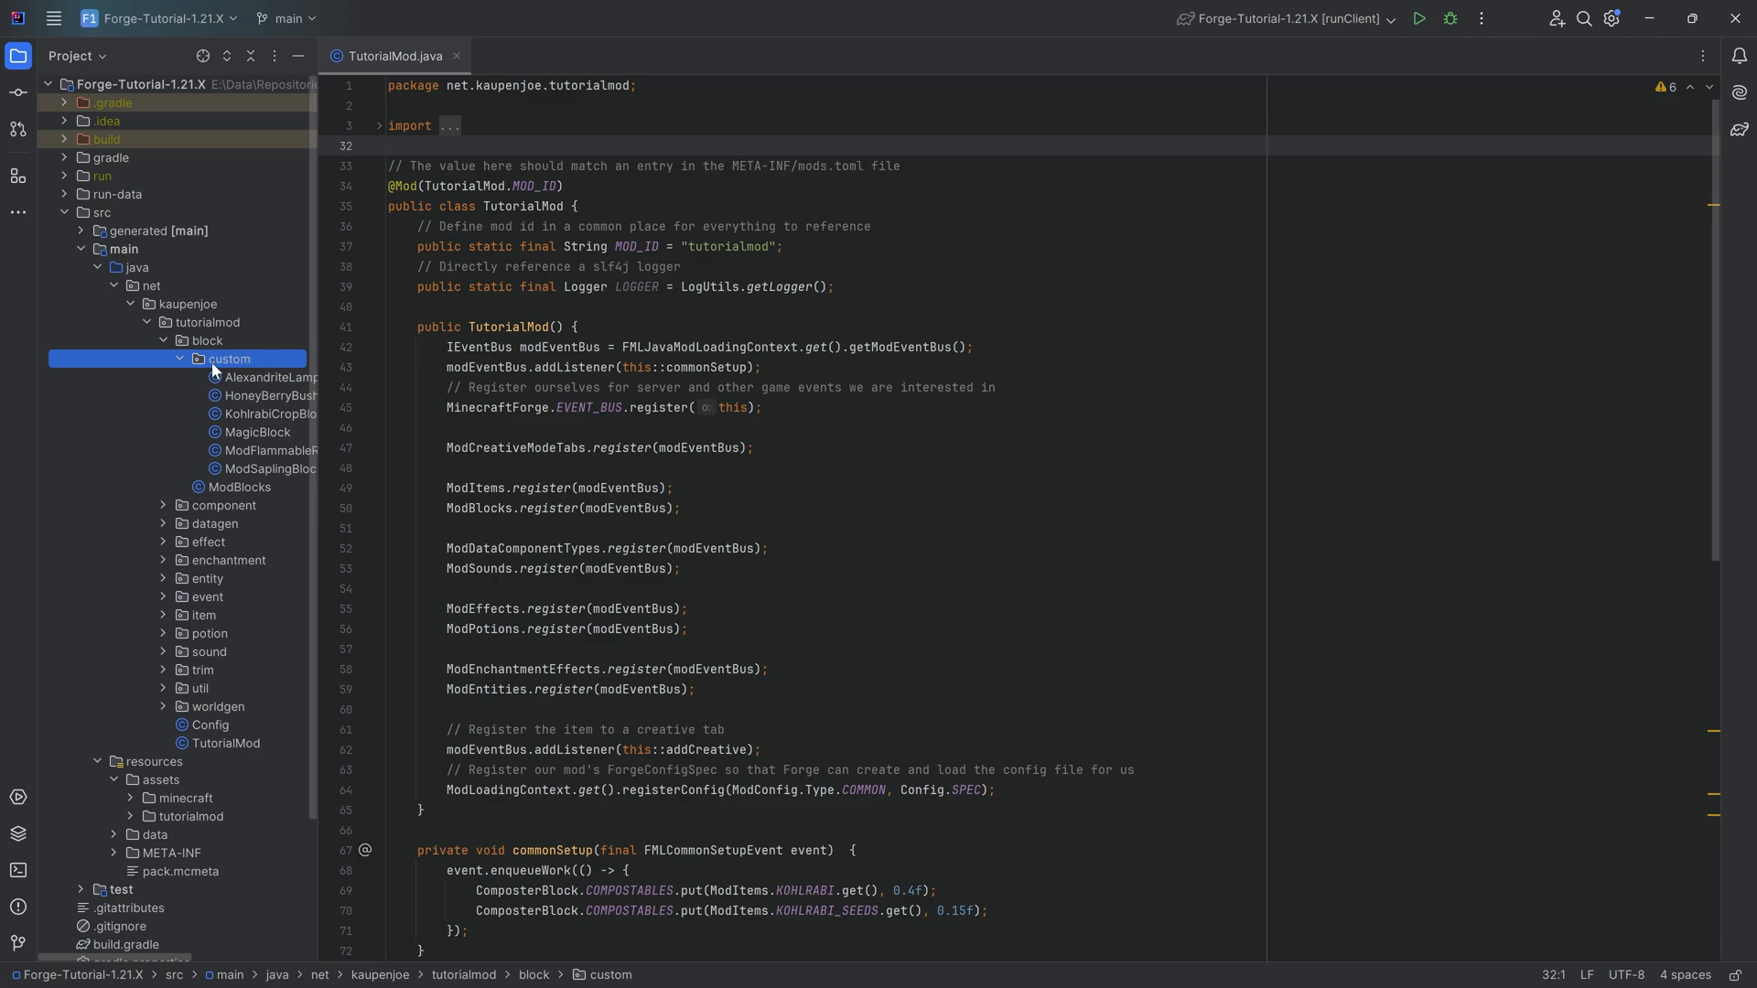
mouse_move(212, 370)
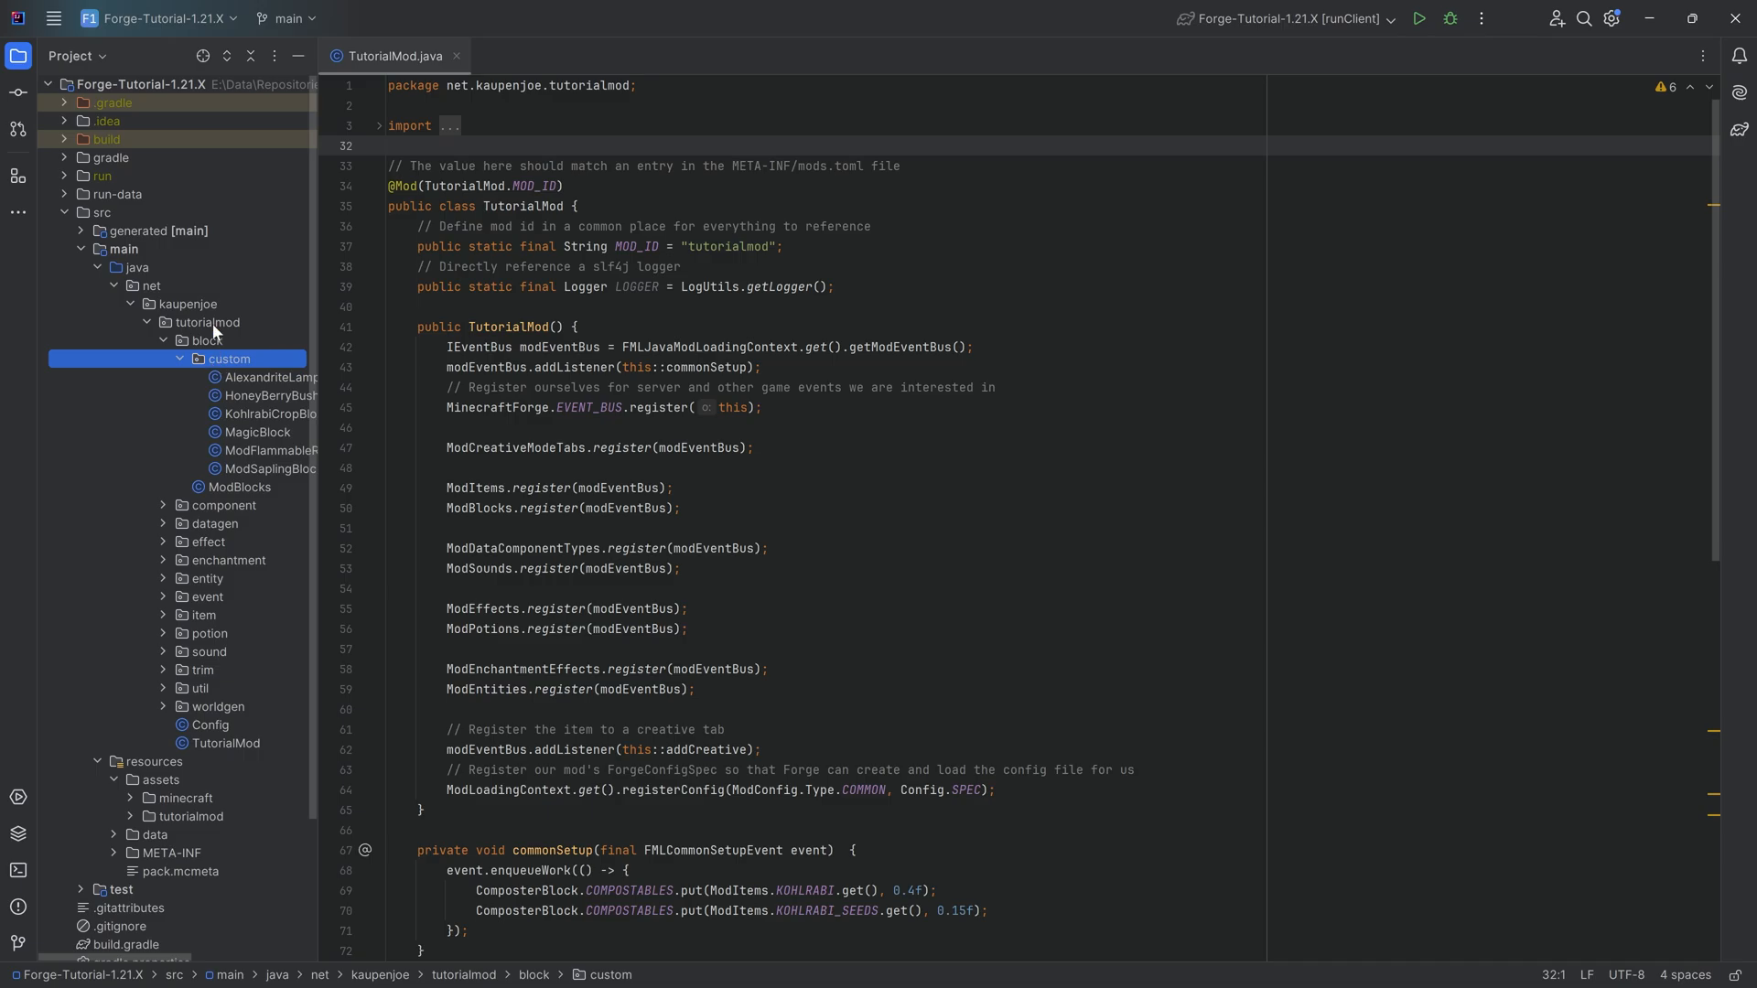
right_click(227, 359)
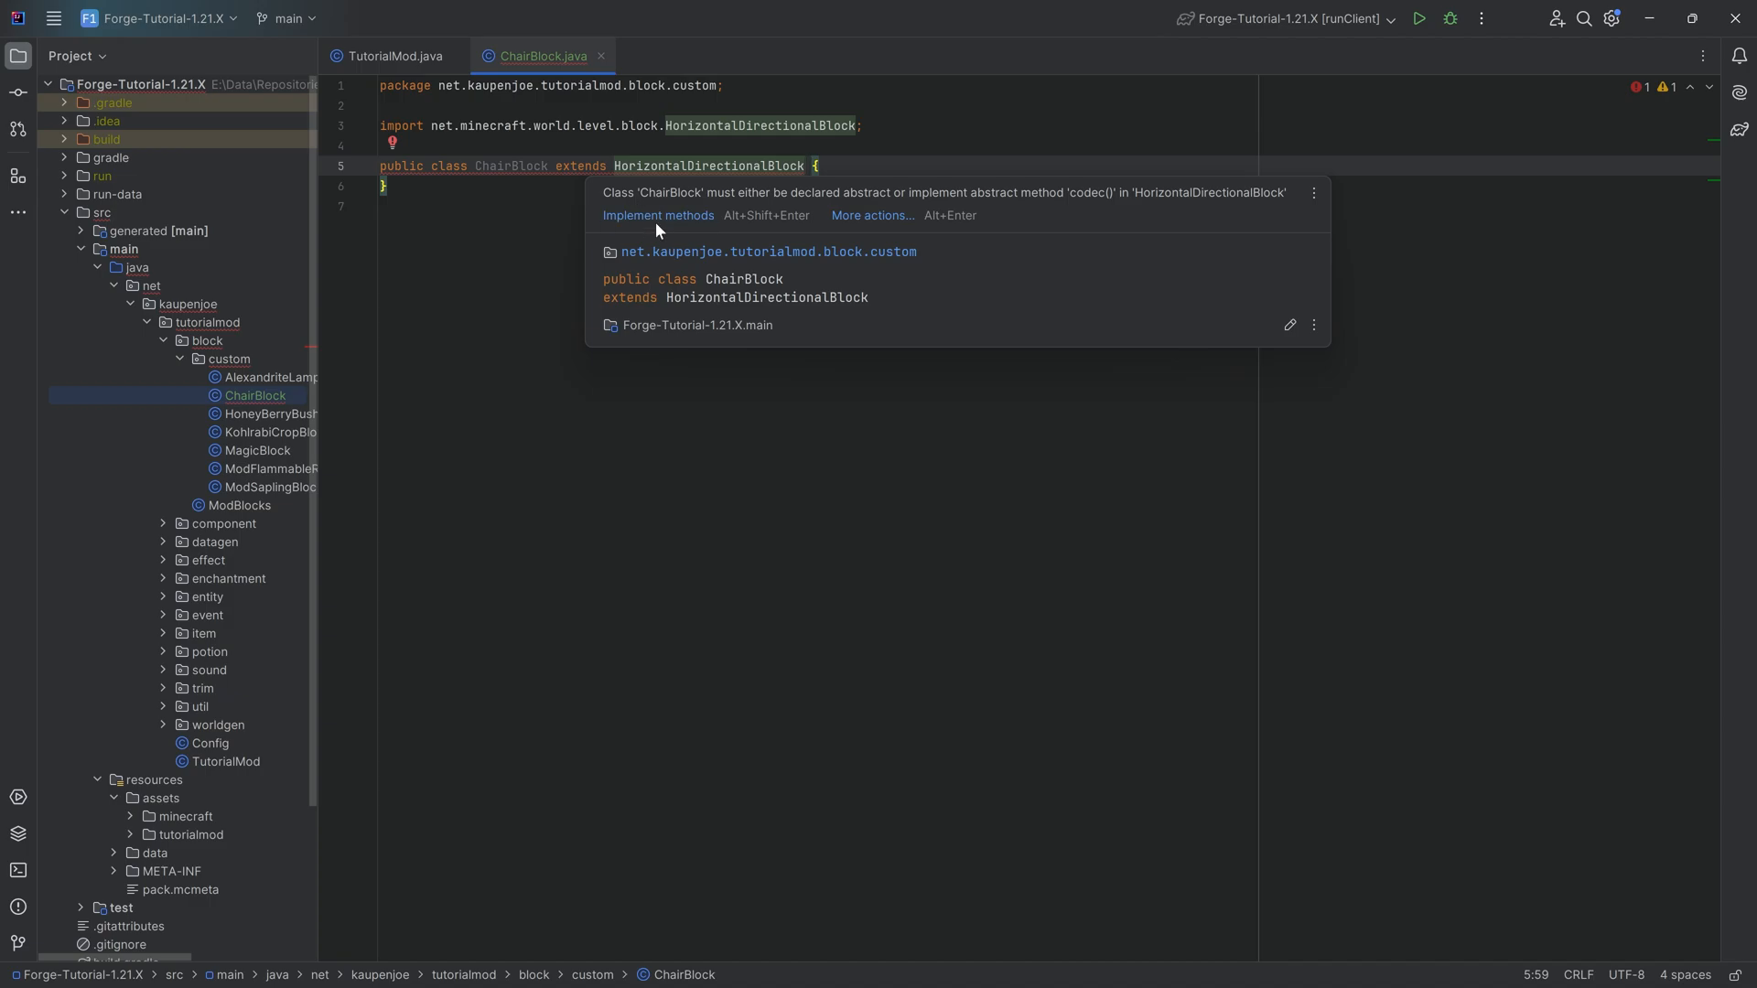
Add a public constructor and static CODEC = simpleCodec(ChairBlock::new) returned by codec()
click(657, 216)
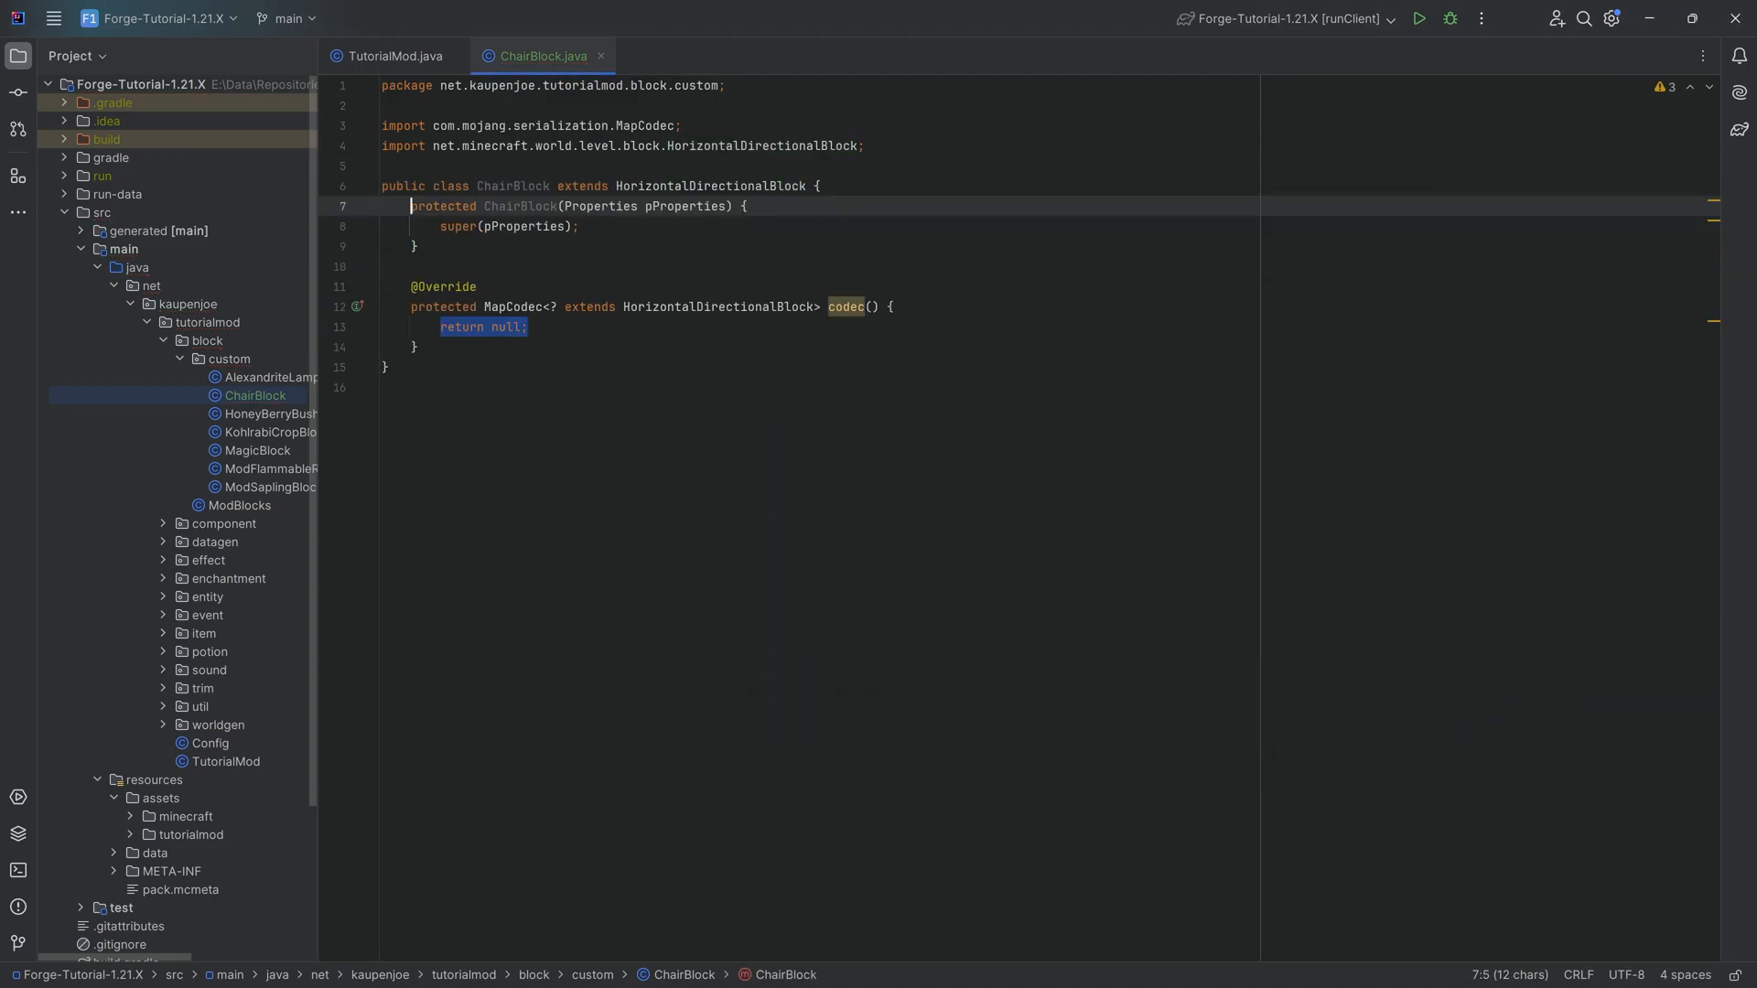
text(publi)
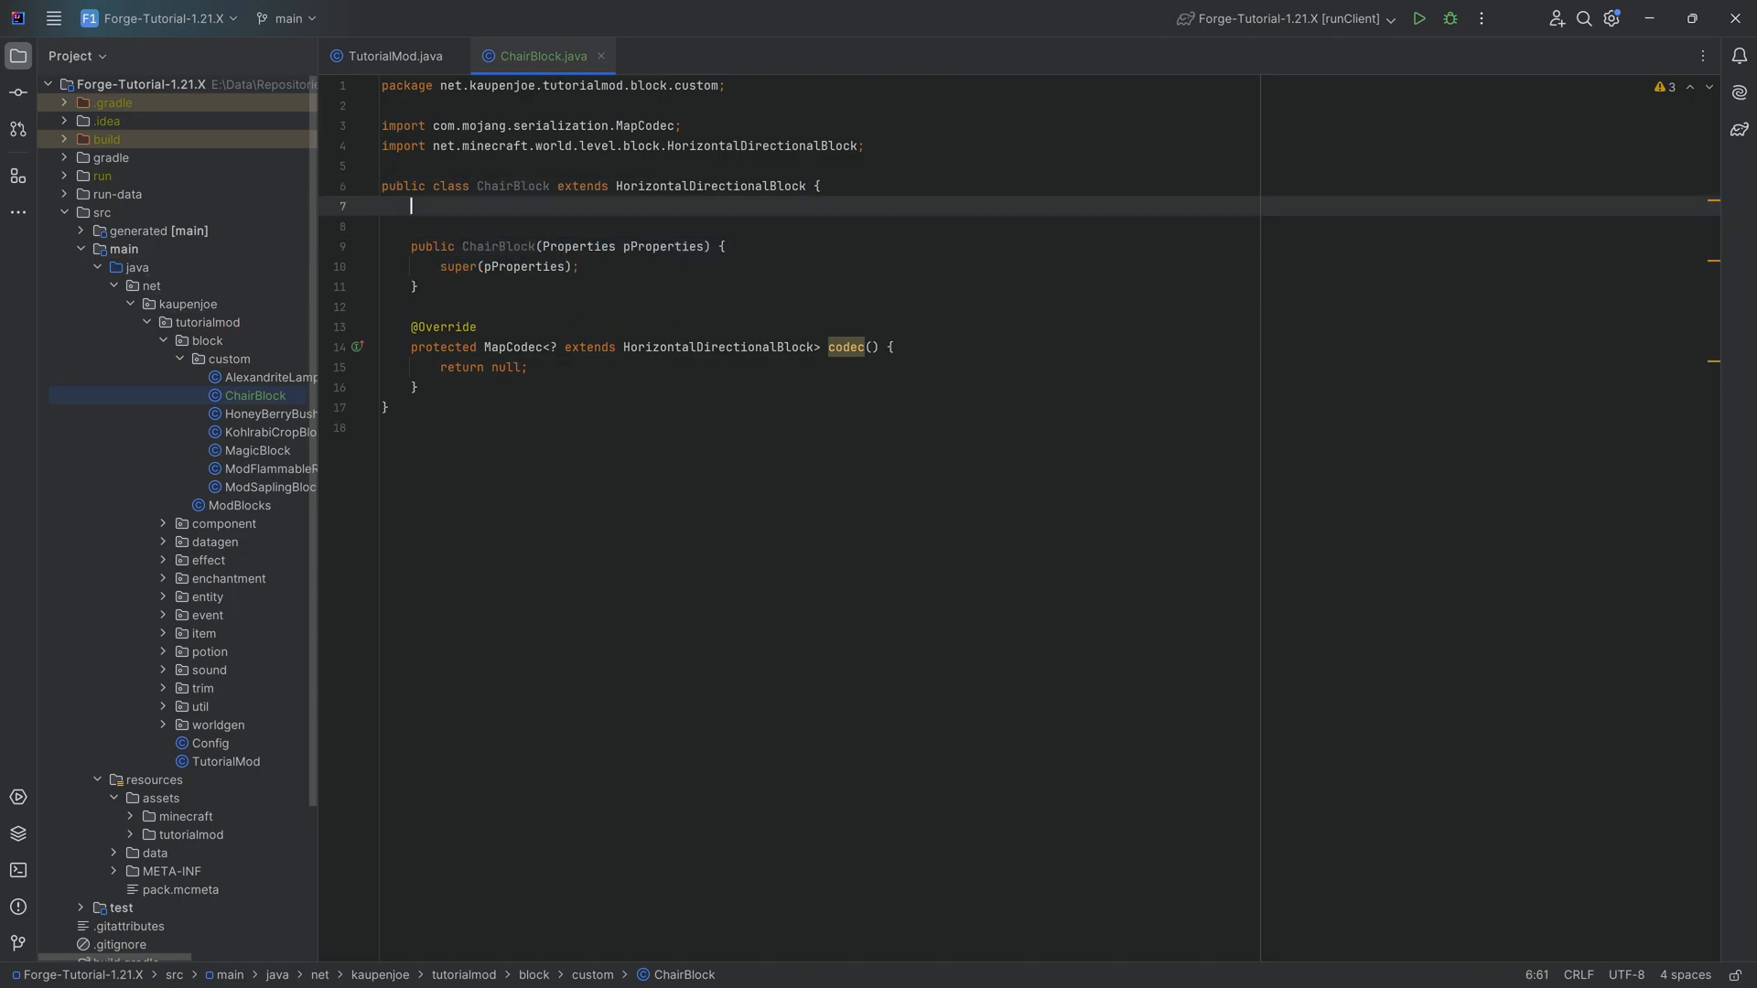
text(public static final MapCodec)
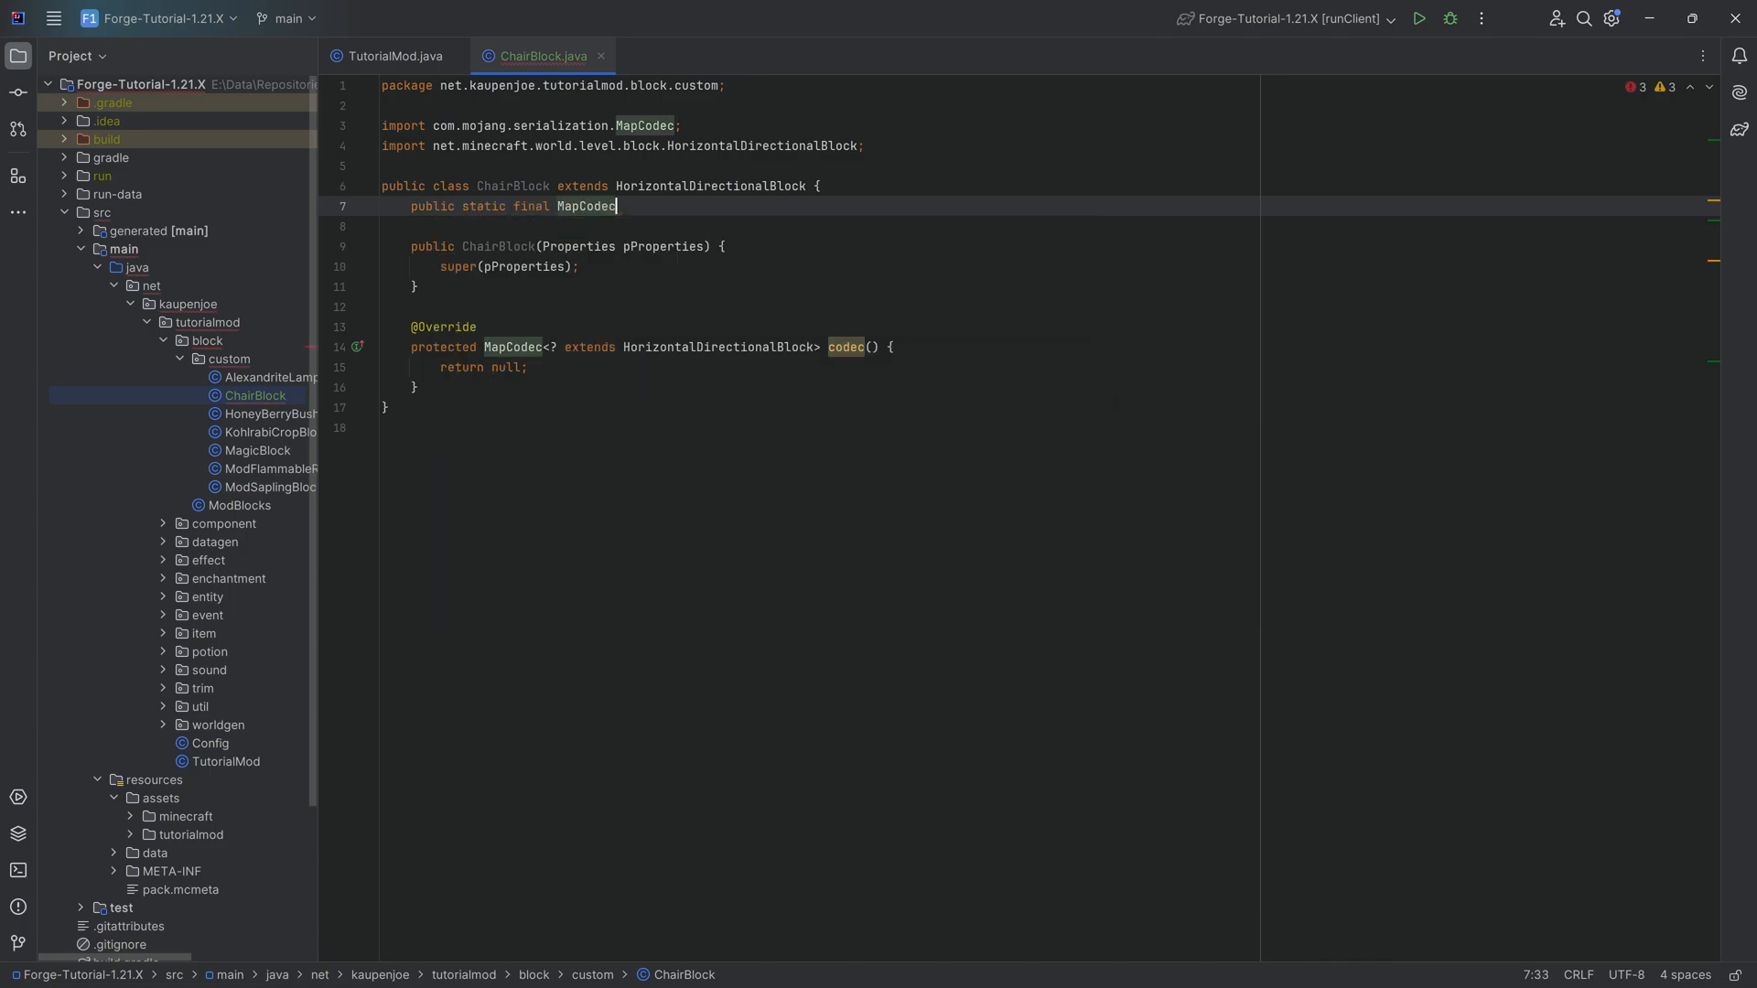
text(<ChairBlock>)
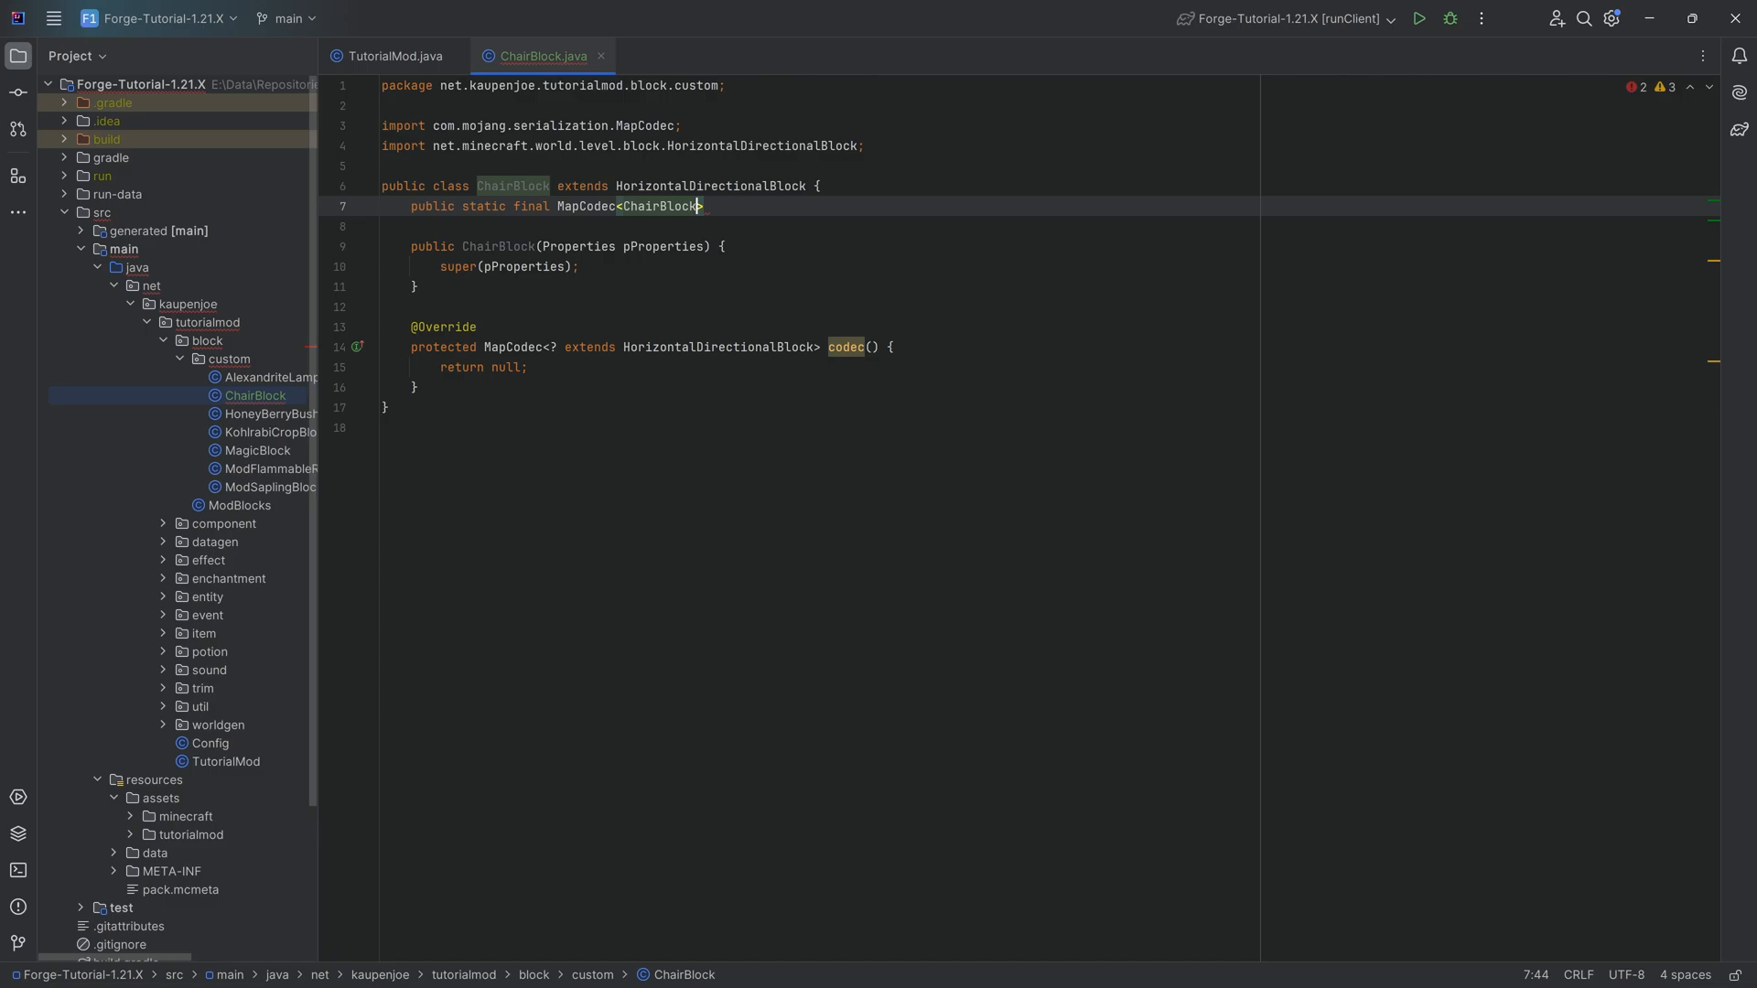
text(CODEC =)
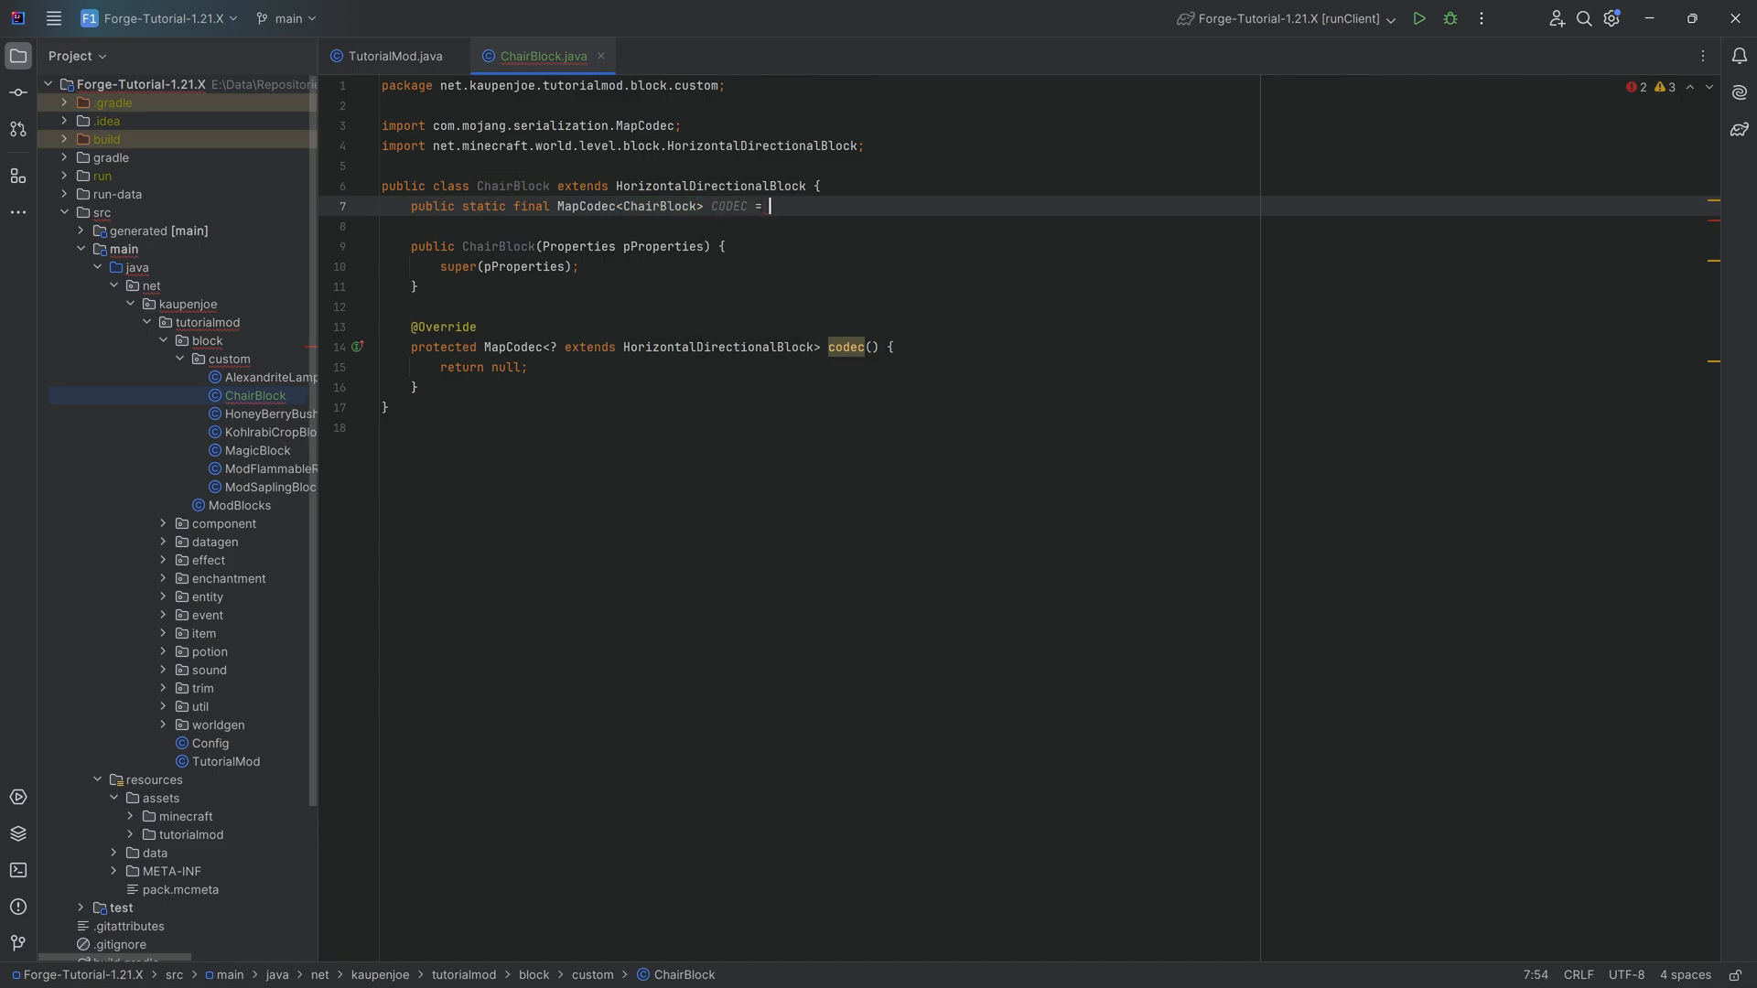
text(simpleCodec())
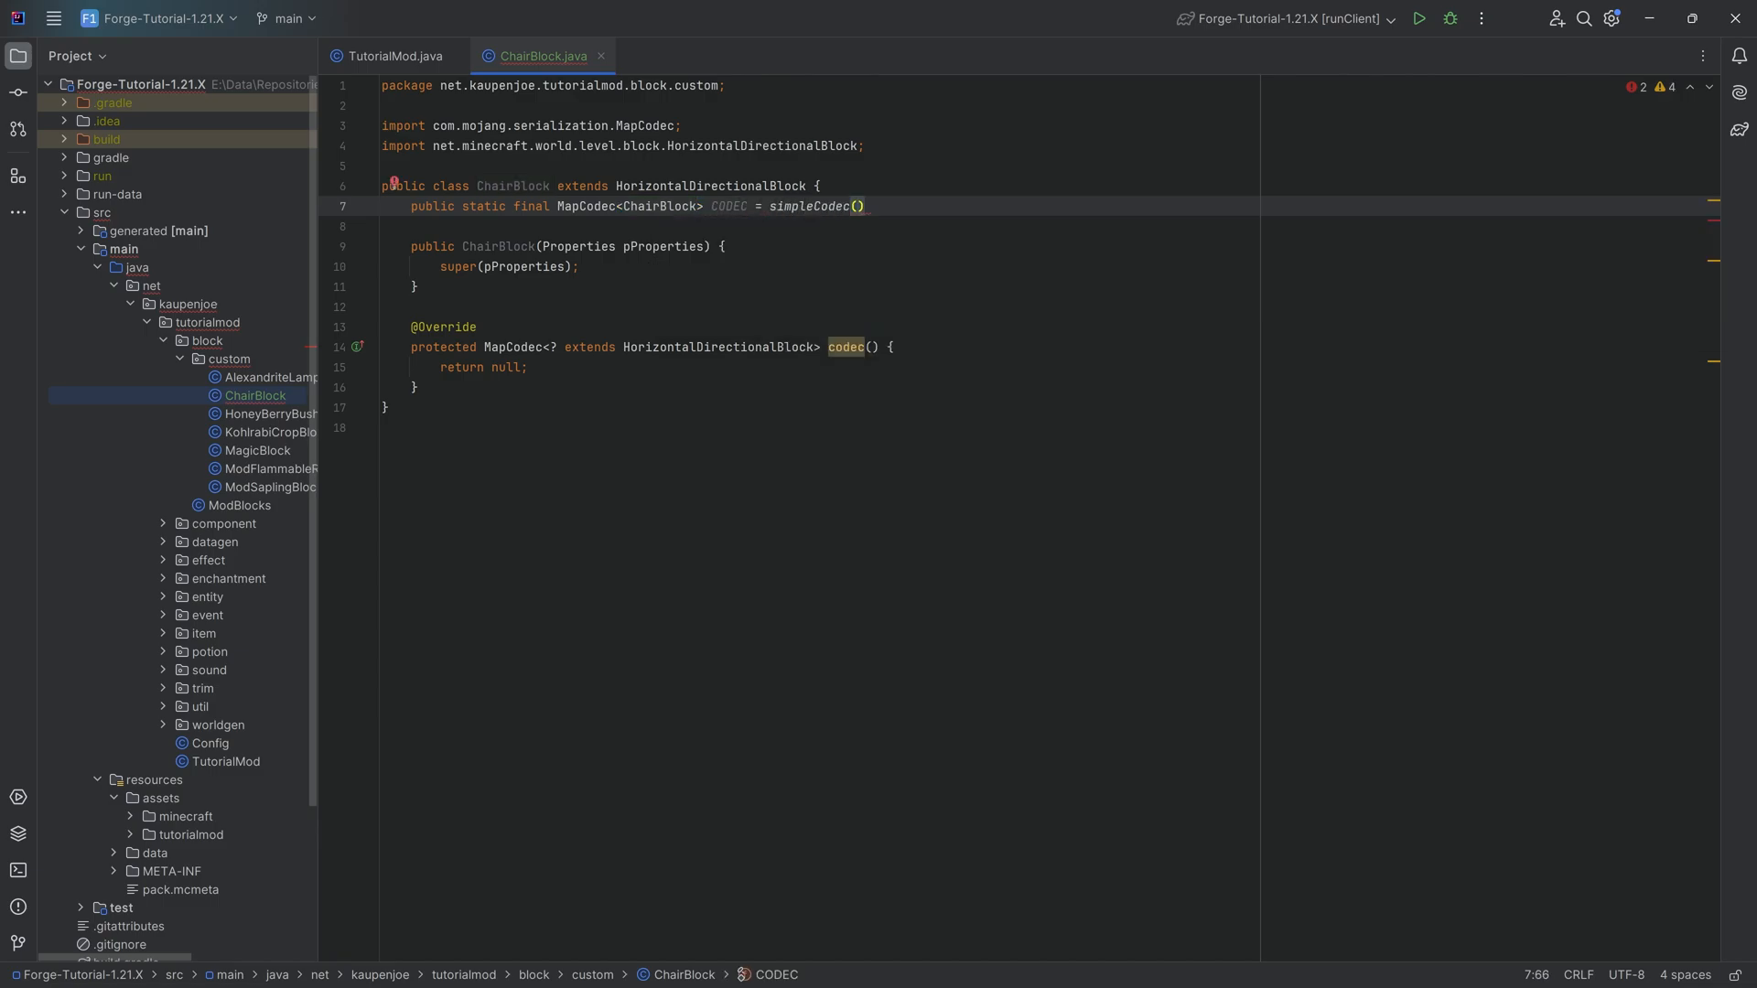
text(ChairBlock::new);)
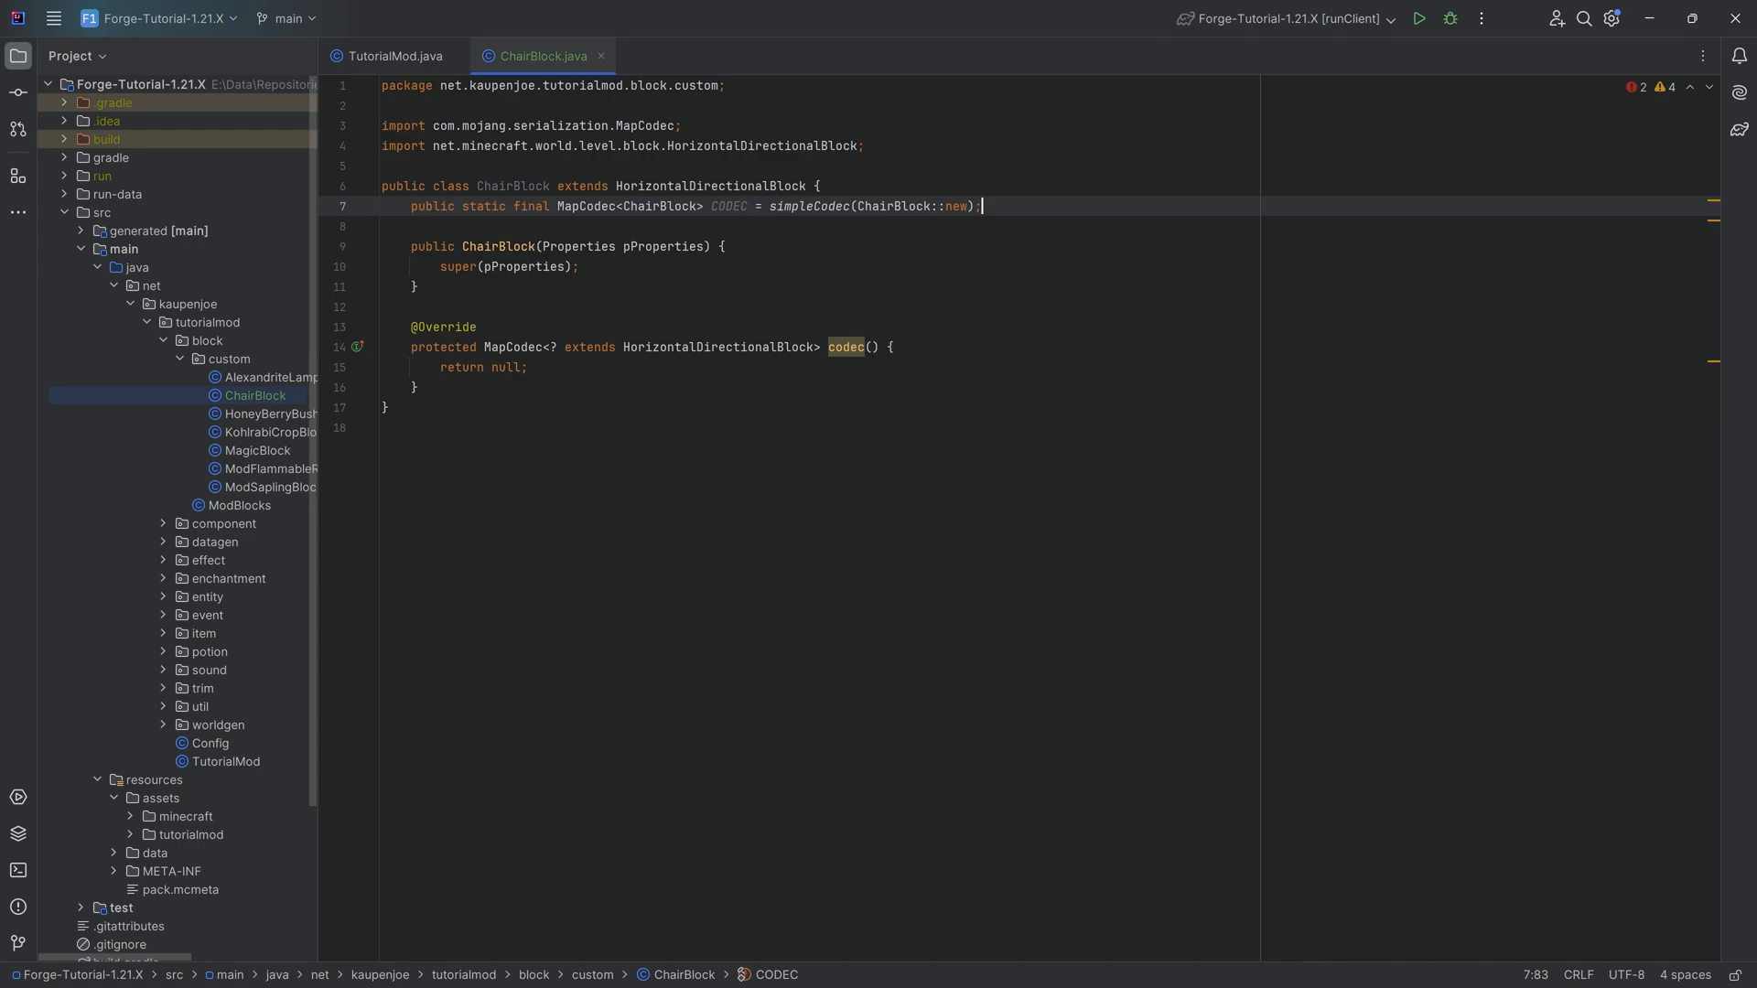
text(CODEC)
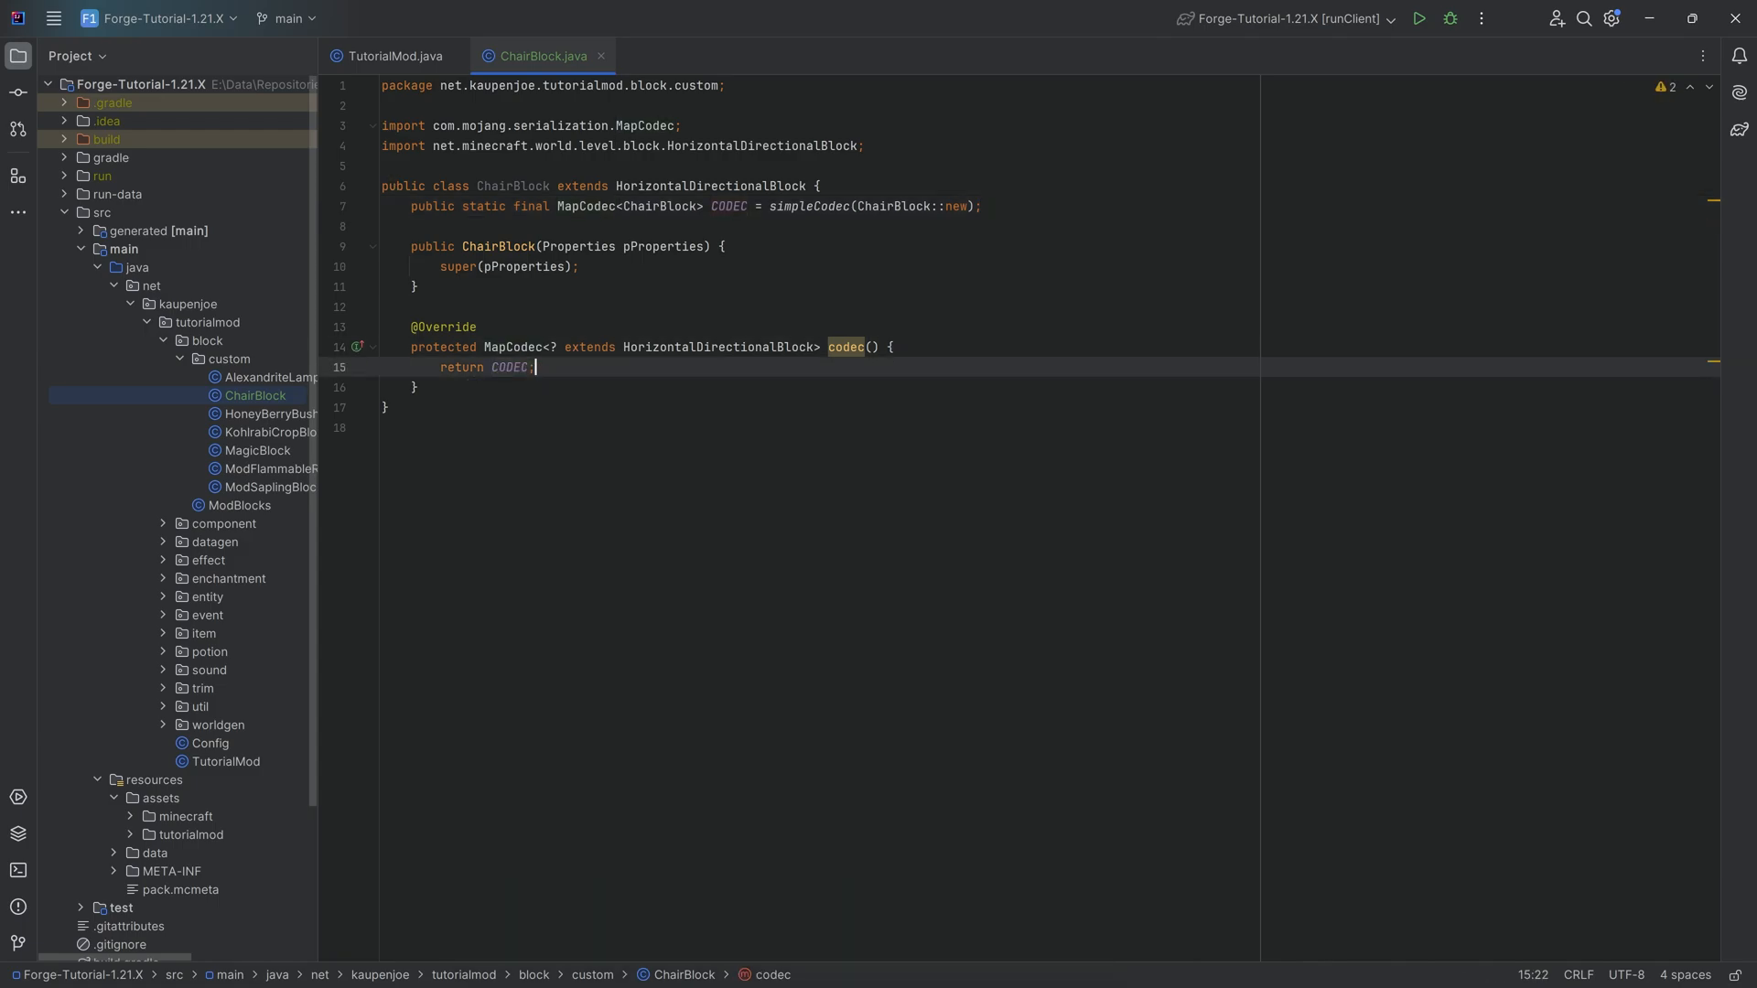
Override getStateForPlacement and createBlockStateDefinition, adding FACING to pBuilder
key(enter)
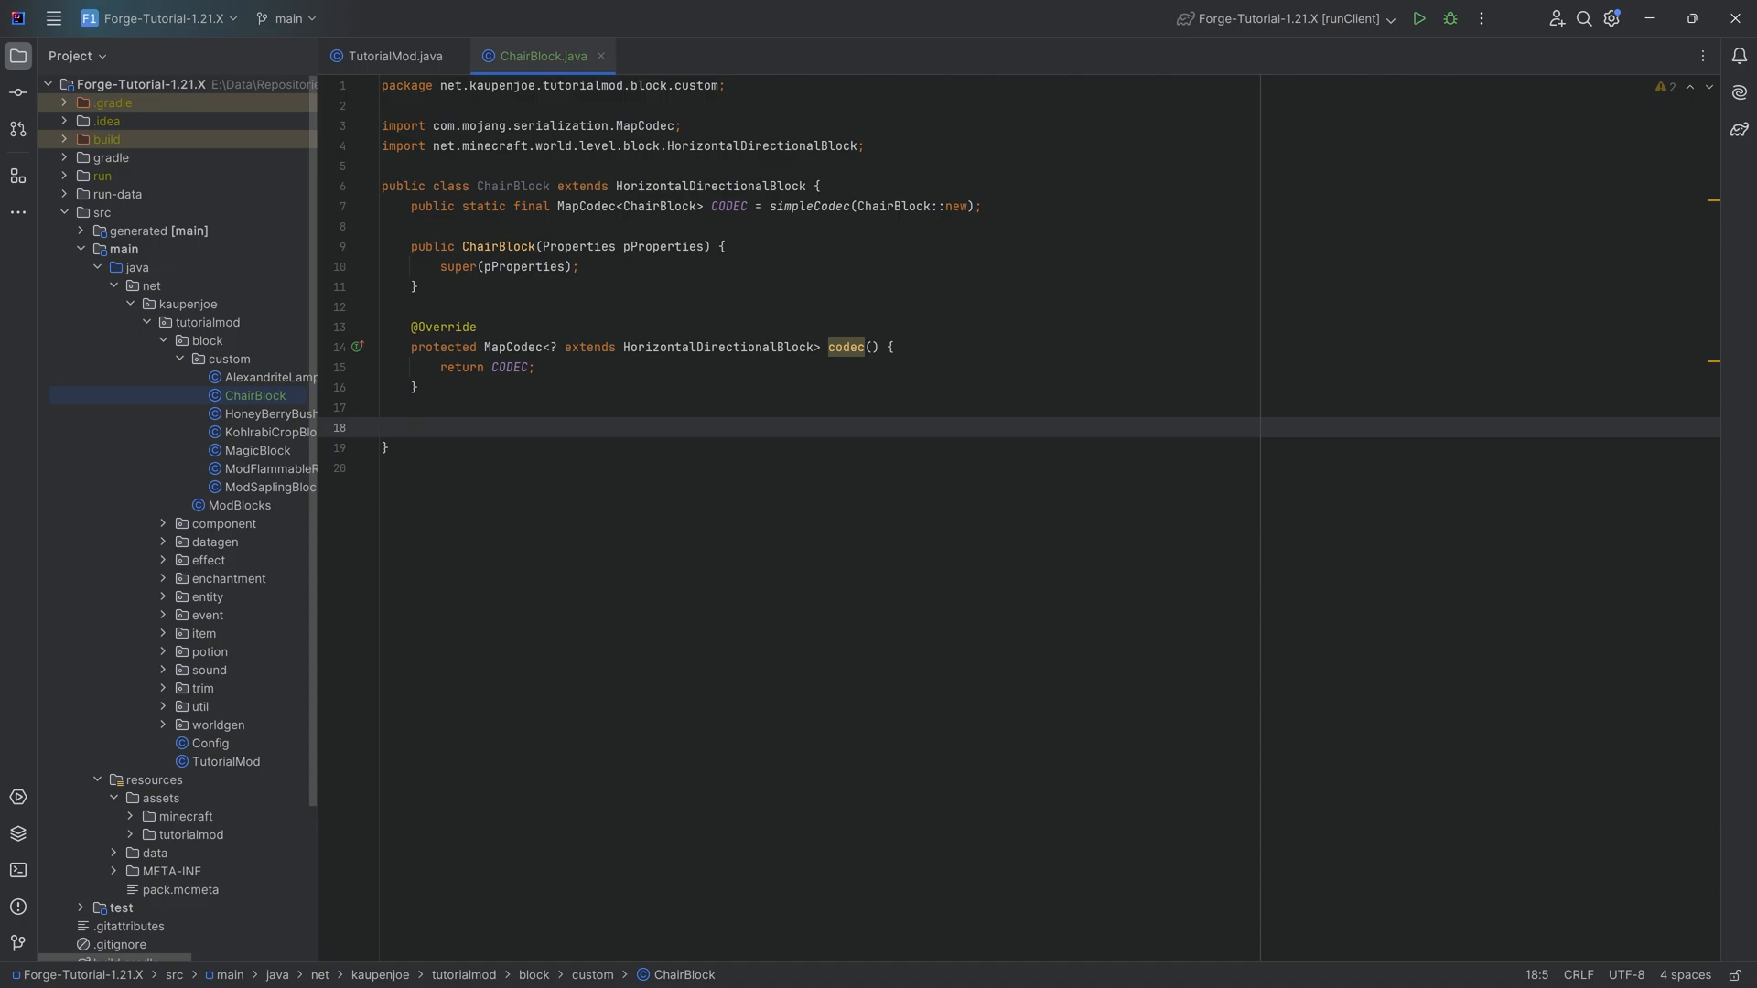
text(get)
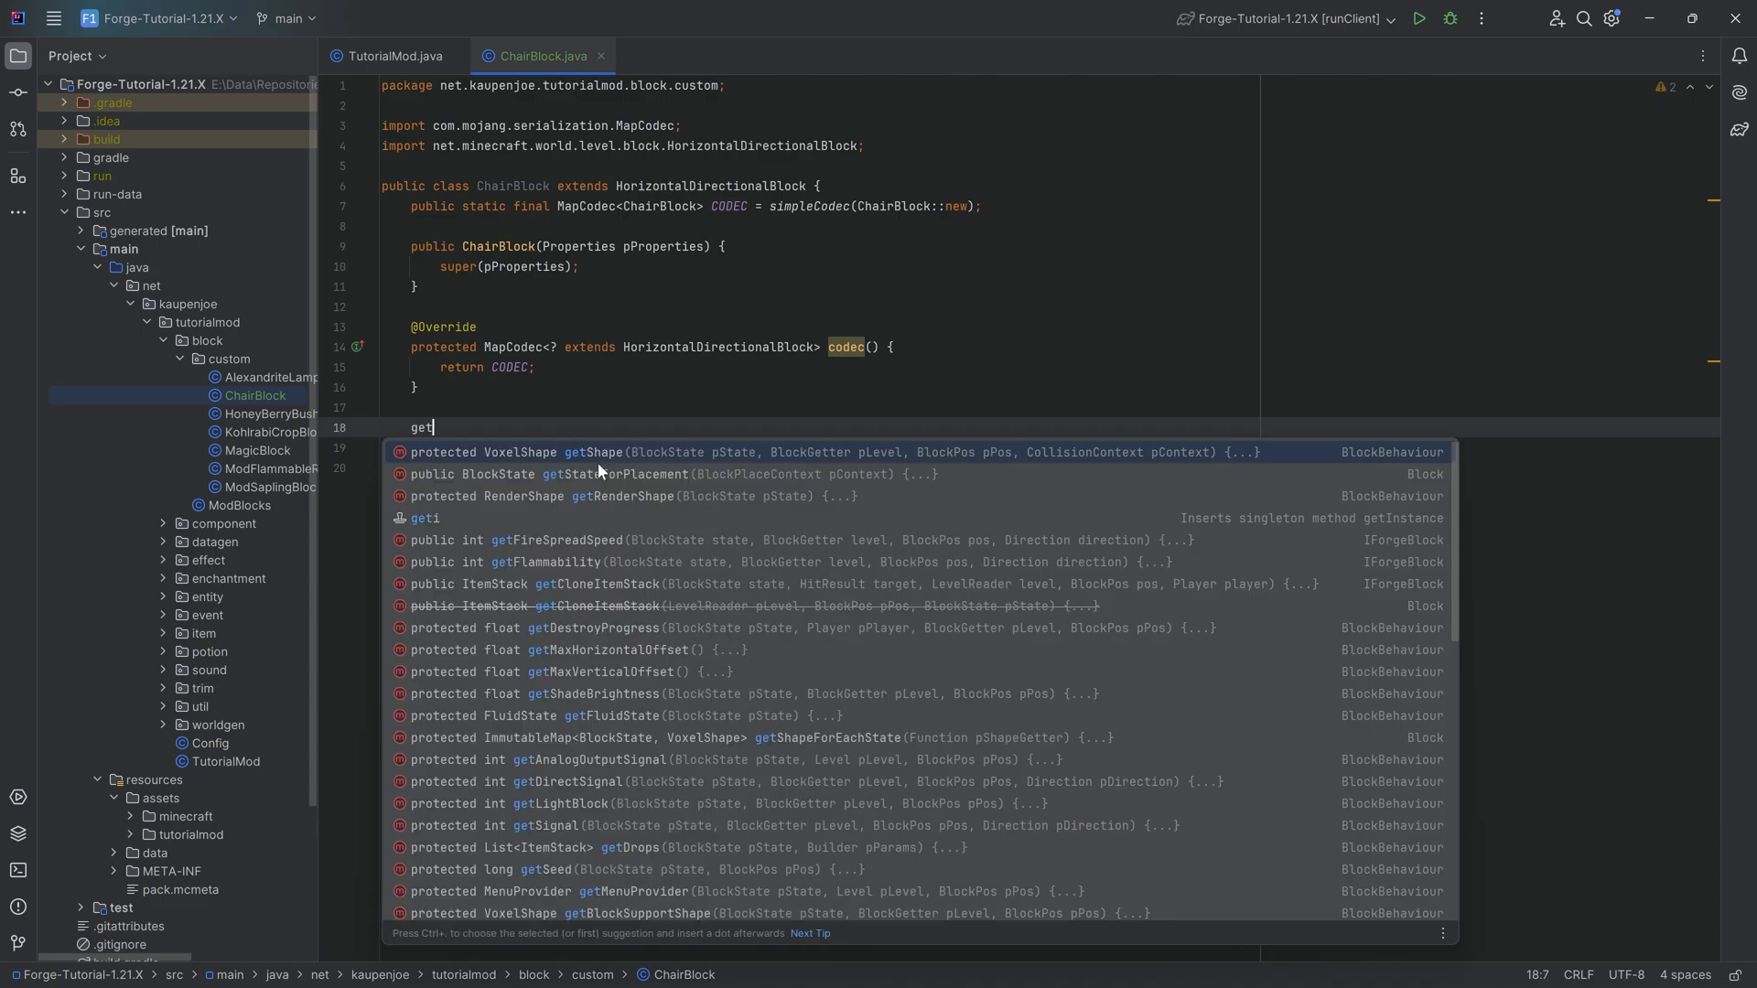
text(stat)
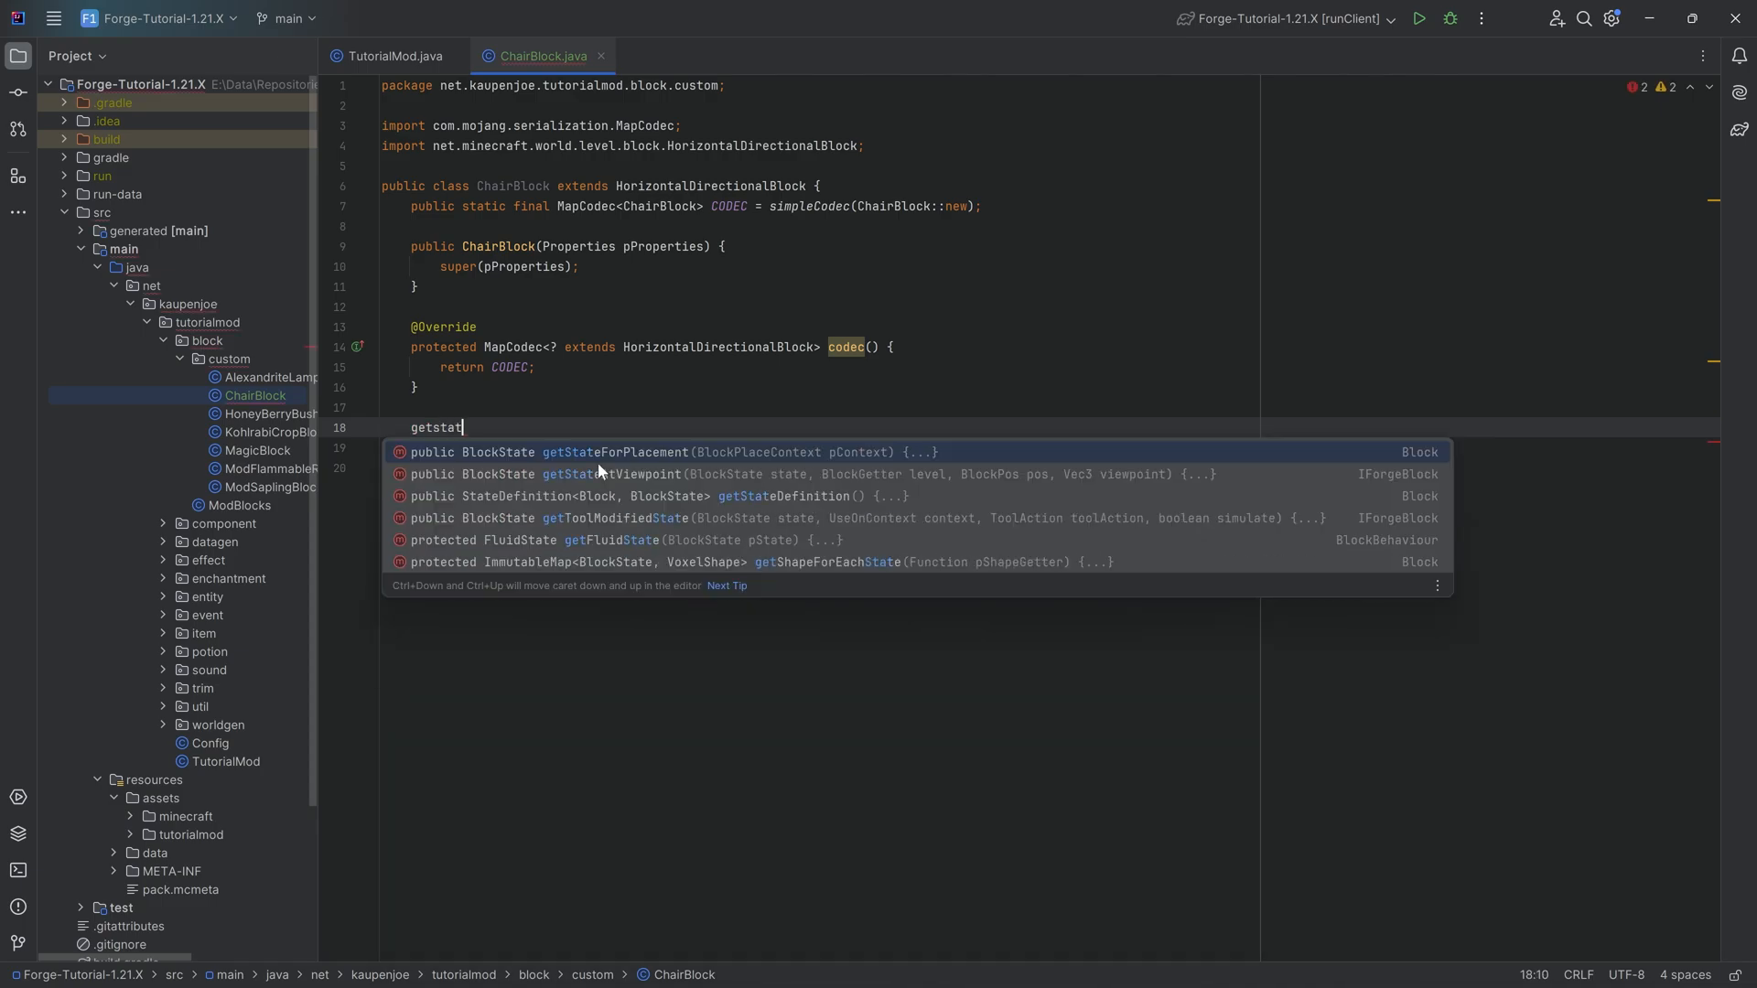
click(615, 453)
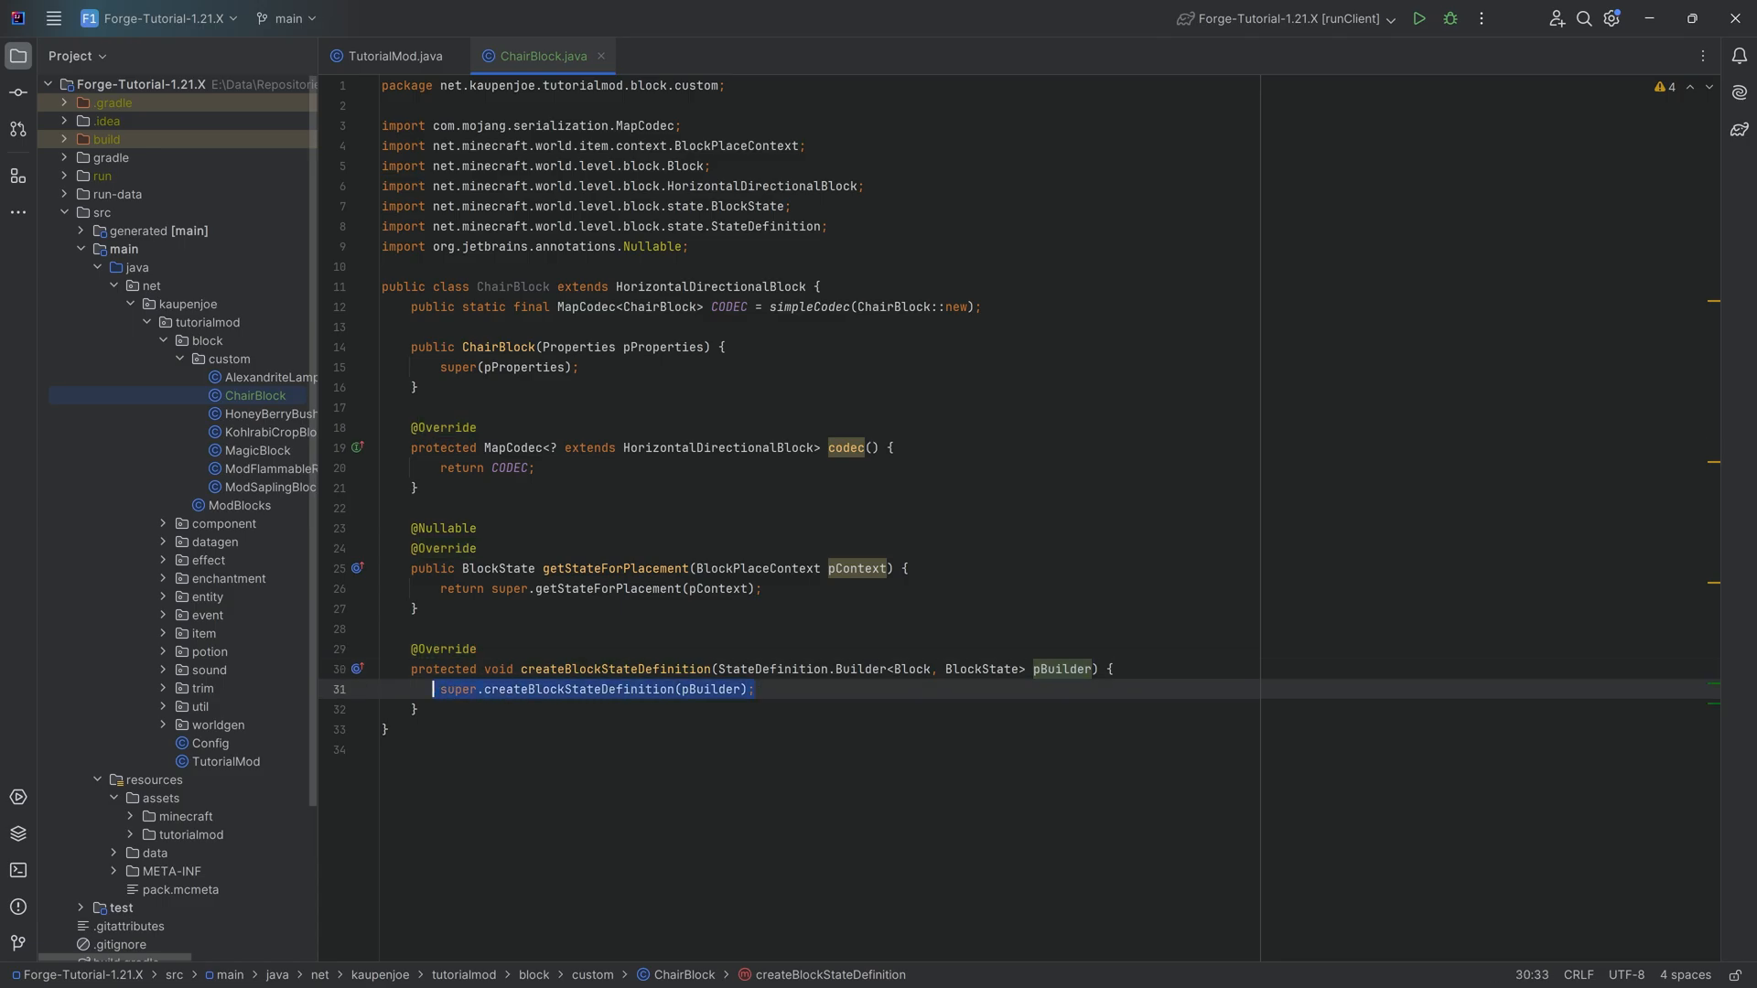
text(pBuilder.add(FACING);)
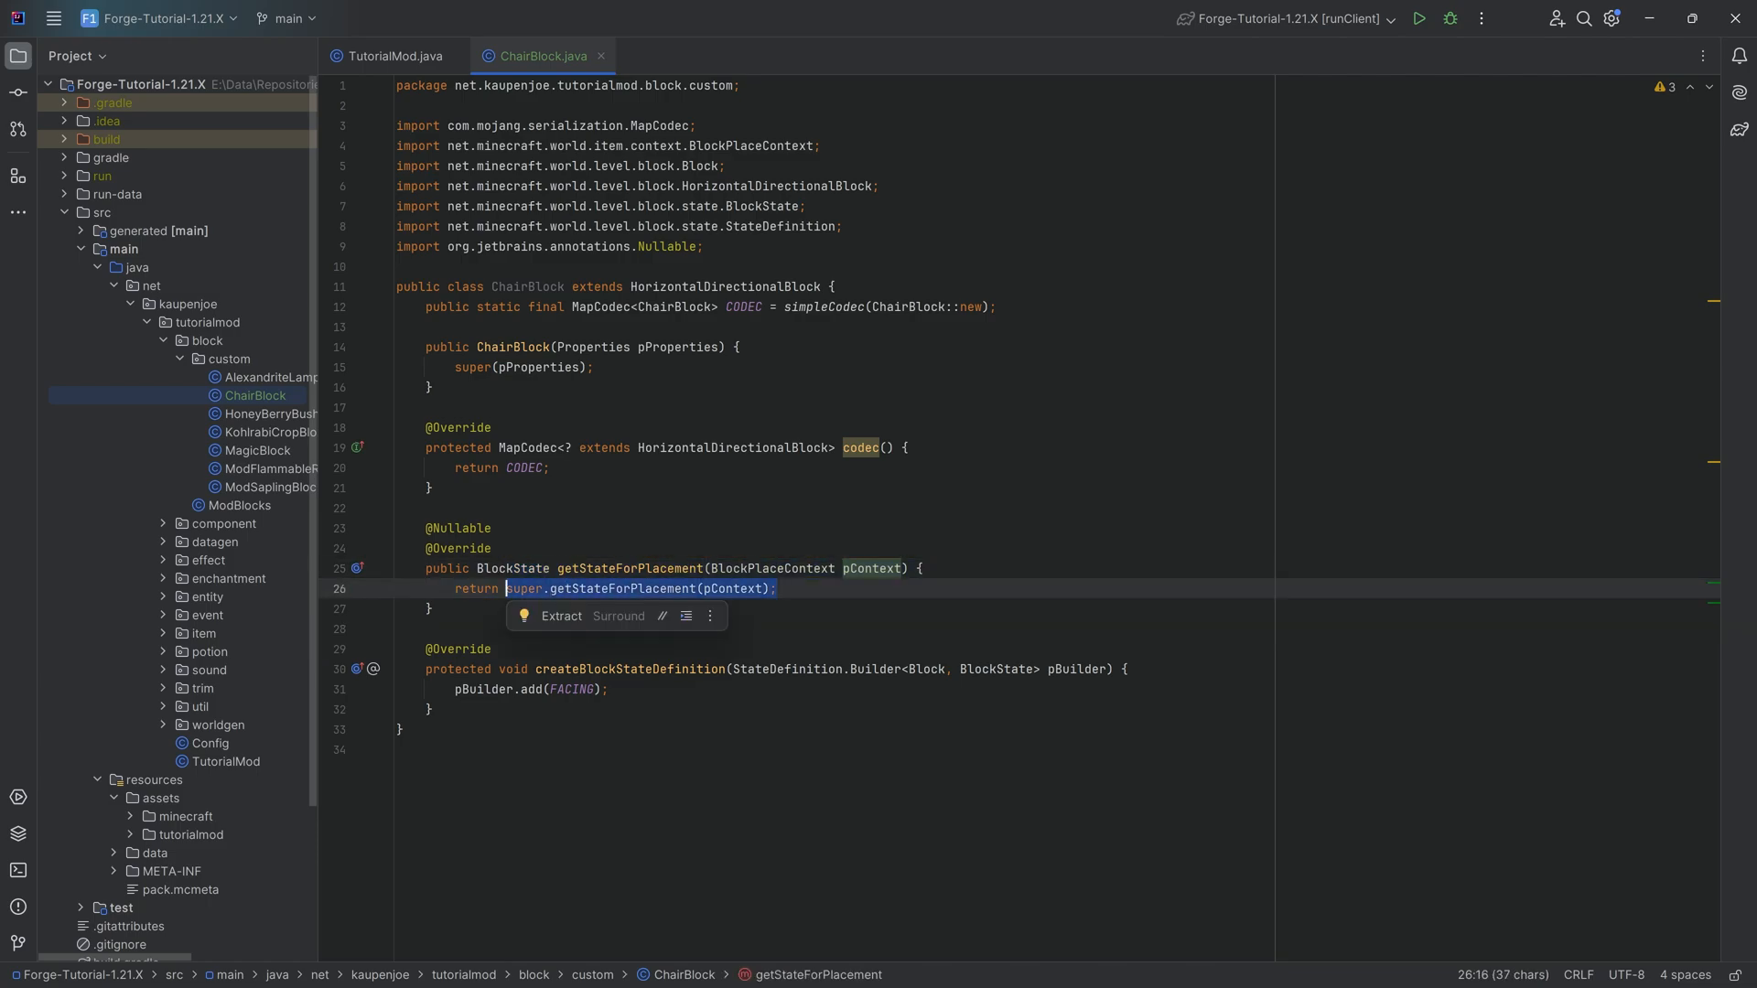
Set FACING from pContext.getHorizontalDirection().getOpposite() on the default block state
text(this.defaultBlockState().setValue(FACING)
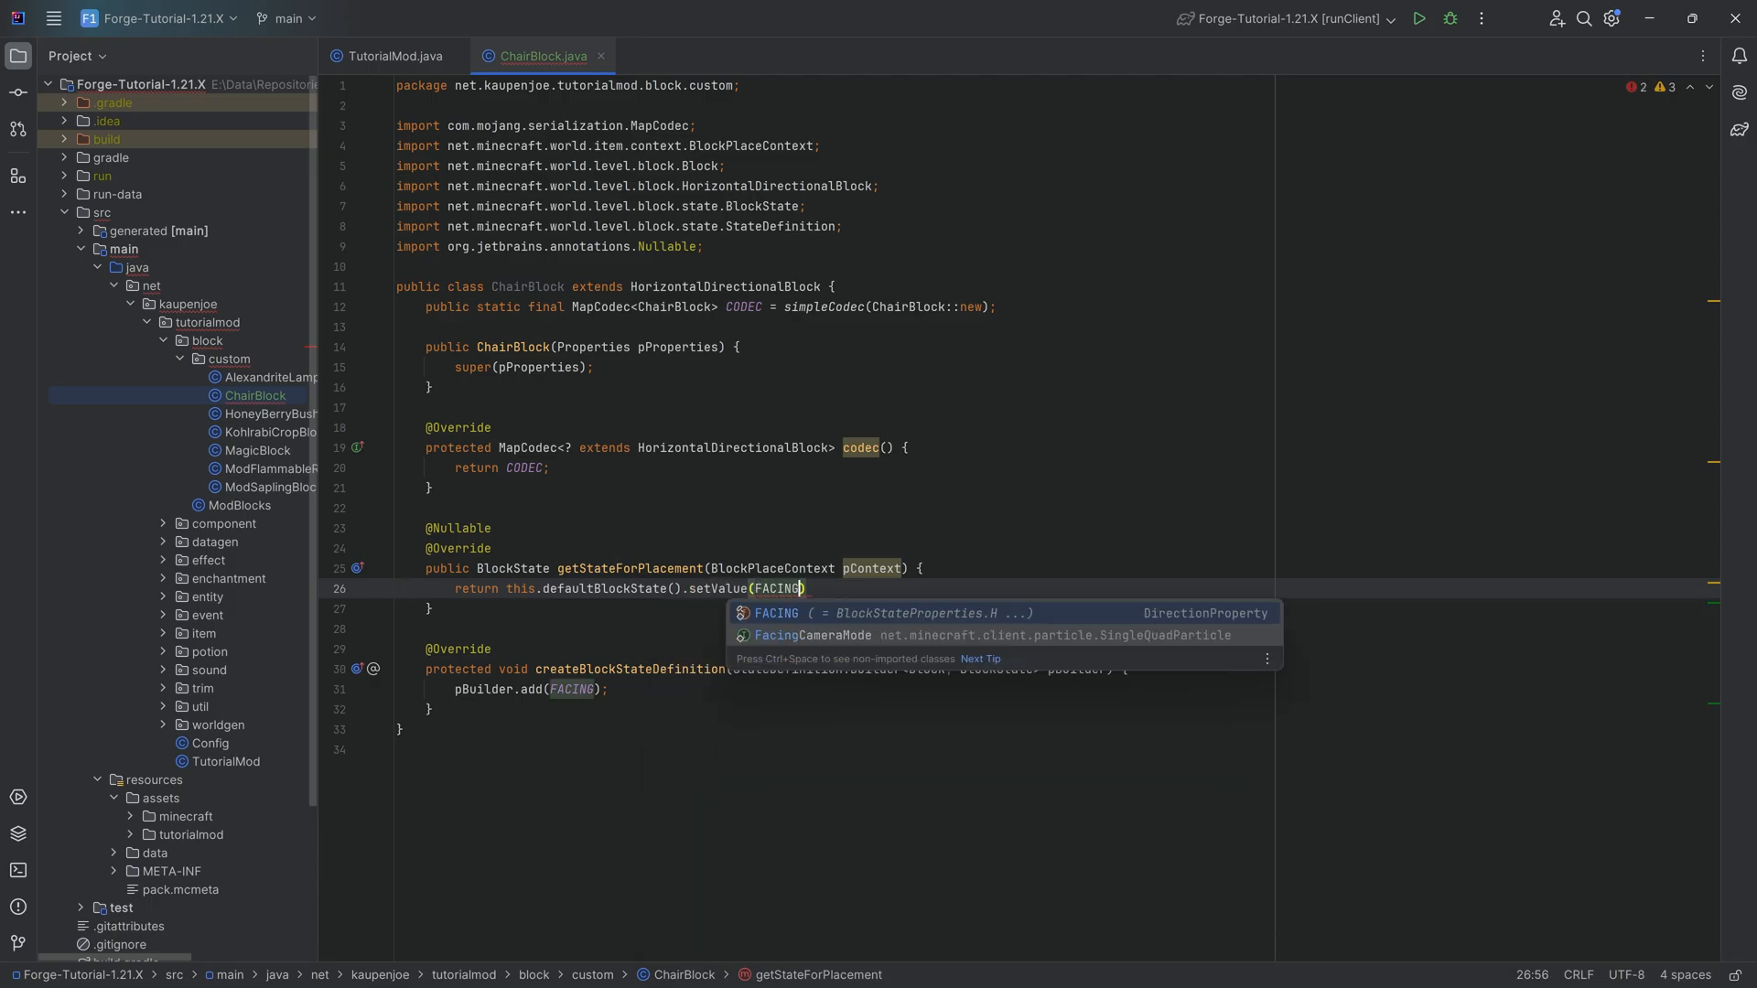
text(, pContext.)
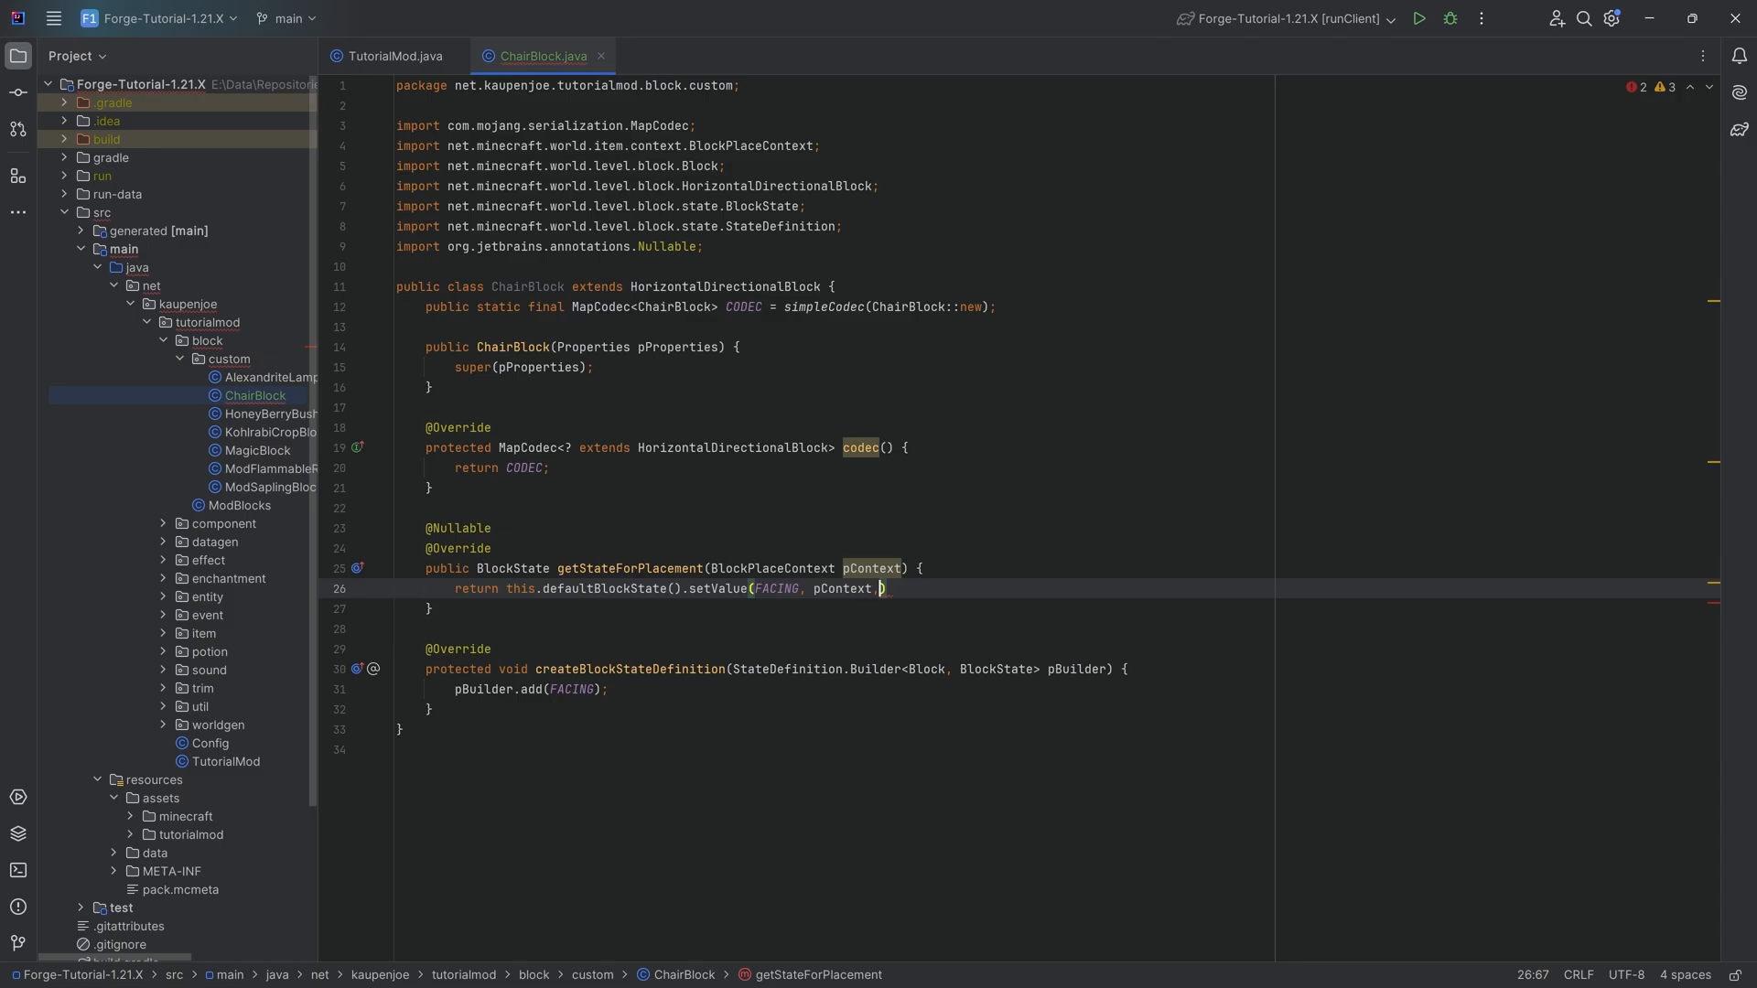
text(getHorizontalDirection())
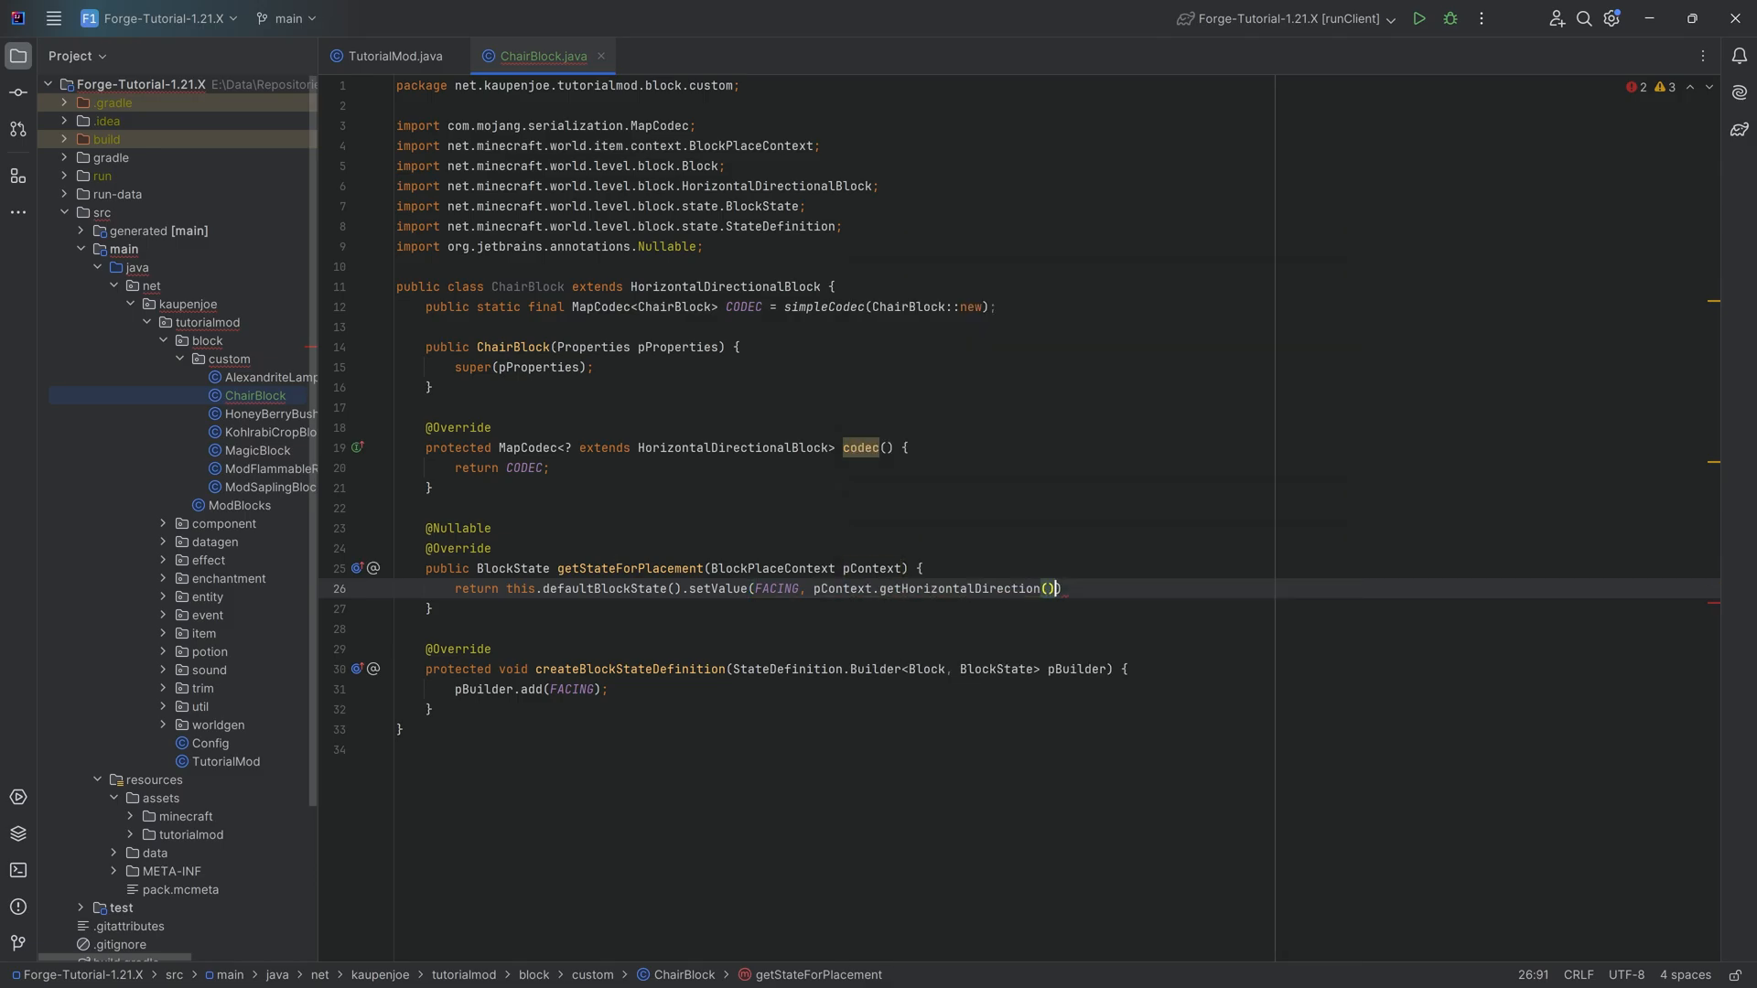
text(.getOpposite())
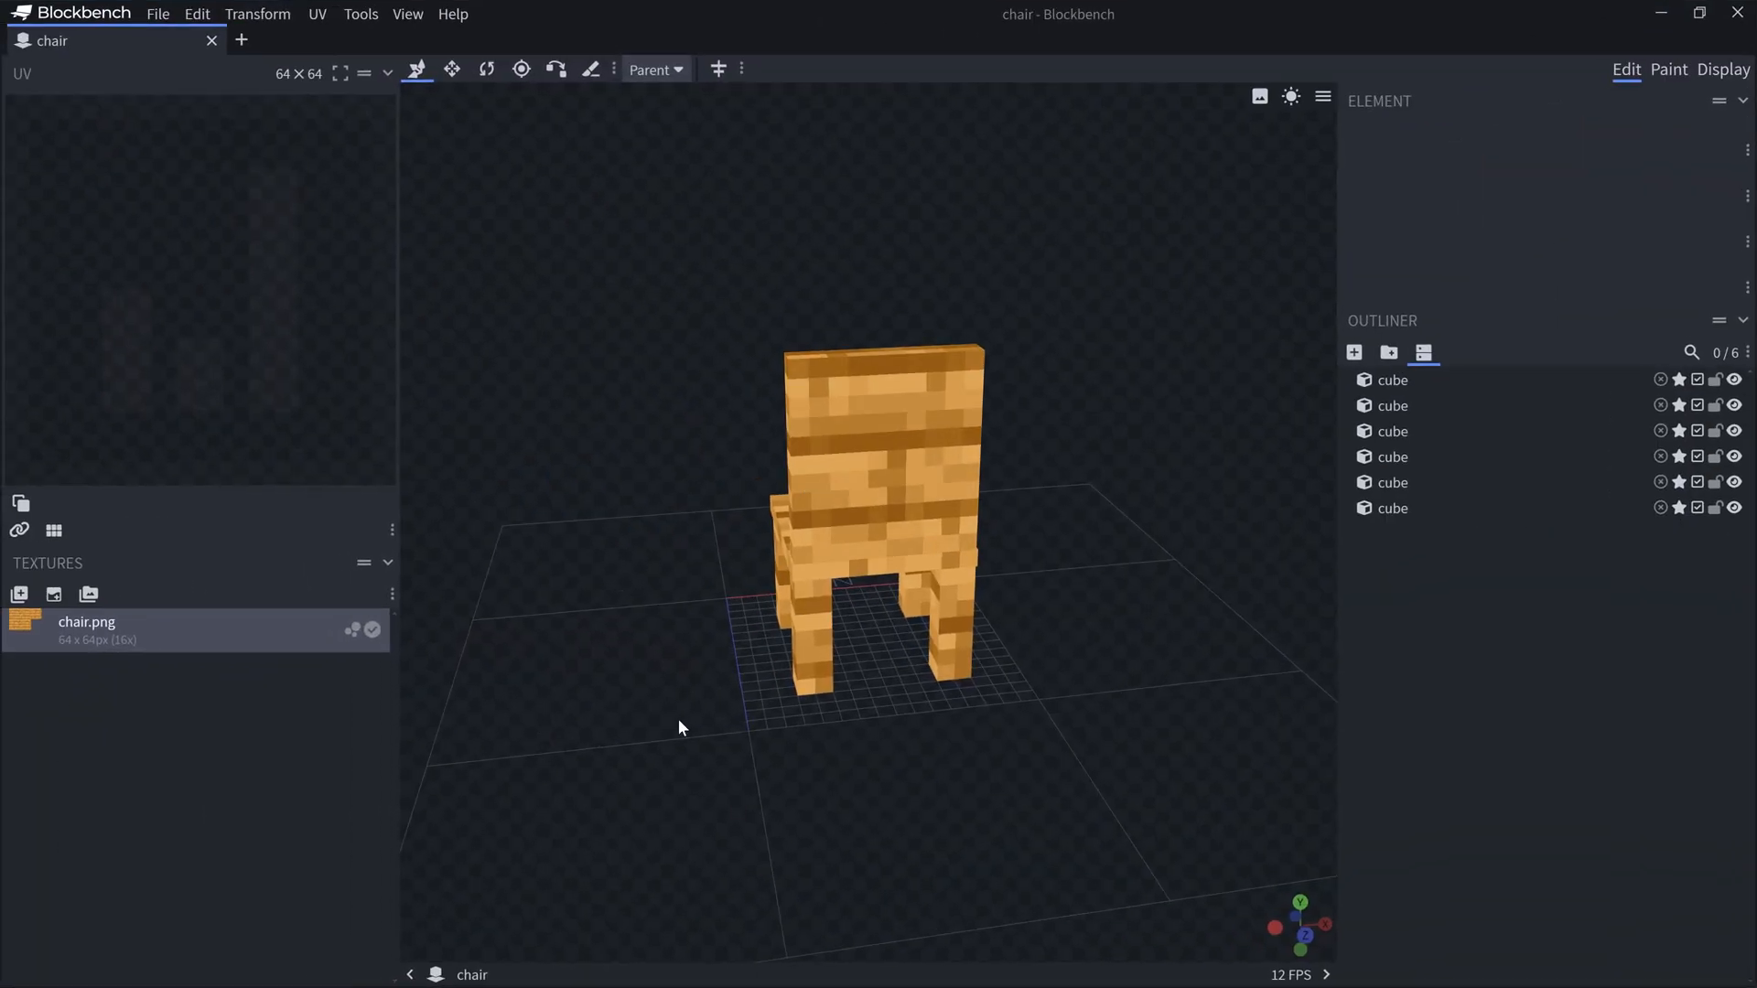
drag(678, 729, 835, 701)
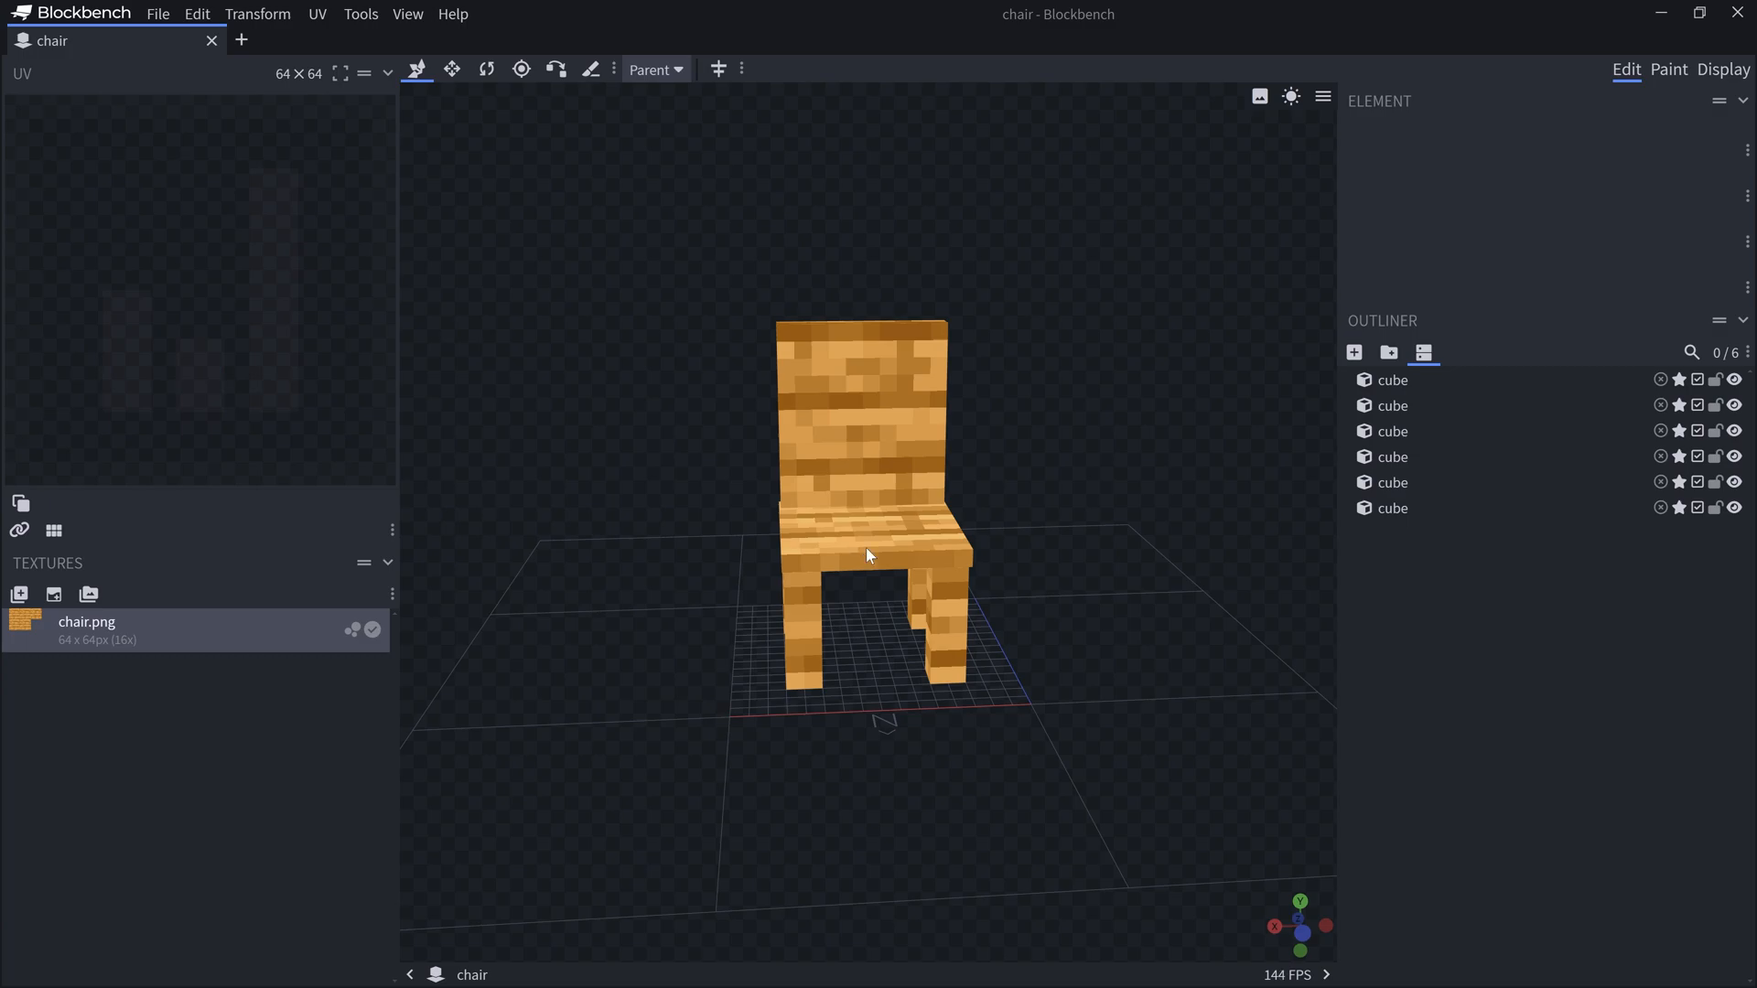
mouse_move(966, 564)
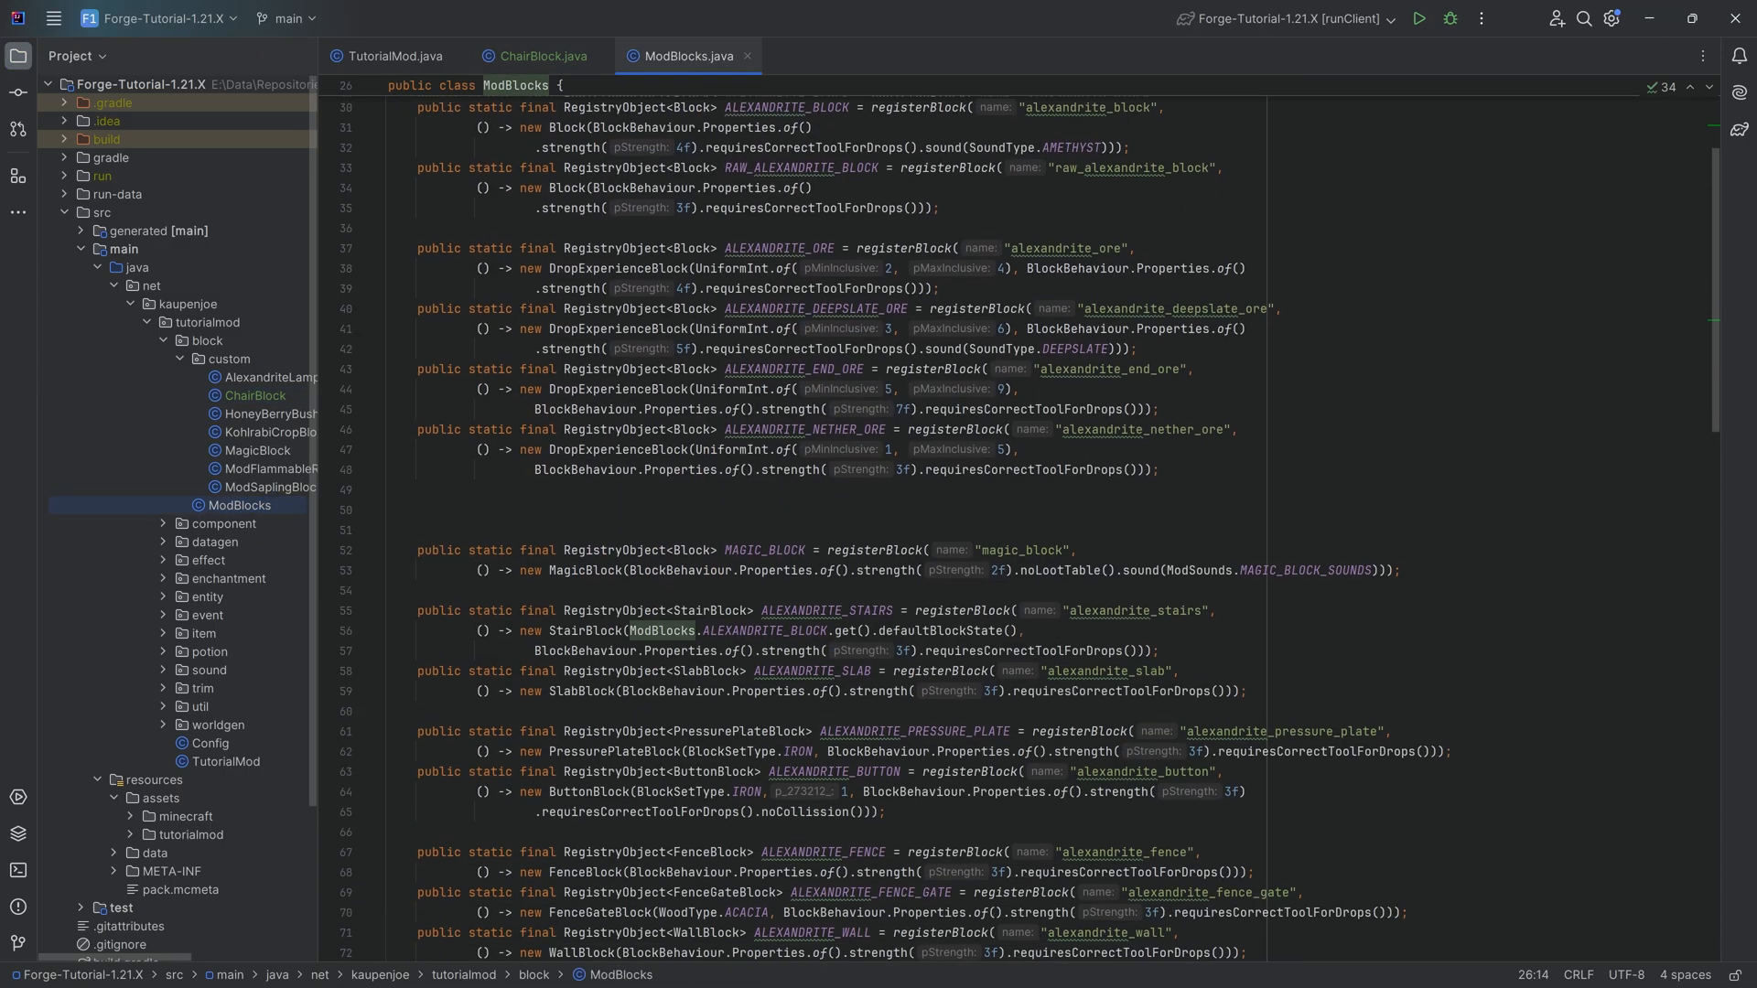
Register CHAIR via registerBlock("chair") as a new ChairBlock with BlockBehaviour.Properties.of() and no occlusion
scroll(down, 3)
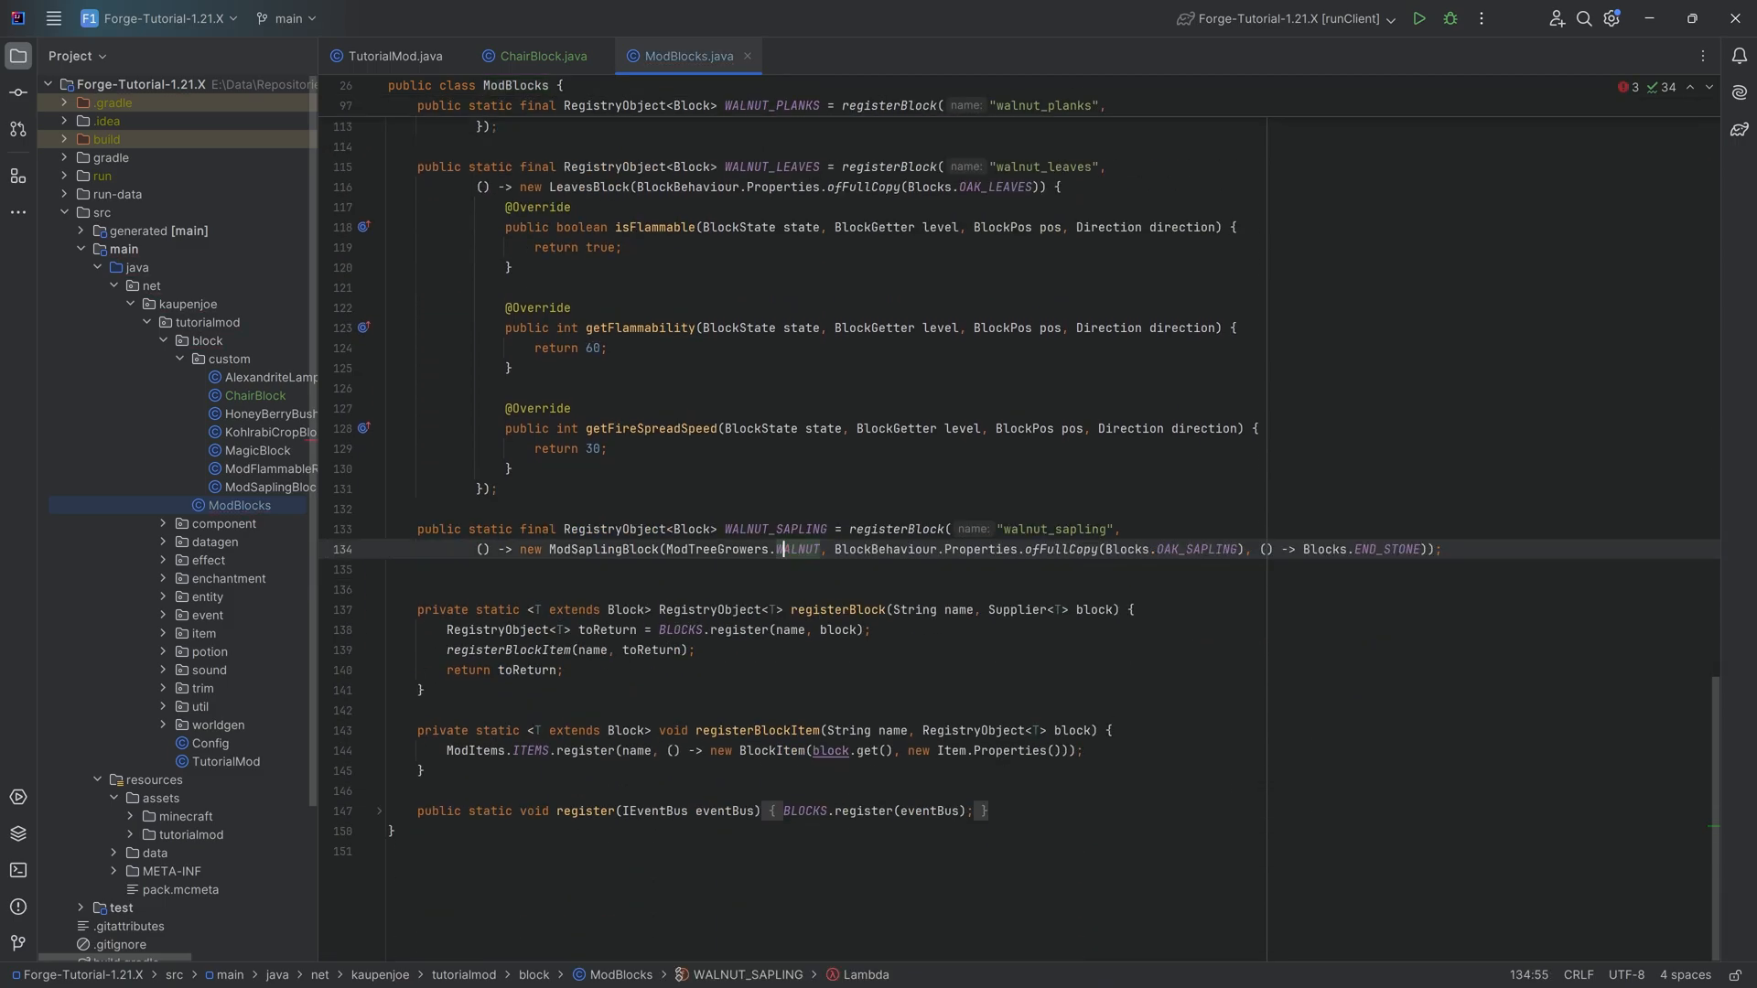
text(public static final RegistryObject<Block>)
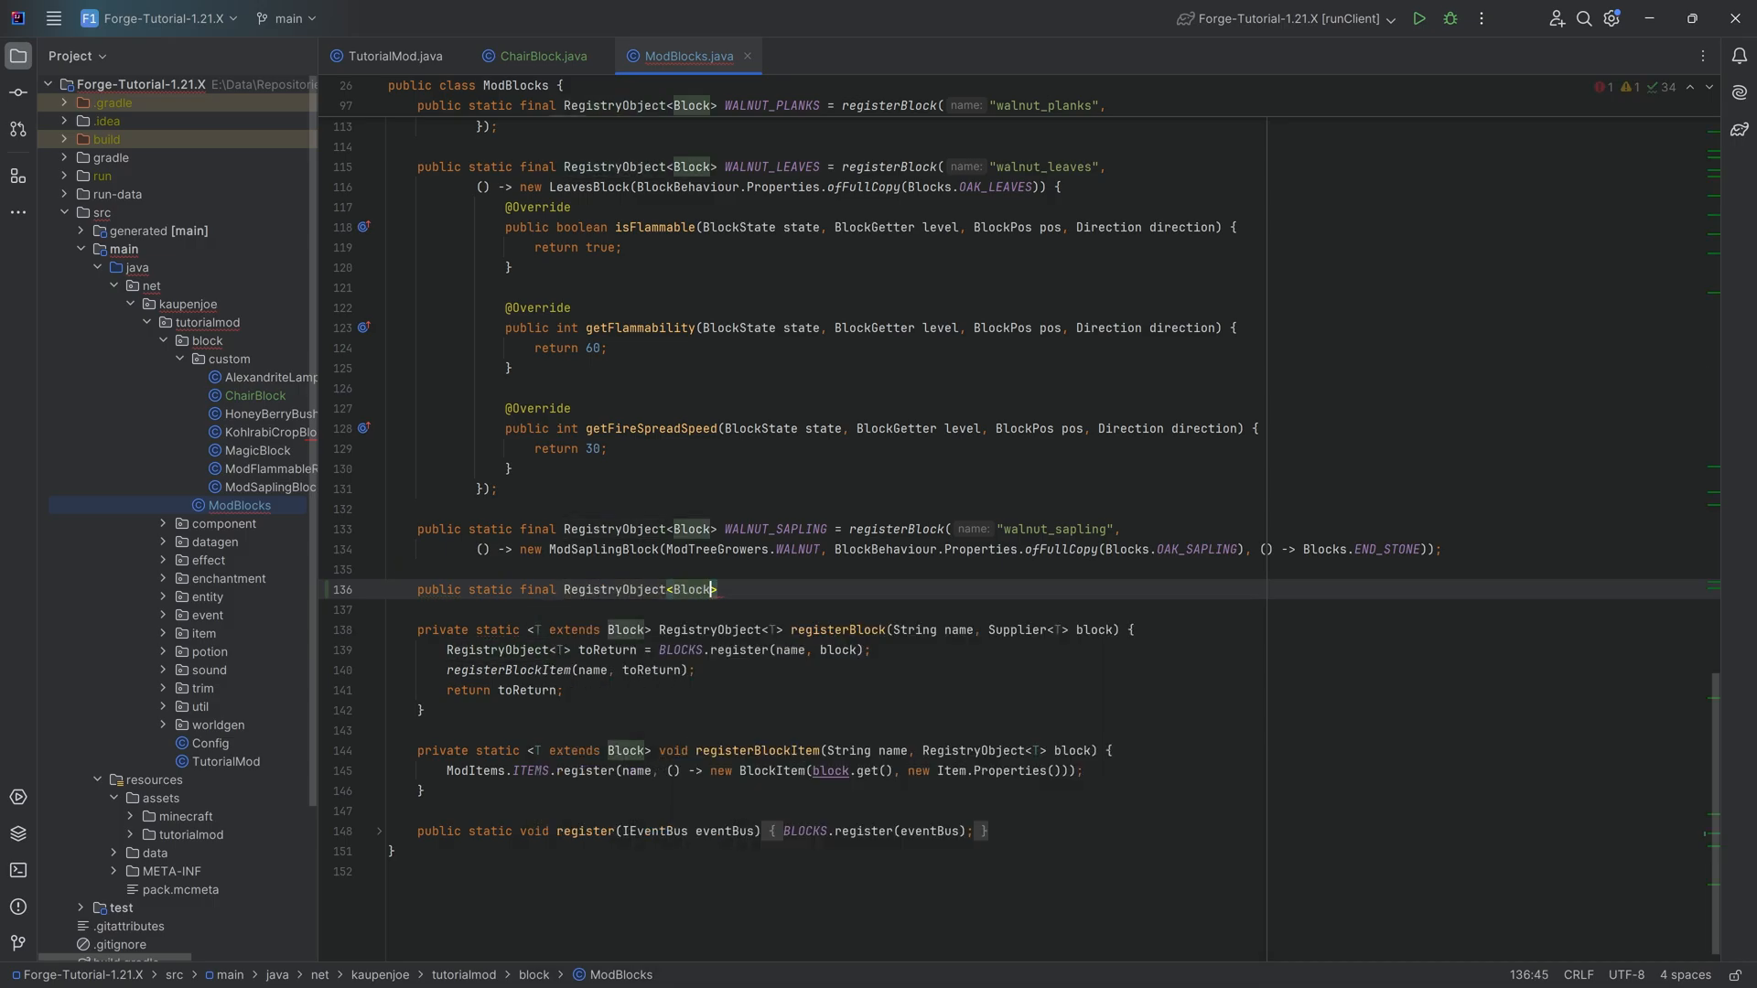
text(CHAIR =)
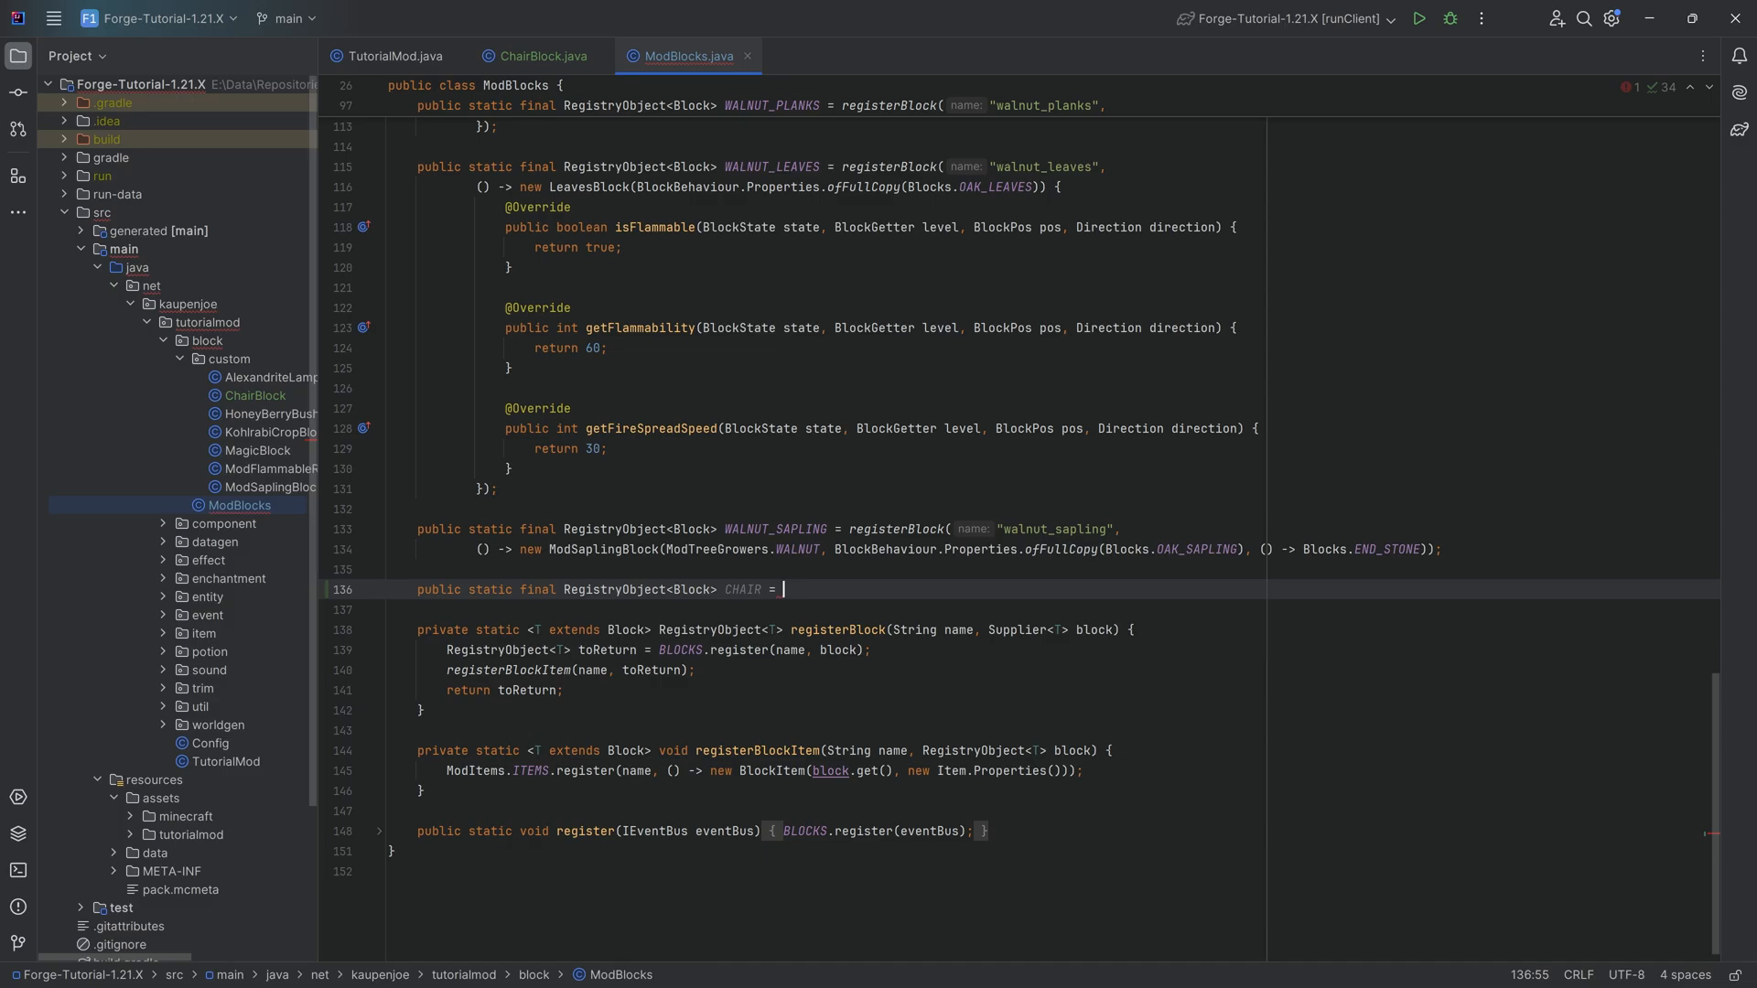
text(registerBlock())
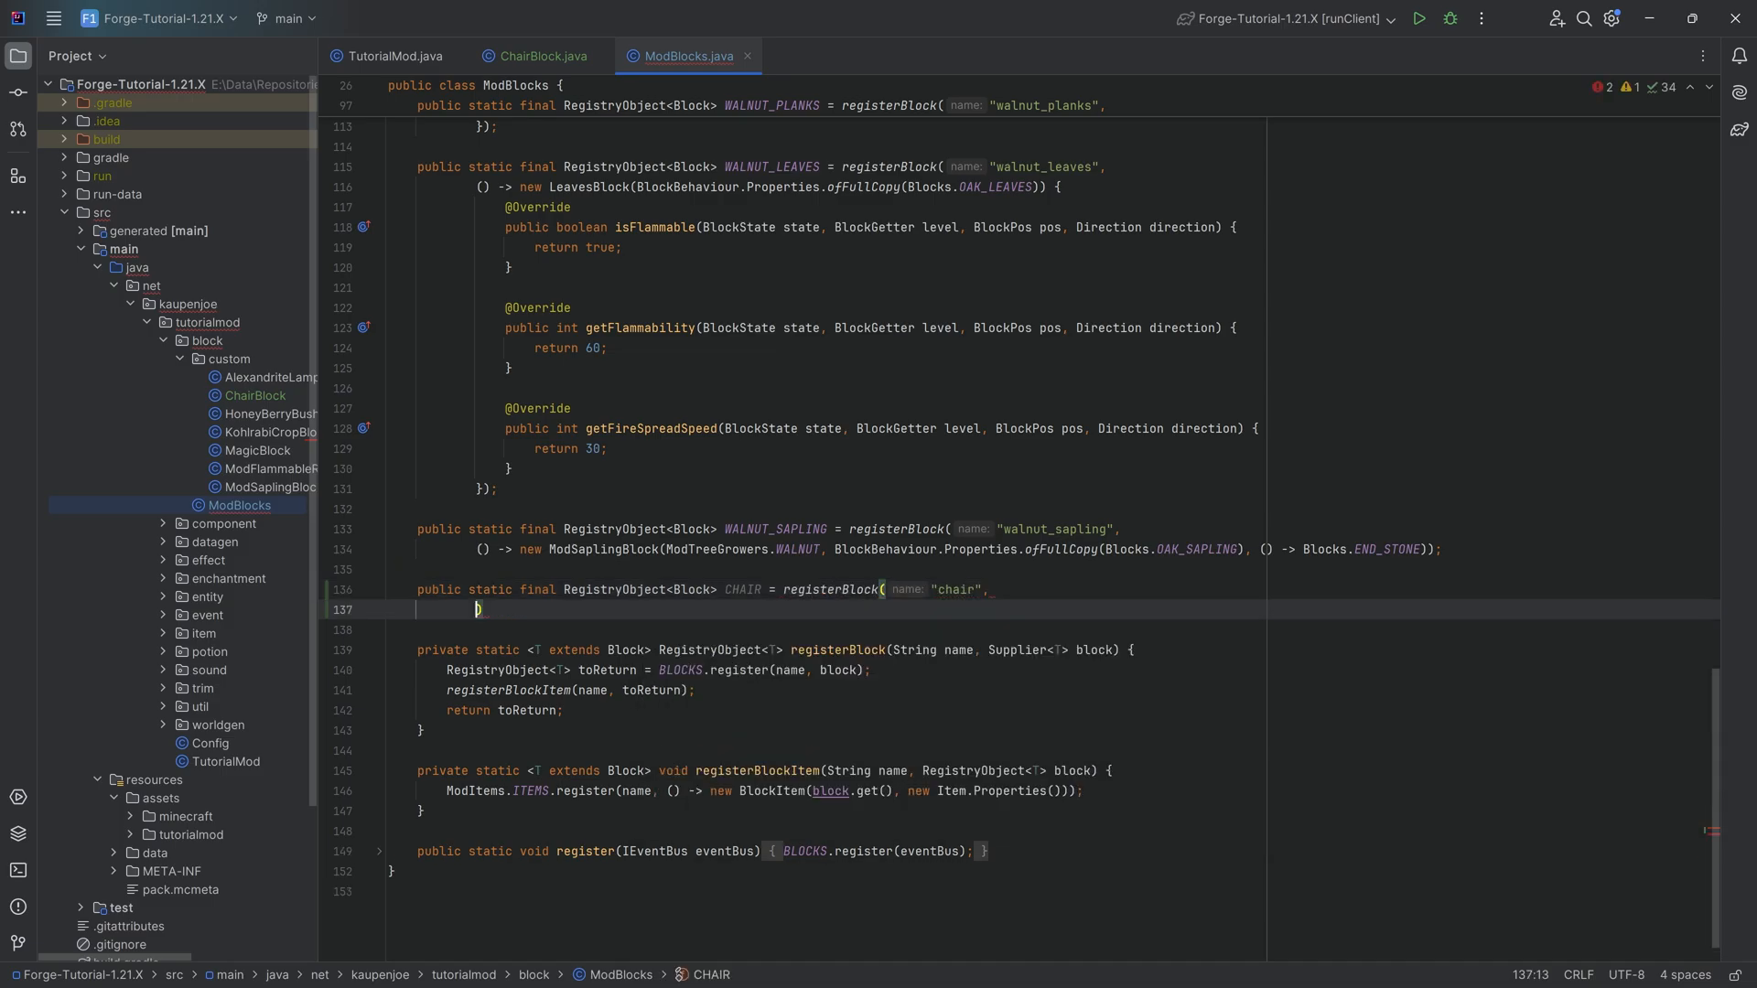
text(() -> ))
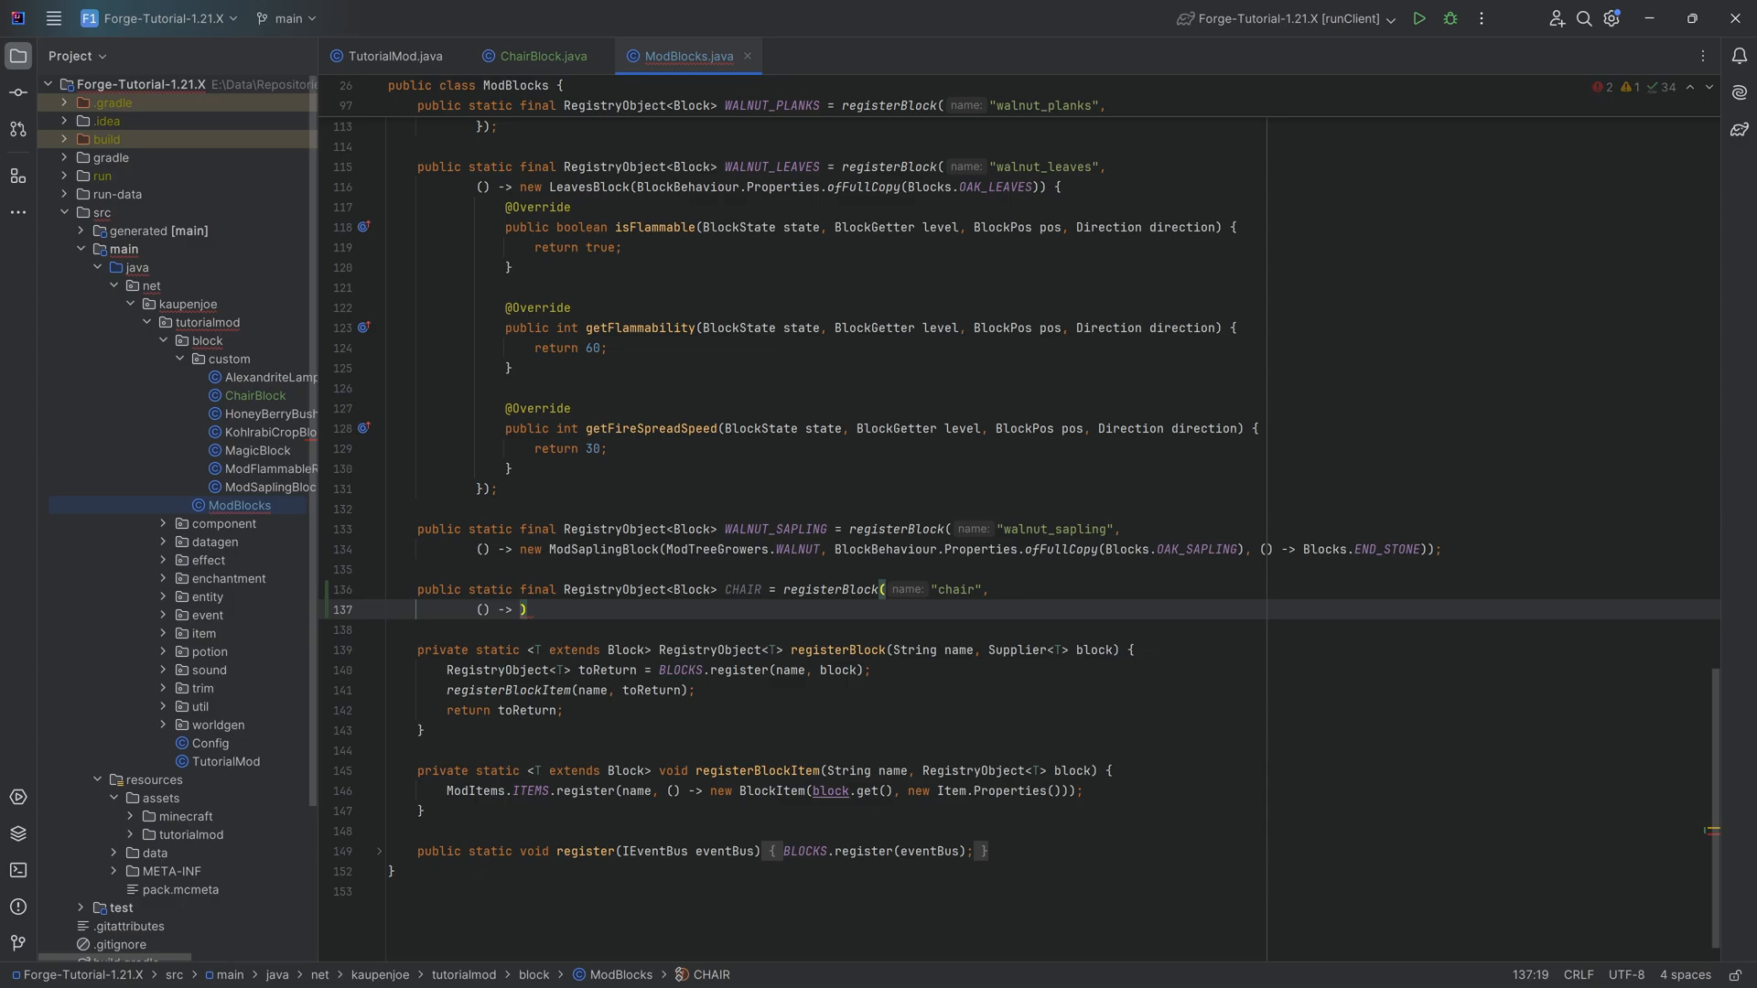
text(new ChairBlock()
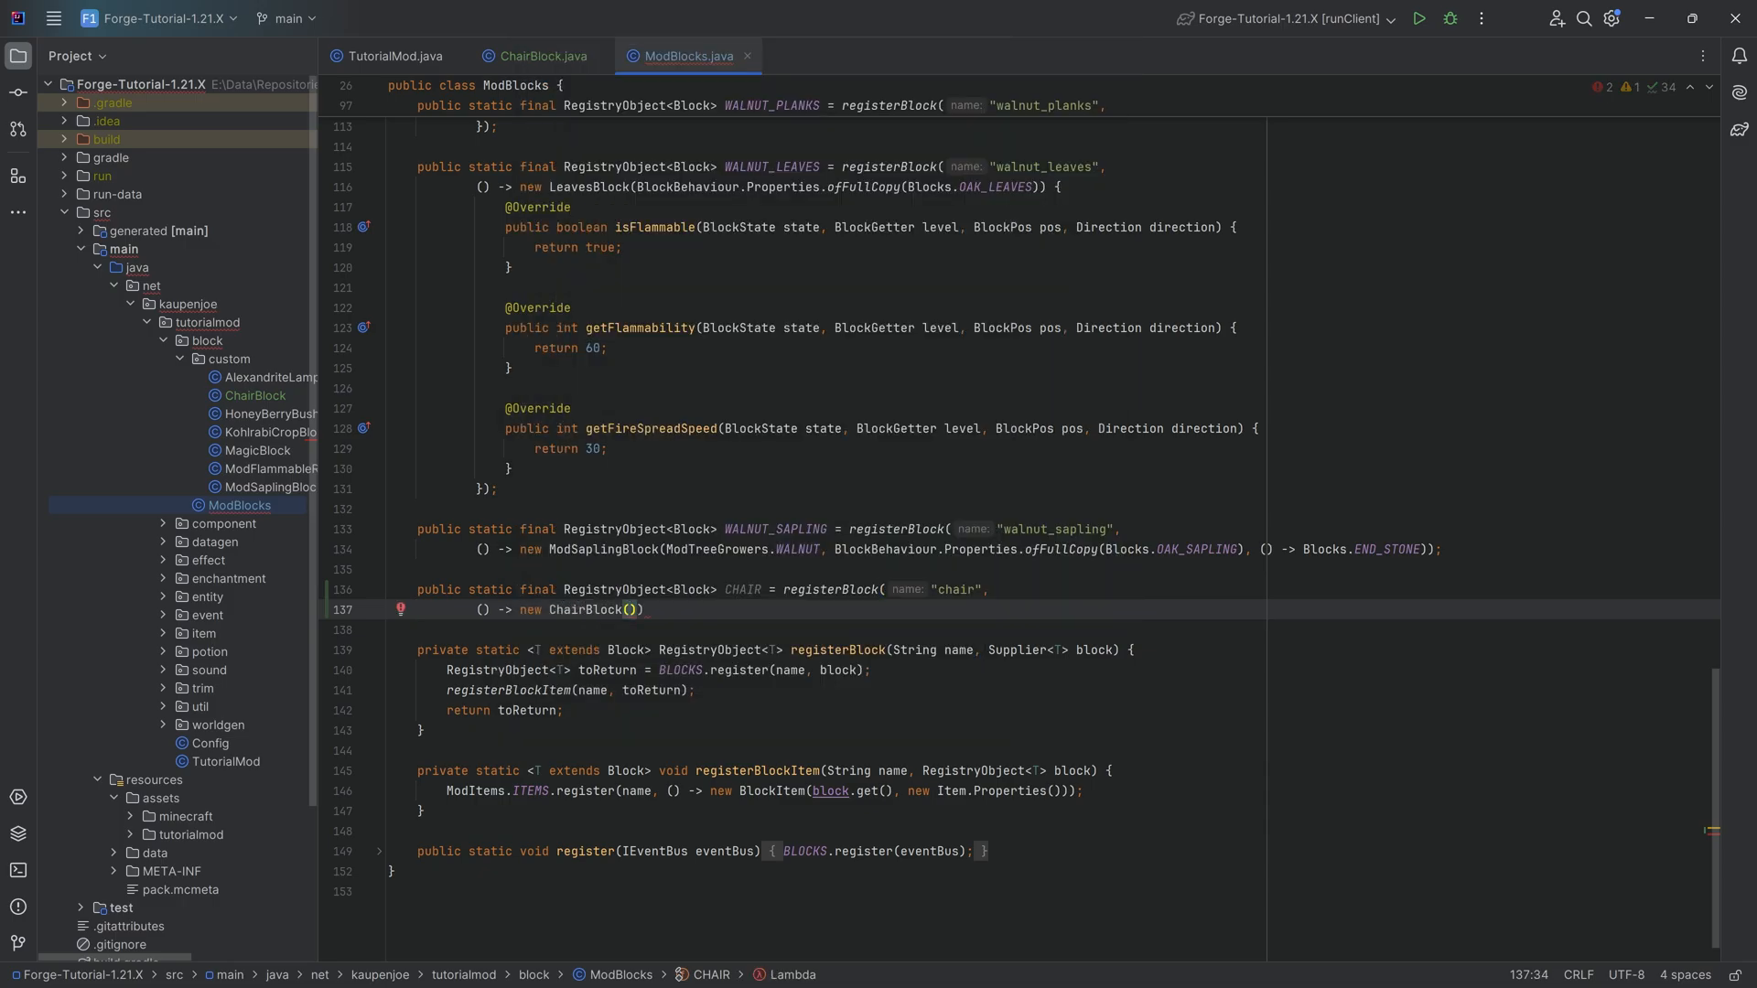
text(BlockBehaviour.Properties.of())
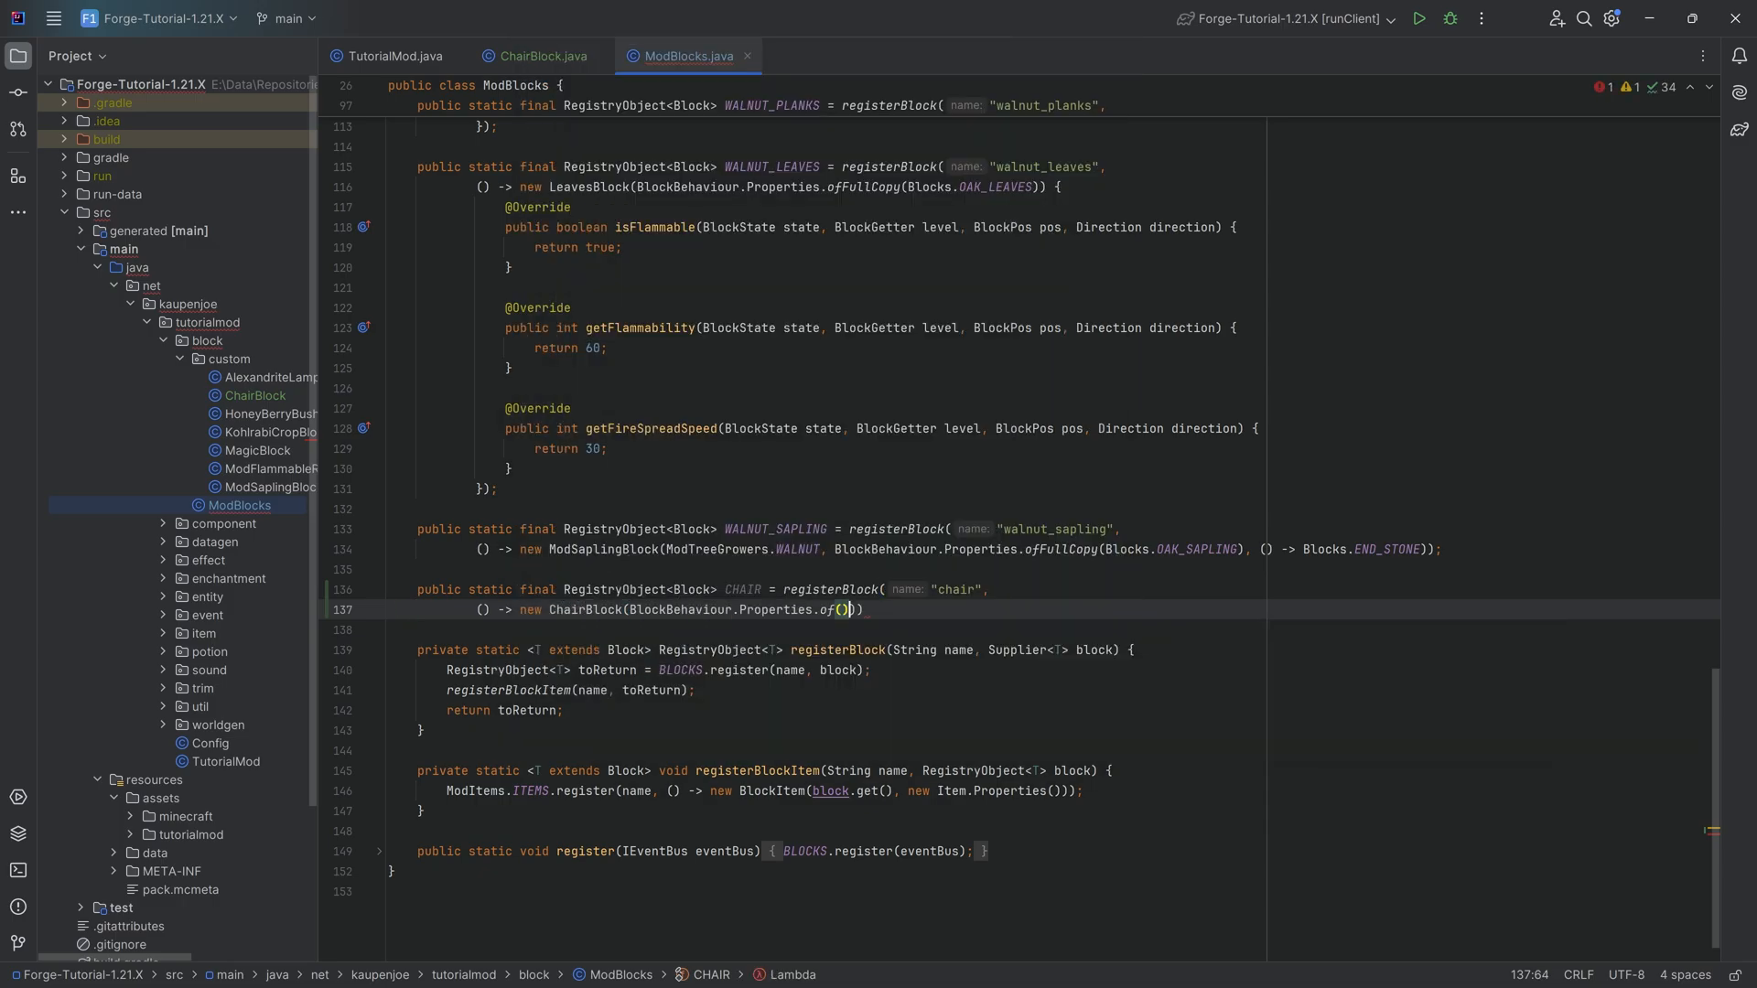
text(.noCollission();)
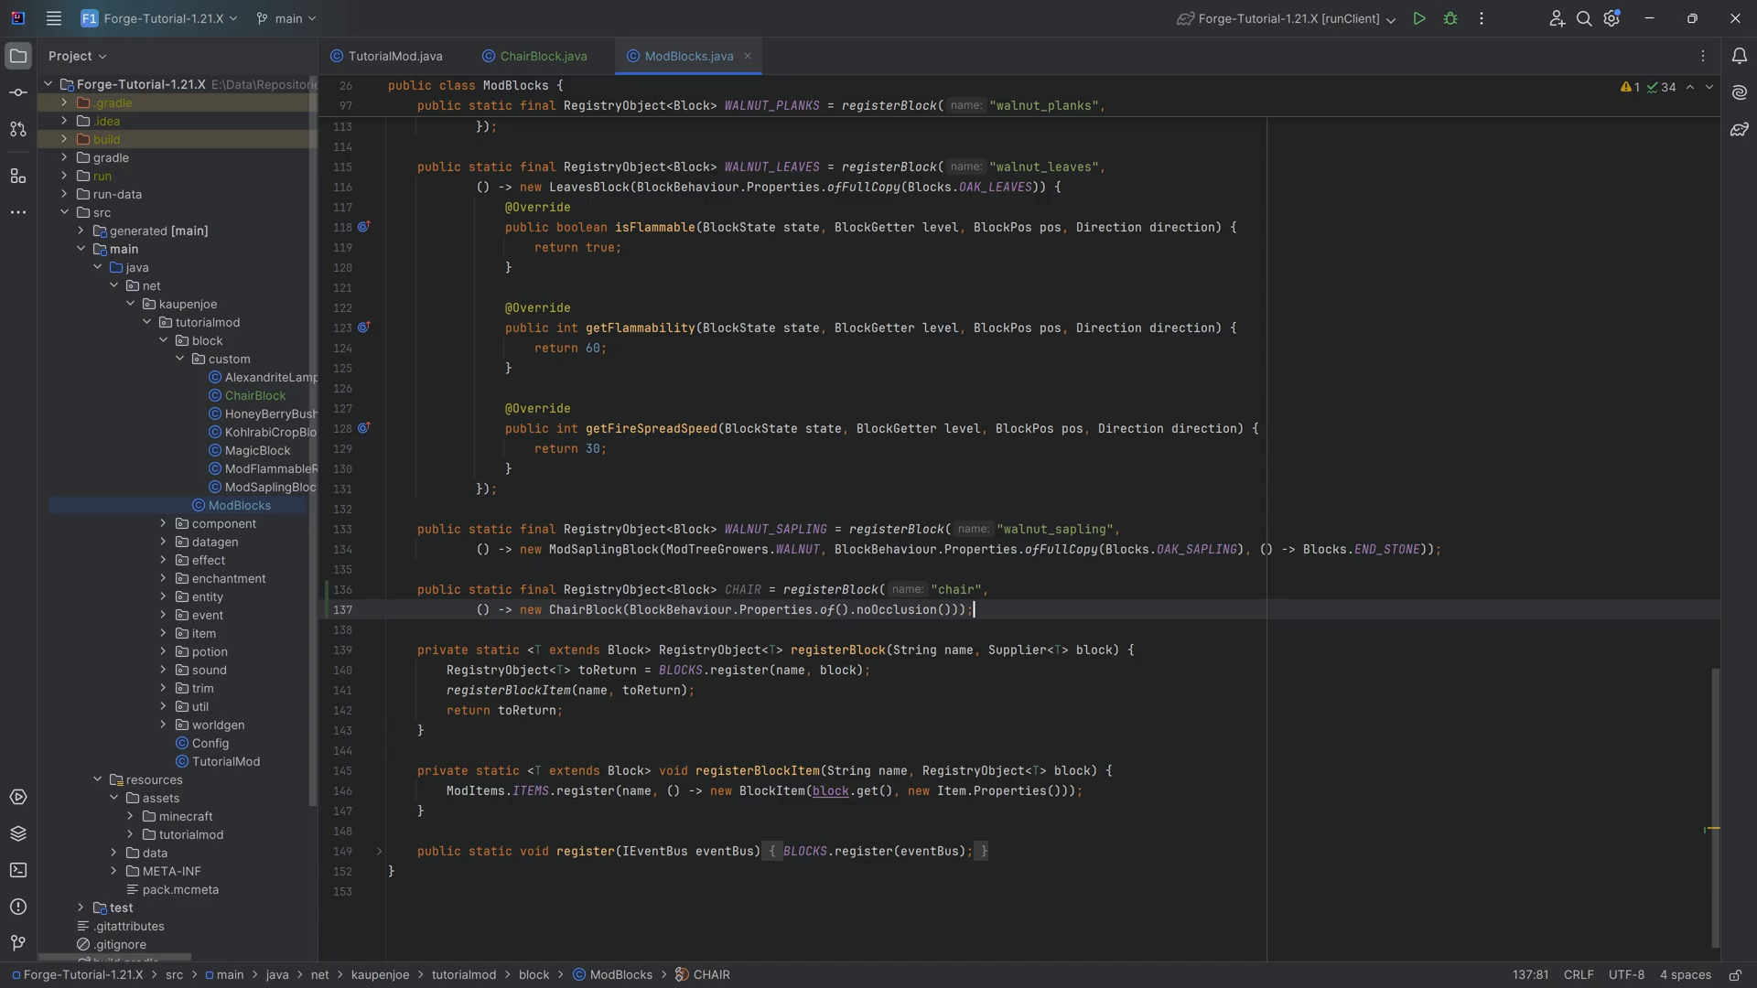
mouse_move(227, 571)
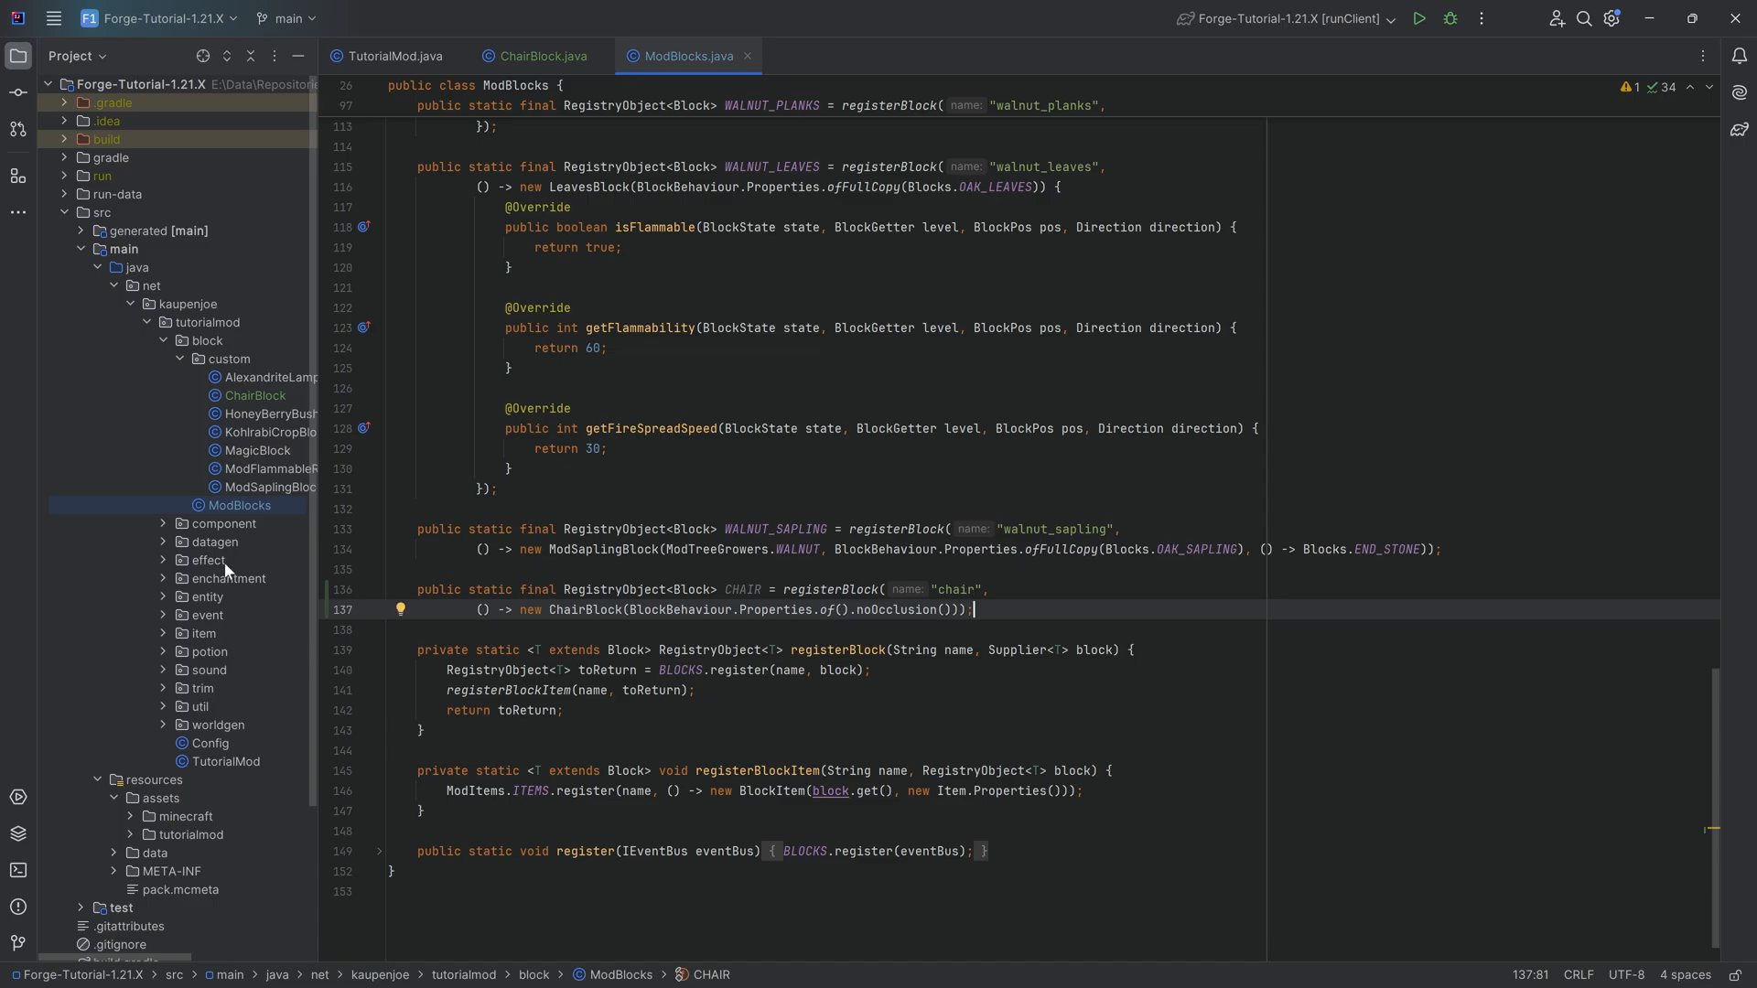
click(204, 634)
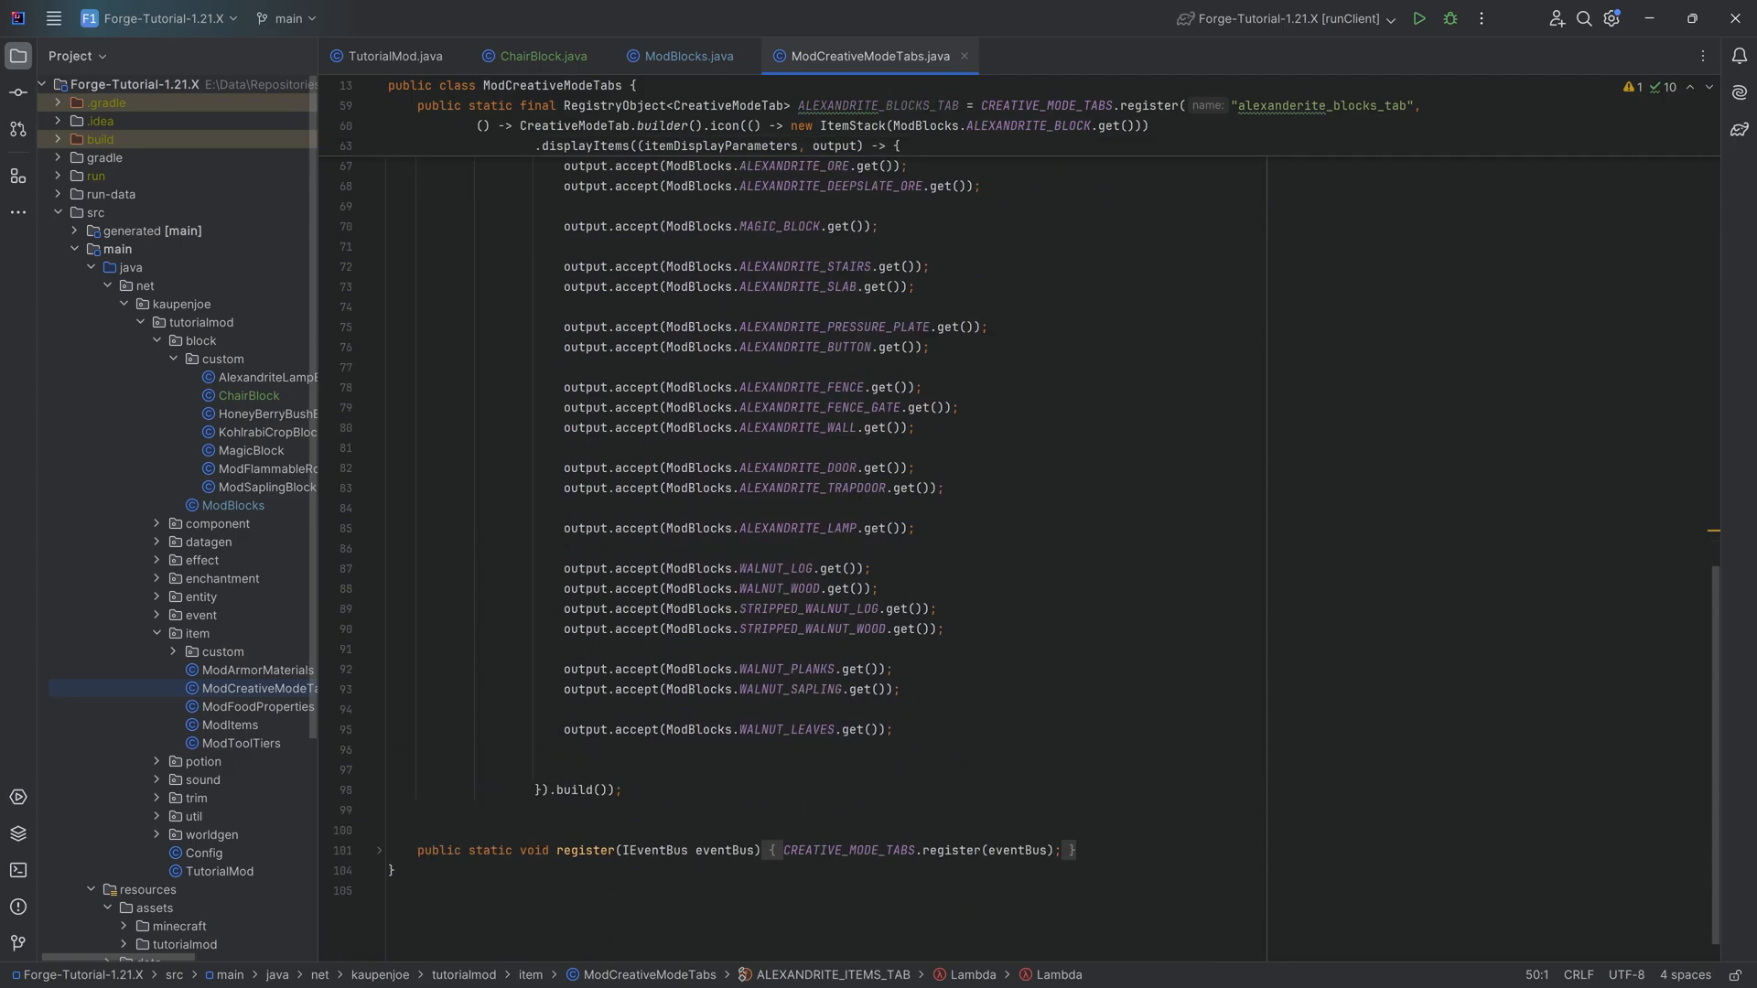
Add output.accept(ModBlocks.CHAIR.get()) to the Alexandrite blocks tab and expand the tutorialmod assets folder
text(output.accept(ModBlocks.CJA.get());)
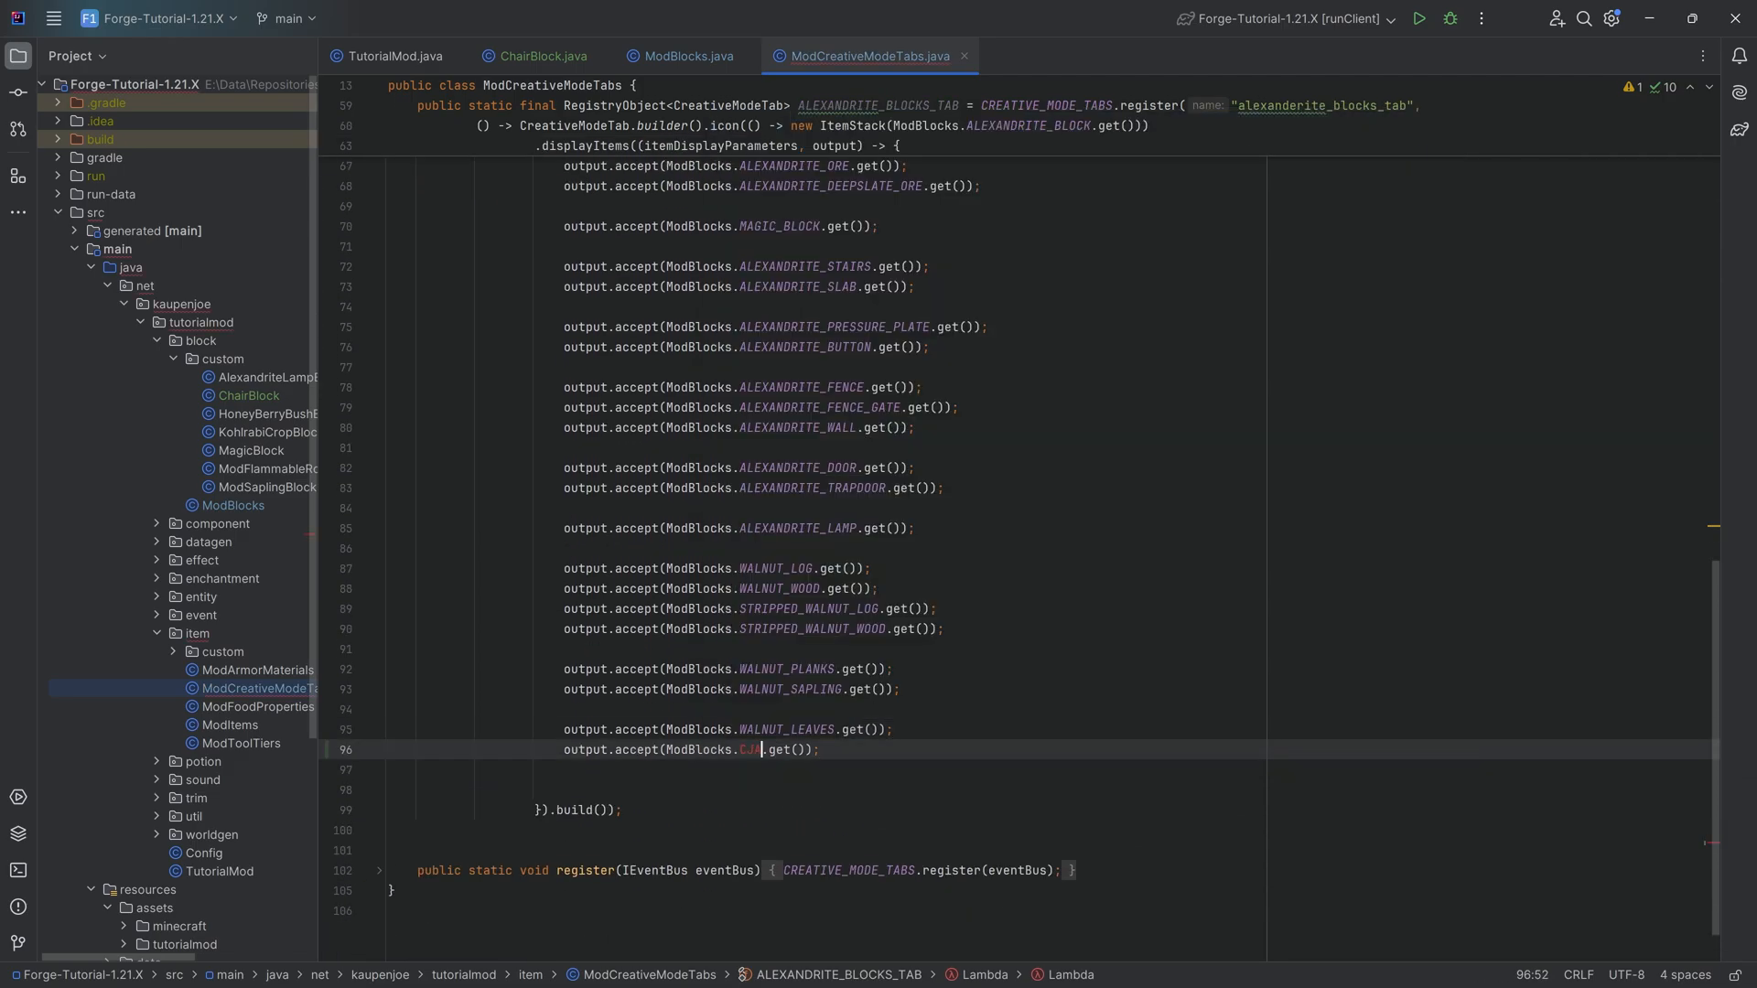
text(HAIR)
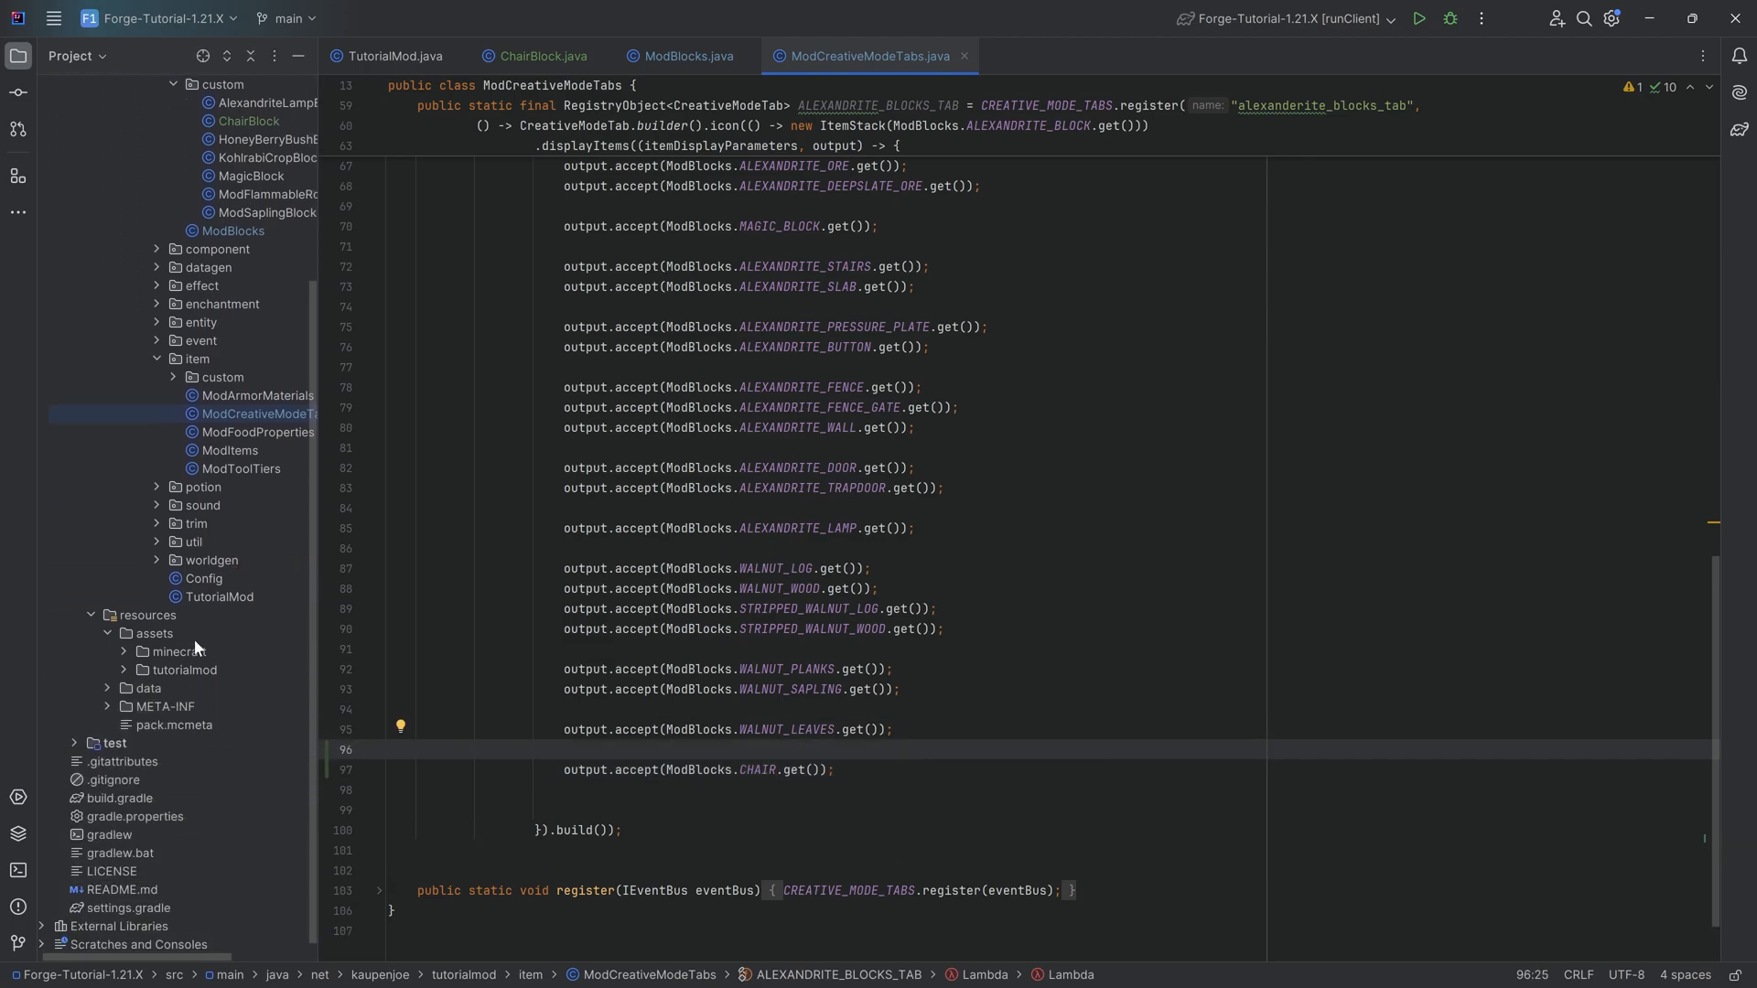
click(183, 670)
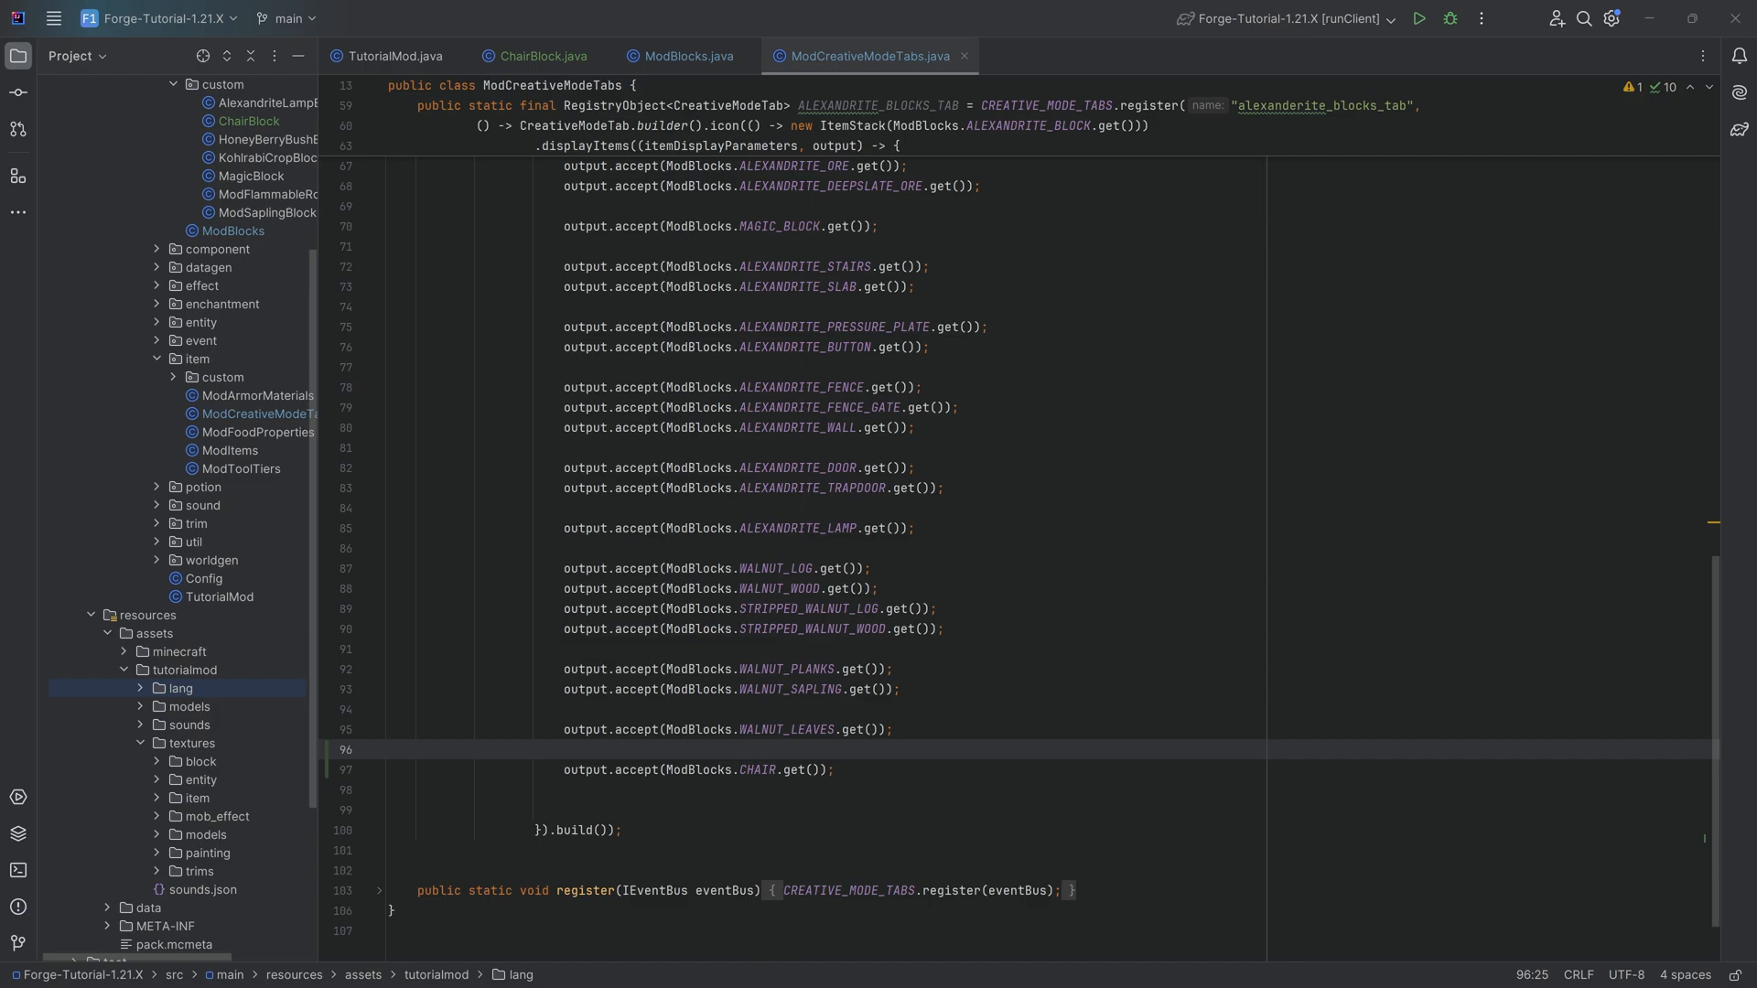
click(540, 57)
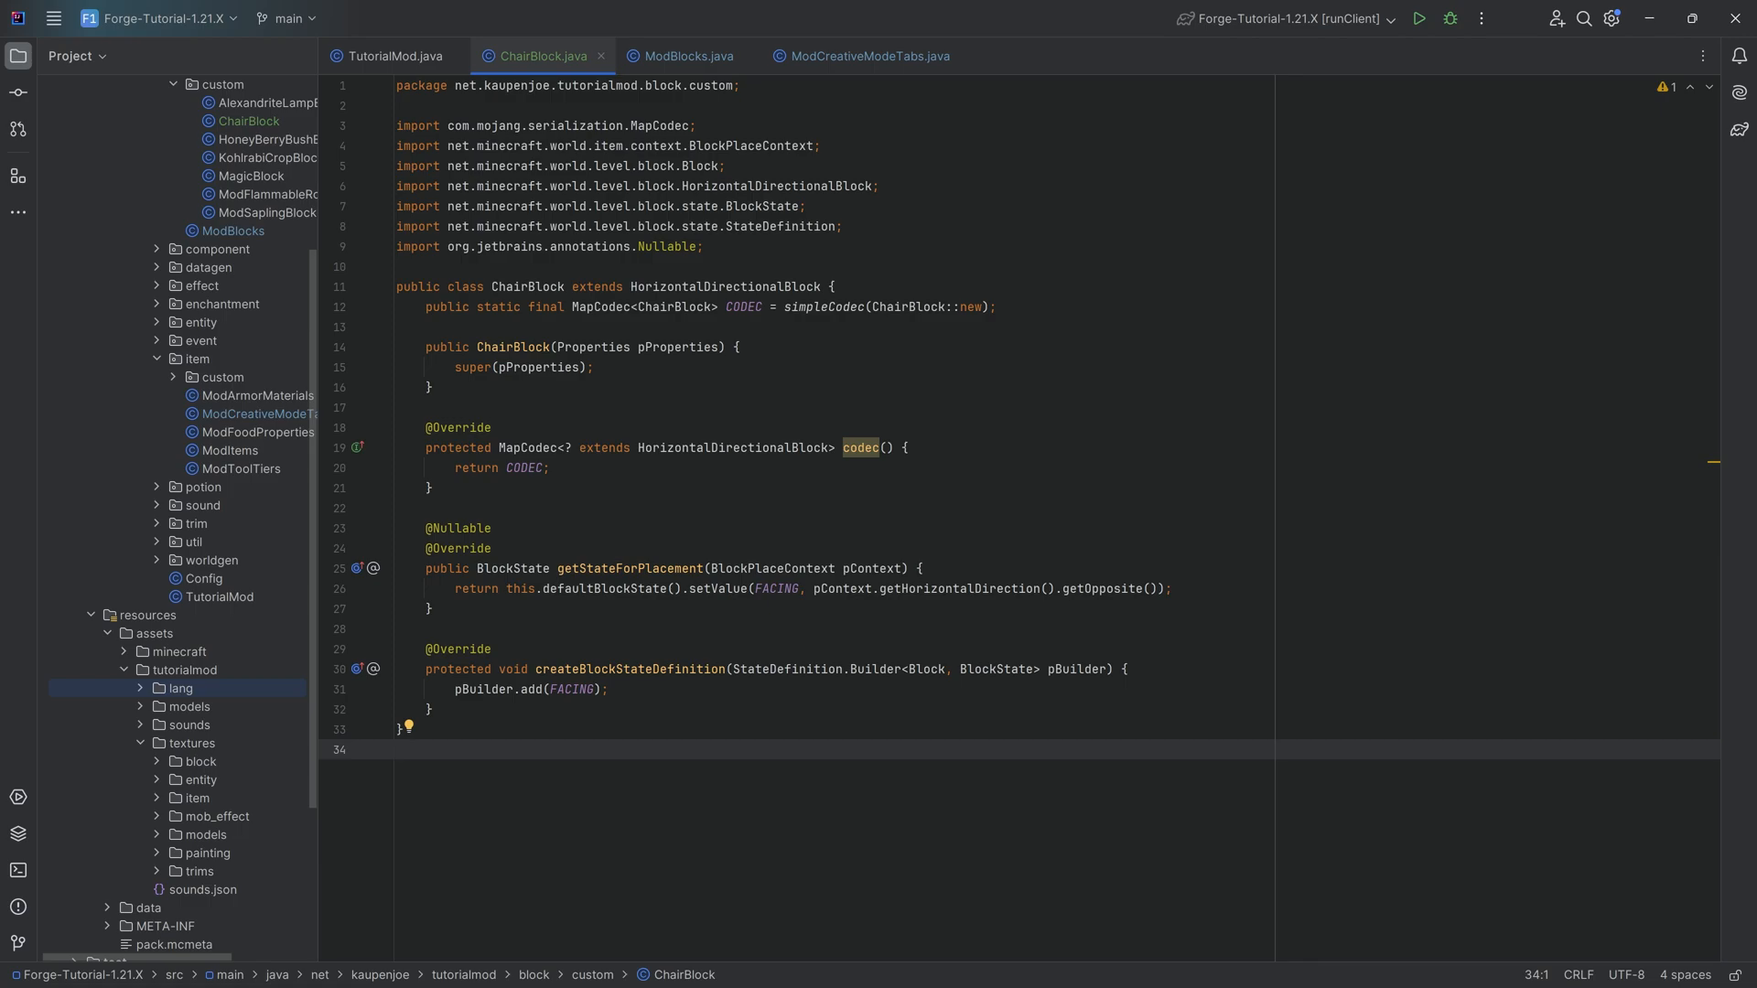
Create blockstates/chair.json with facing variants pointing to tutorialmod:block/chair and y rotations 180, 90, 270
click(397, 748)
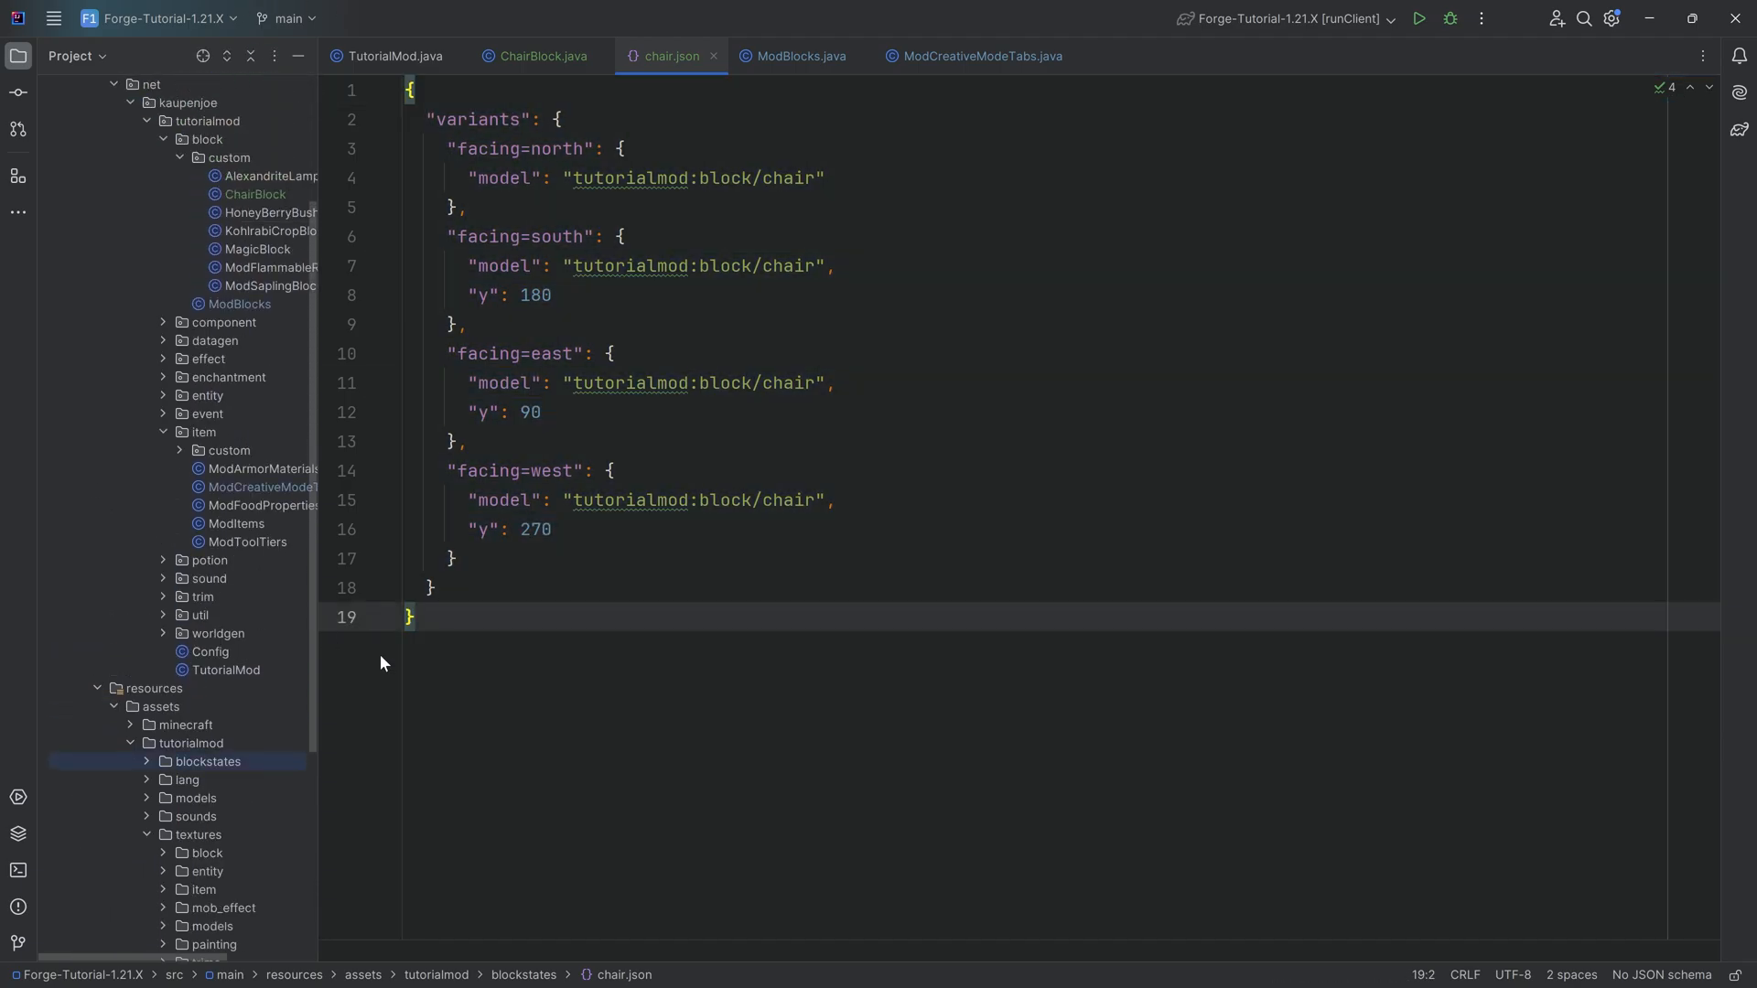
scroll(down, 3)
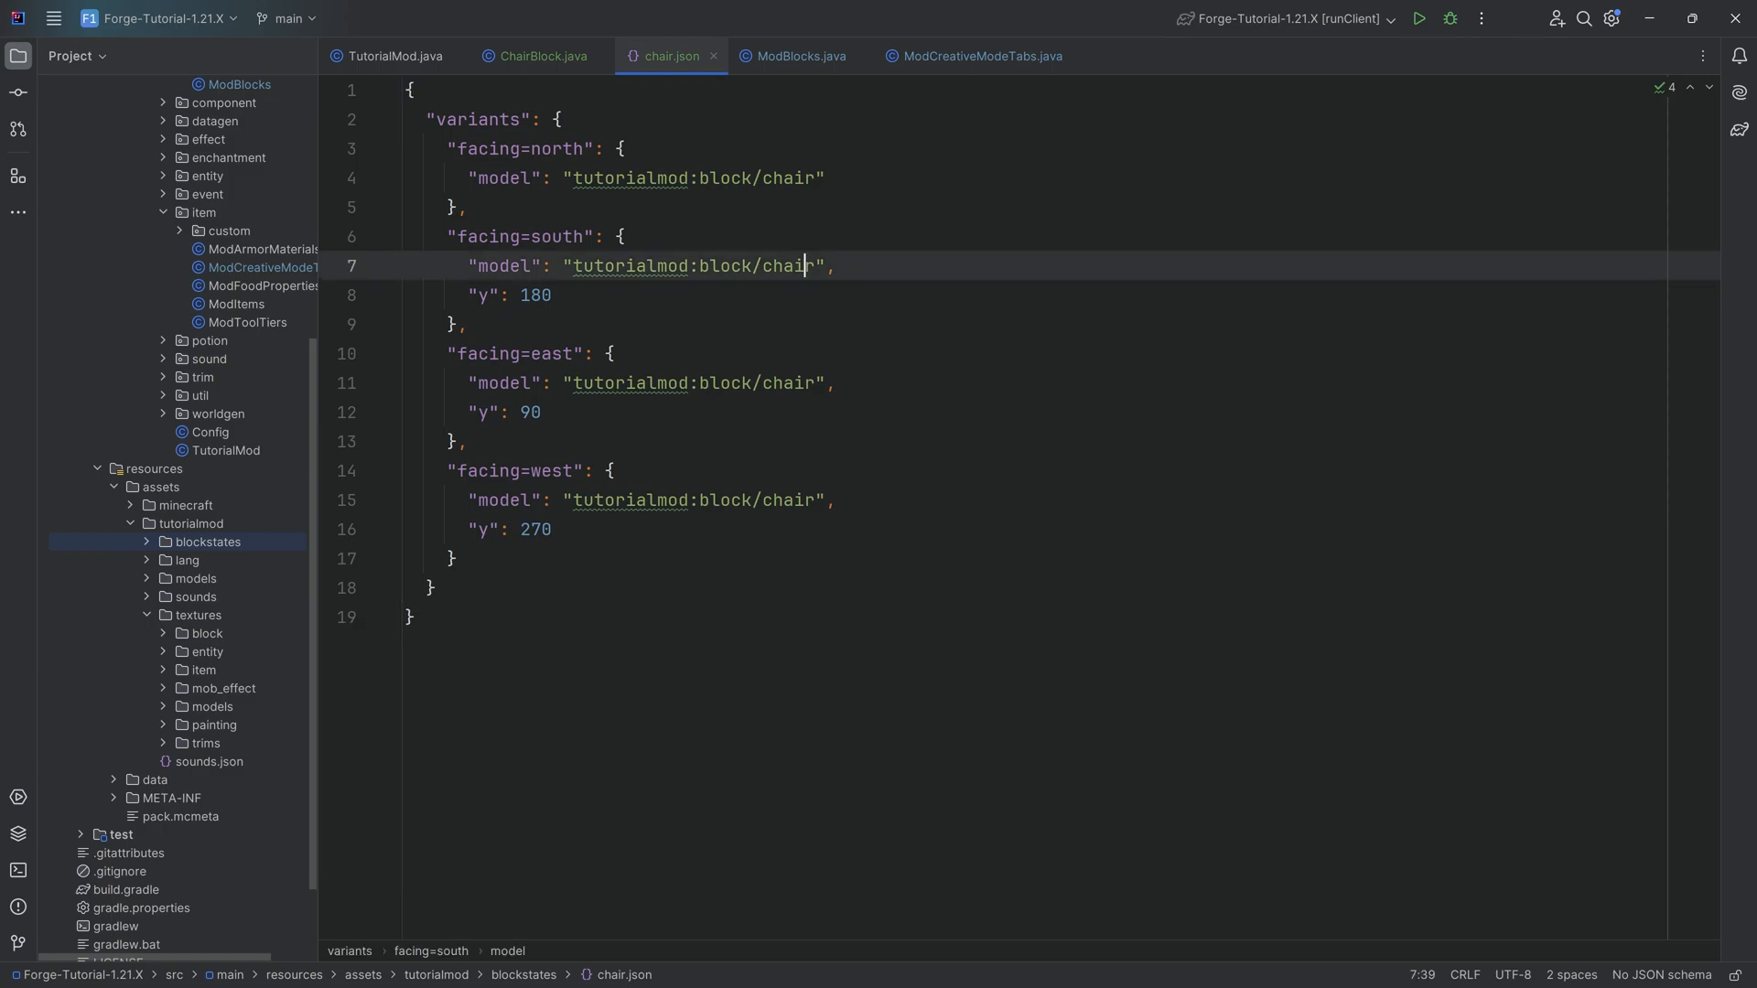
double_click(696, 265)
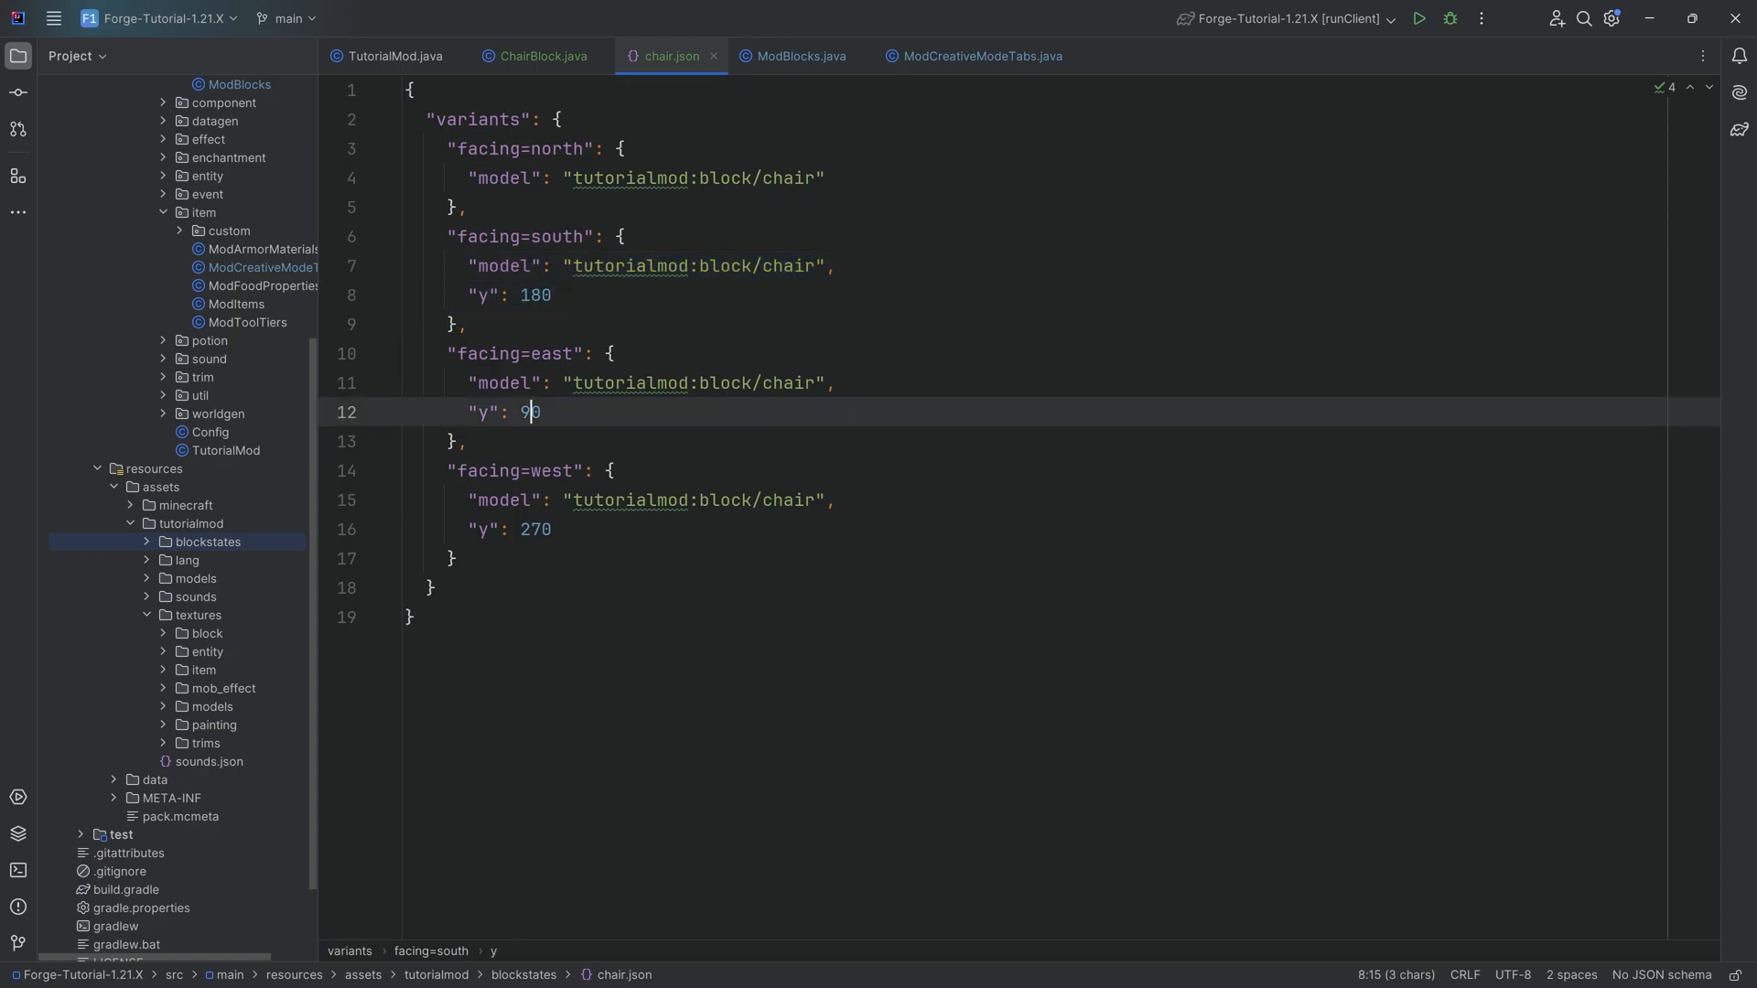
click(542, 354)
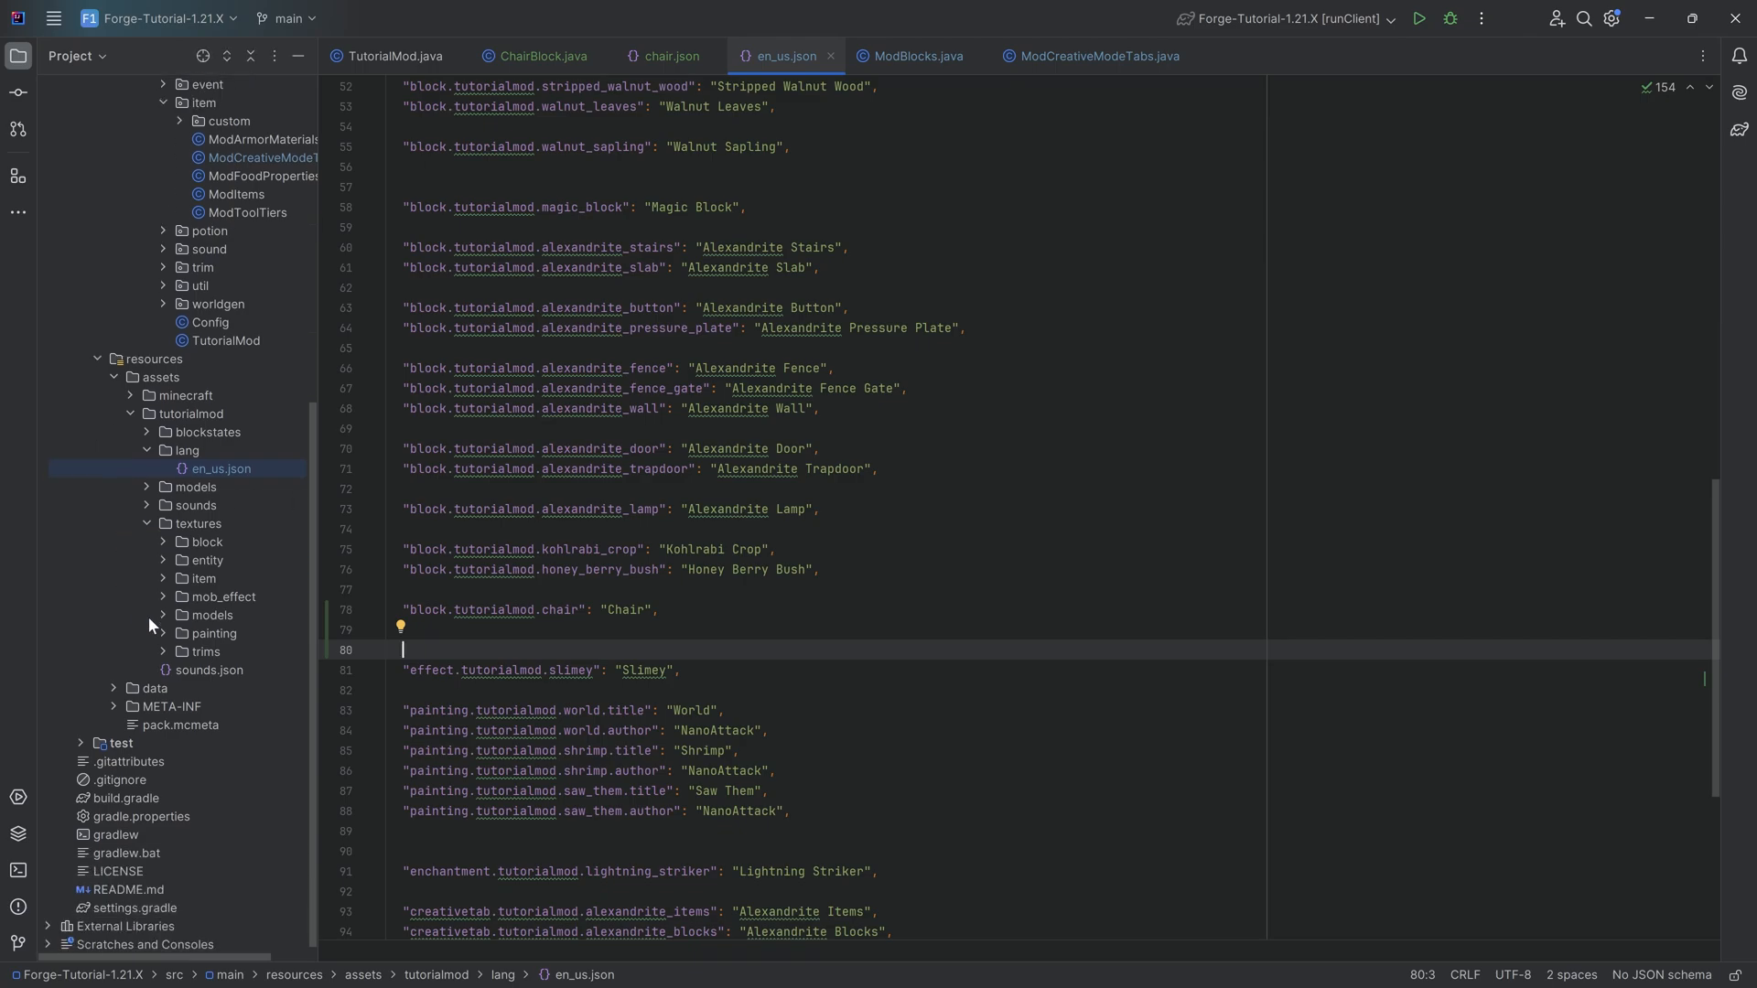
Name block.tutorialmod.chair "Chair" in en_us.json and prepare to add a file under models
click(195, 487)
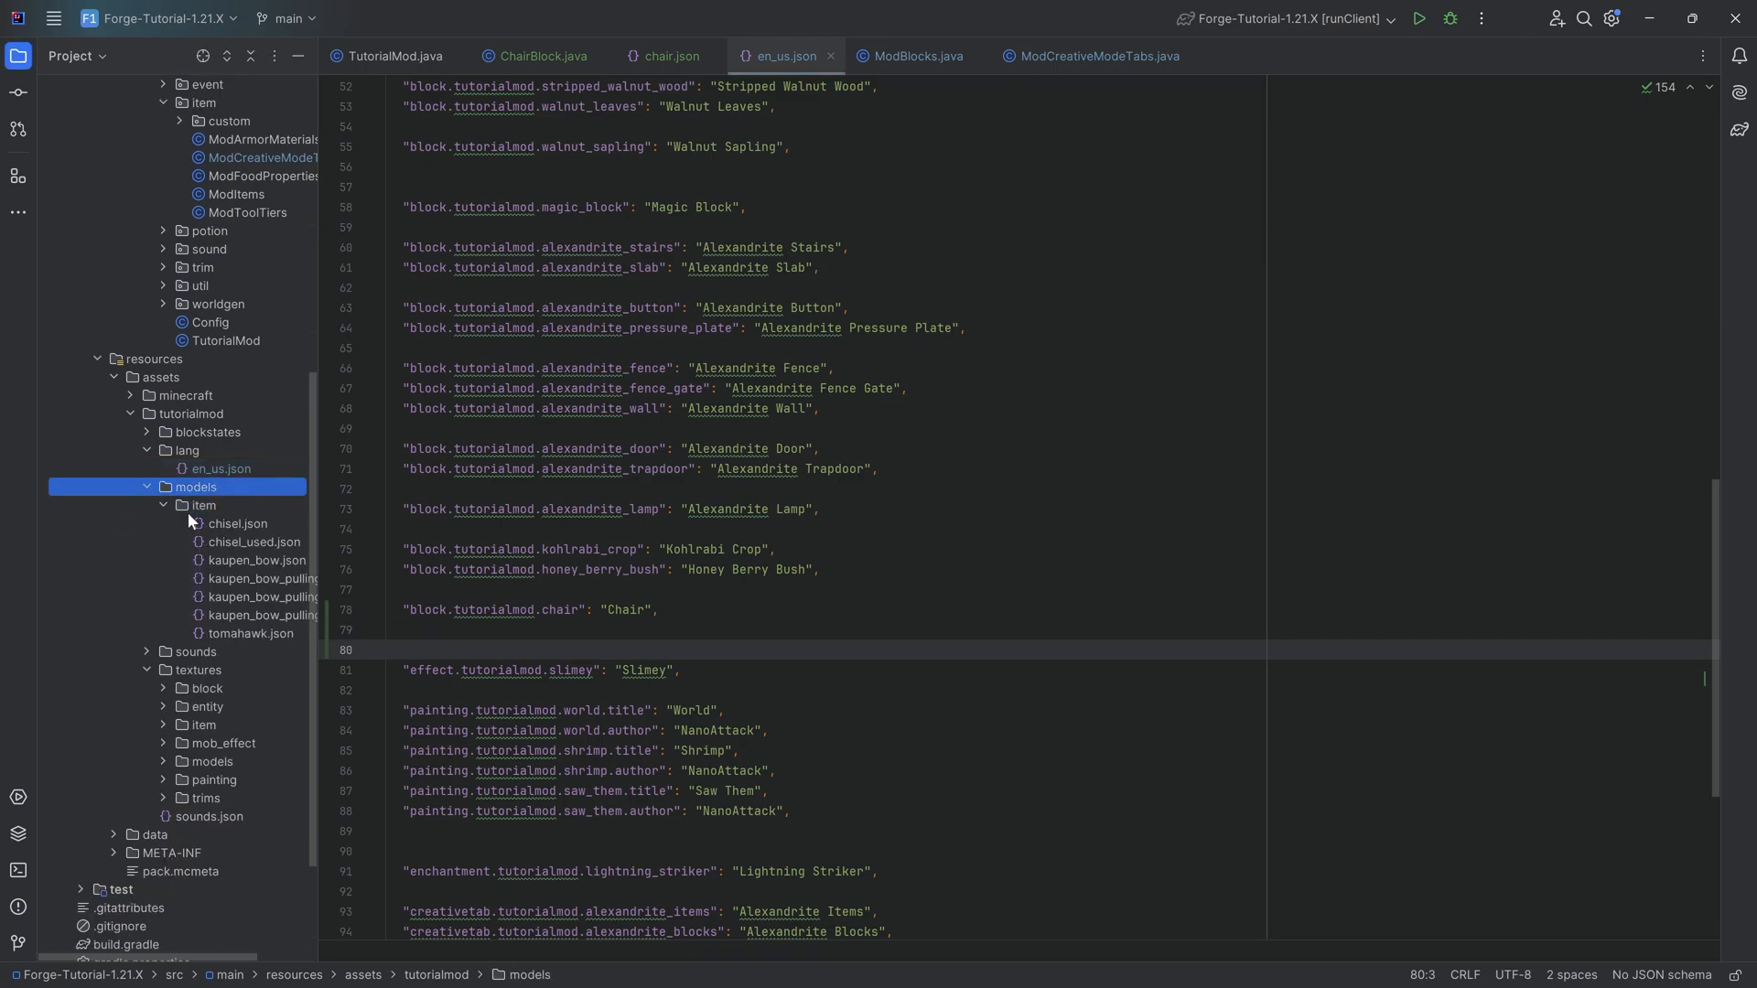
right_click(196, 487)
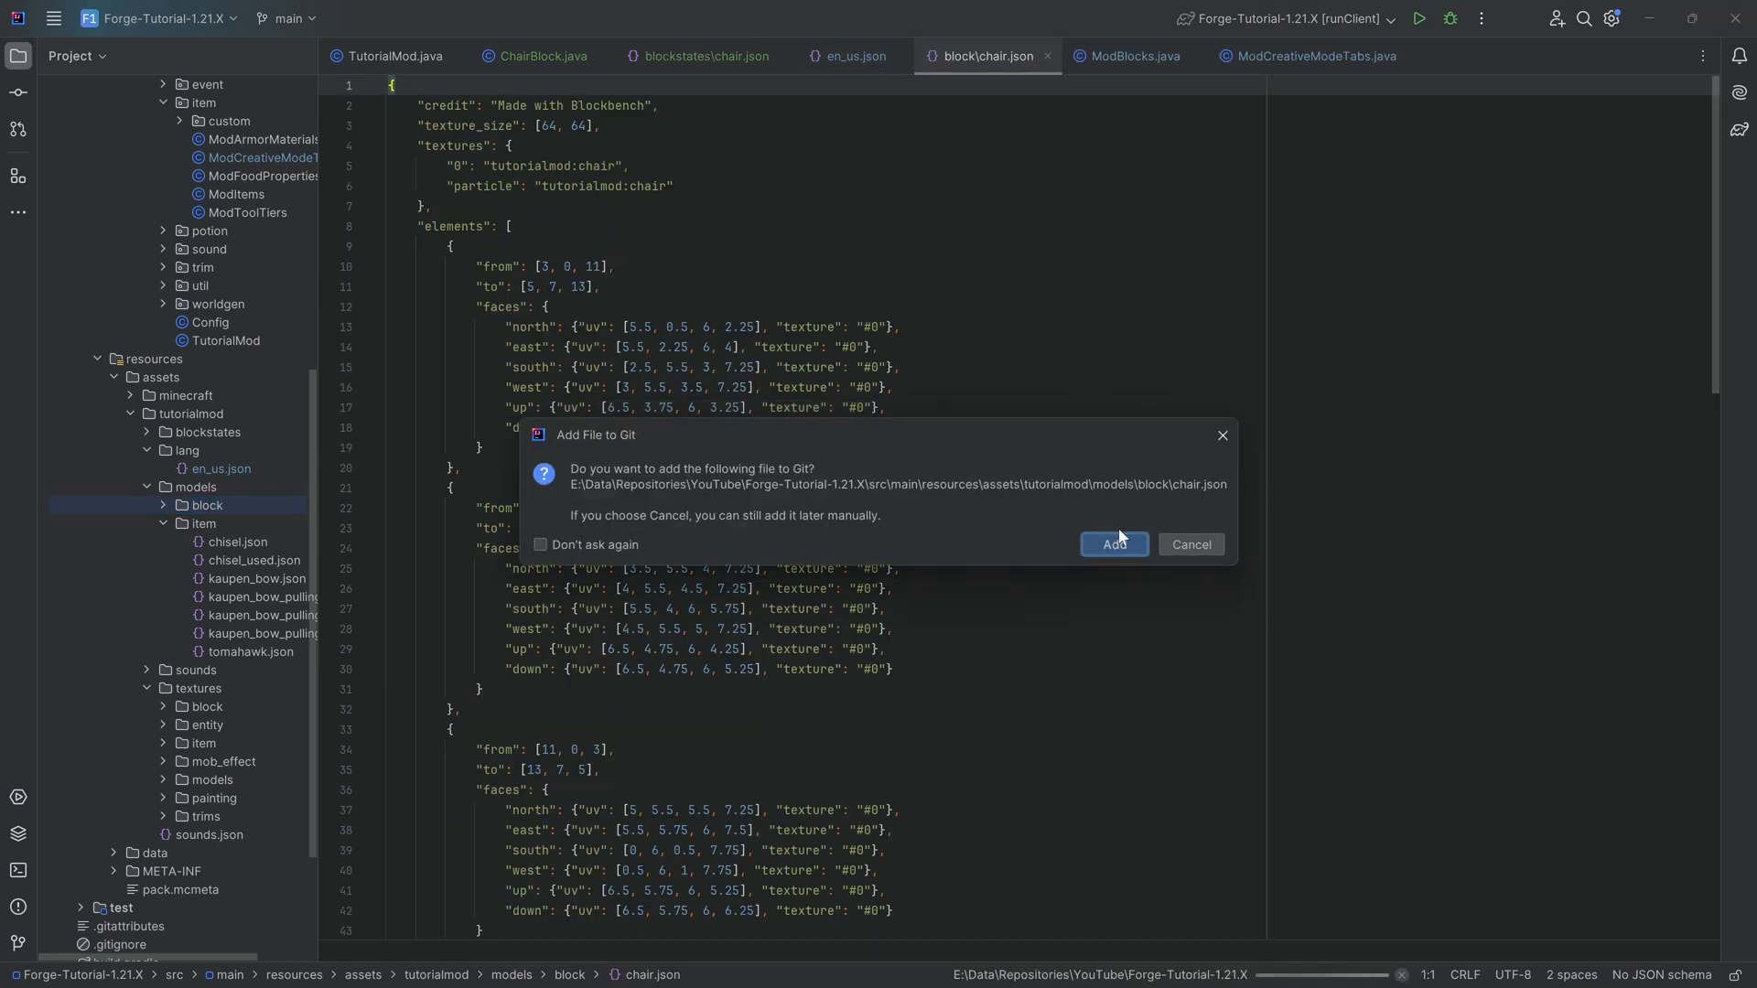
Add models/block/chair.json to Git and prefix both its texture paths with block/
click(1113, 546)
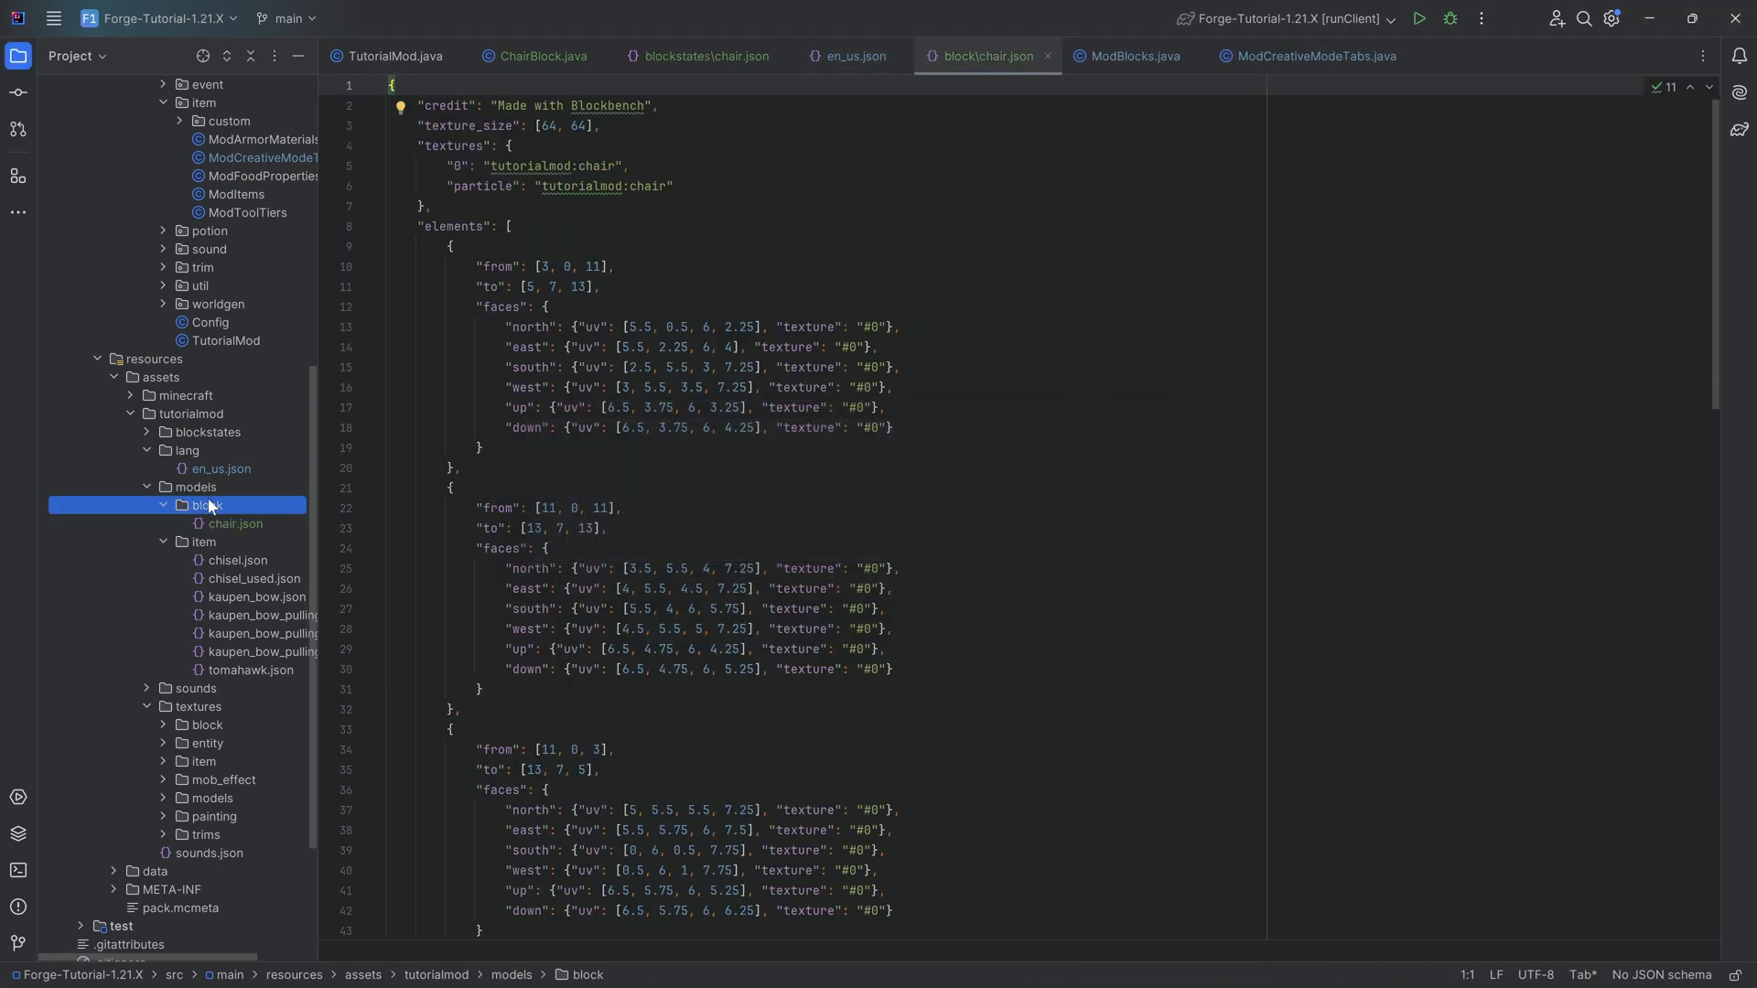
click(236, 523)
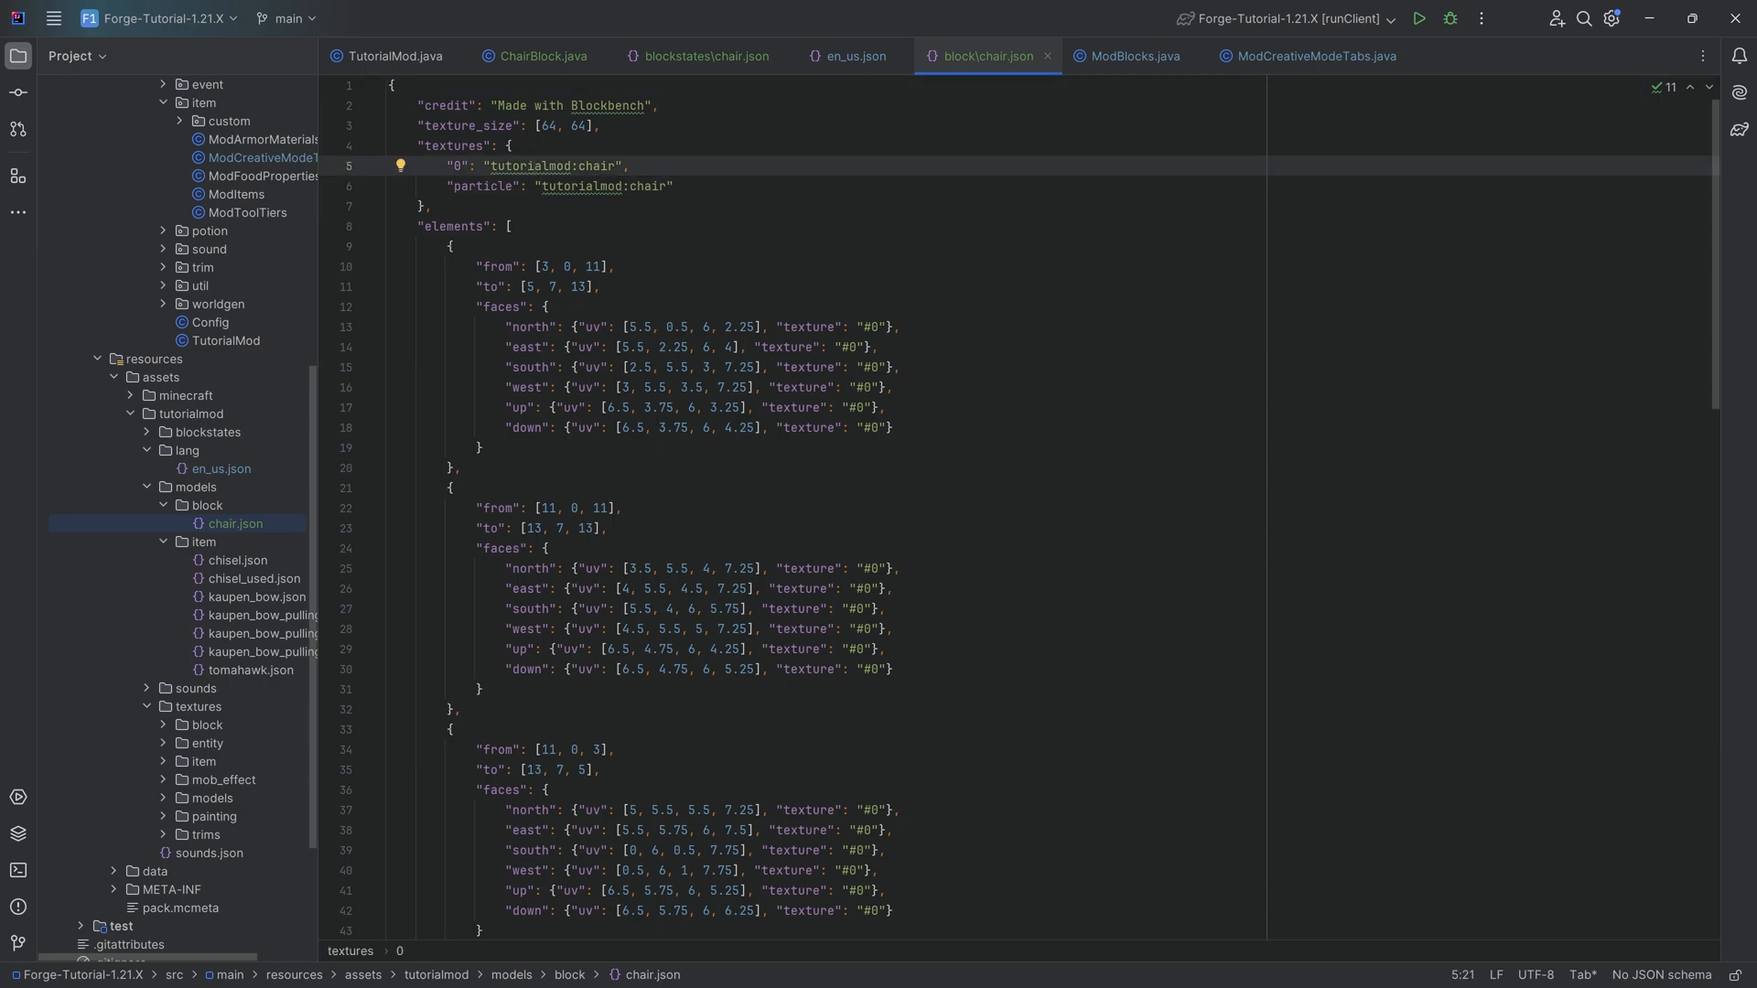
click(577, 167)
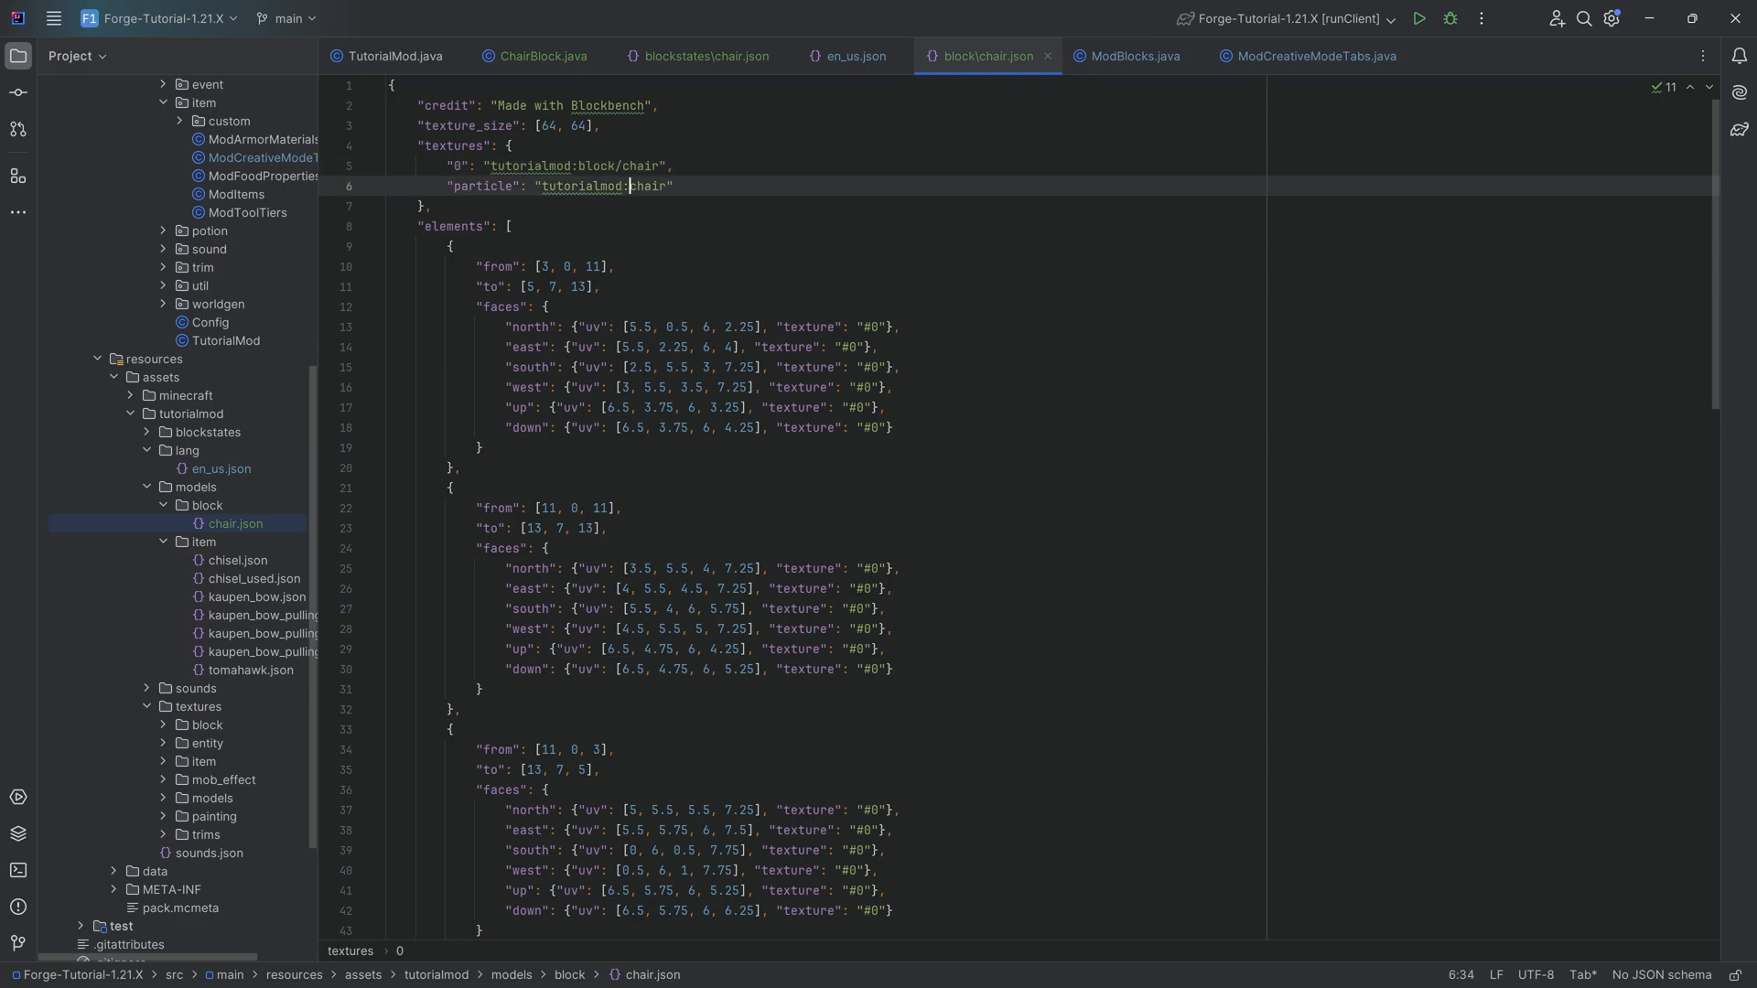
text(block/)
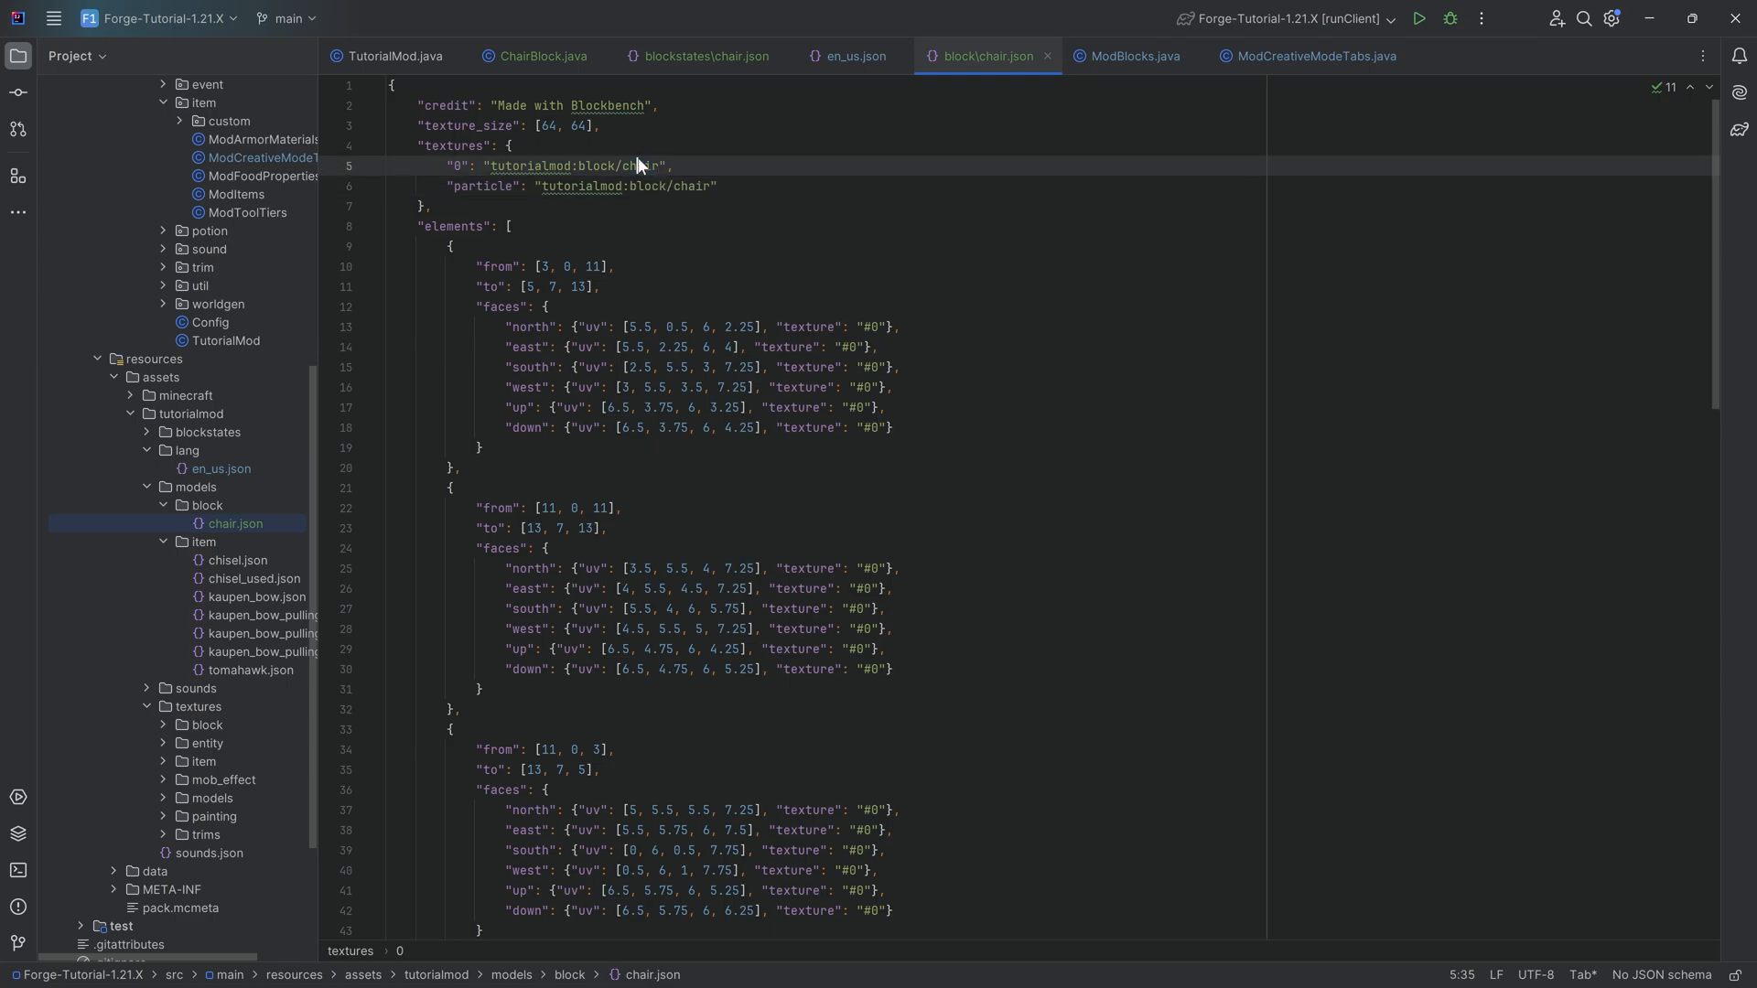
click(205, 725)
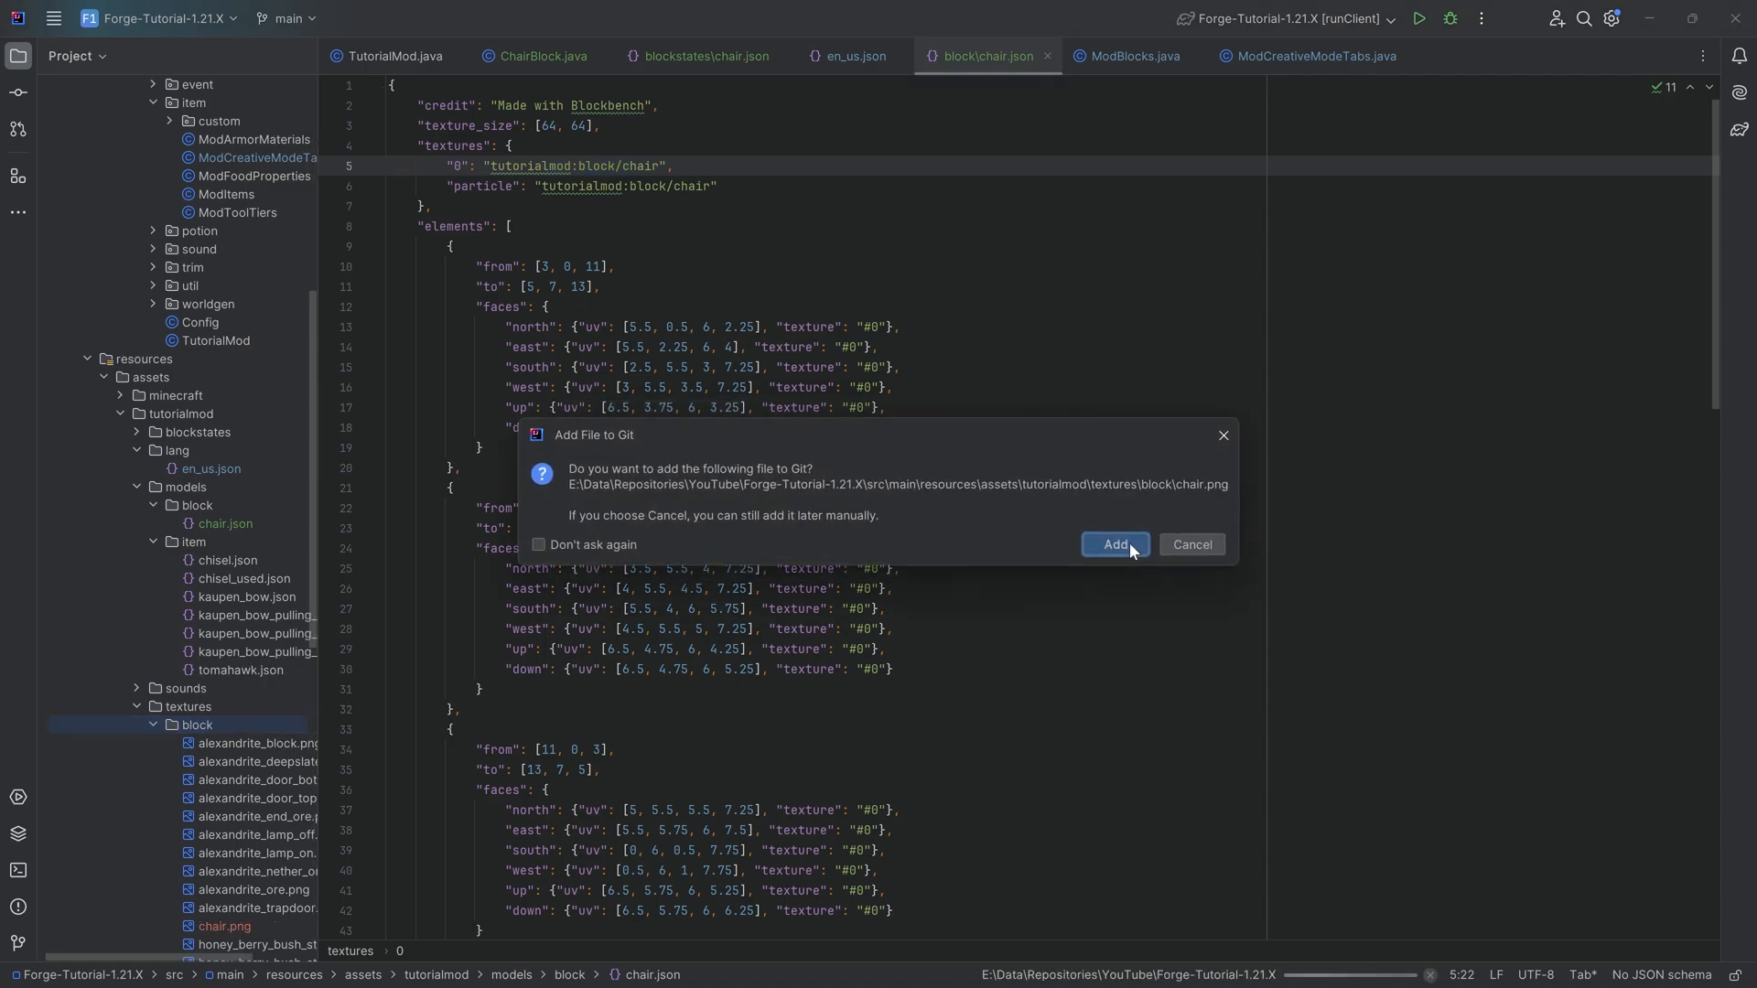
Add textures/block/chair.png to Git and close the stray image preview
click(1114, 545)
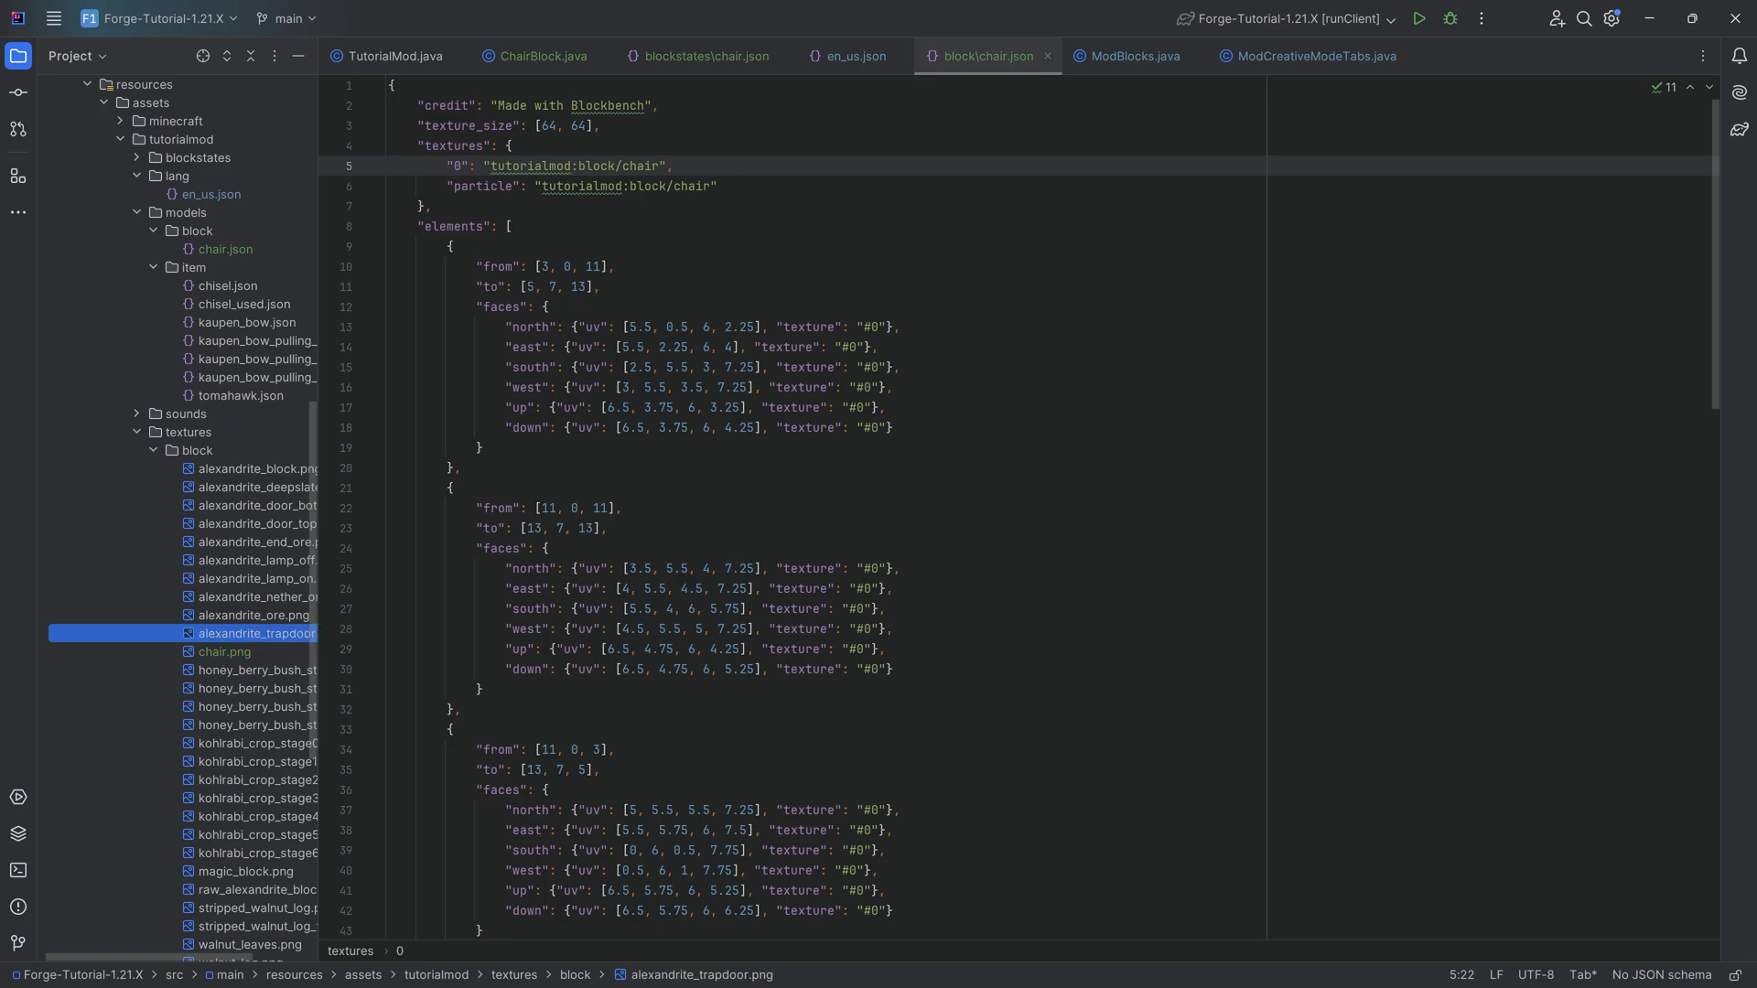
click(196, 451)
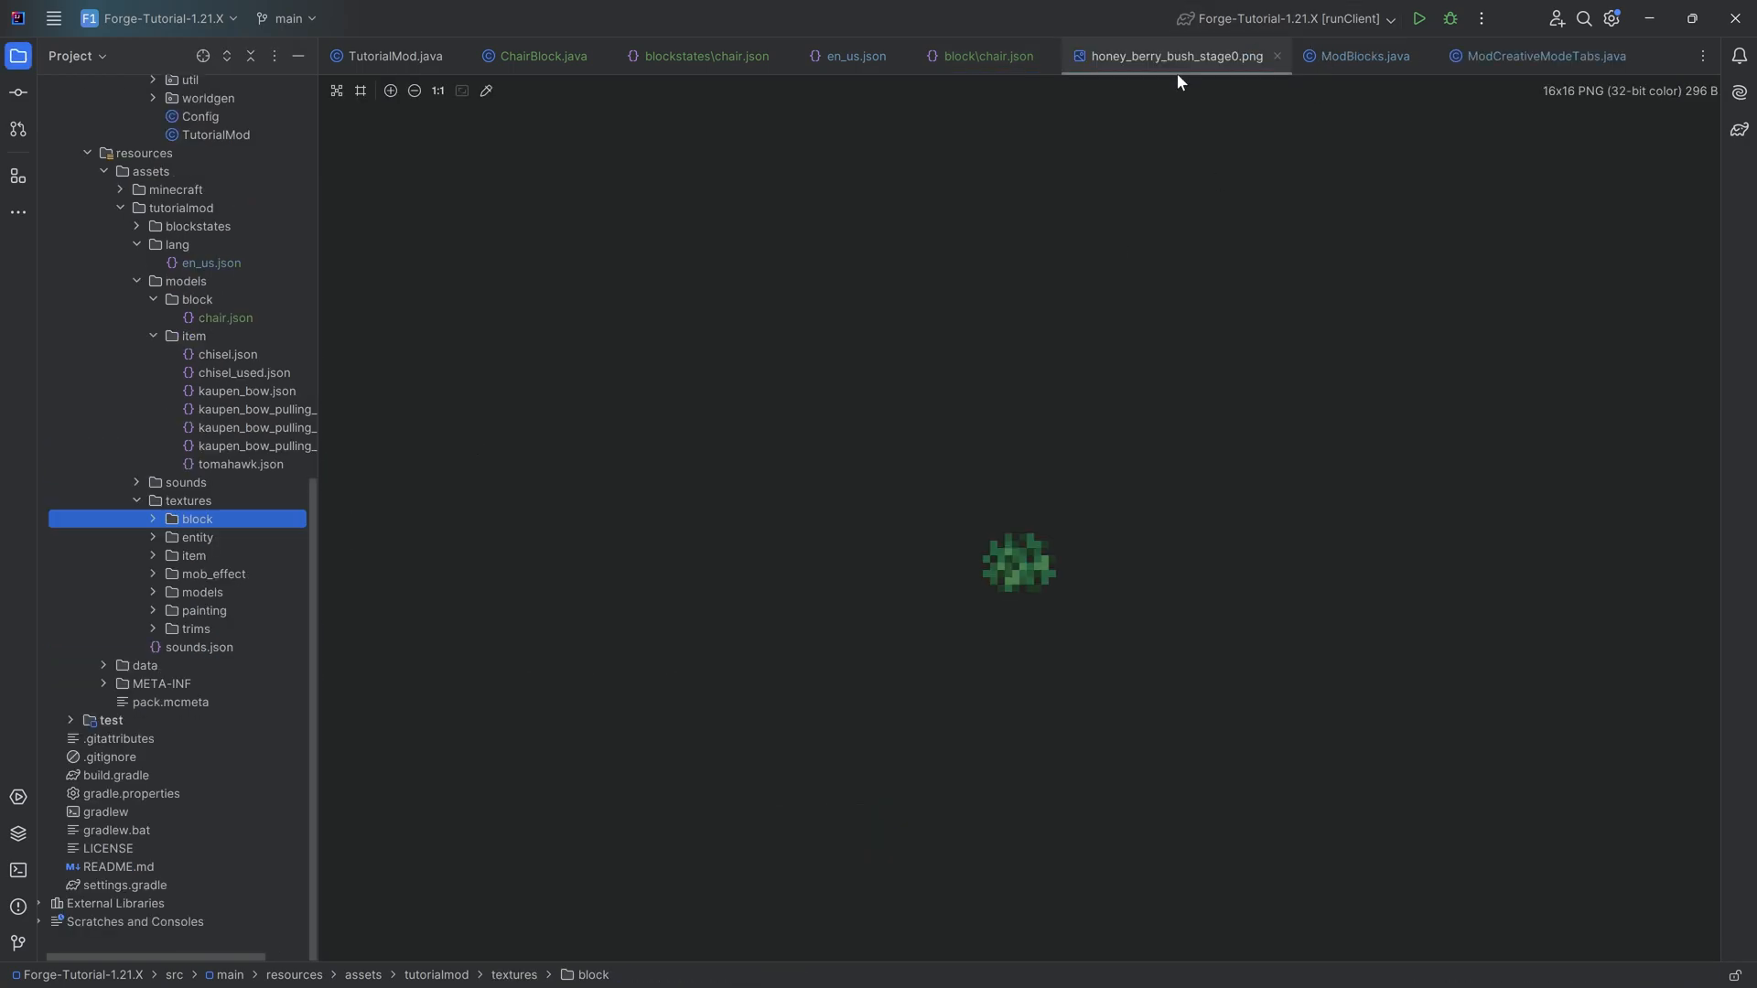
click(987, 57)
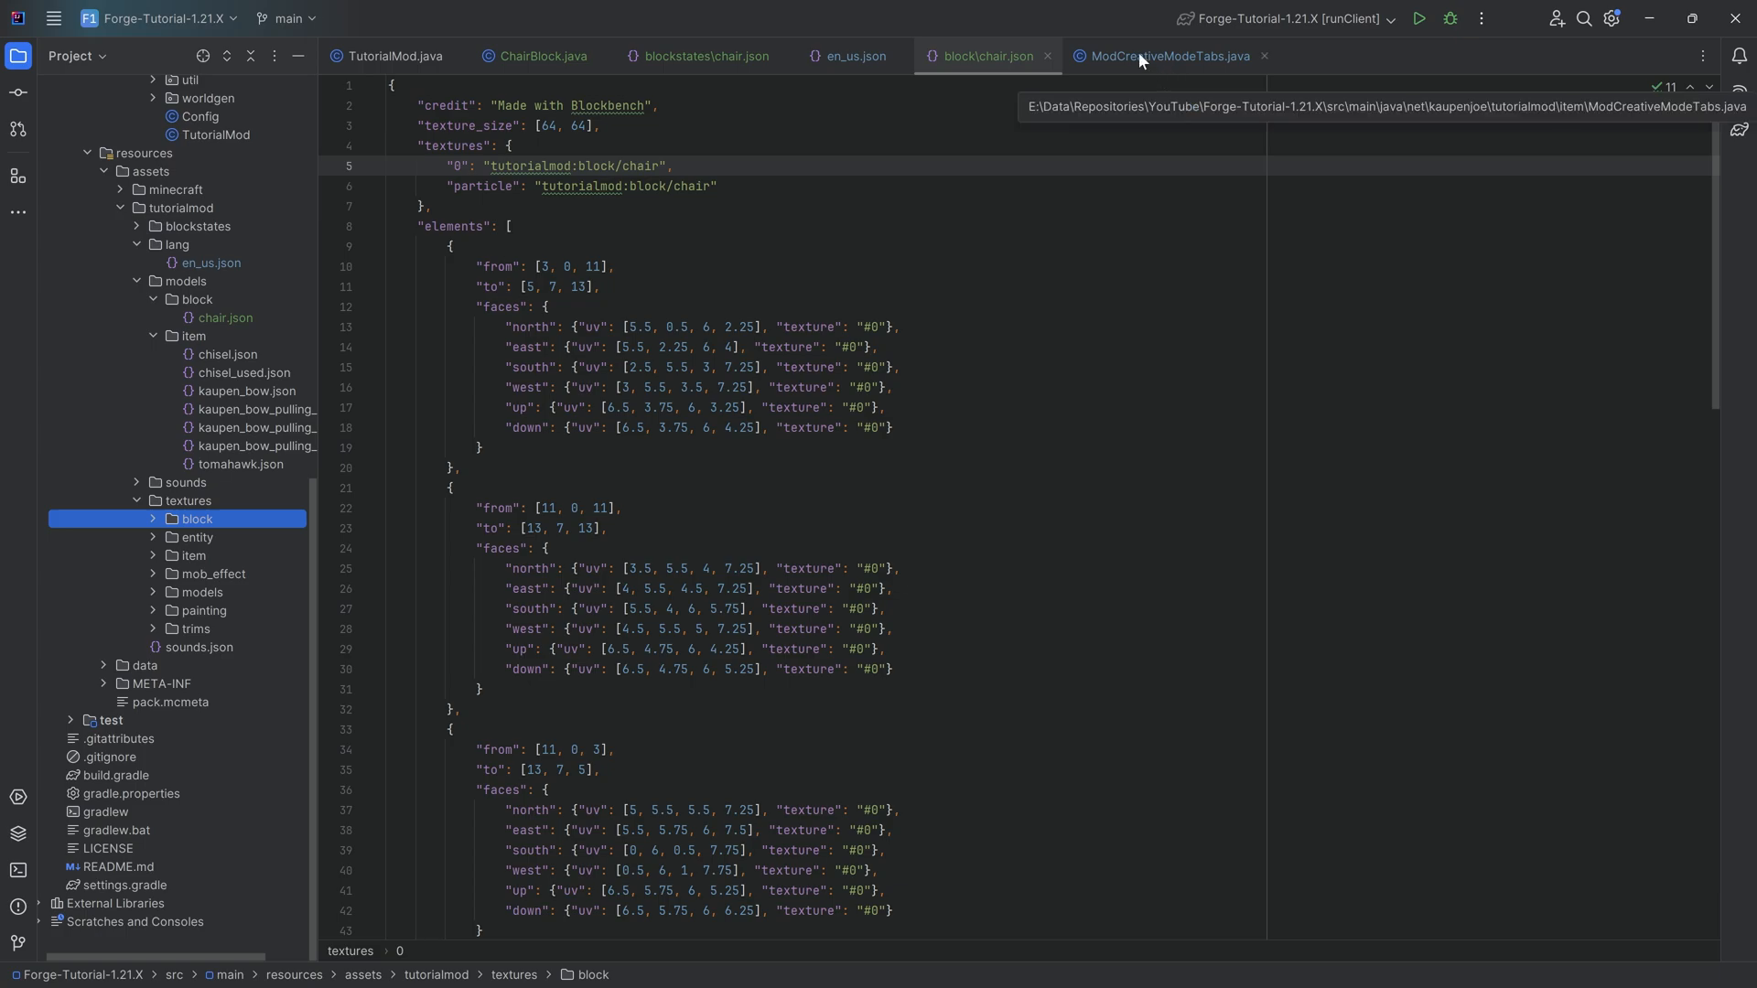
Create models/item/chair.json with parent tutorialmod:block/chair, checking it against the block chair model
click(1263, 57)
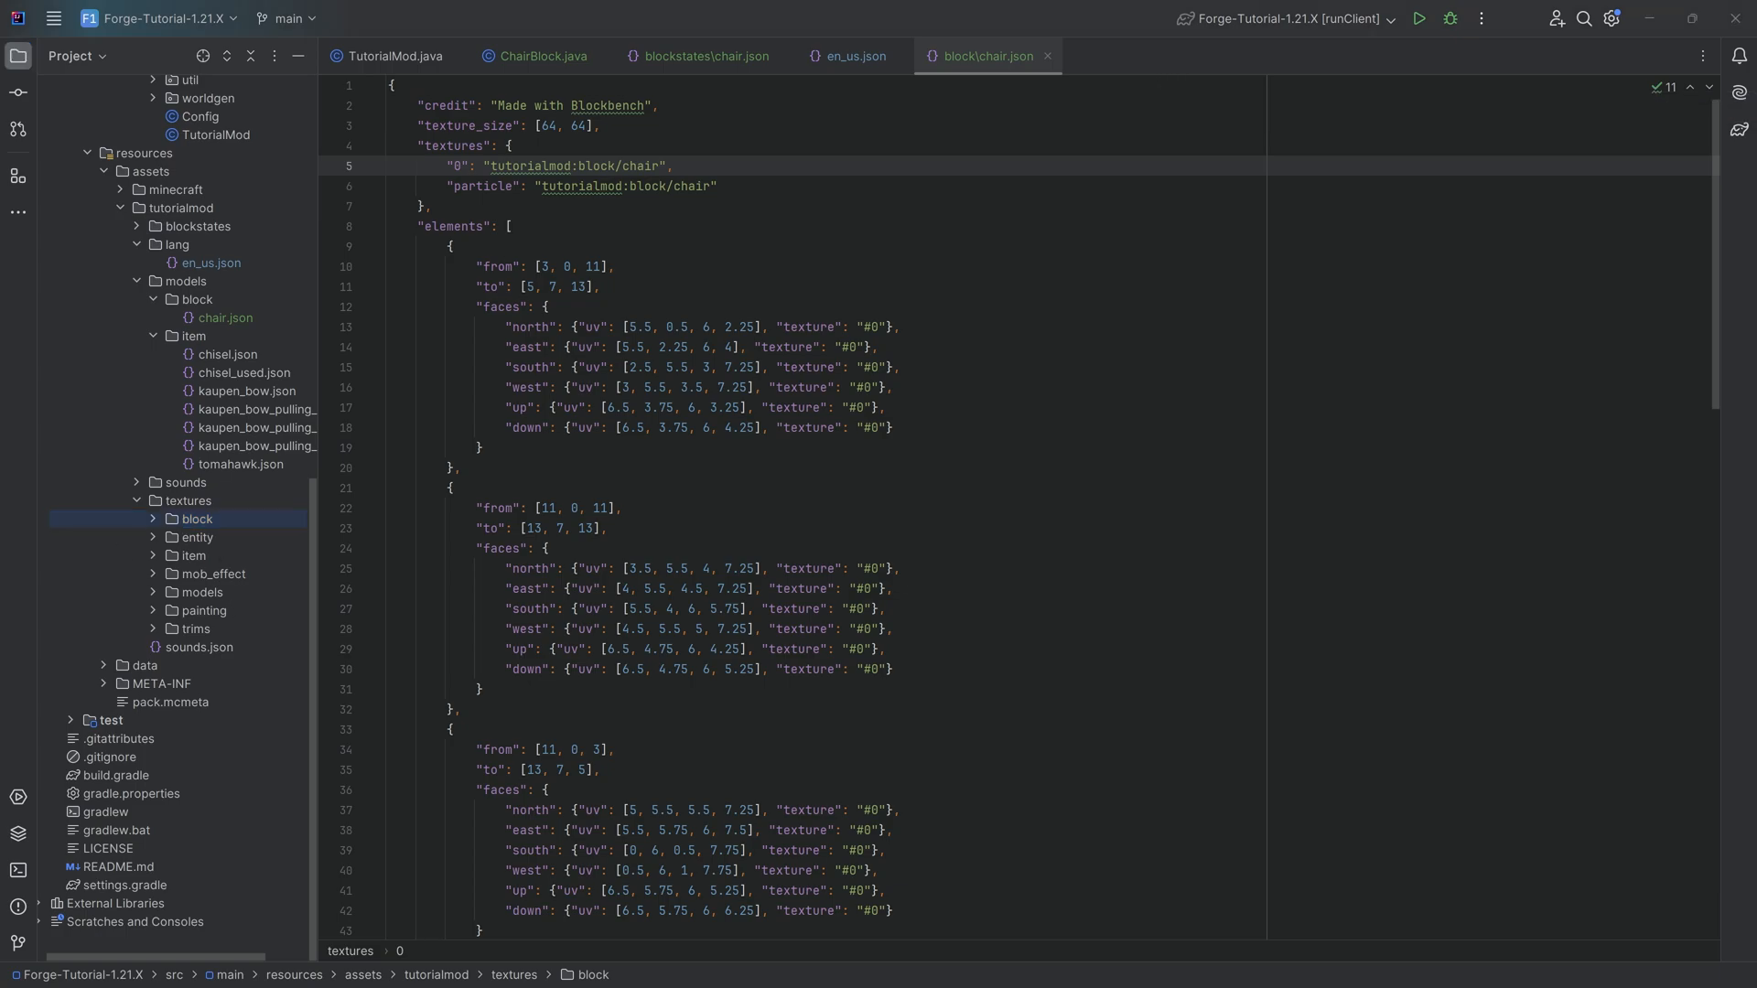
click(192, 341)
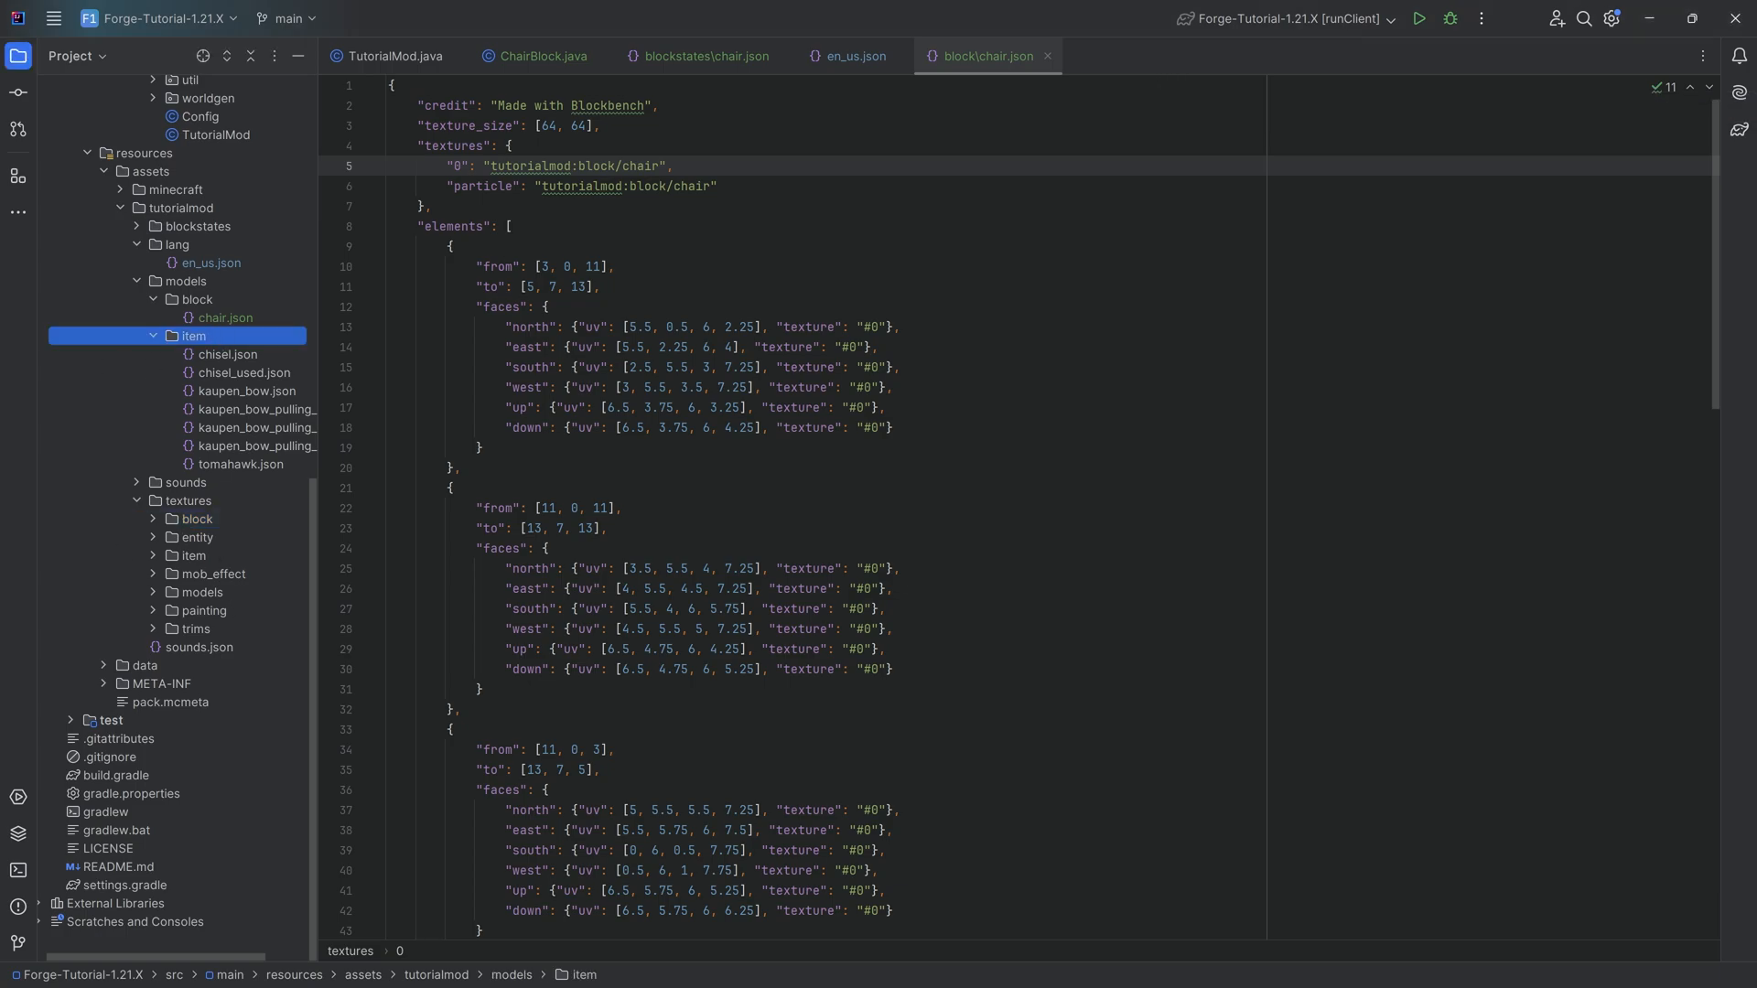
click(192, 337)
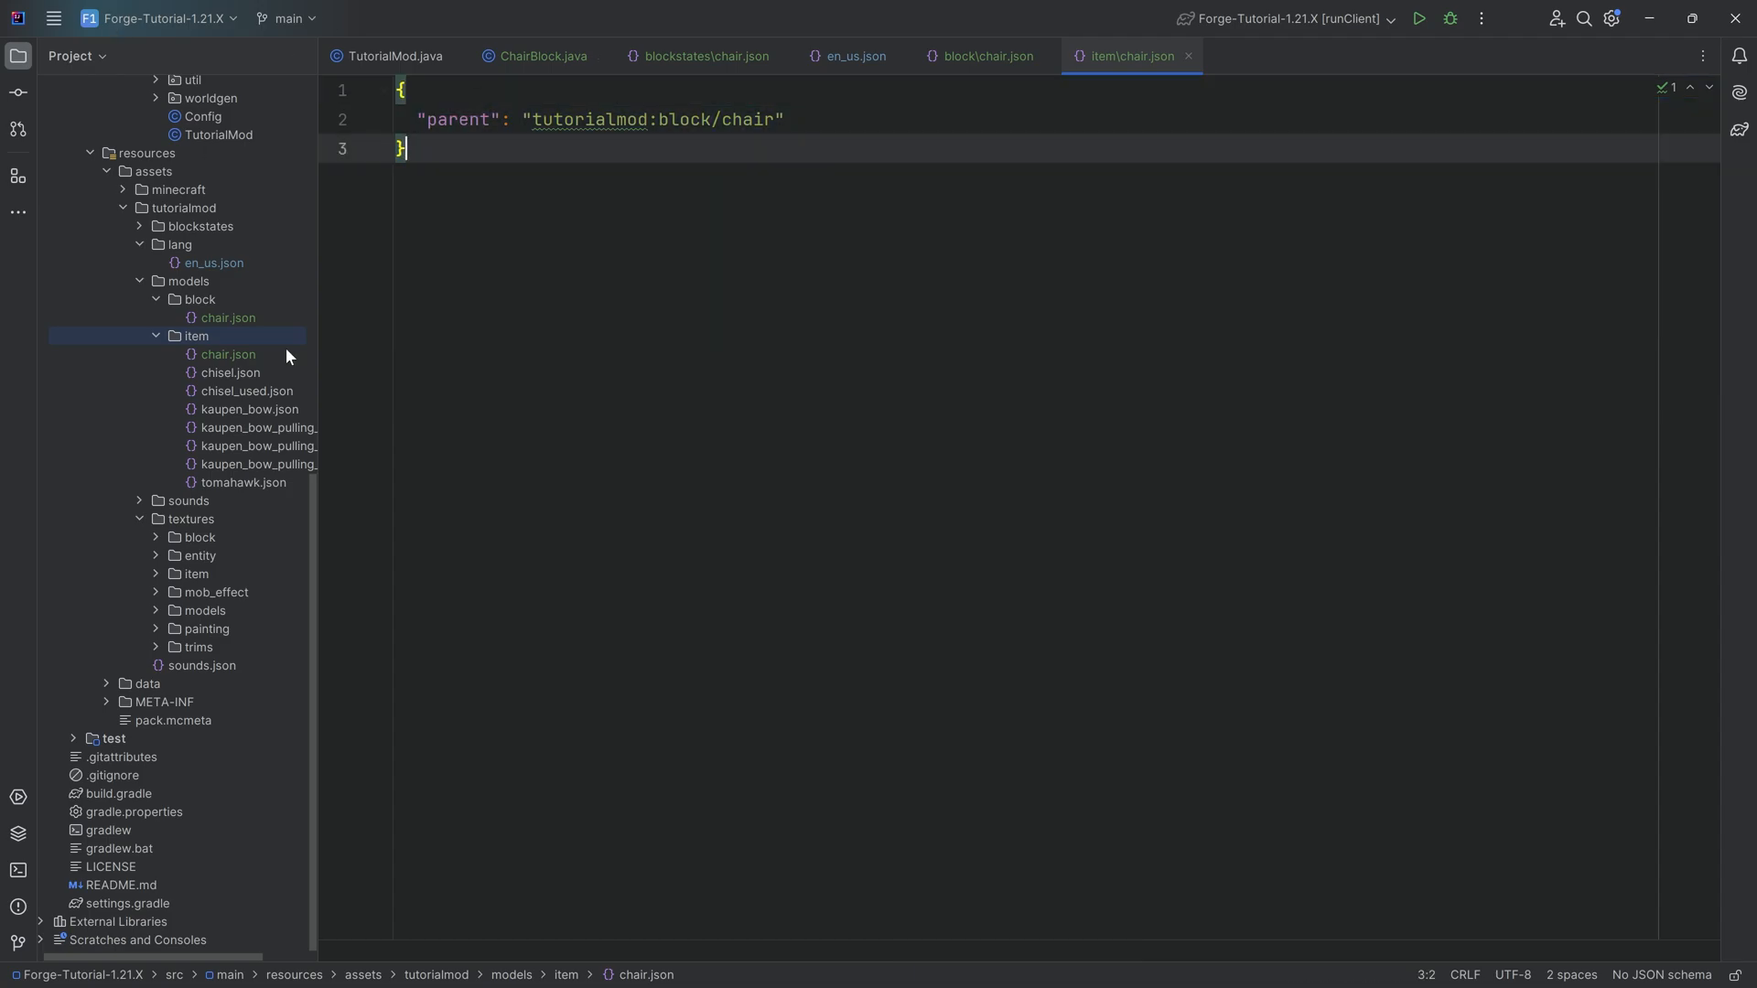
click(227, 317)
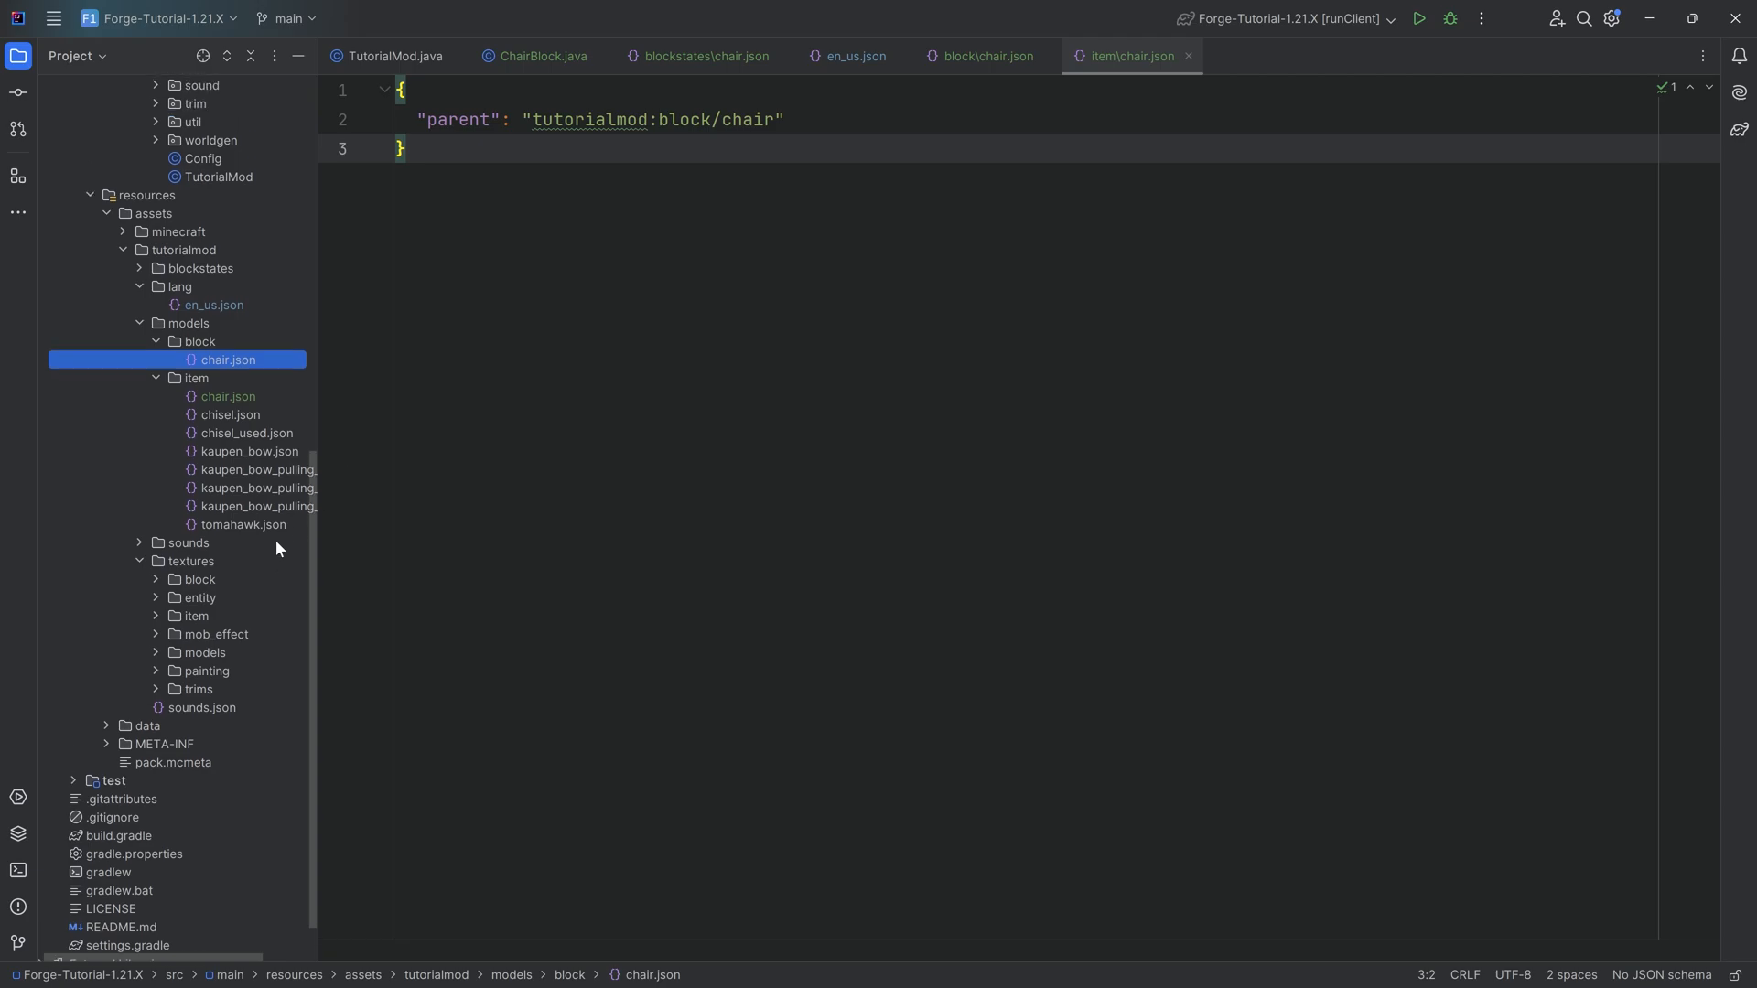
scroll(down, 3)
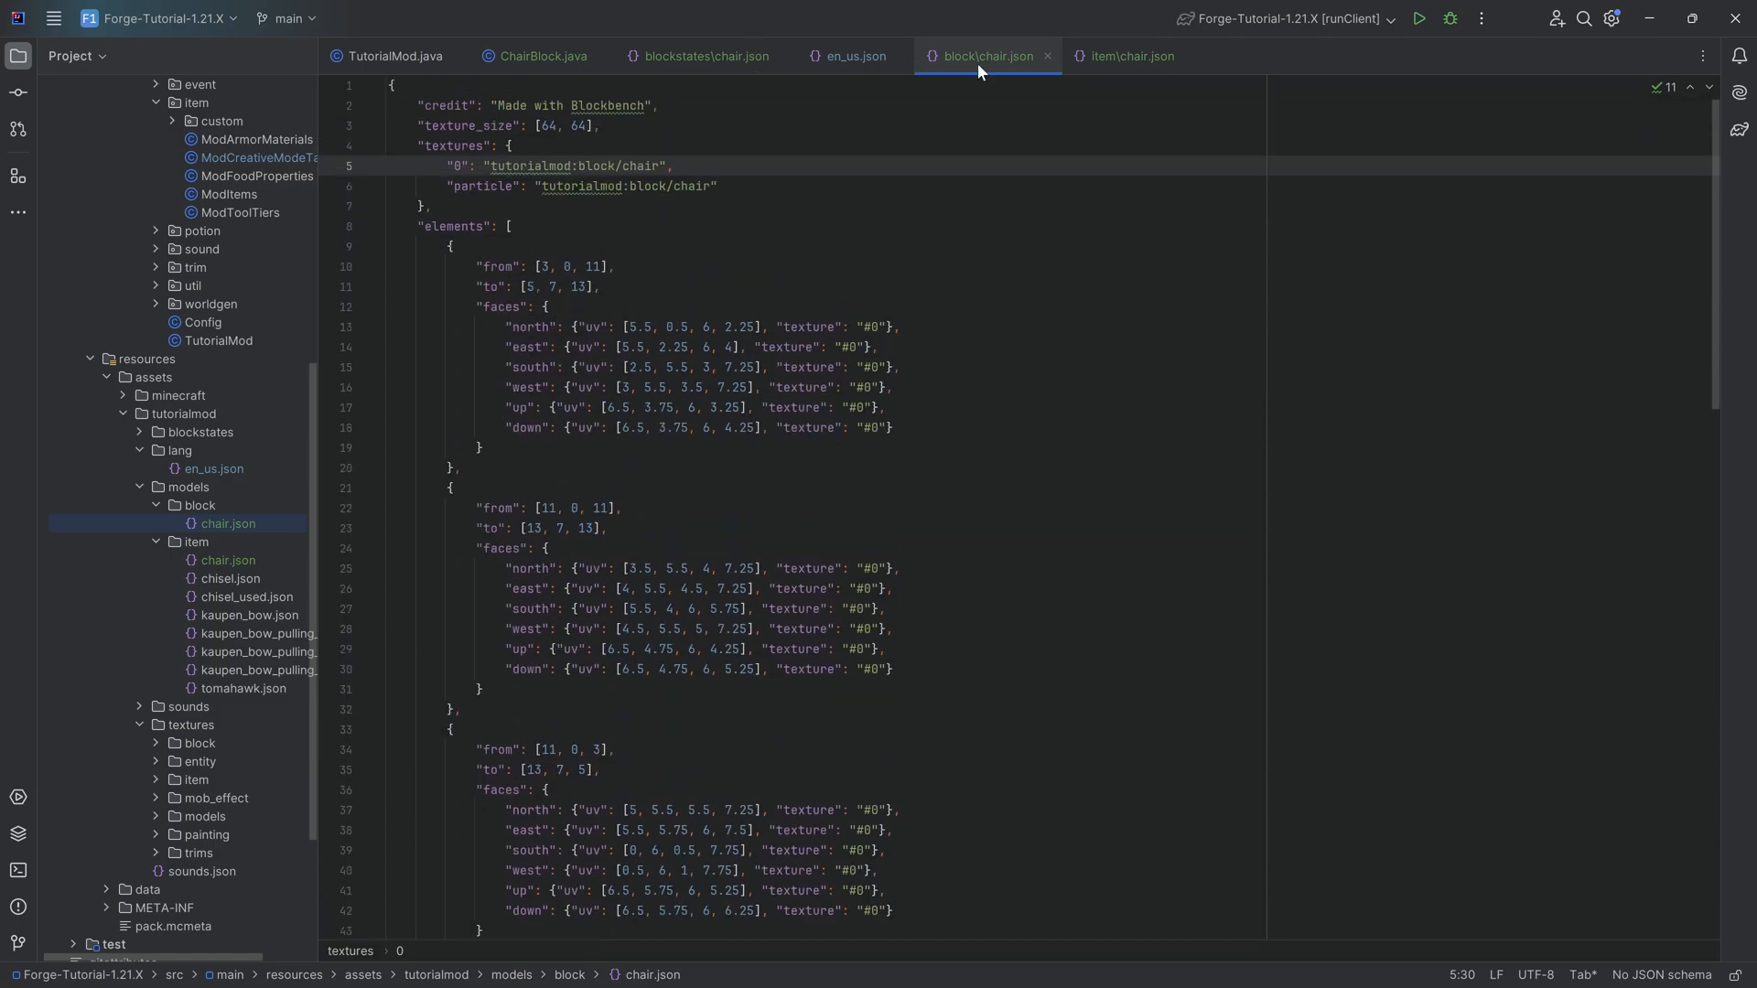
click(856, 56)
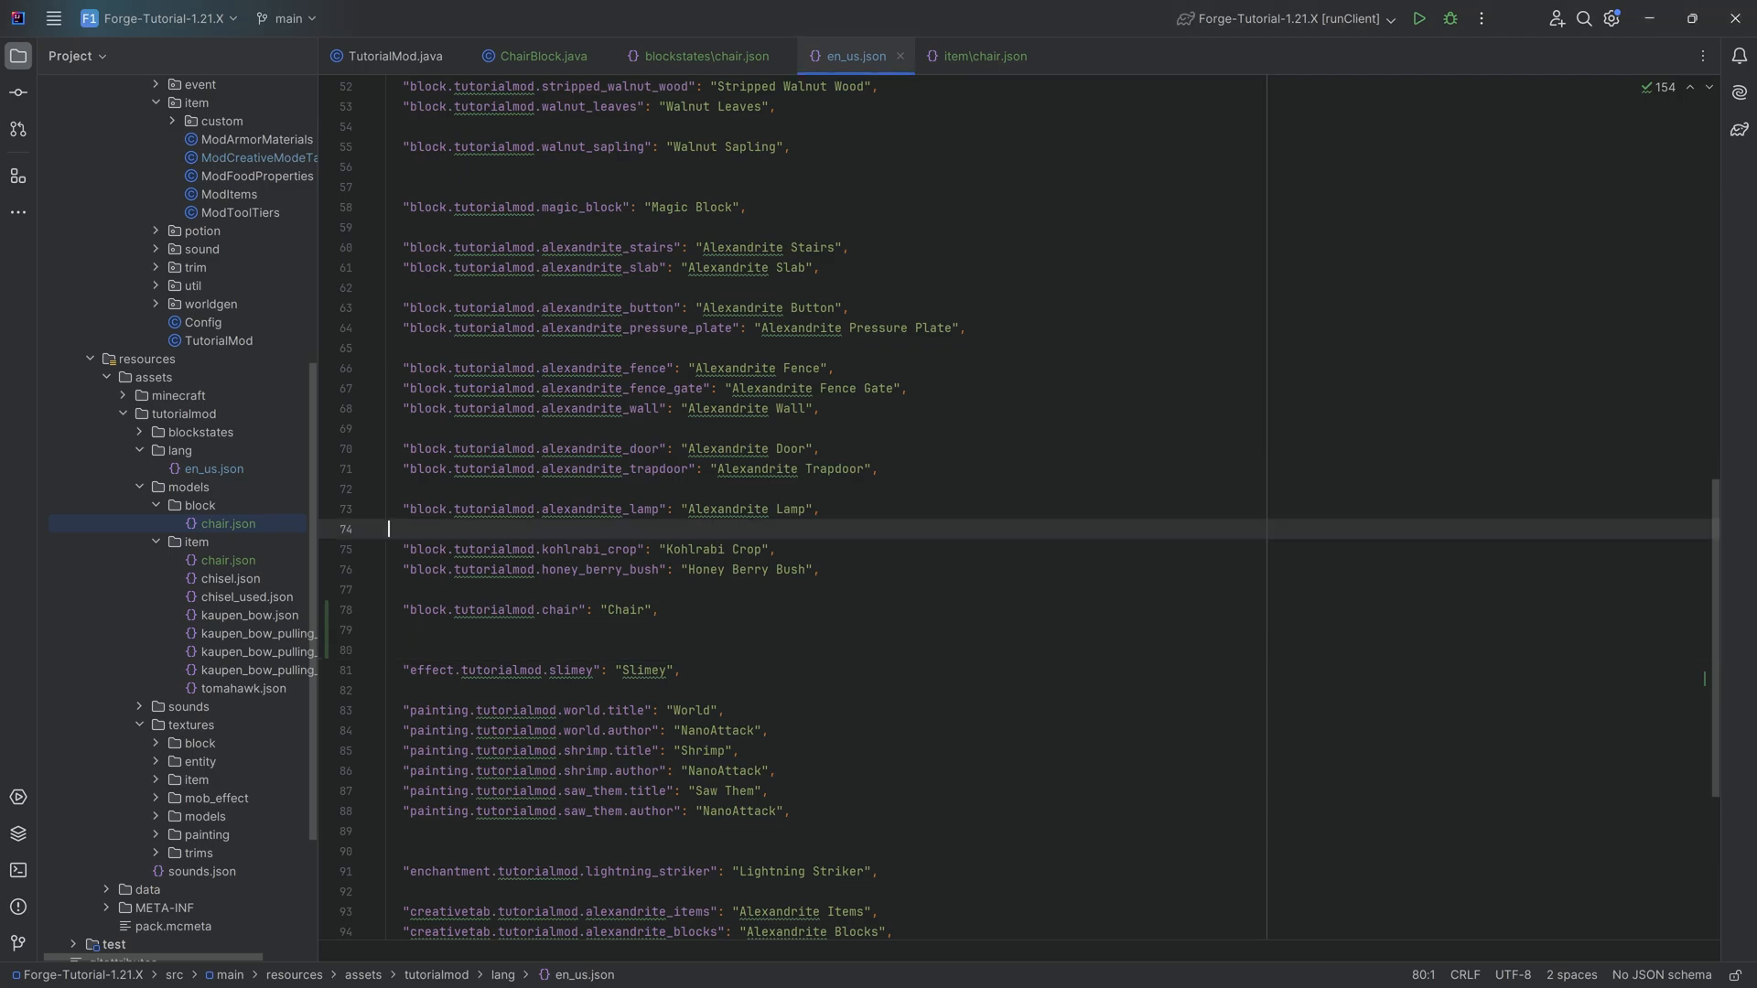
Launch runClient to test the chair in the game
click(542, 57)
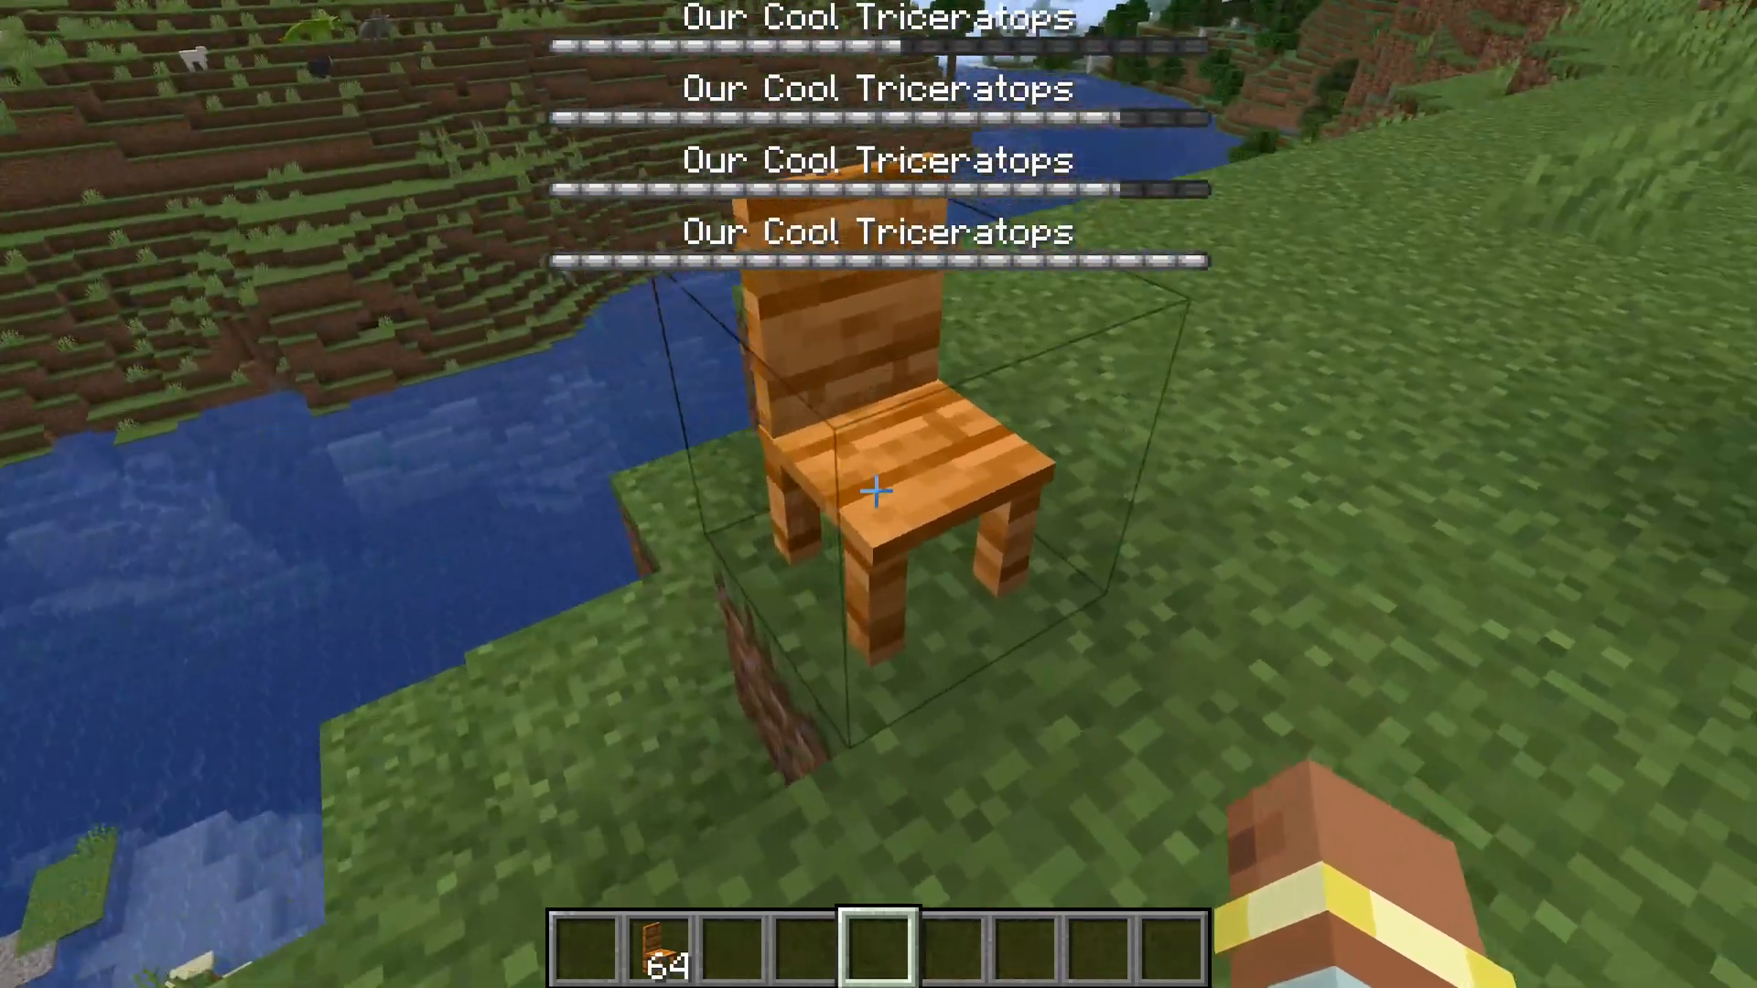
mouse_move(878, 490)
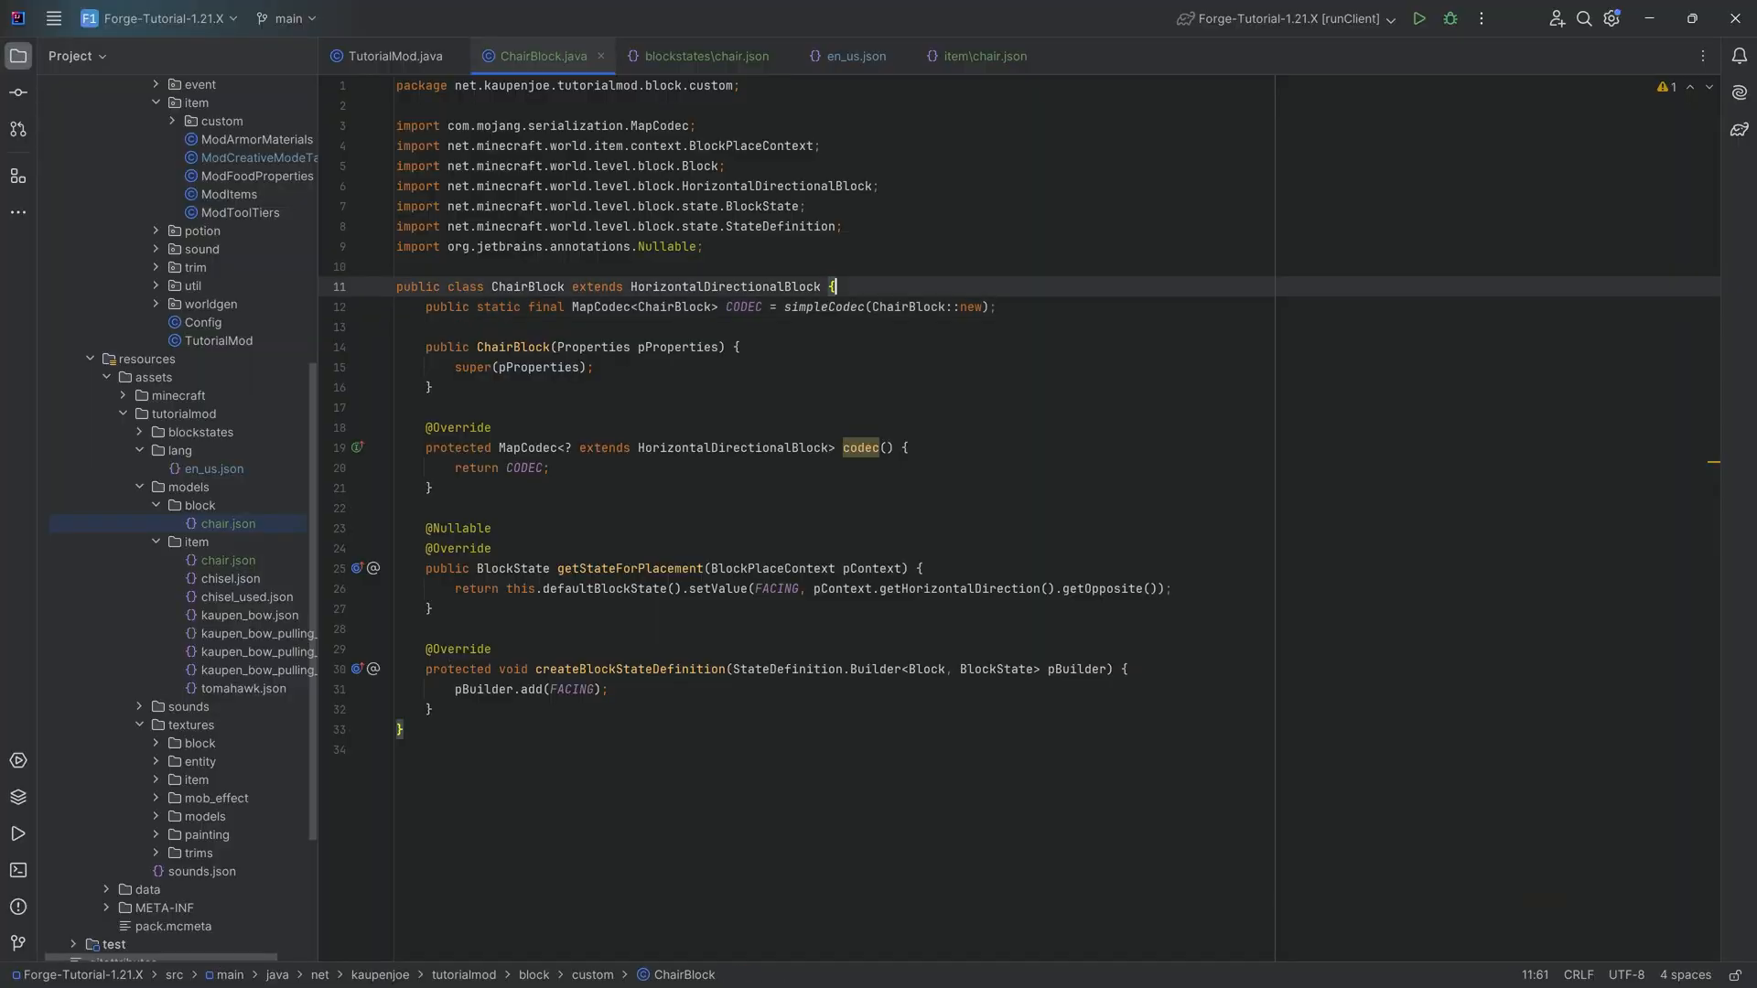
Declare static final VoxelShape SHAPE = Block.box(3,0,3,13,16,13) and override getShape in ChairBlock
key(Enter)
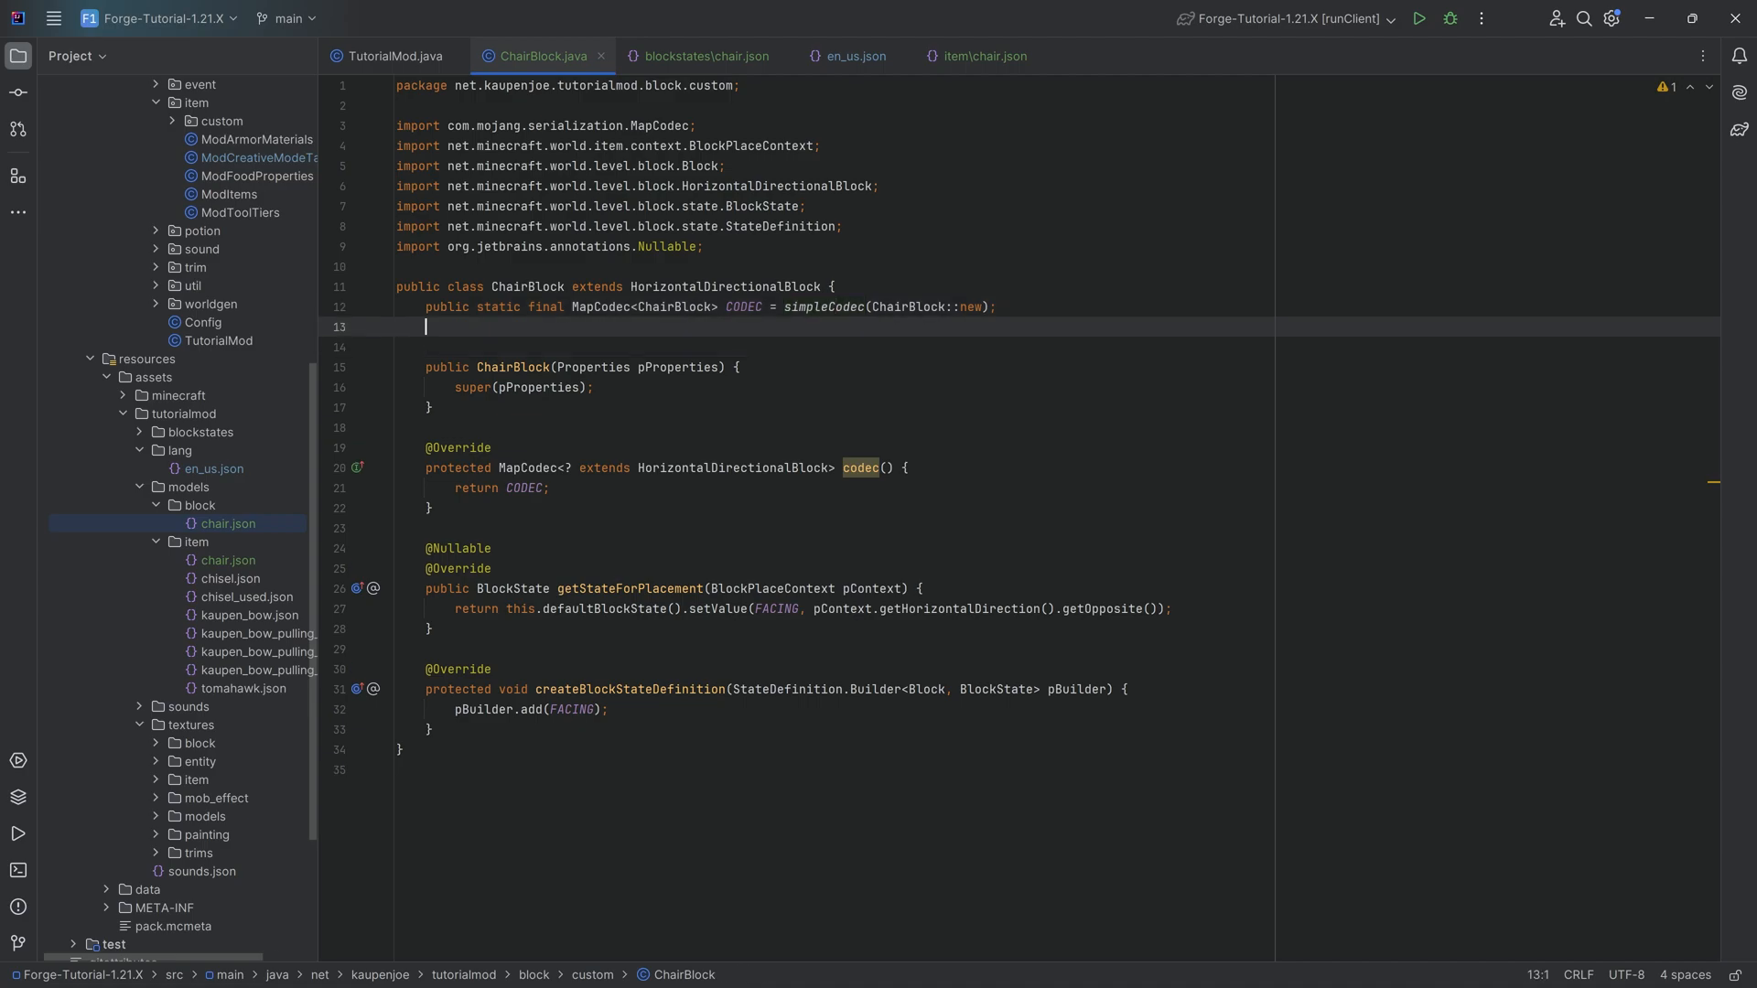
text(public)
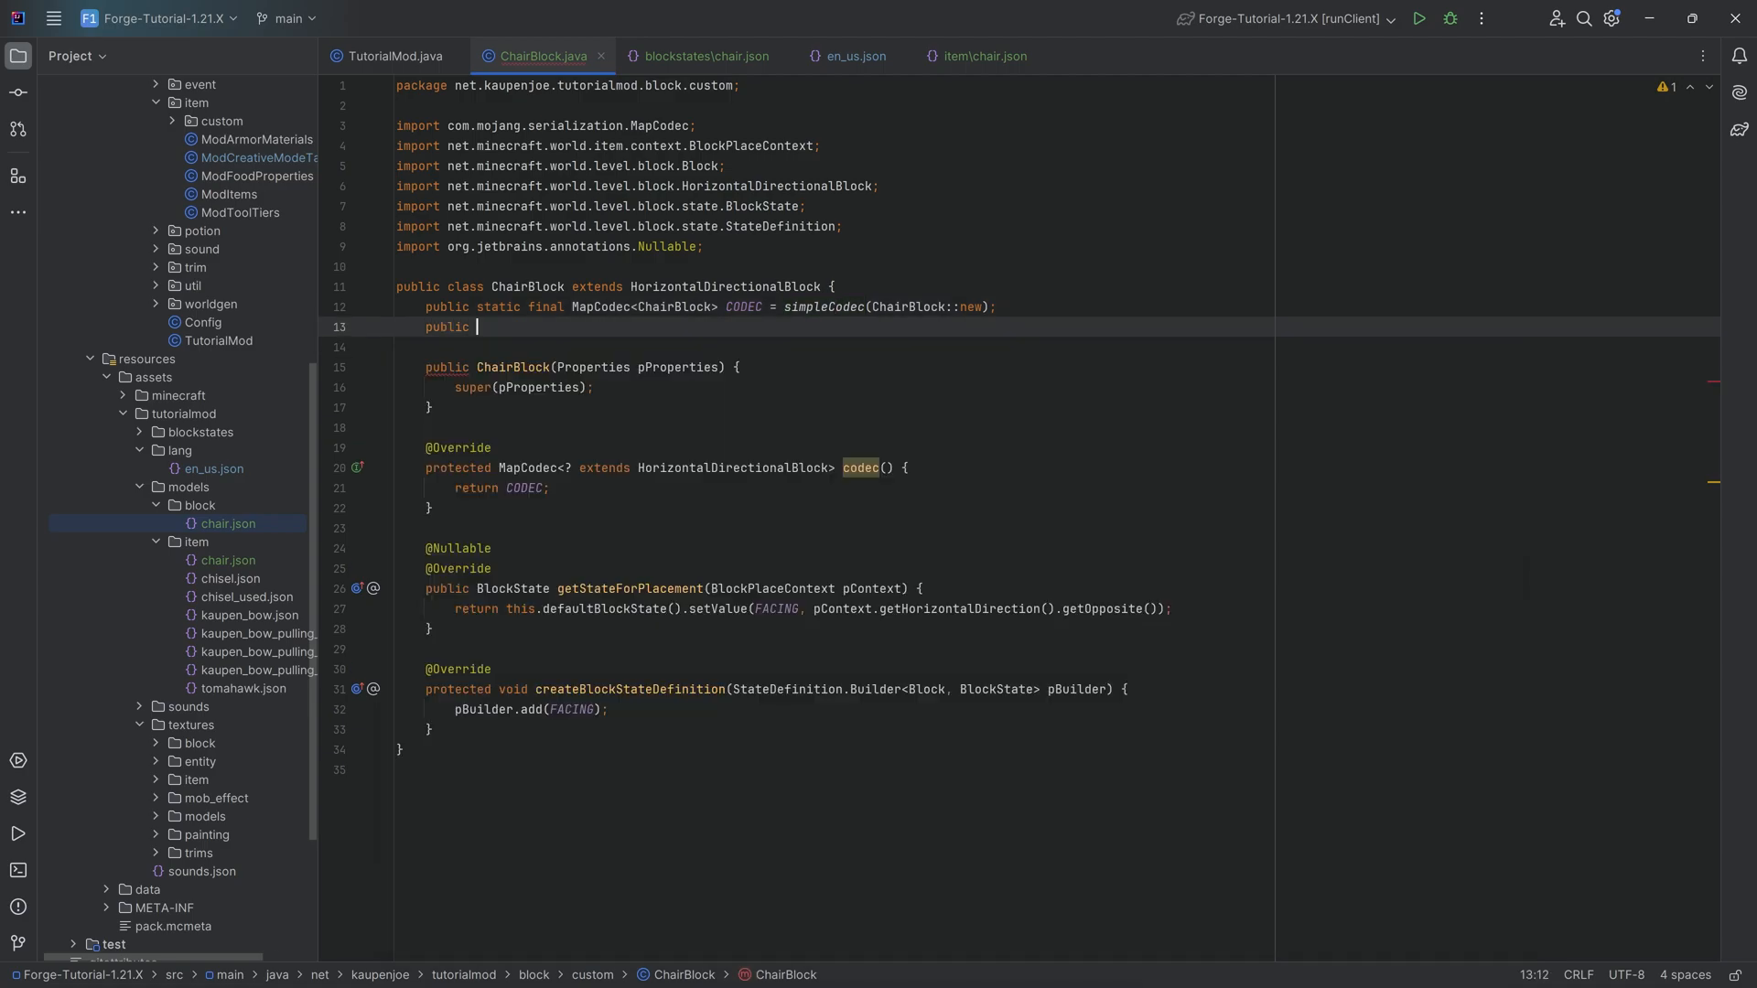
text(static final VoxelShape)
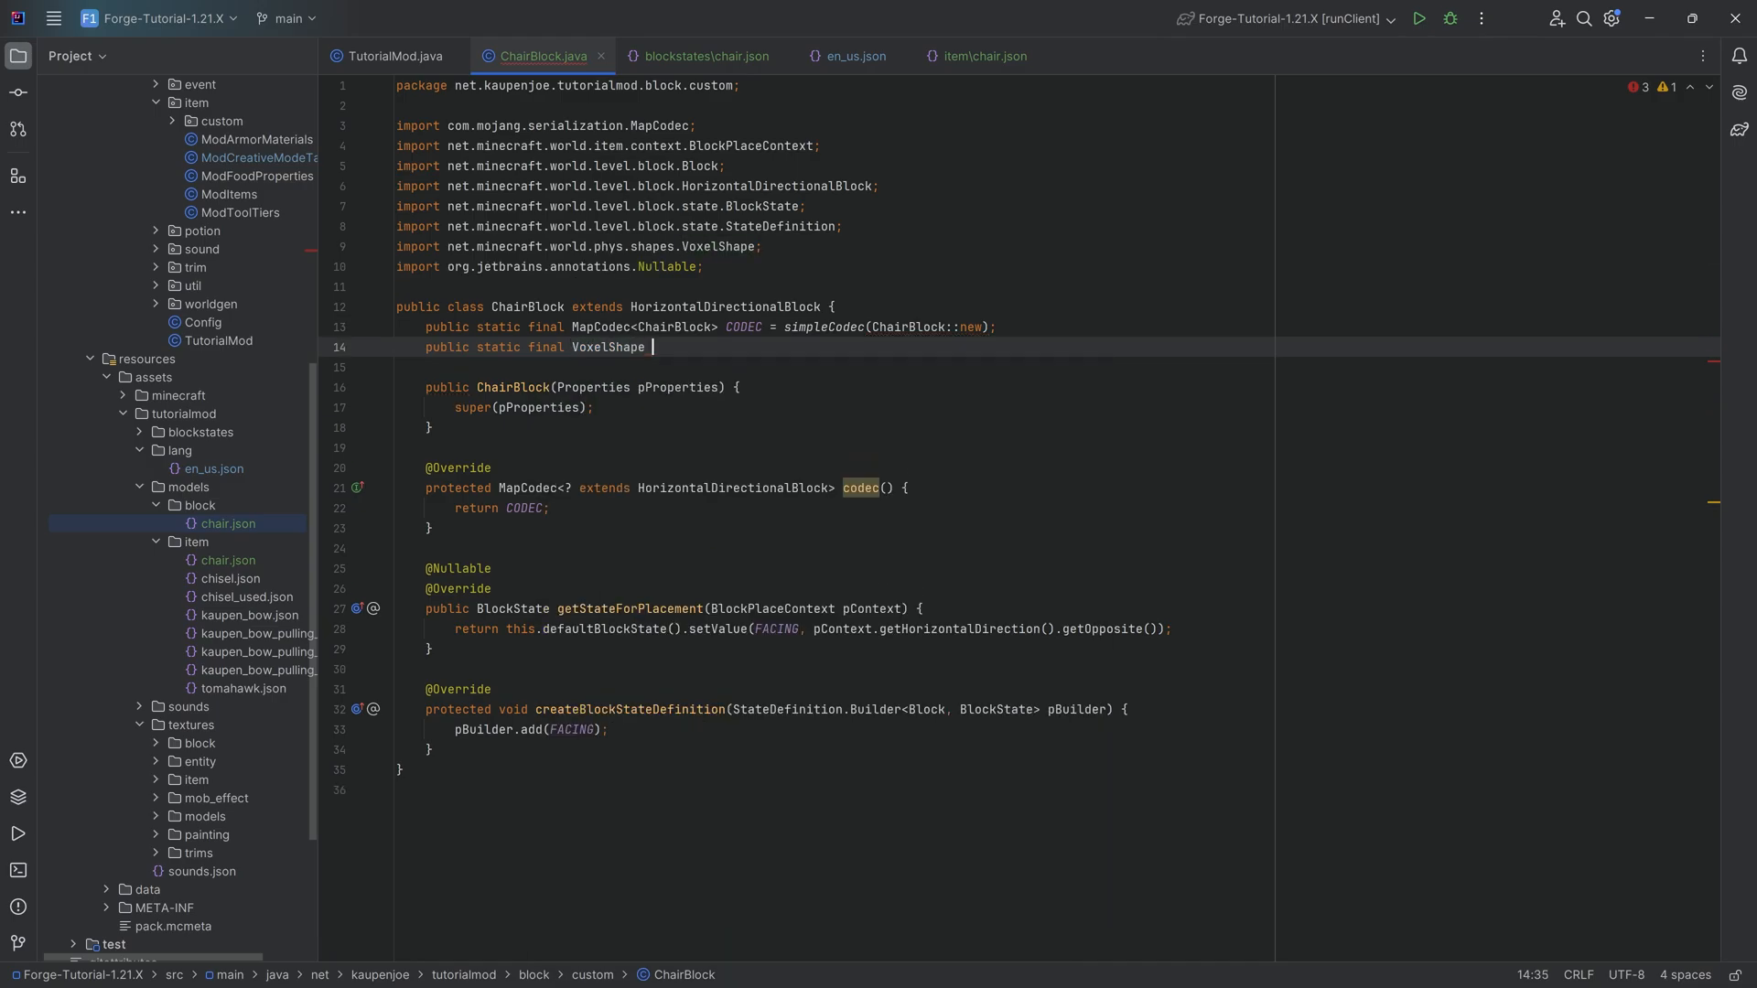
text(SHAPE = Block.box(3)
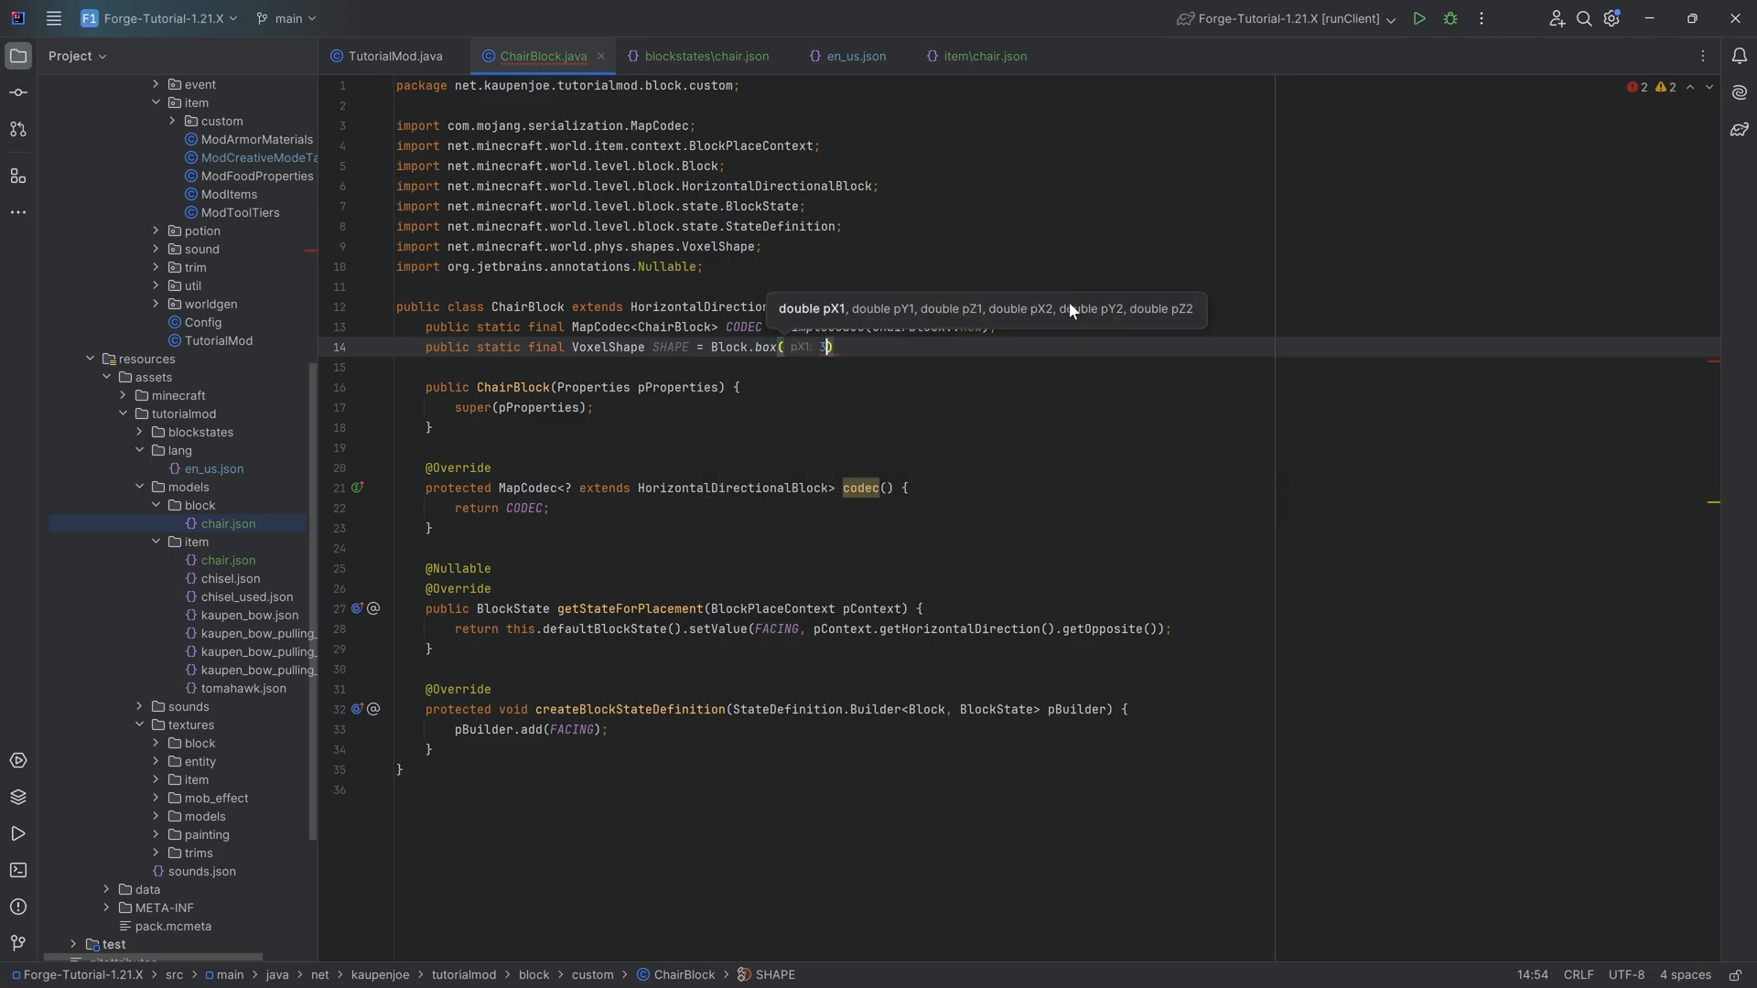
text(.0, 0.0, 3.0, 13.0, 16.0, 13.0)
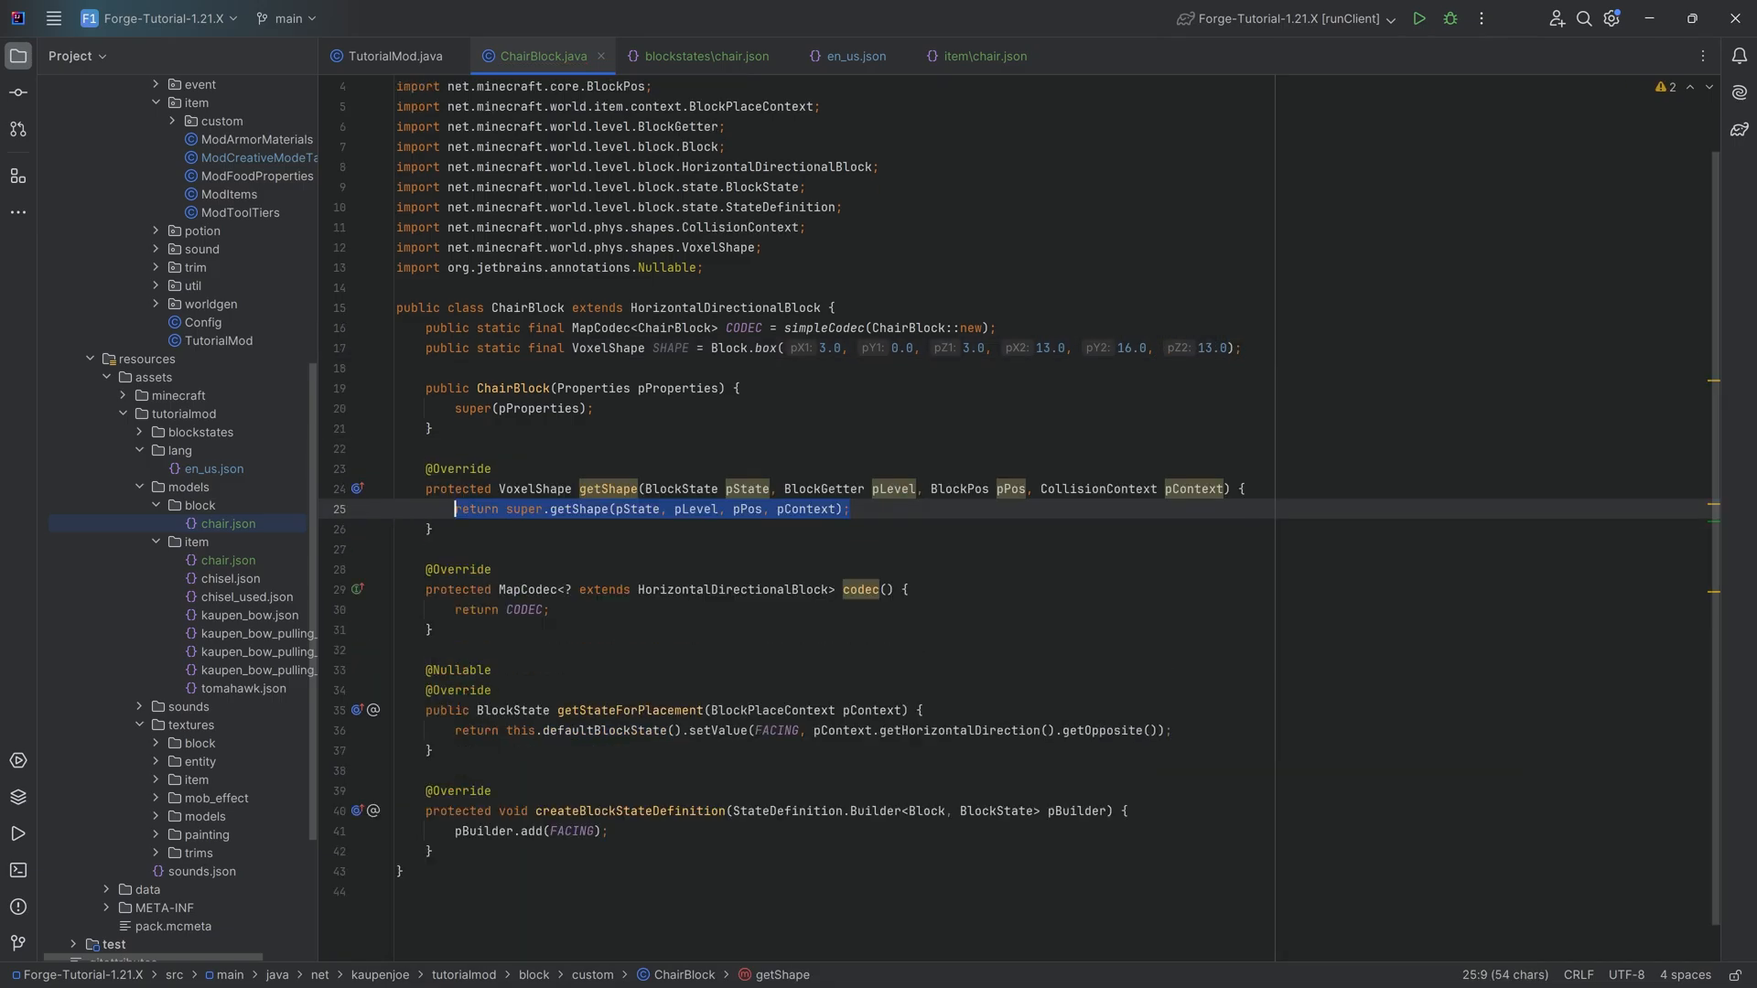
key(Delete)
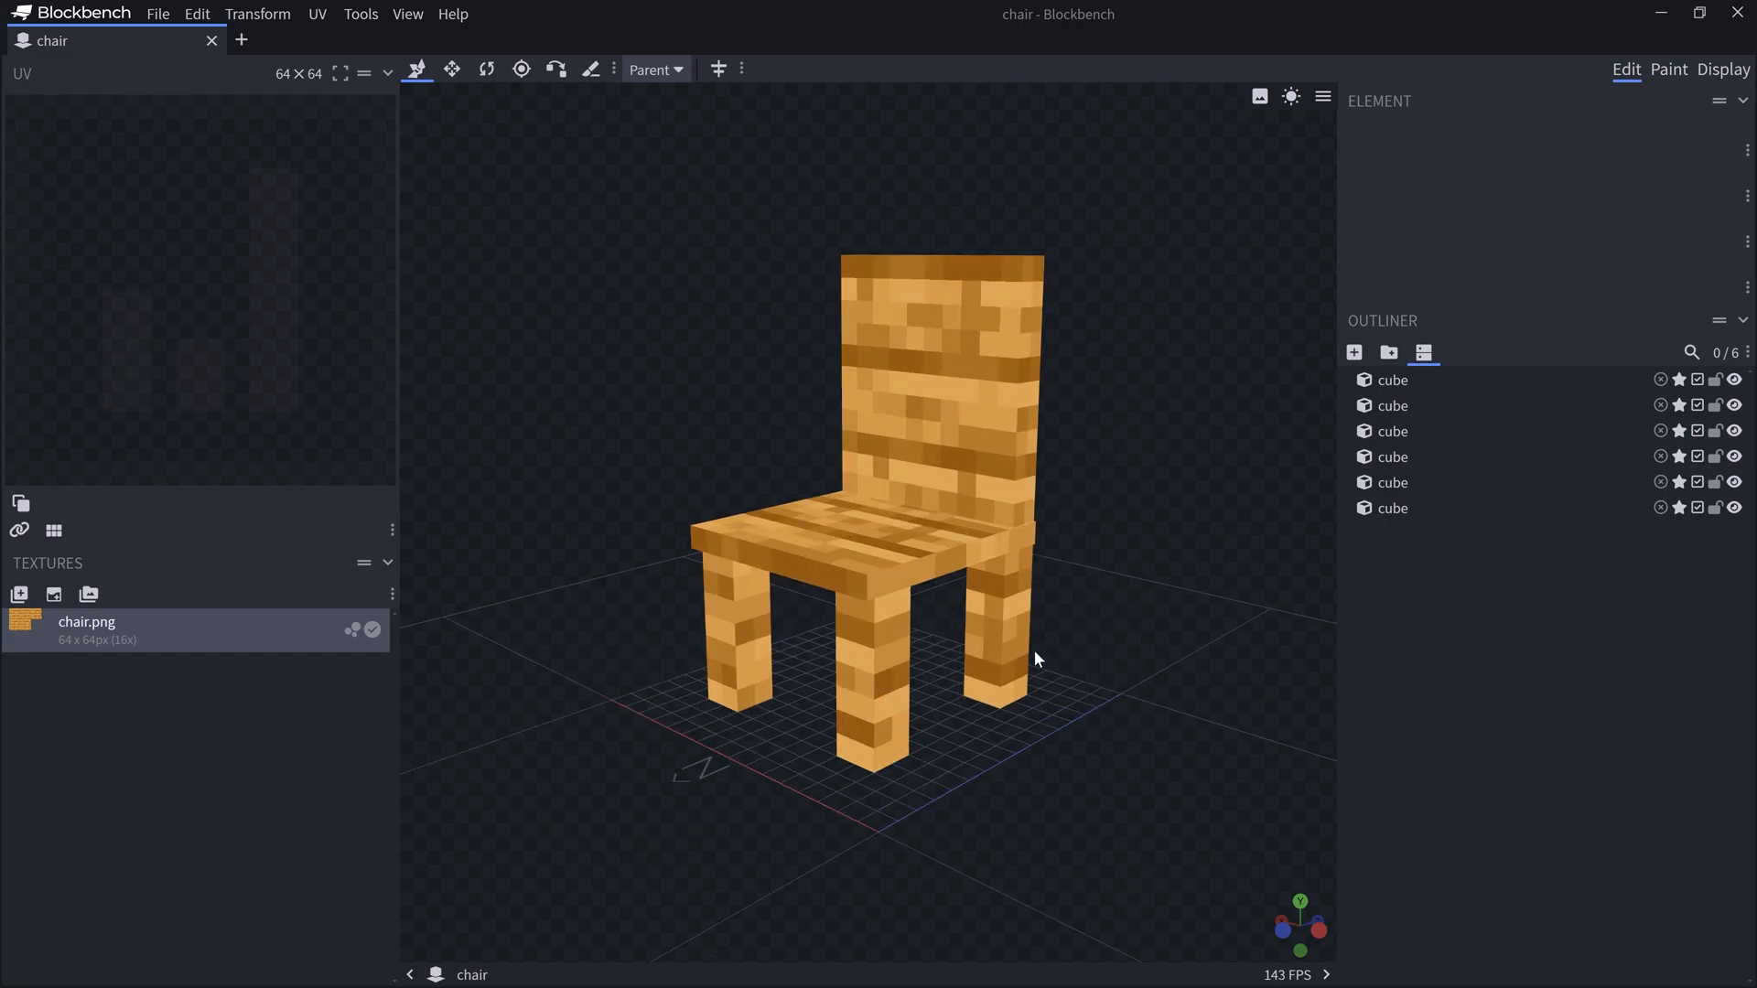
mouse_move(966, 357)
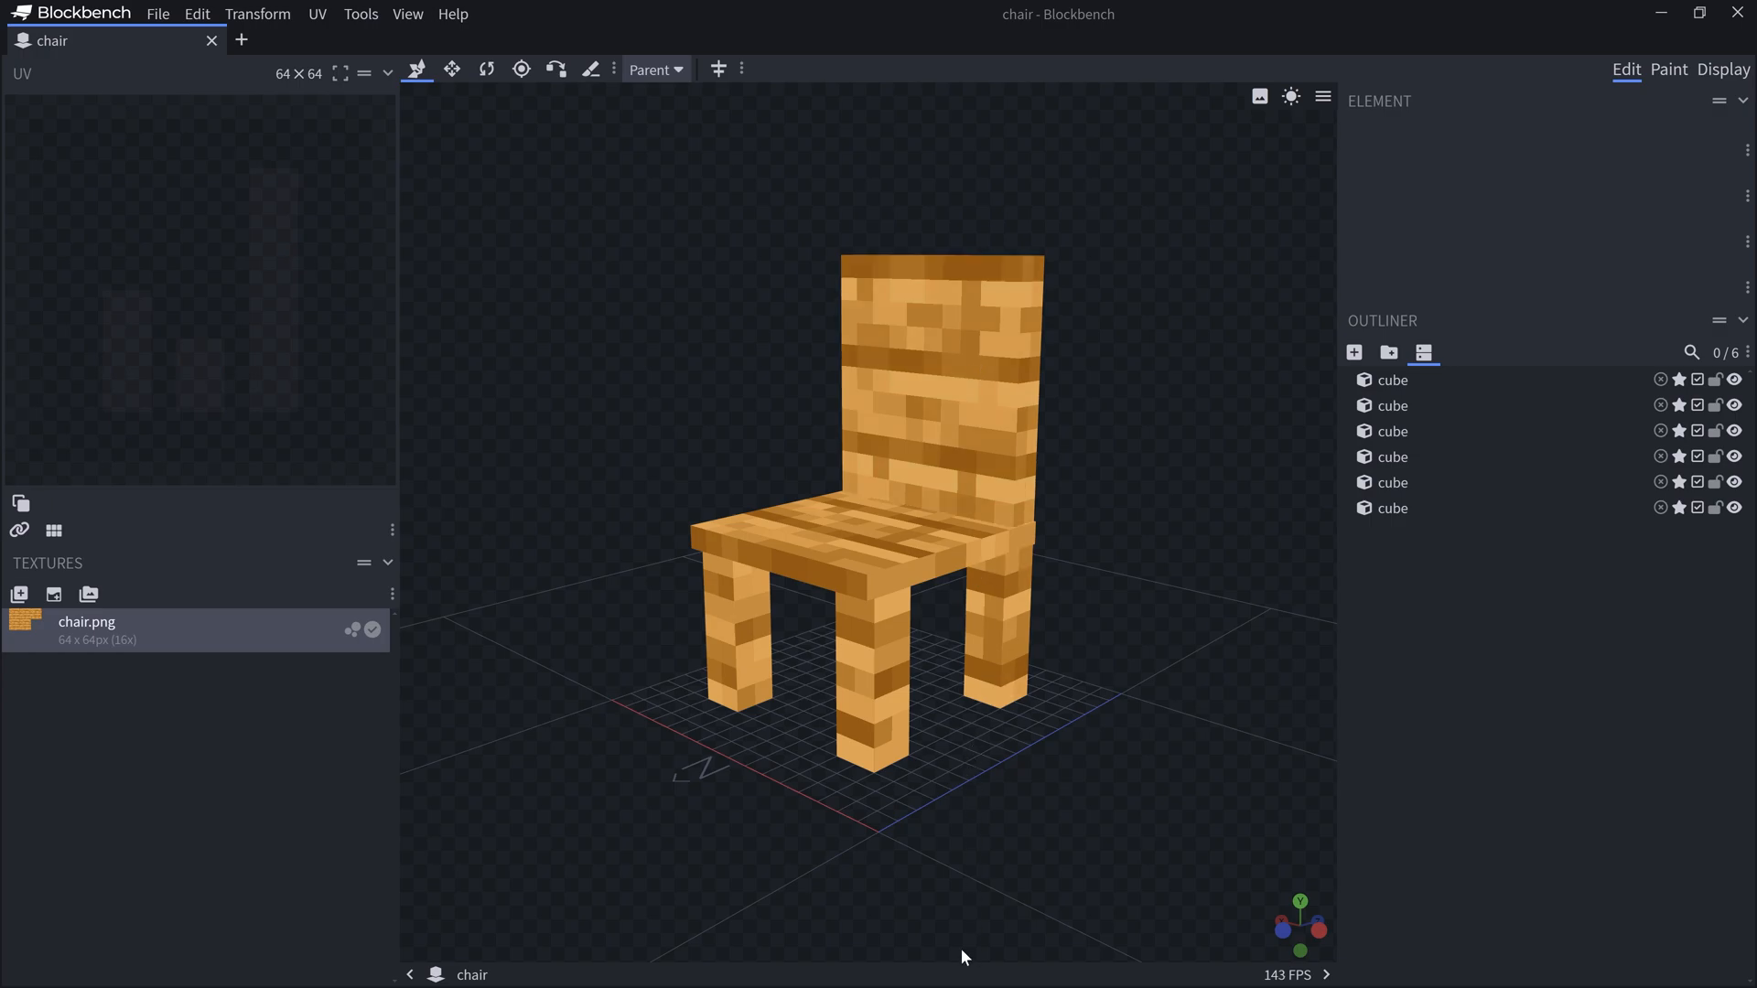
mouse_move(816, 661)
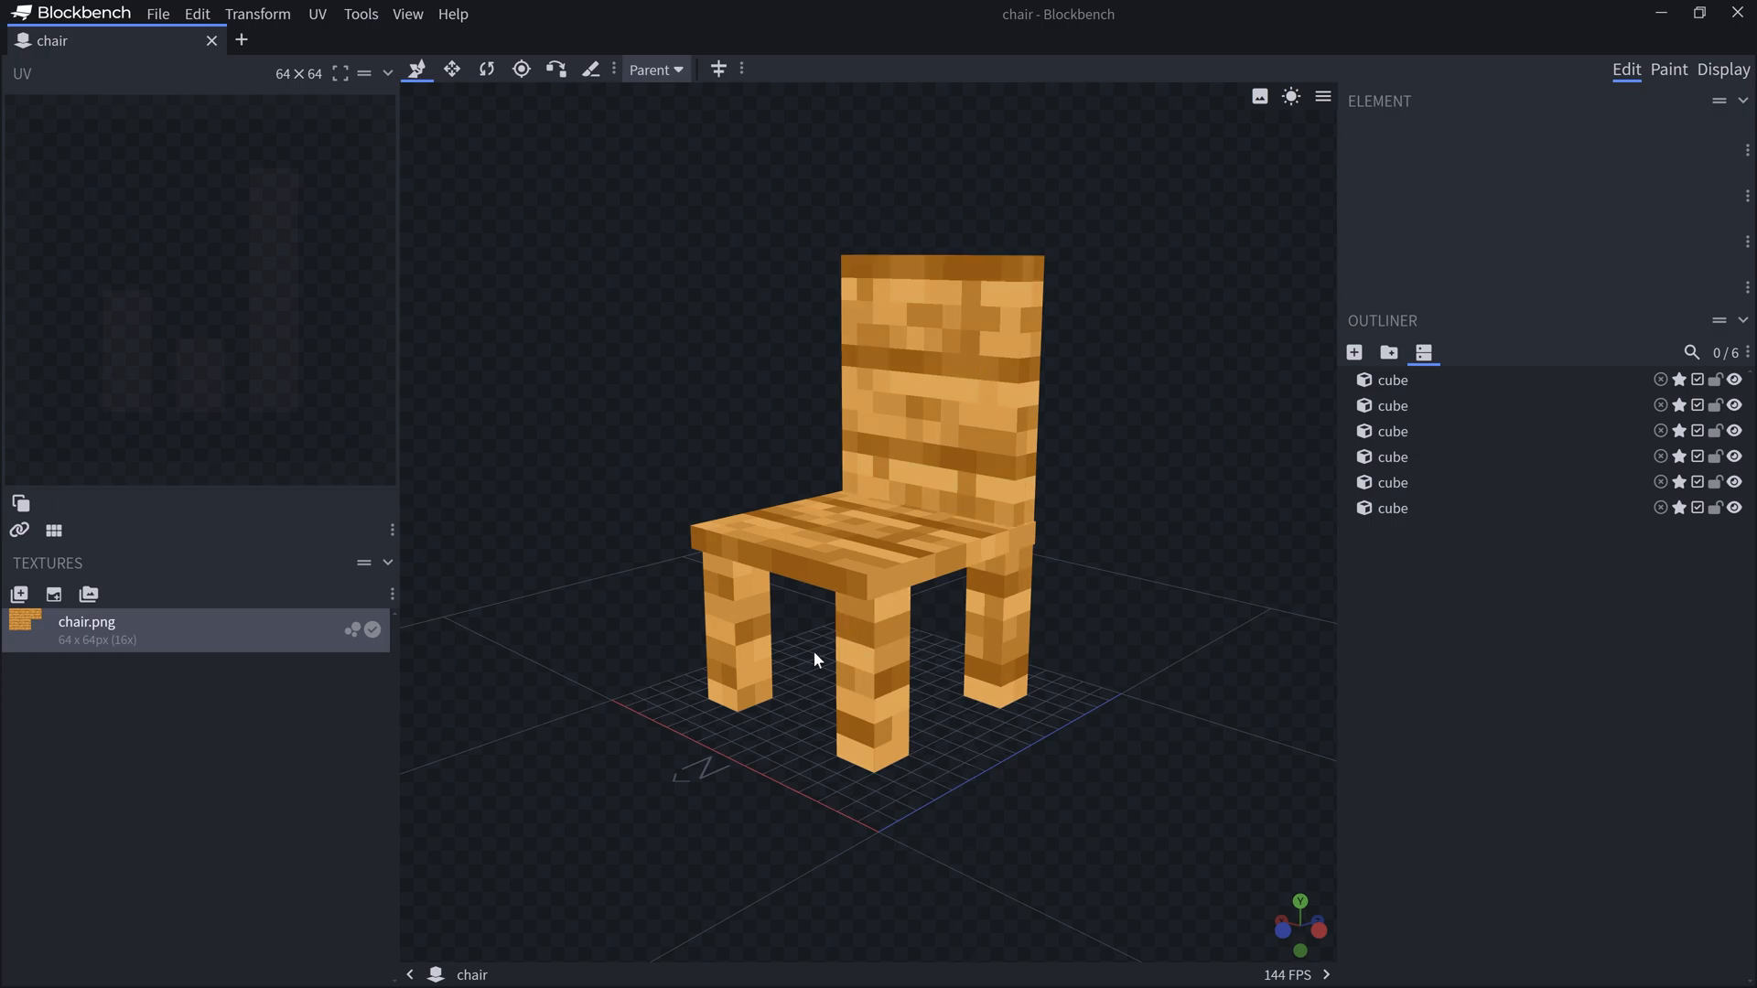
mouse_move(802, 742)
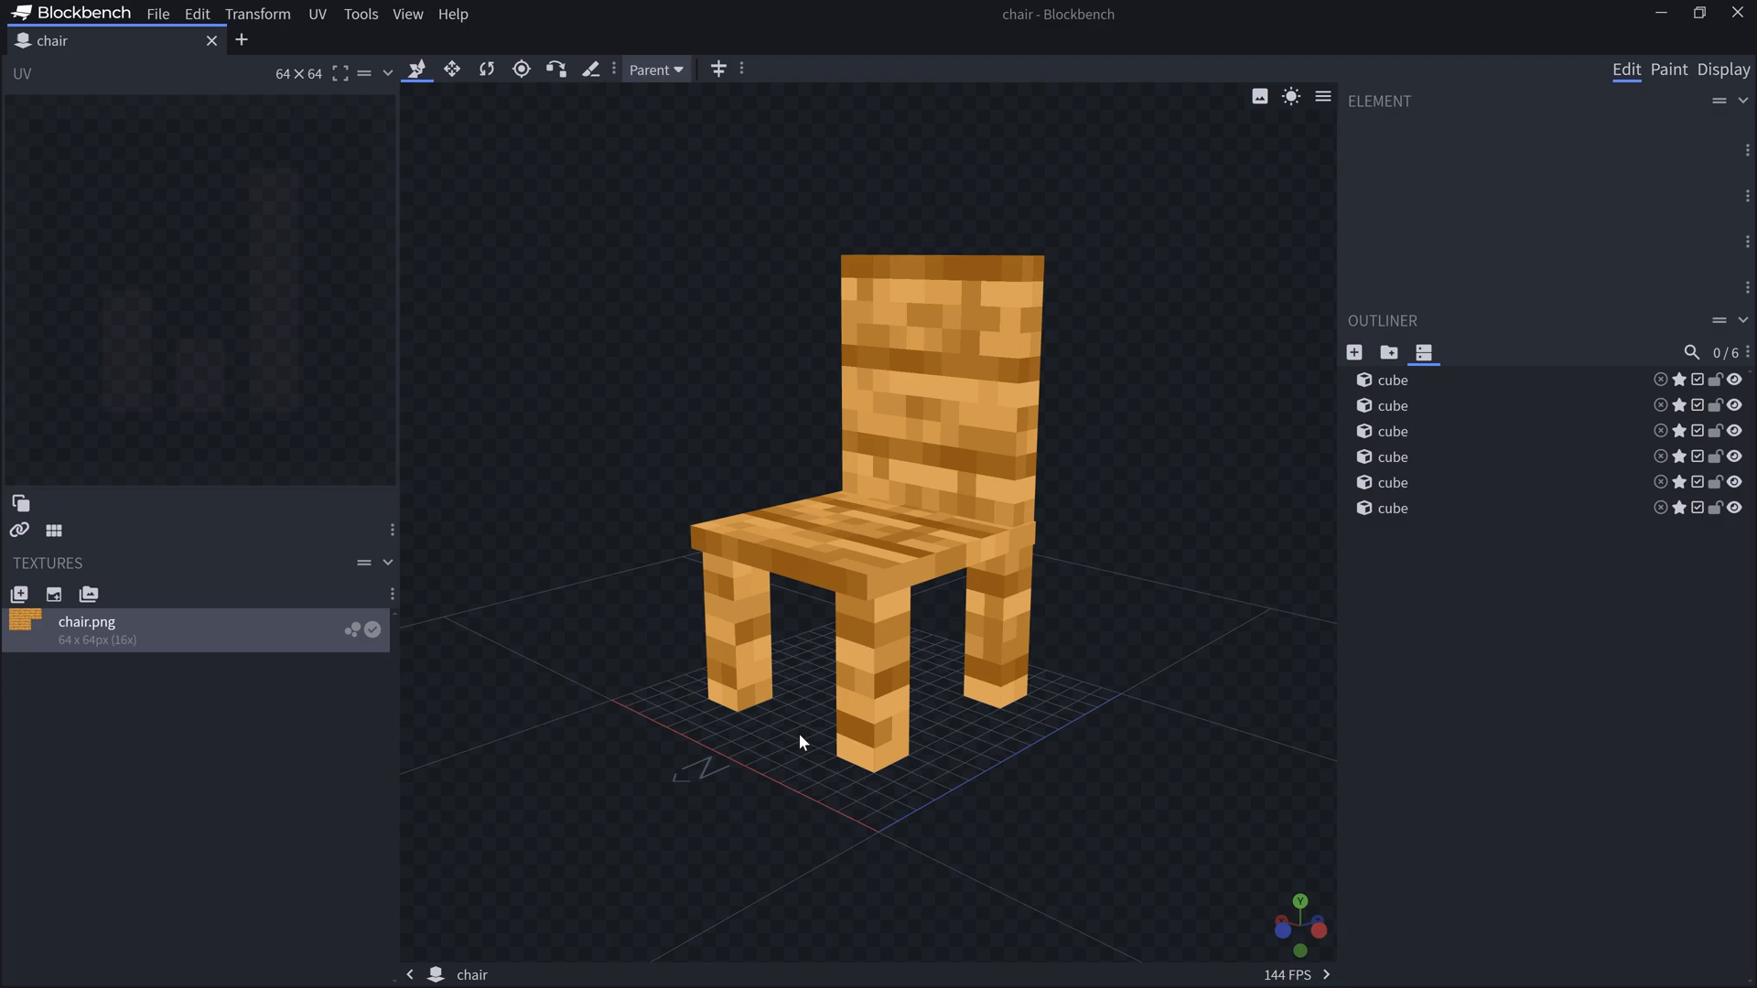
mouse_move(805, 321)
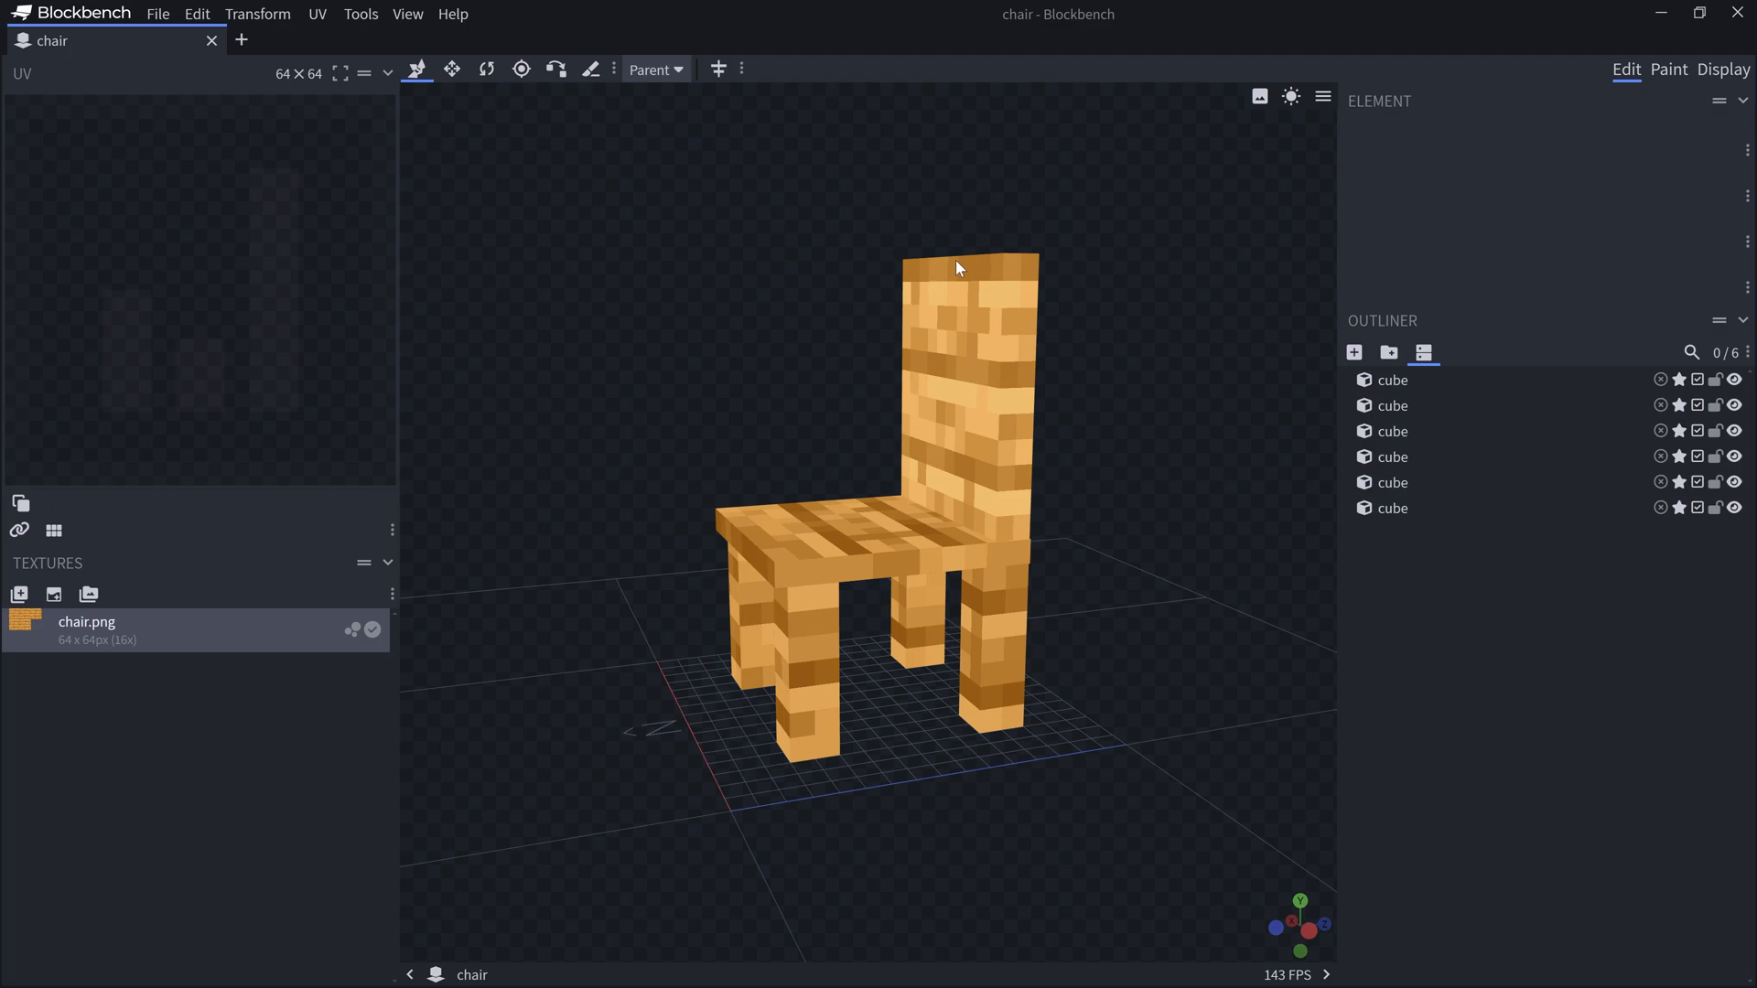
mouse_move(1020, 277)
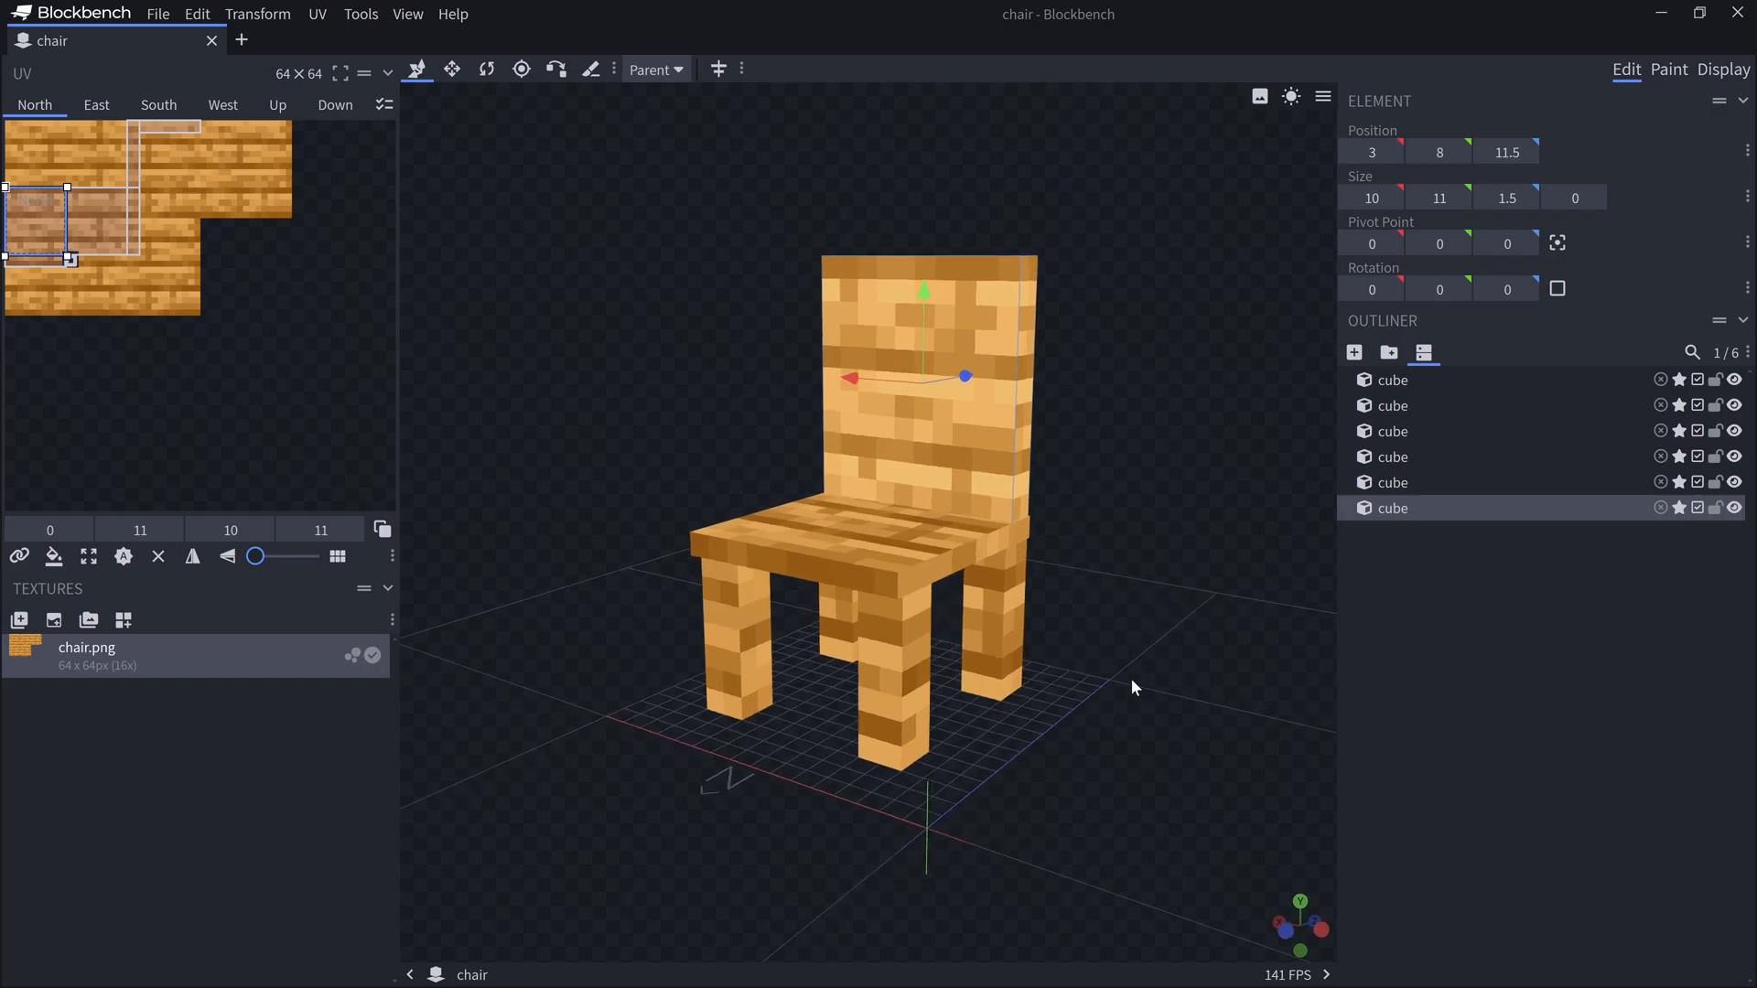
mouse_move(839, 793)
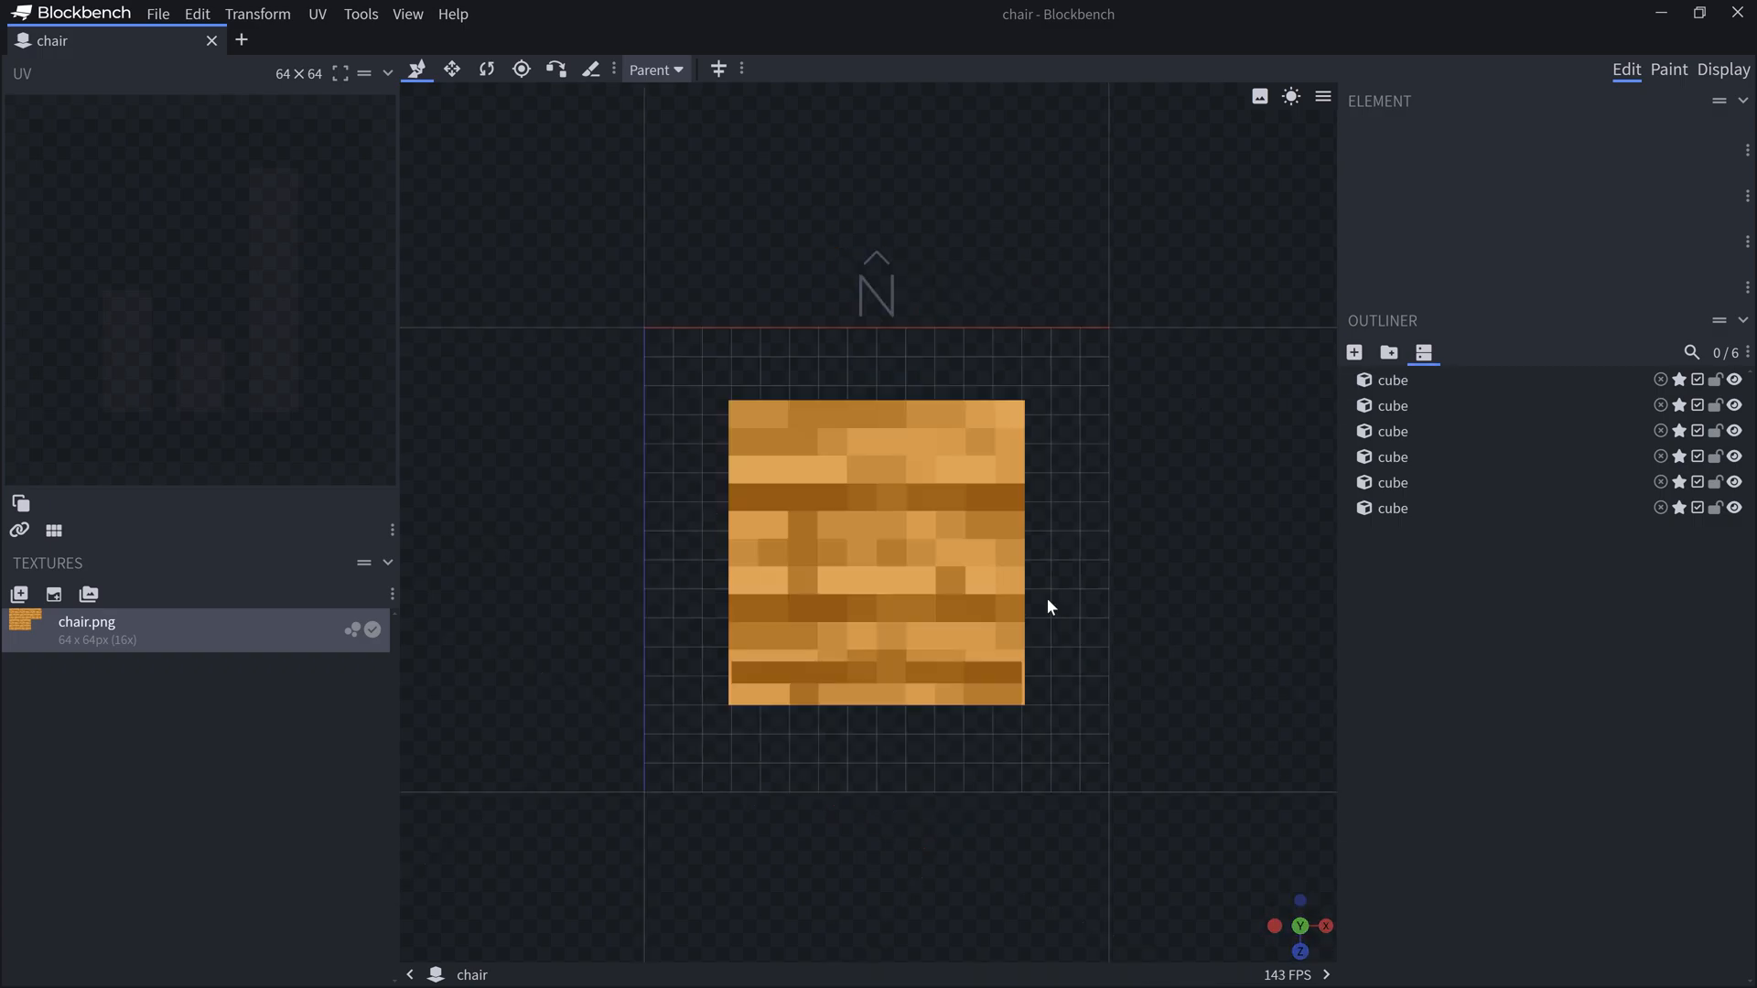
mouse_move(735, 399)
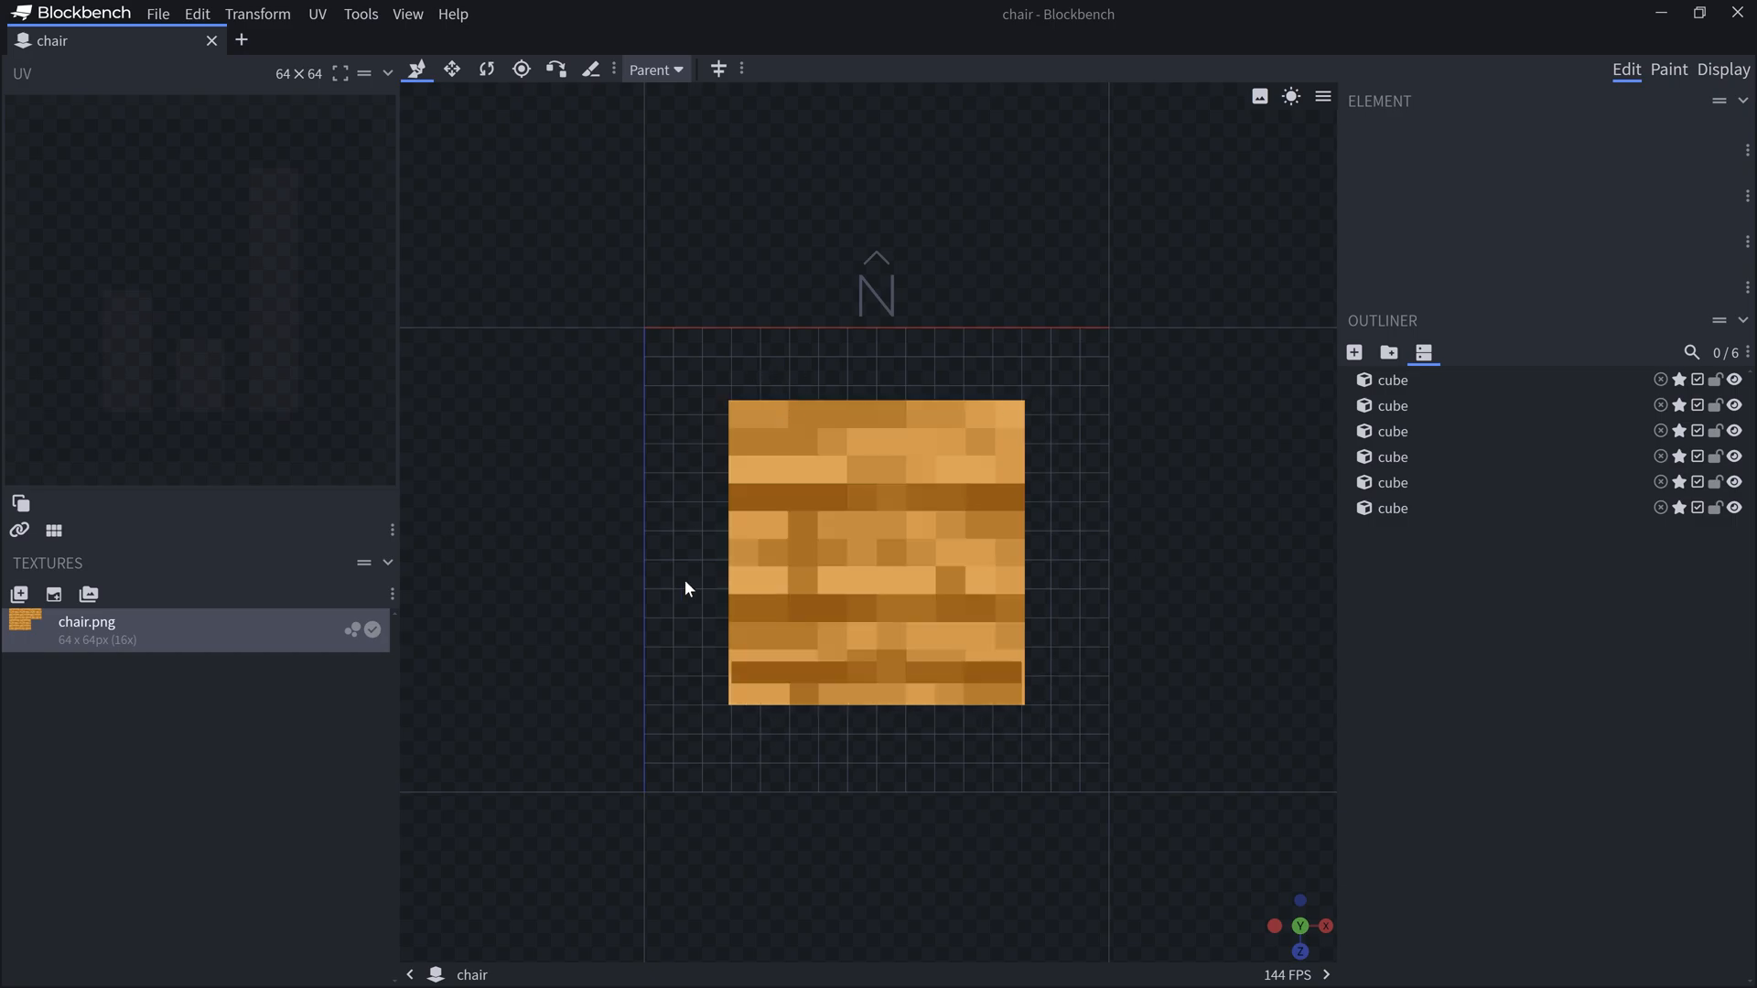
mouse_move(644, 434)
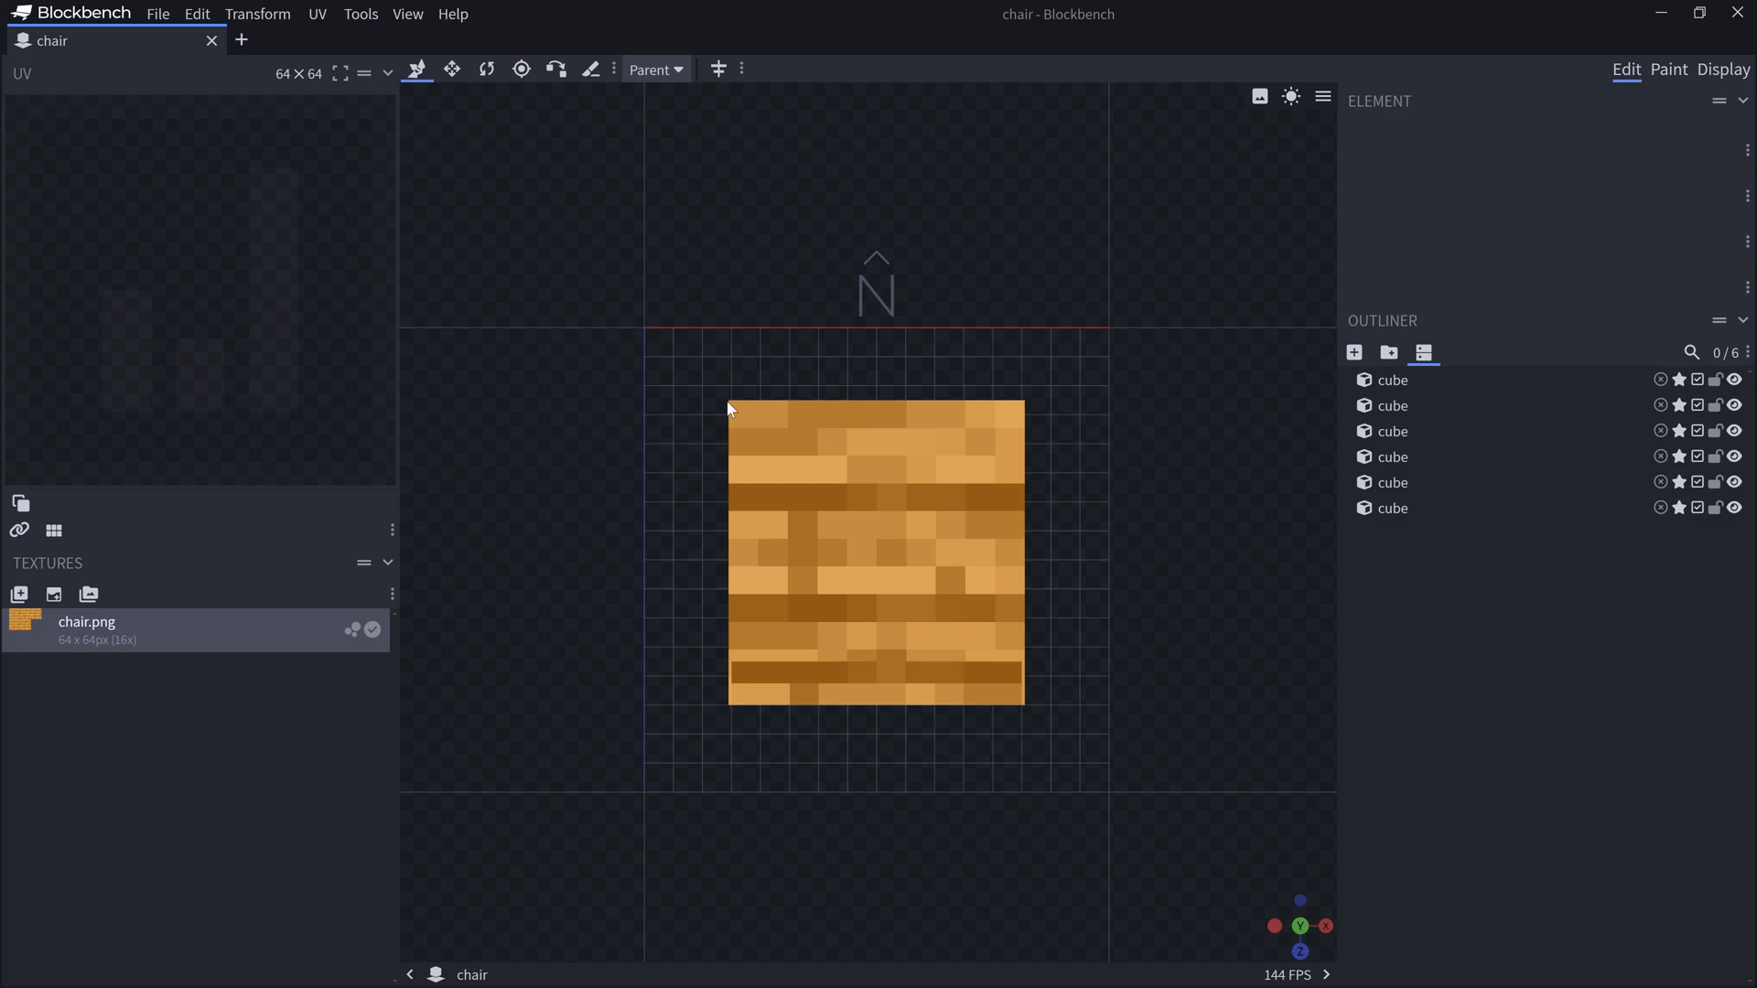
mouse_move(1051, 694)
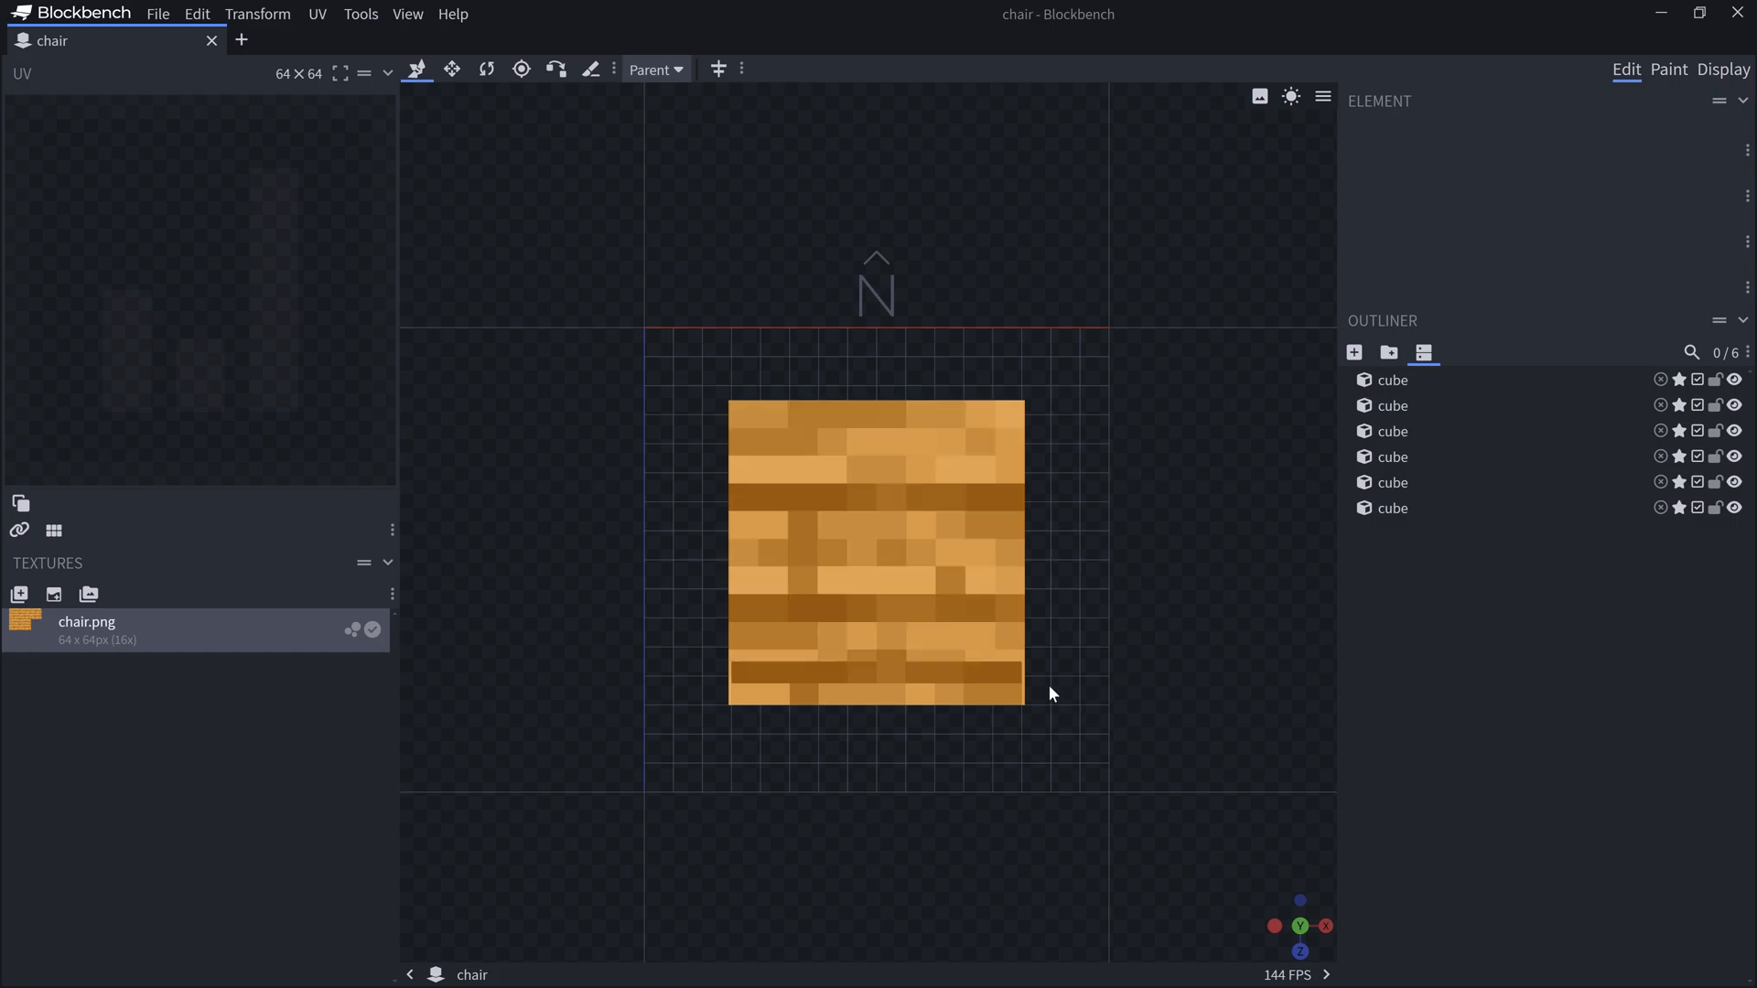
mouse_move(999, 392)
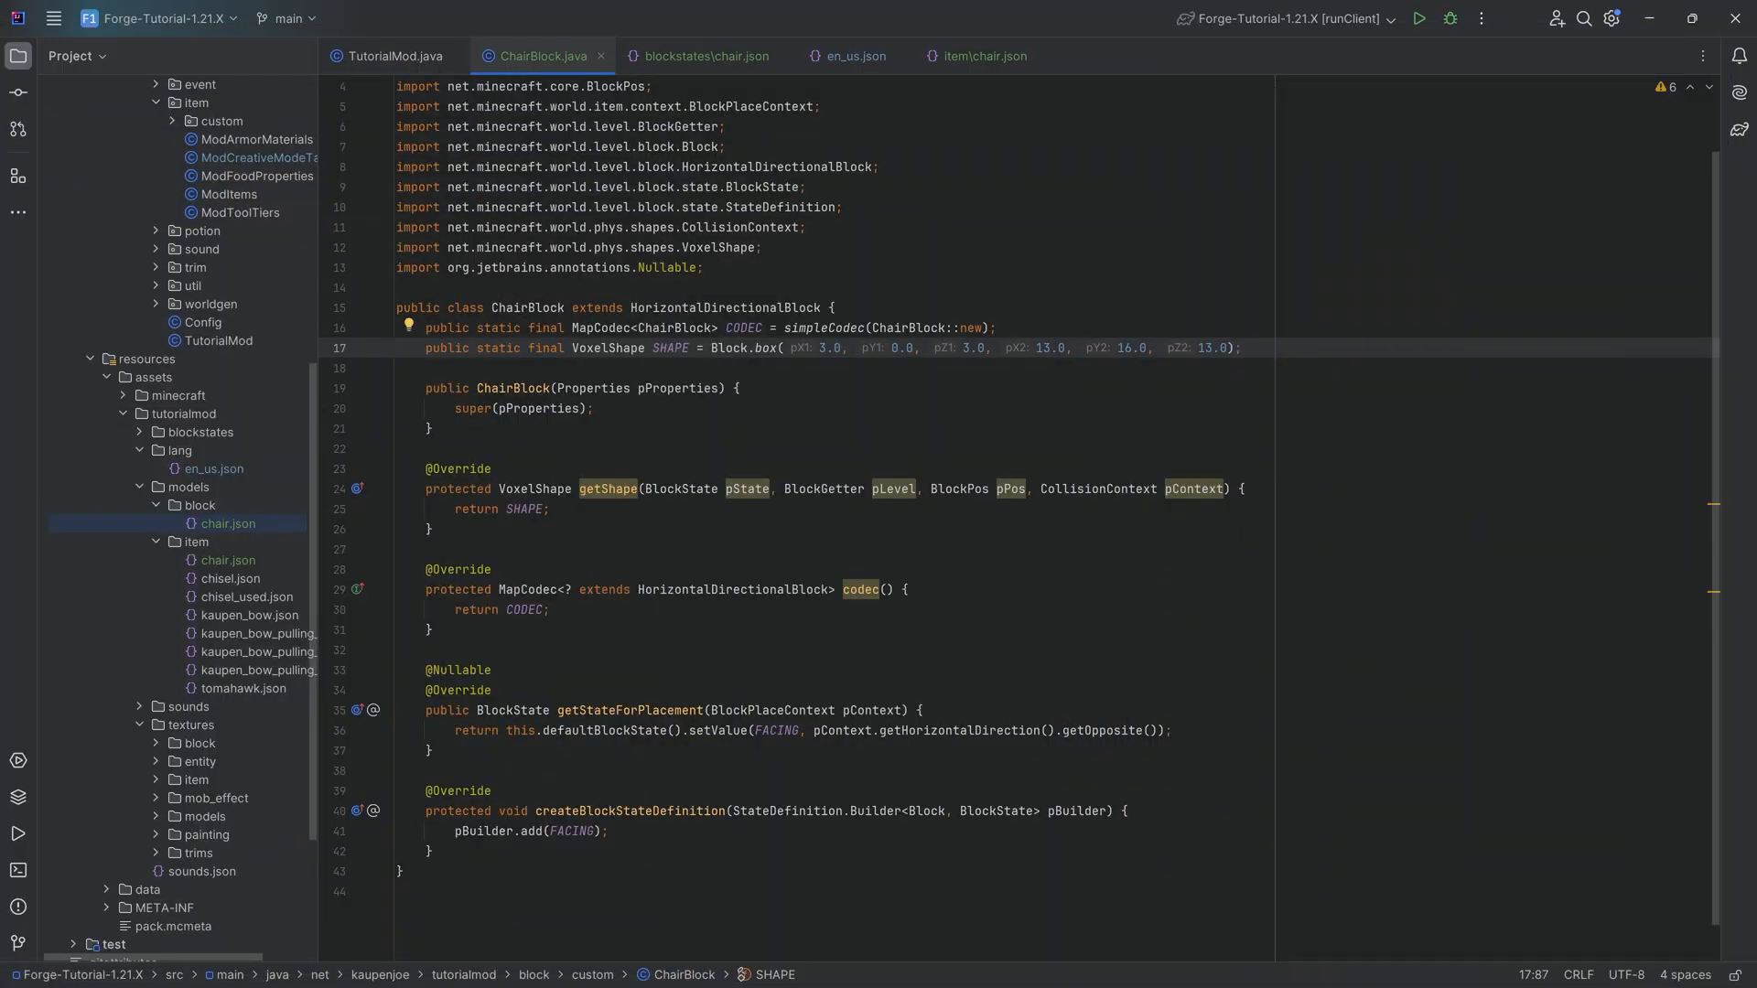
Review the SHAPE box coordinates so getShape returns the 3-13 horizontal, full-height box
double_click(827, 348)
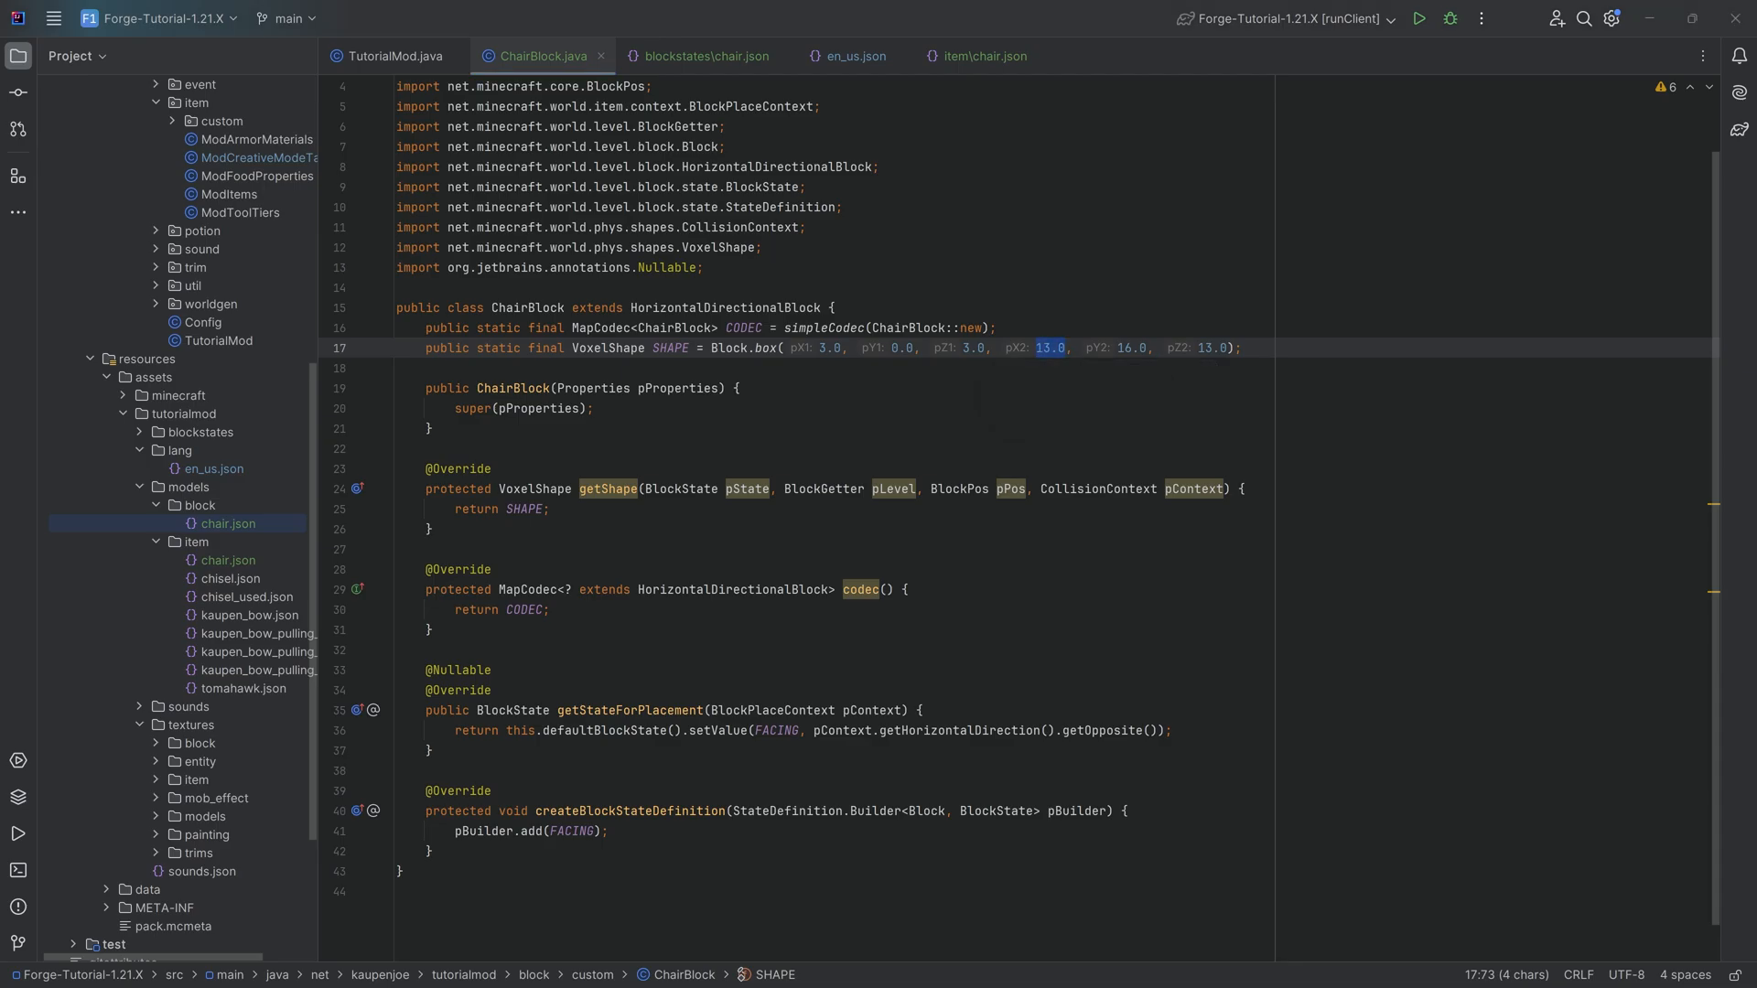
click(1119, 348)
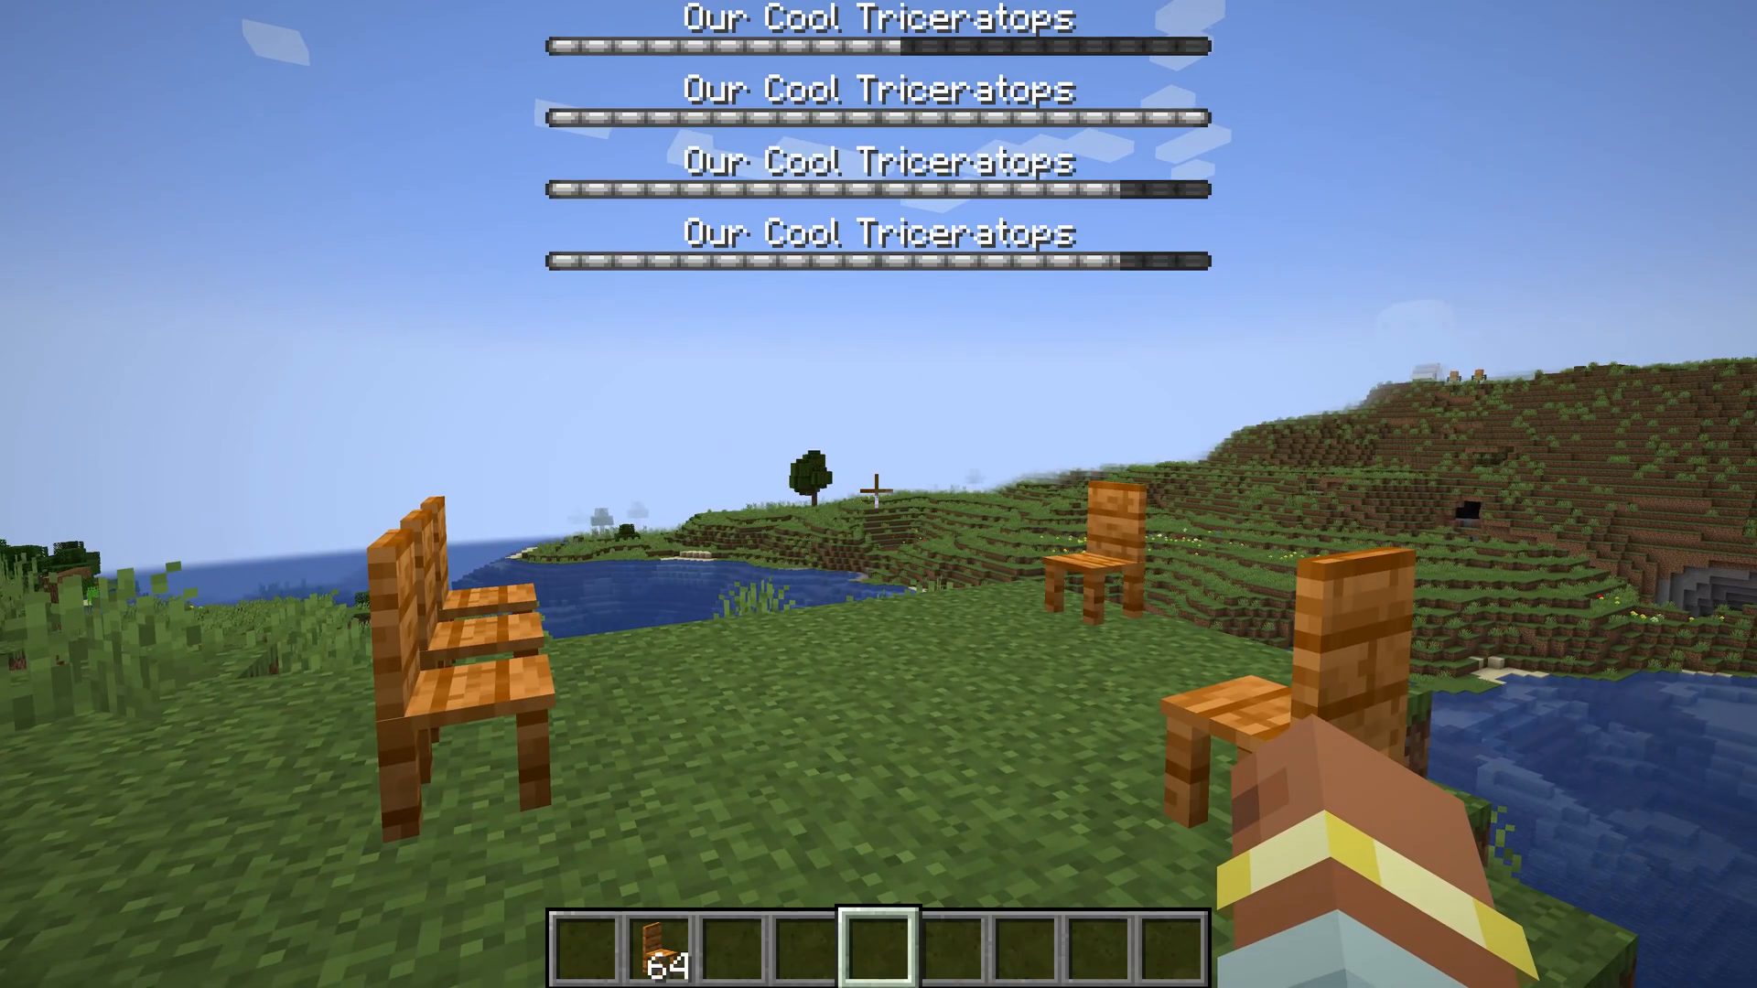
mouse_move(878, 494)
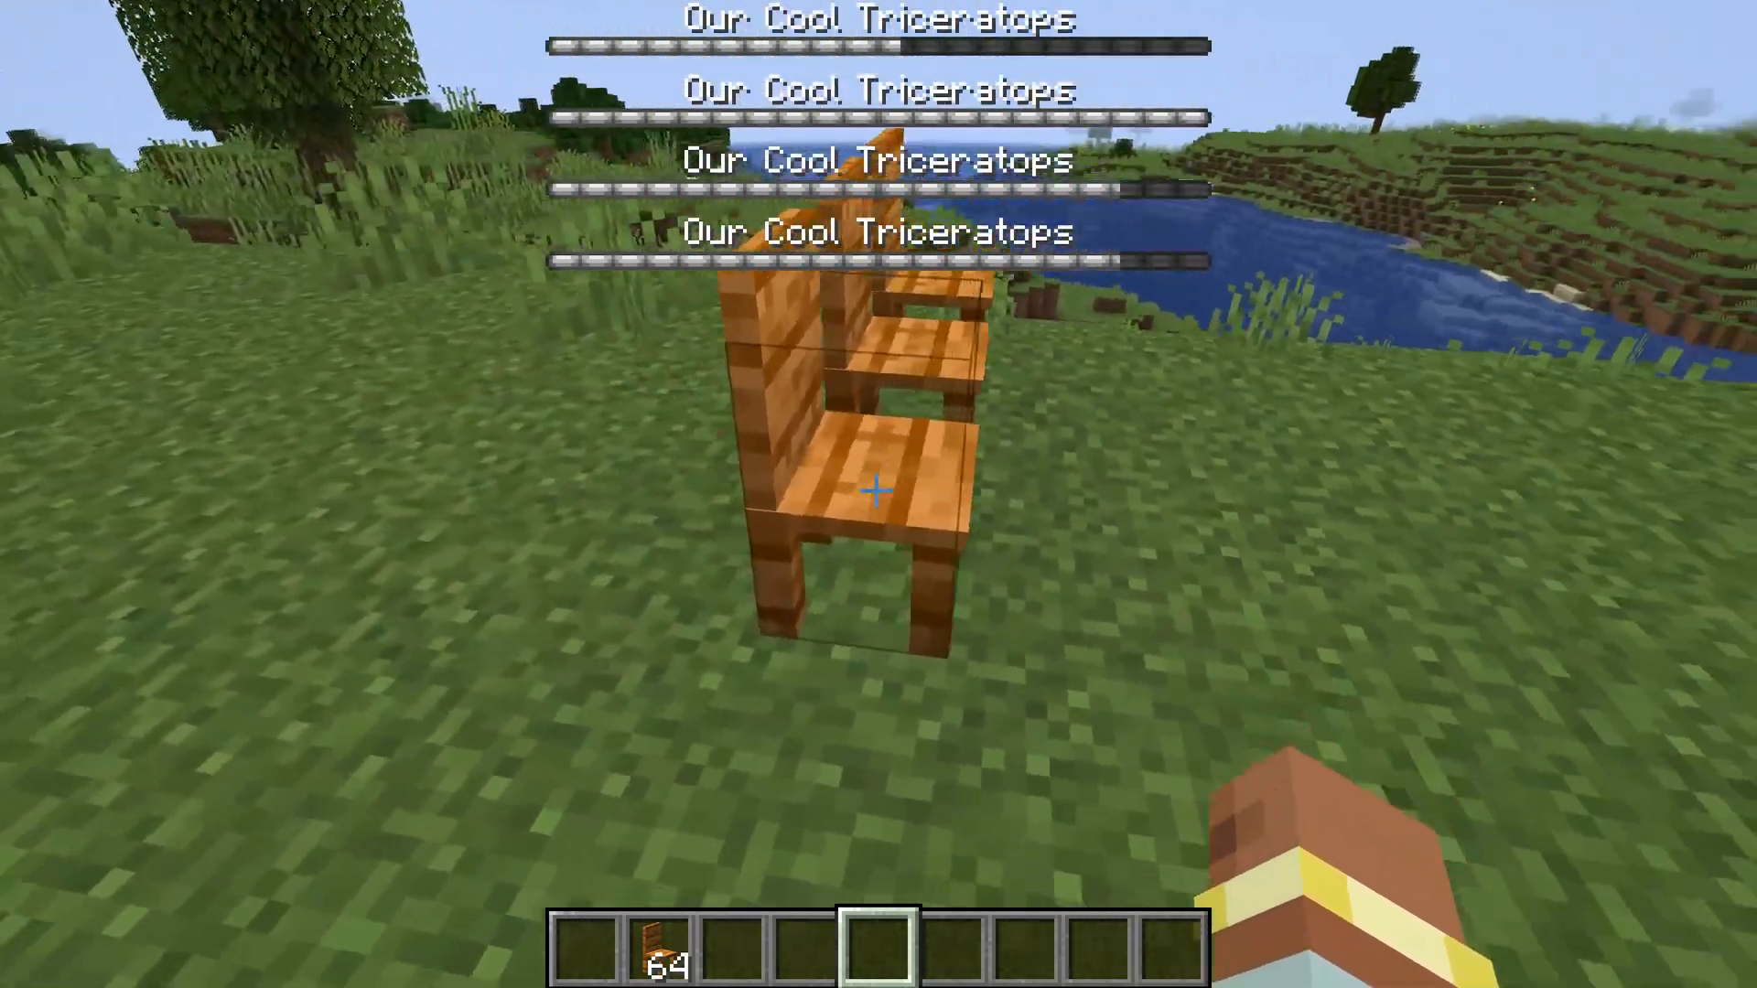
mouse_move(879, 493)
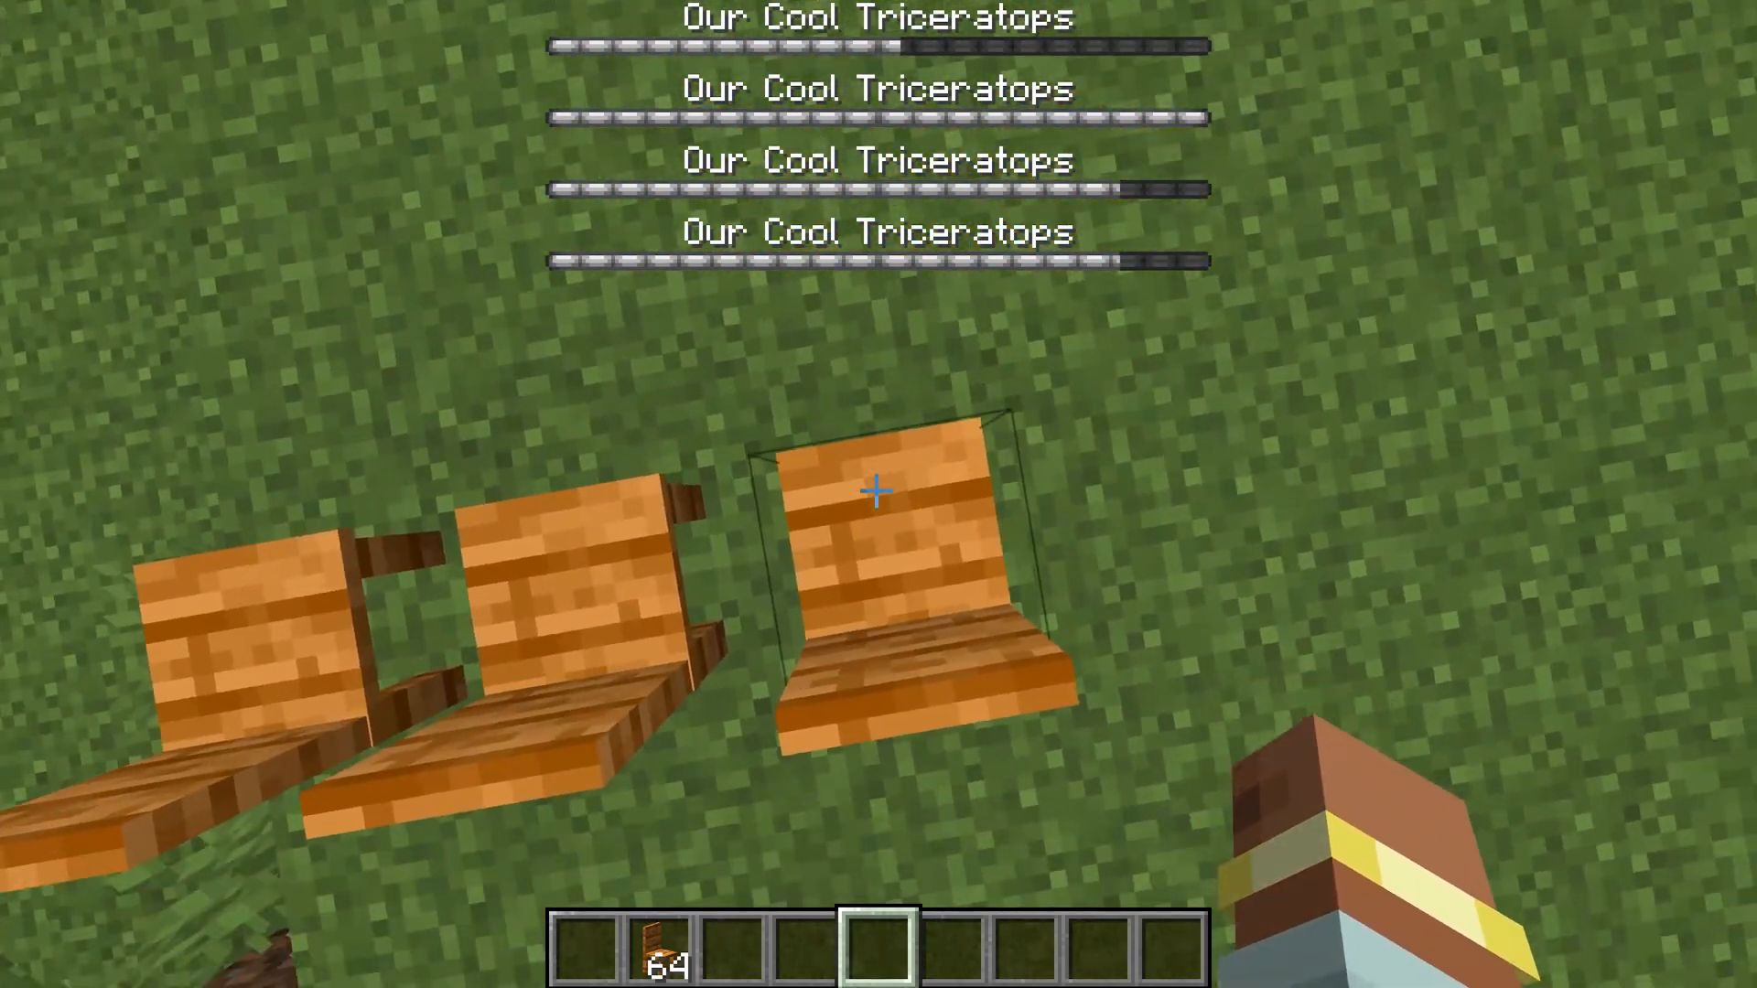
mouse_move(879, 492)
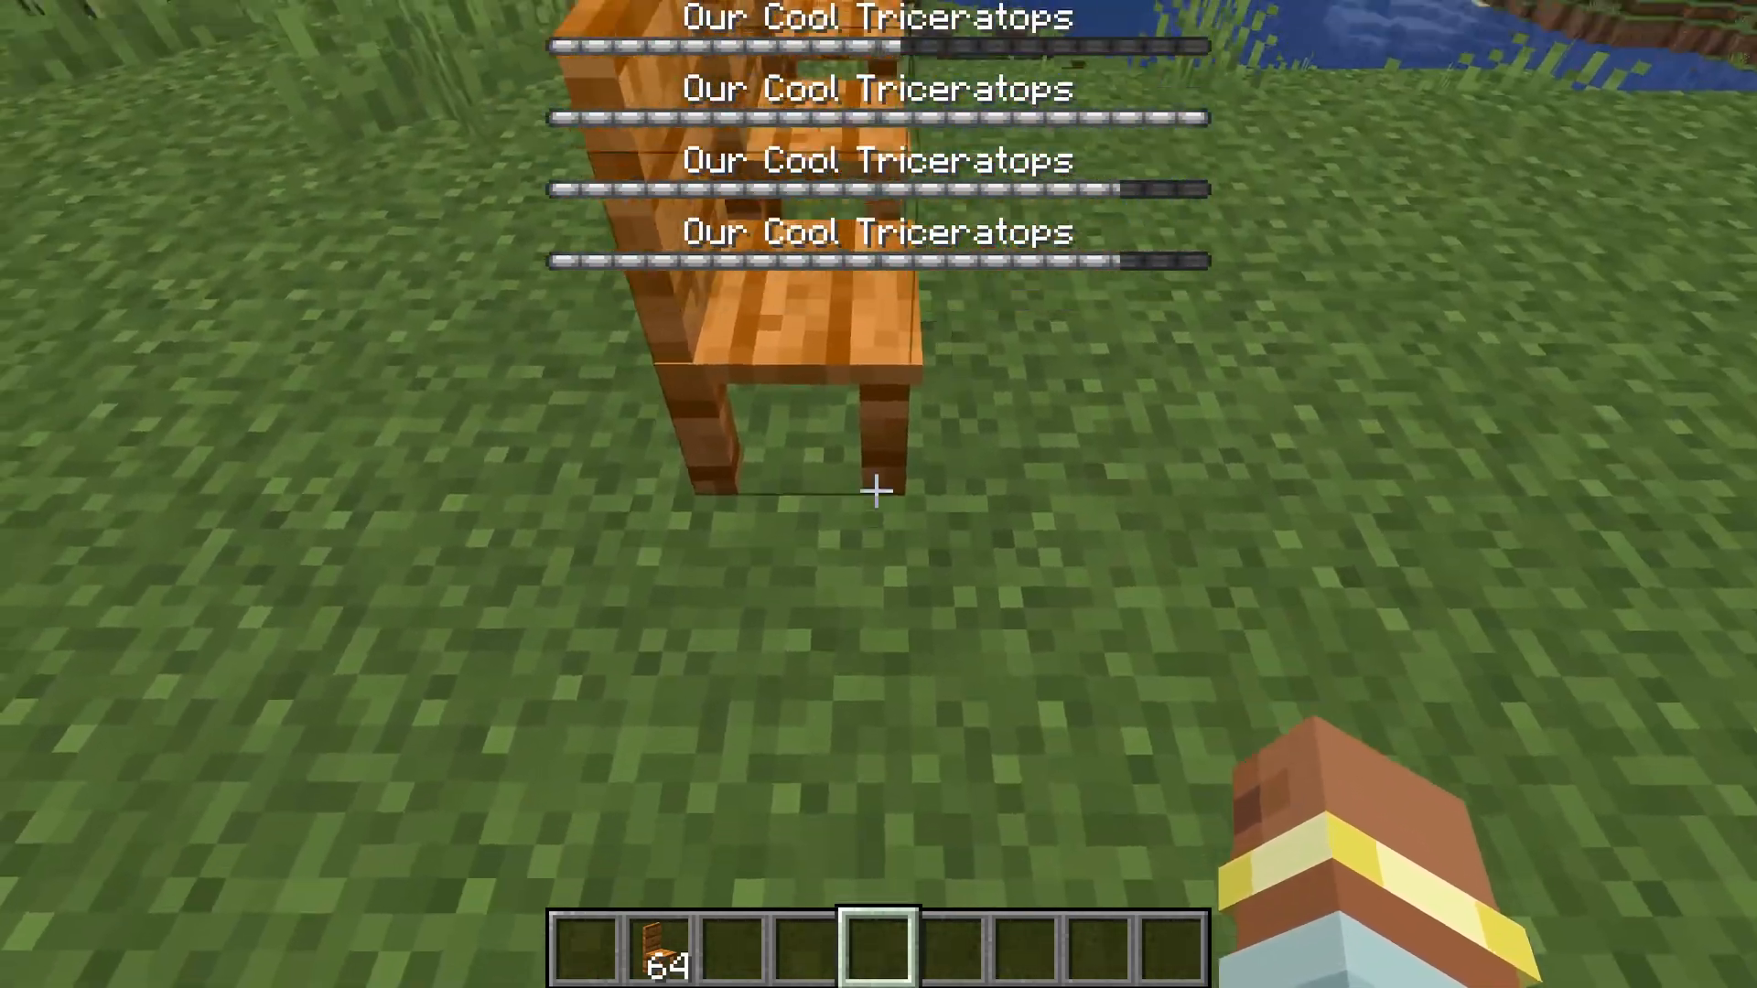
mouse_move(879, 492)
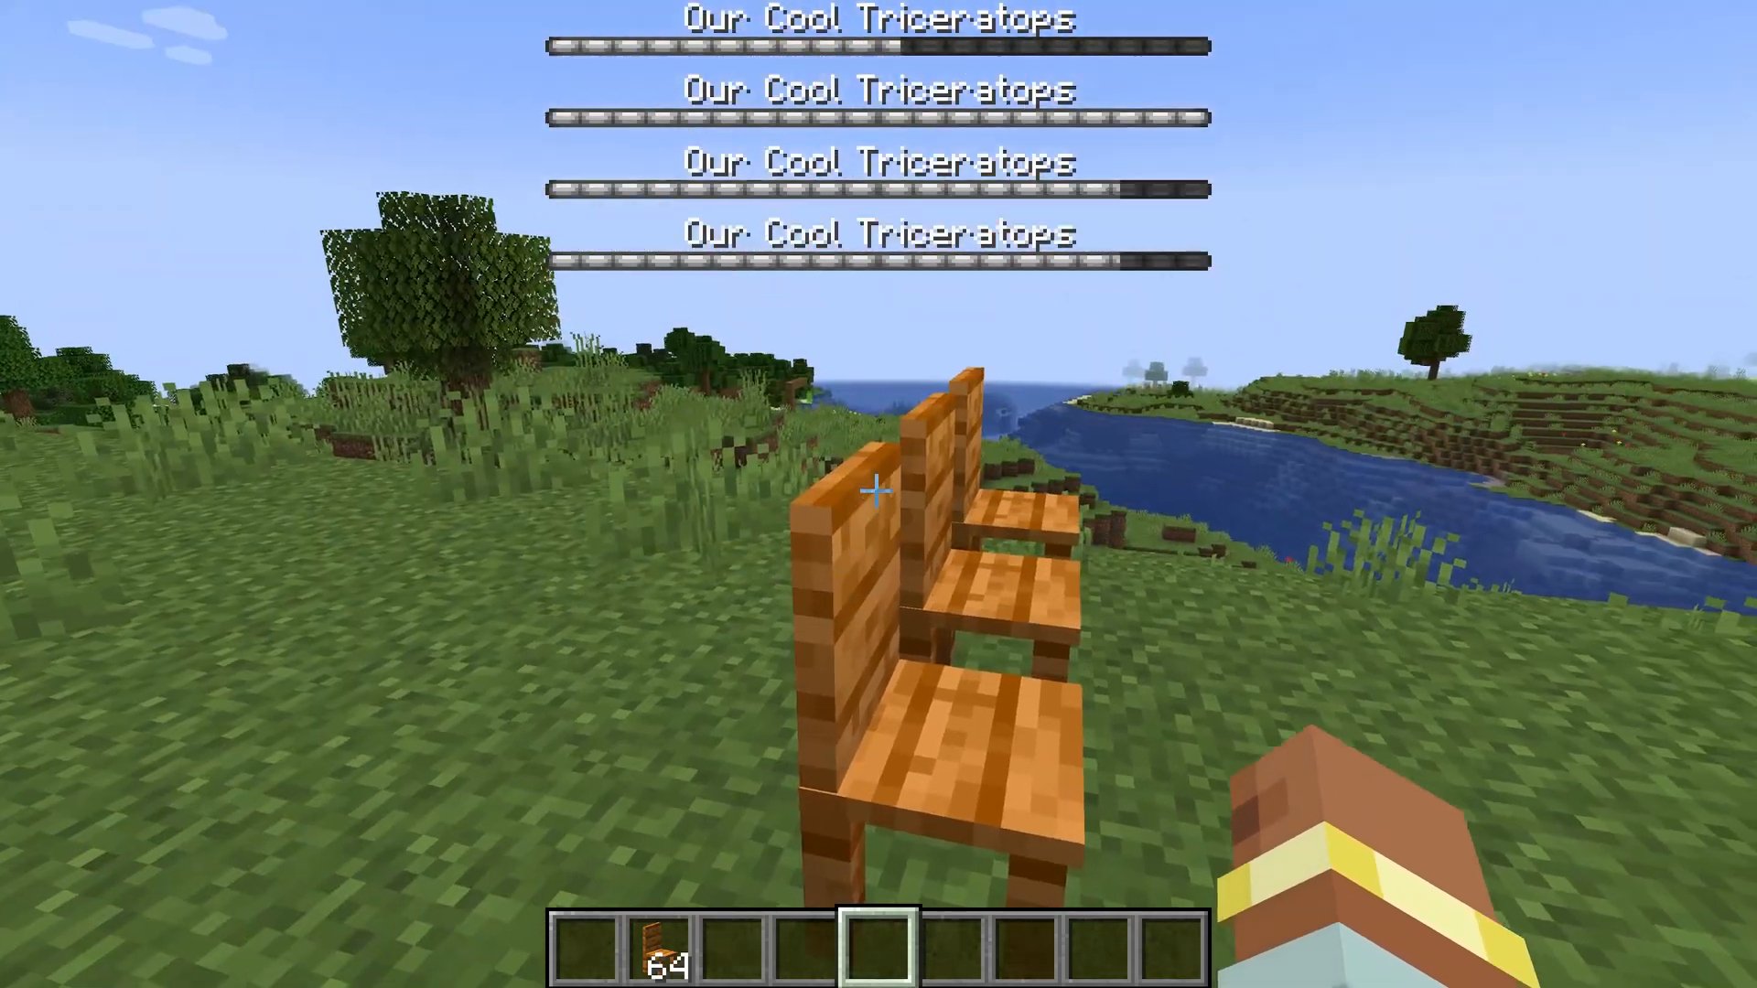